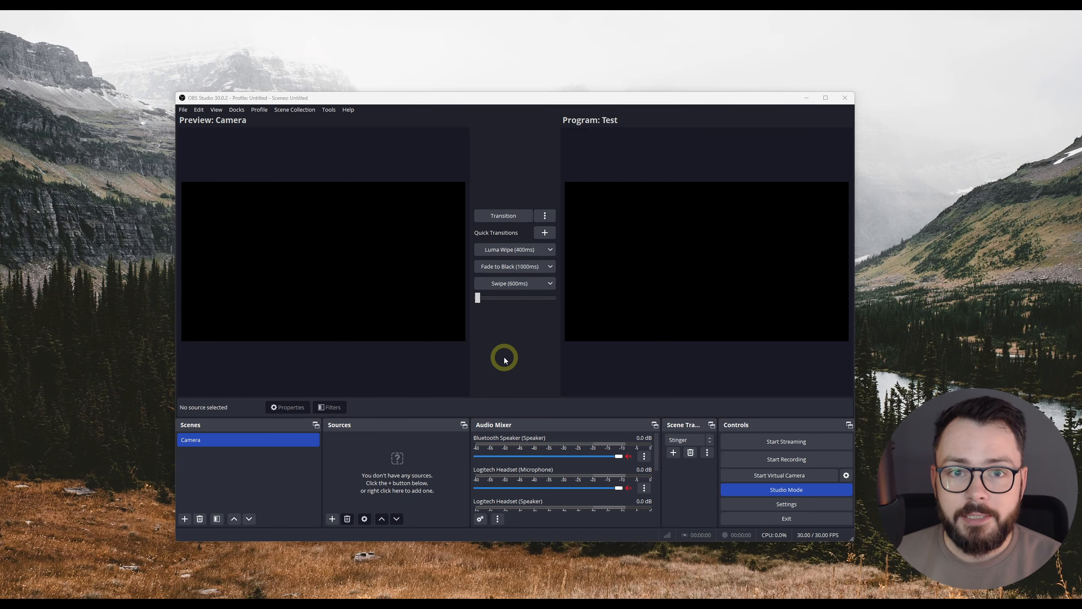
pyautogui.moveTo(514, 342)
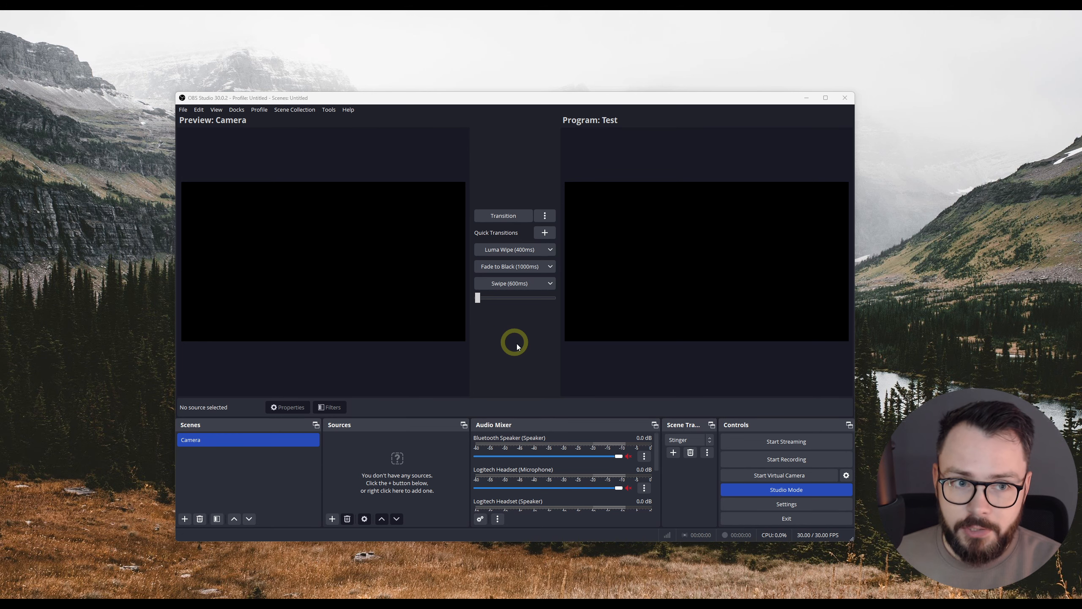
# - Reset OBS Studio's docks to the default layout via Docks > Reset Docks
pyautogui.click(235, 110)
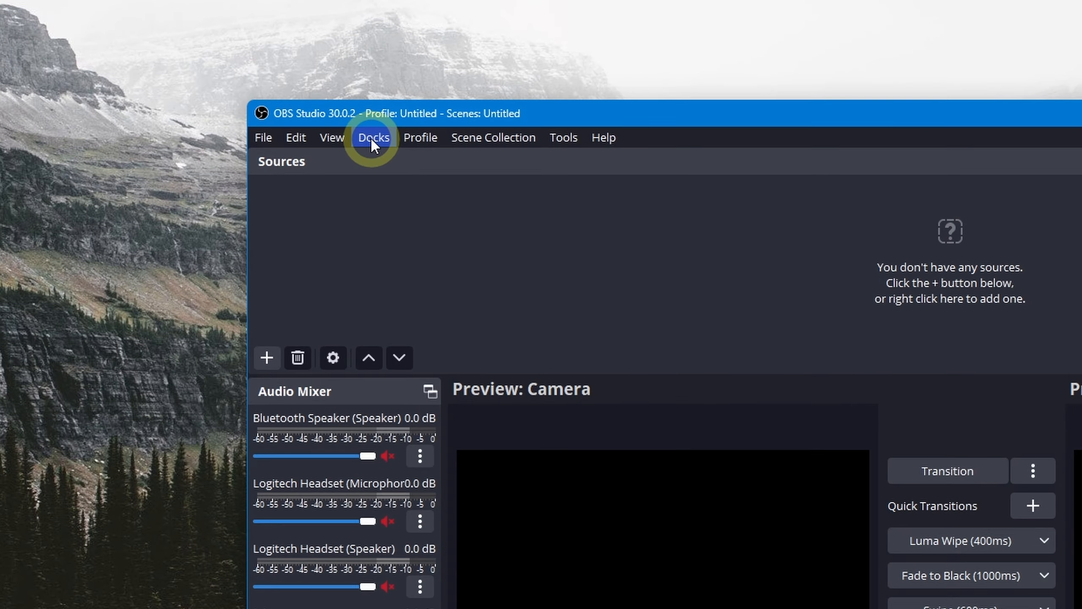
pyautogui.click(374, 137)
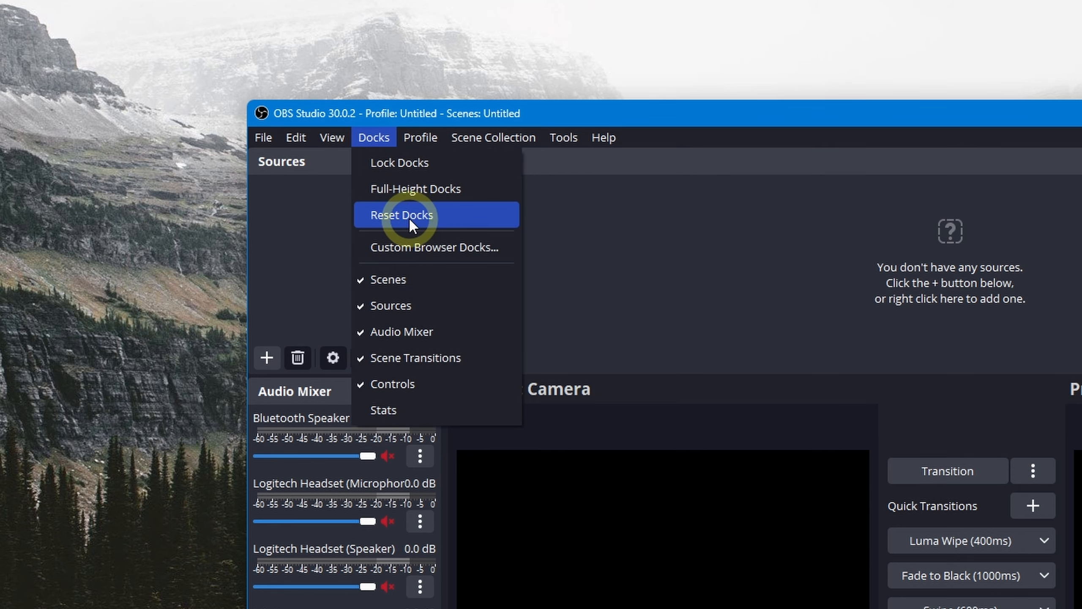
pyautogui.click(402, 214)
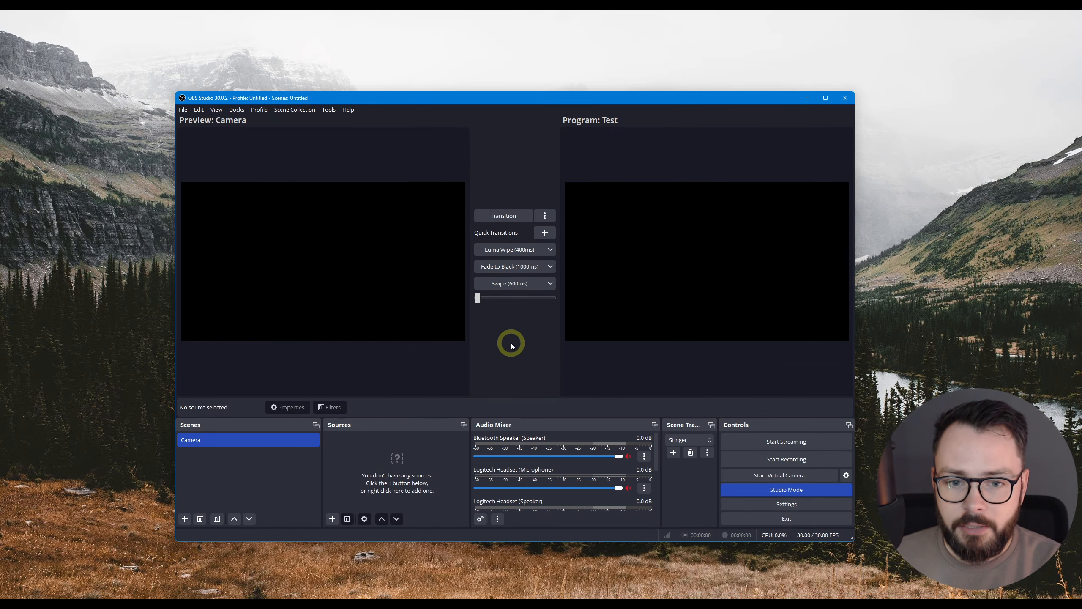
pyautogui.moveTo(547, 346)
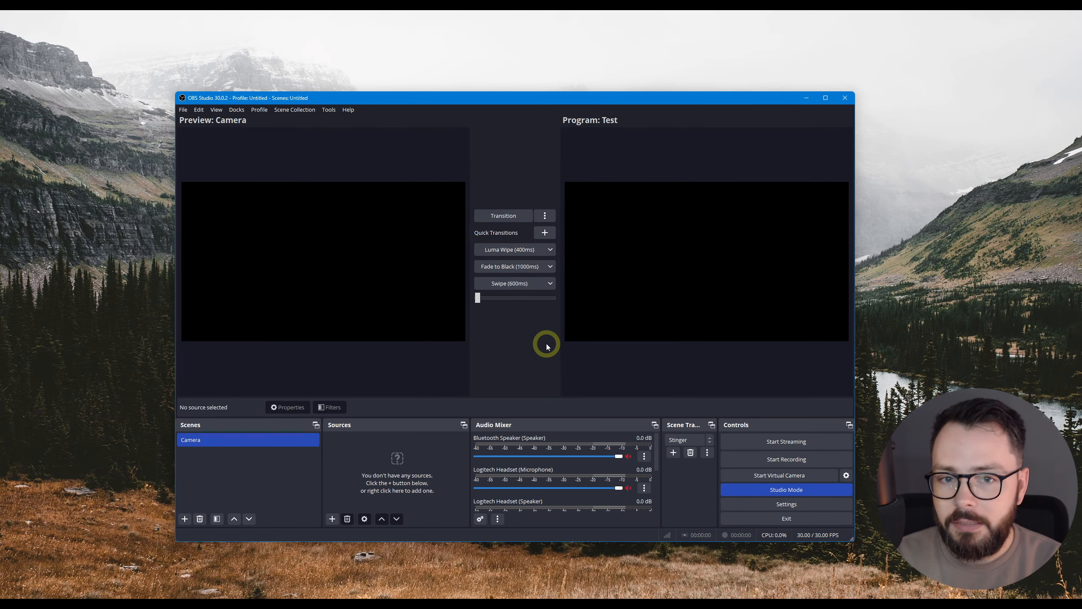
pyautogui.moveTo(562, 355)
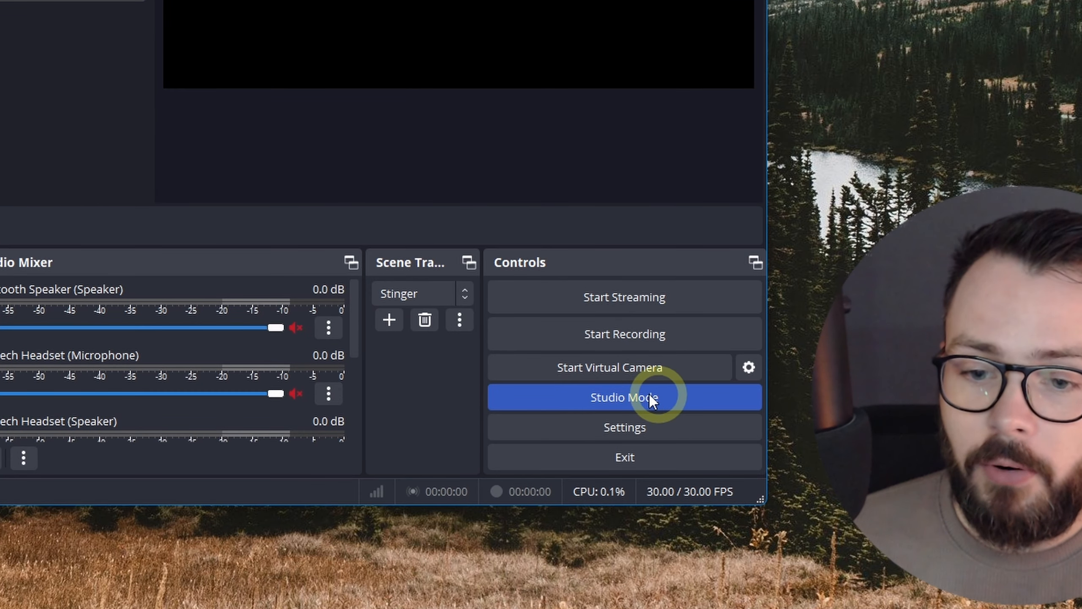
pyautogui.click(623, 396)
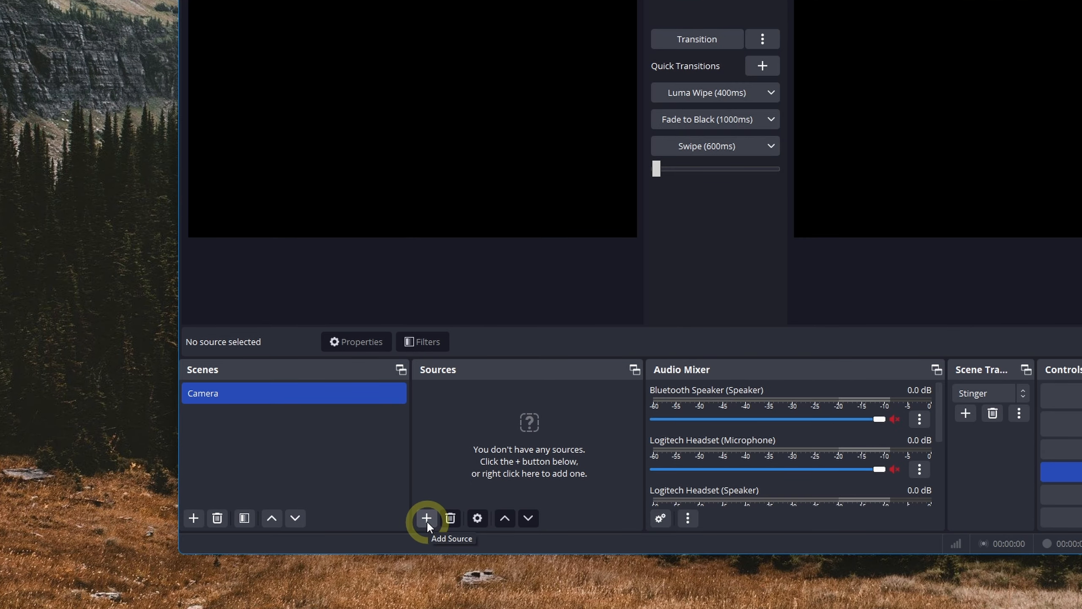
# - Add a Video Capture Device source 'OBS VB' fed by the OBS Virtual Camera to the Camera scene
pyautogui.click(426, 517)
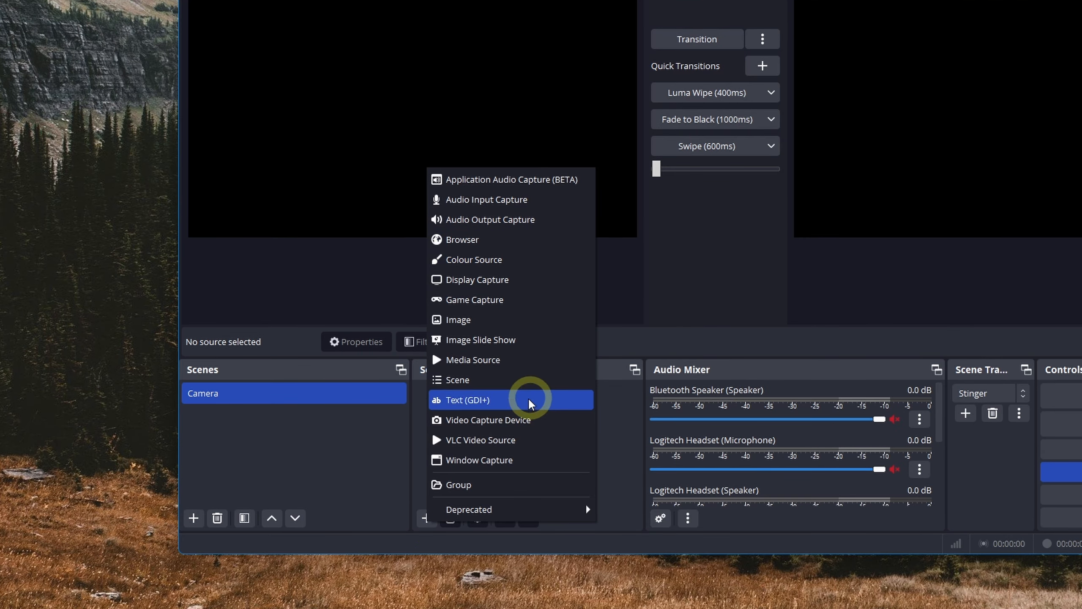
pyautogui.click(487, 420)
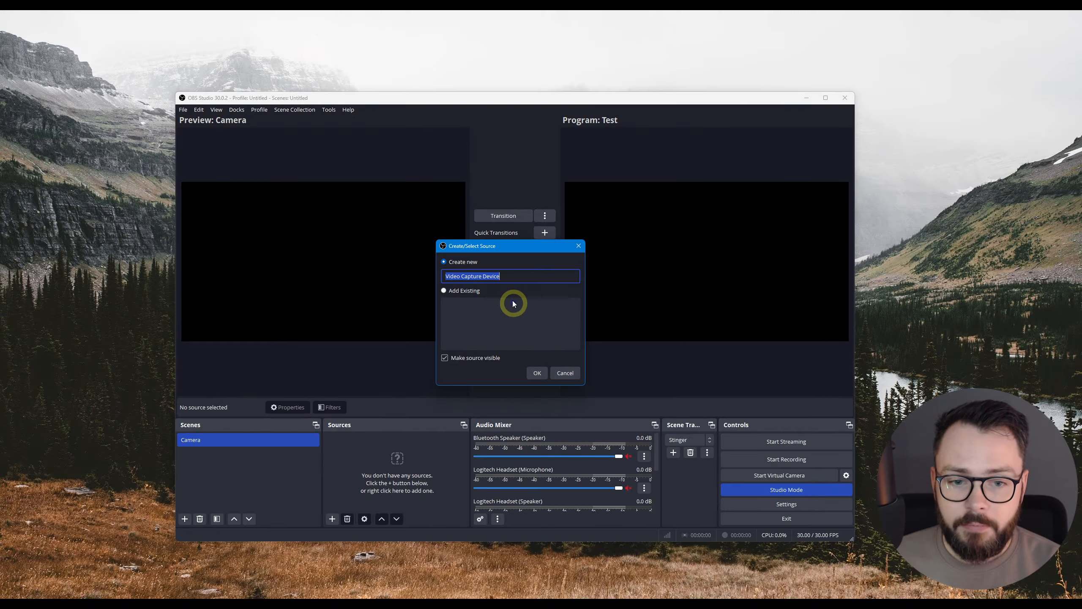
pyautogui.write('OBS VB')
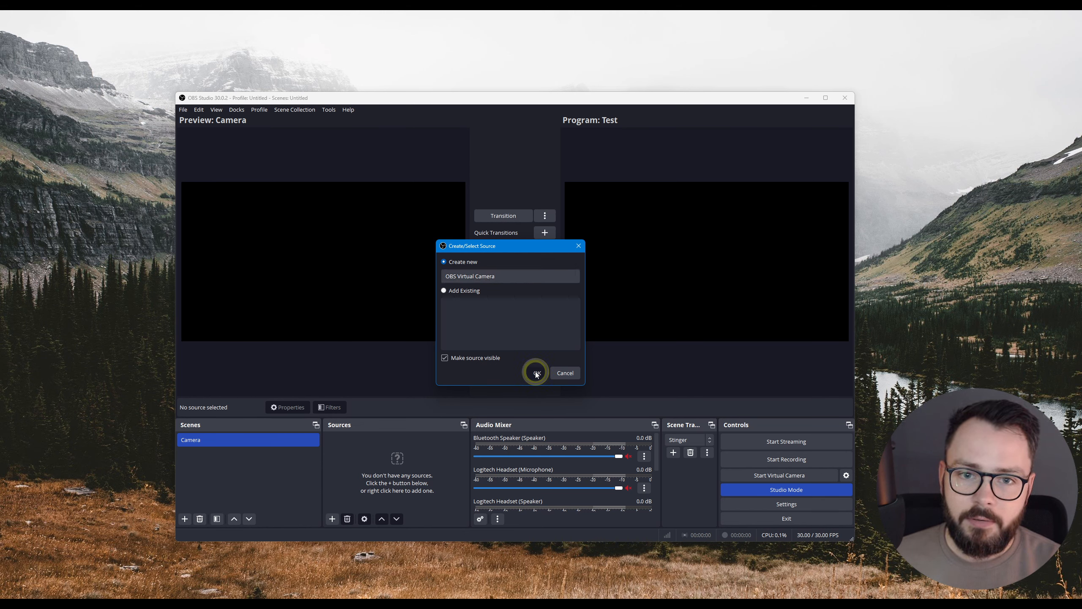
pyautogui.click(535, 373)
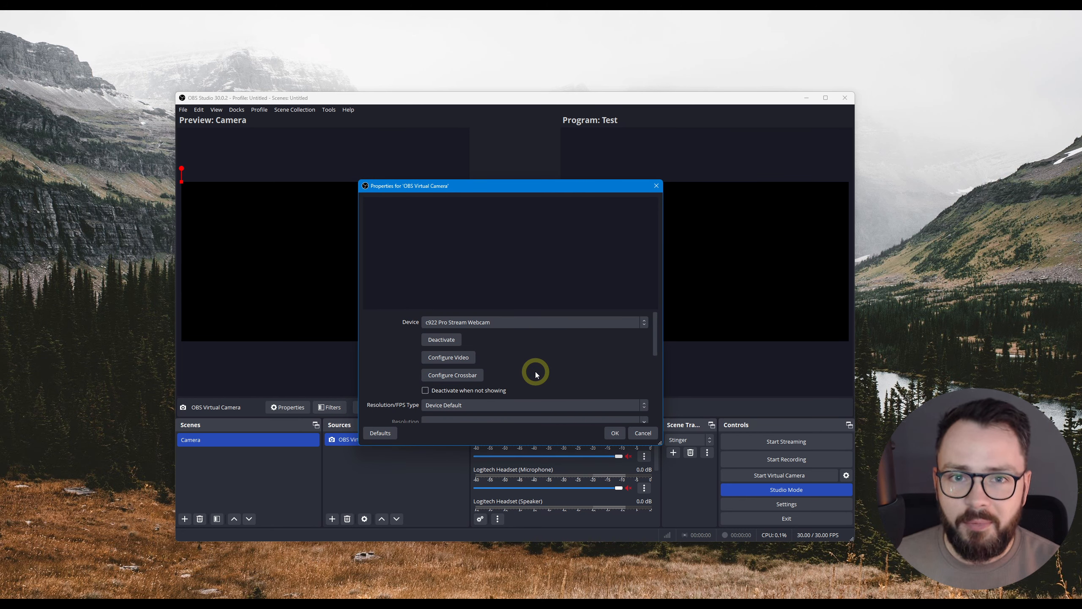
pyautogui.moveTo(490, 300)
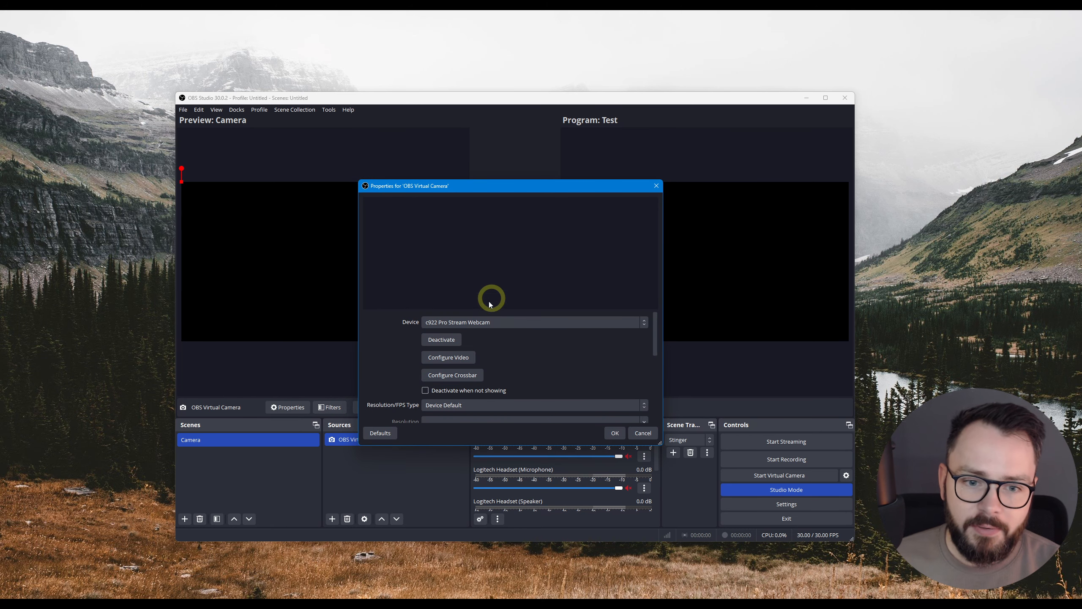
pyautogui.moveTo(497, 325)
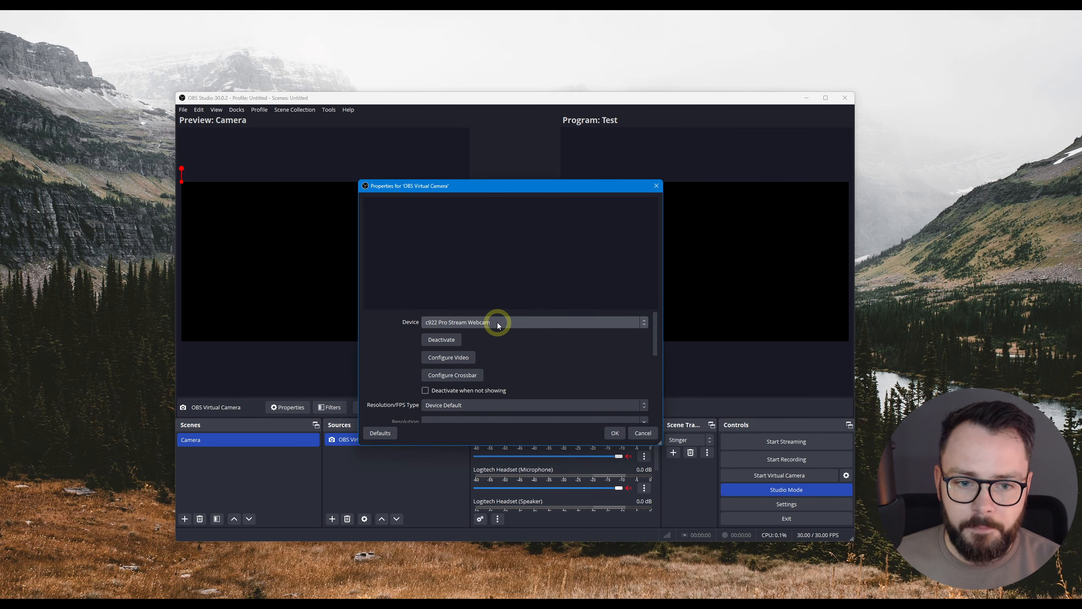
pyautogui.click(532, 321)
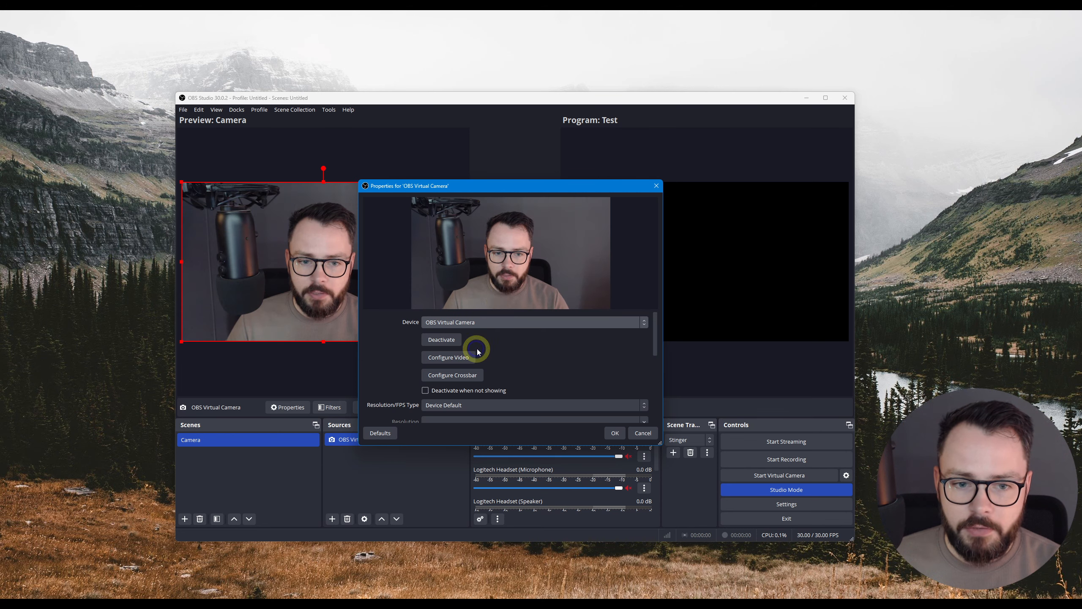
pyautogui.click(613, 433)
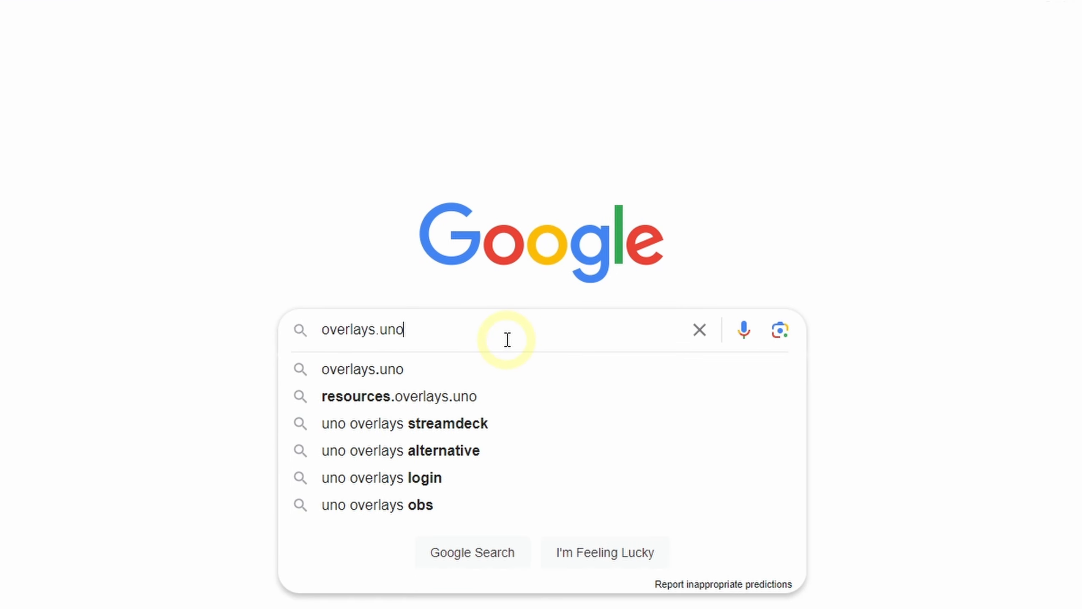
# - Search Google for overlays.uno and open the Uno Overlays site
pyautogui.press('Return')
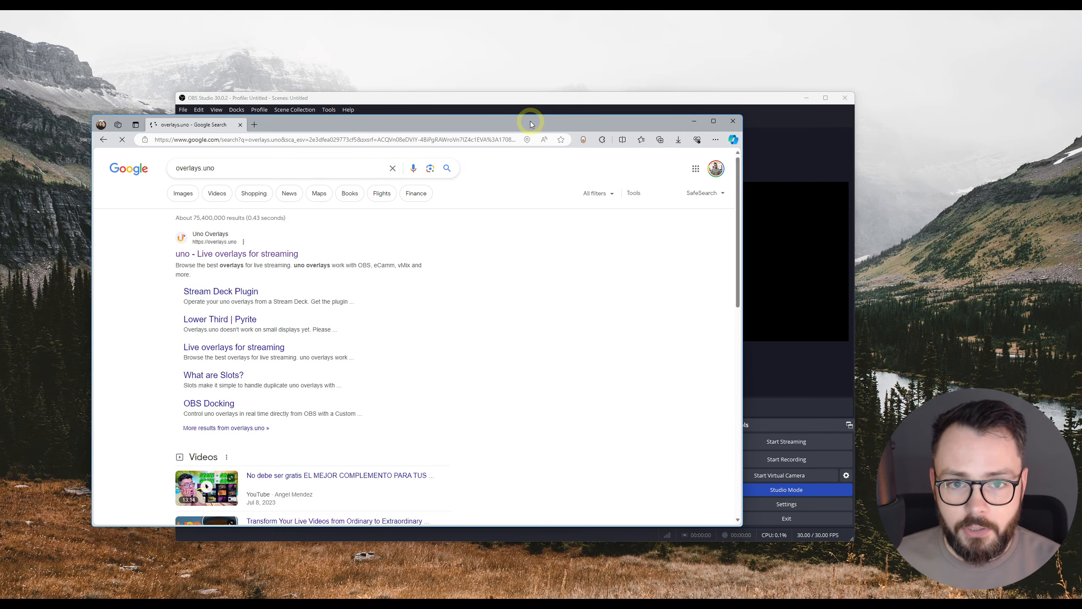
pyautogui.click(236, 254)
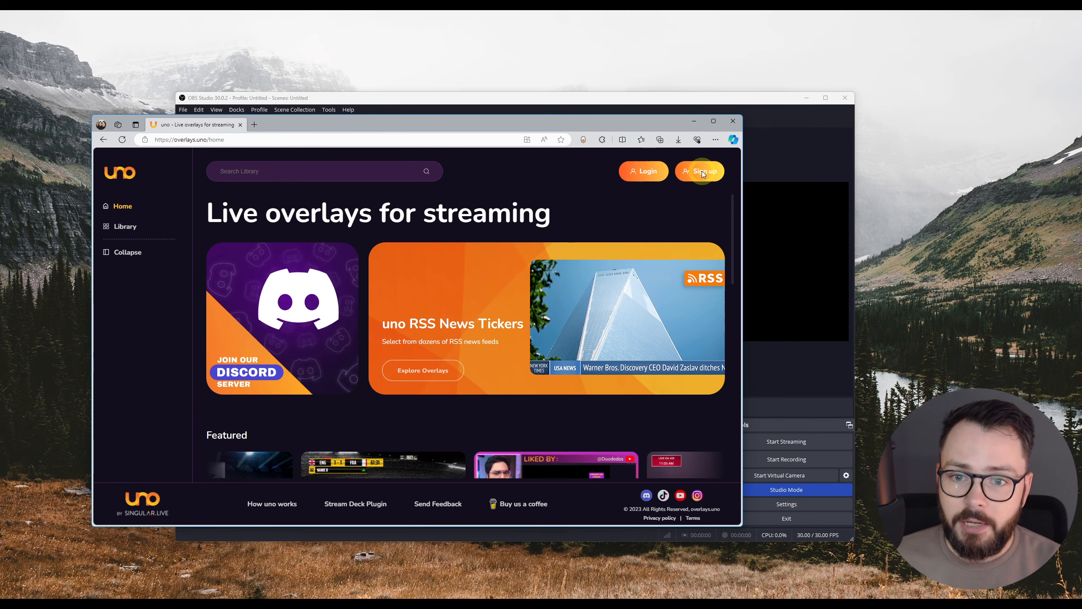
pyautogui.moveTo(603, 227)
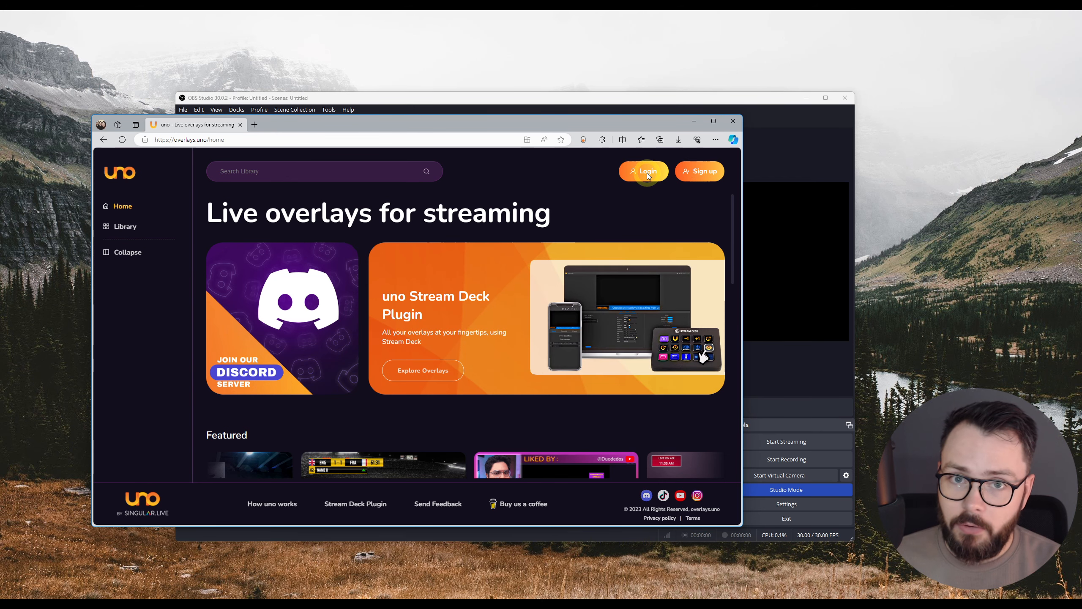
# - Log in to overlays.uno, maximise the browser and add Fullscreen Countdown | Vibe to My Overlays
pyautogui.click(644, 171)
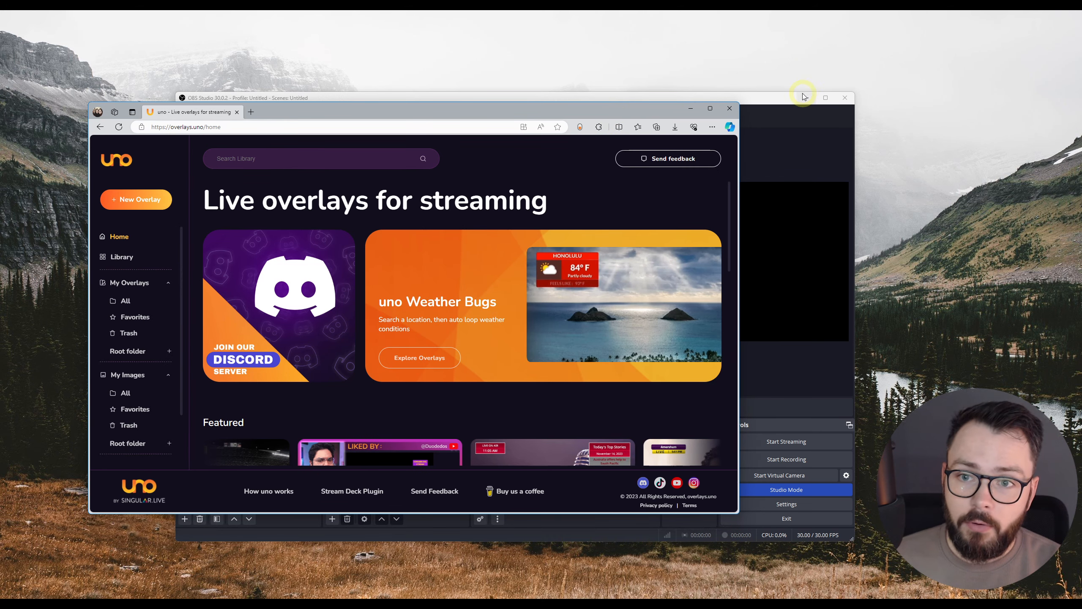
pyautogui.click(709, 109)
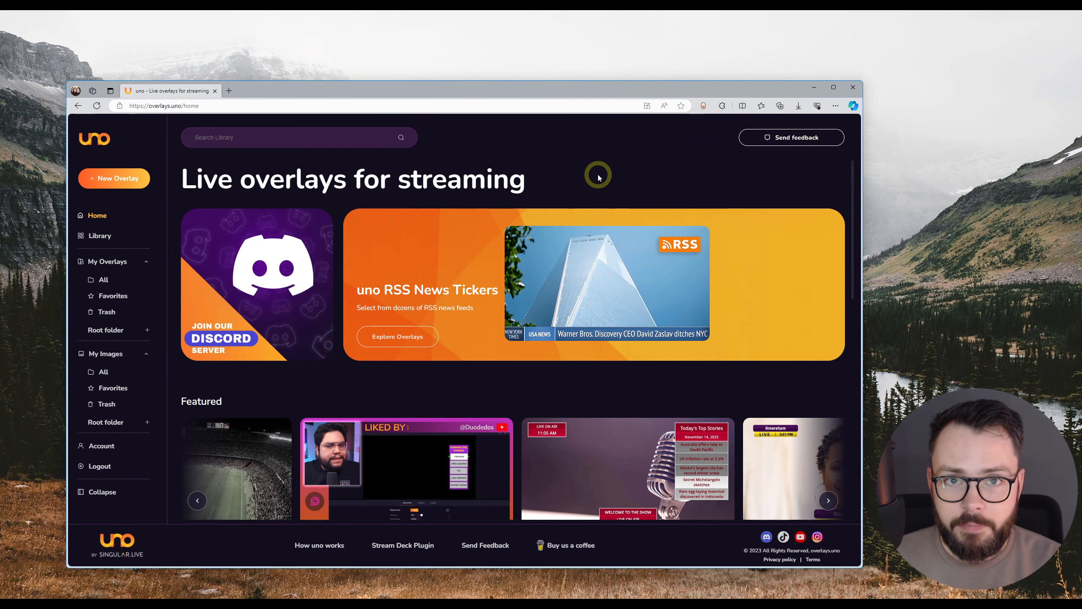
pyautogui.moveTo(323, 155)
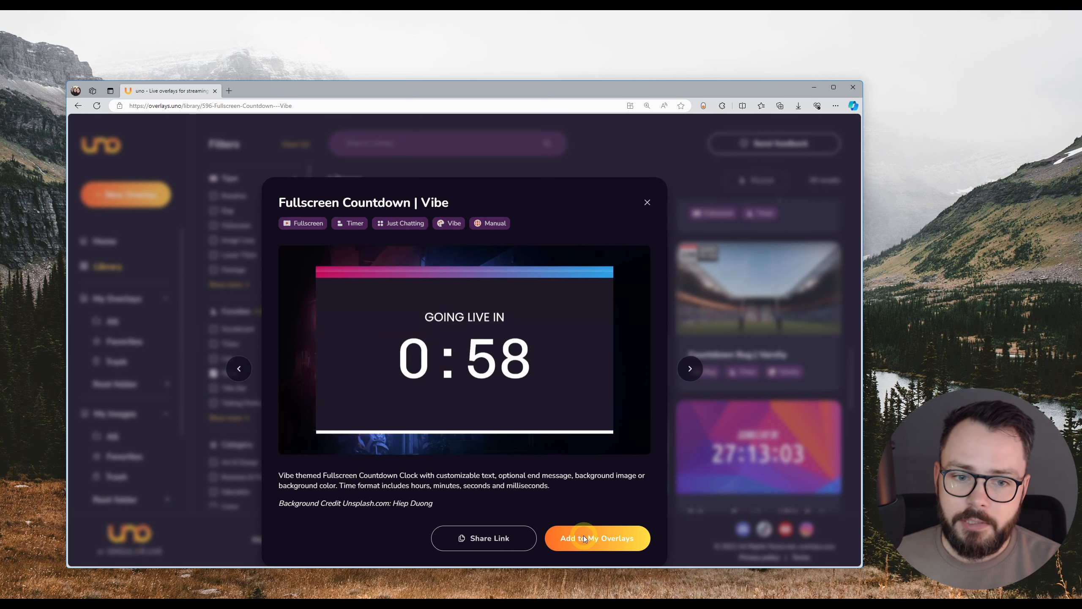
pyautogui.click(595, 537)
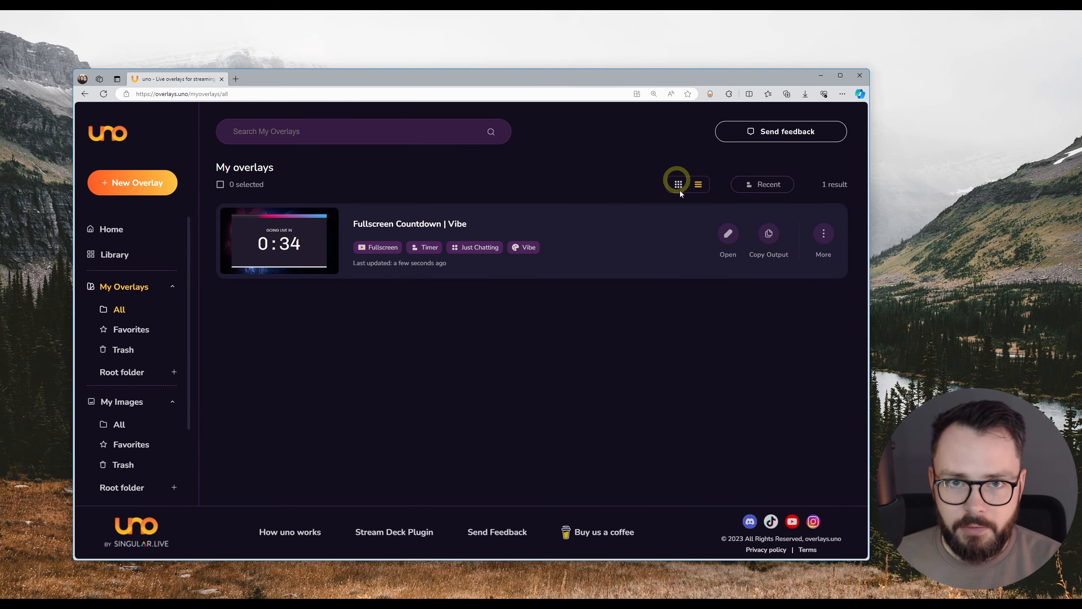
pyautogui.moveTo(415, 342)
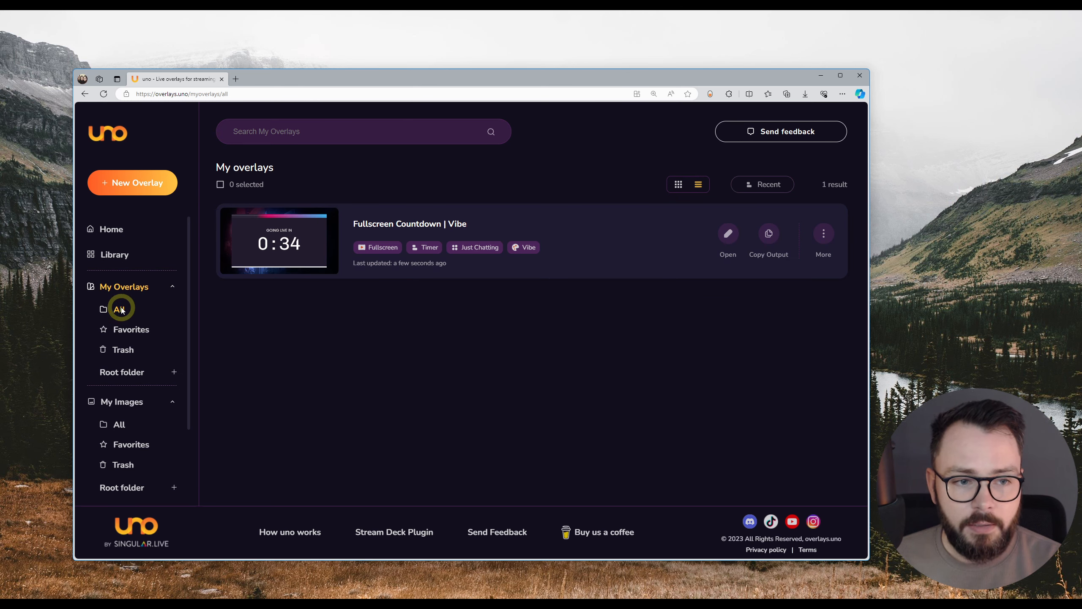
# - Show all saved overlays in My Overlays, listing the Fullscreen Countdown | Vibe
pyautogui.click(114, 254)
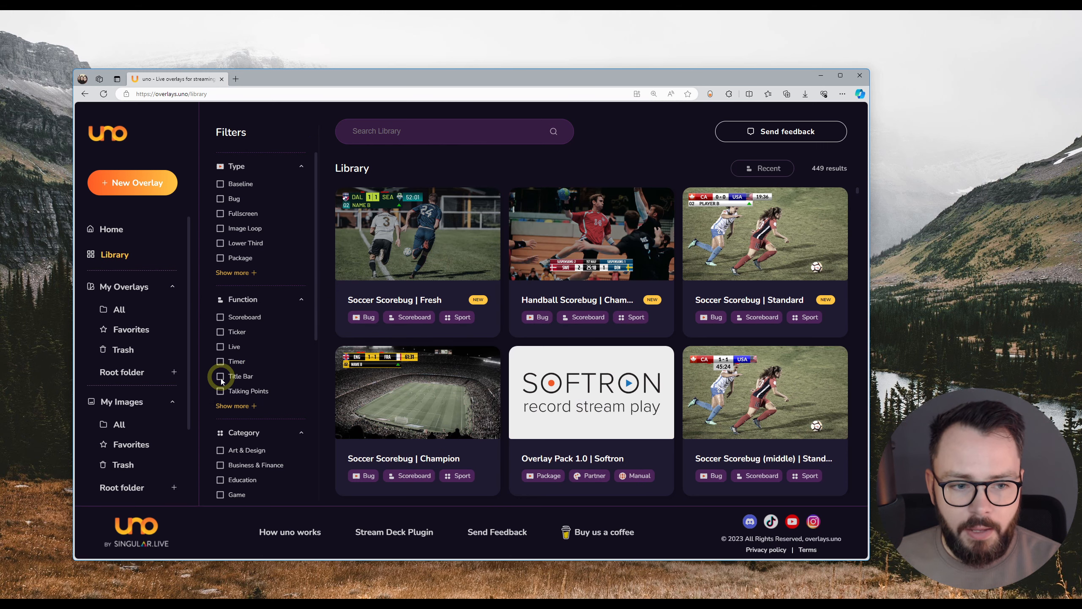
# - Filter the Library to Talking Points and add Talking Points Panel | Reverb to My Overlays
pyautogui.click(220, 390)
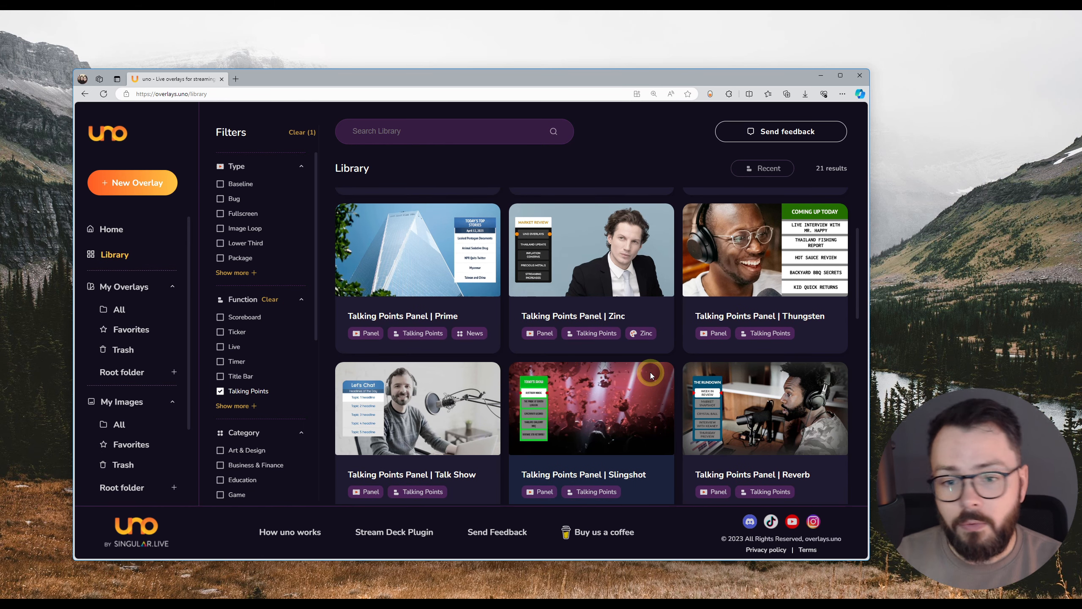
pyautogui.scroll(-3)
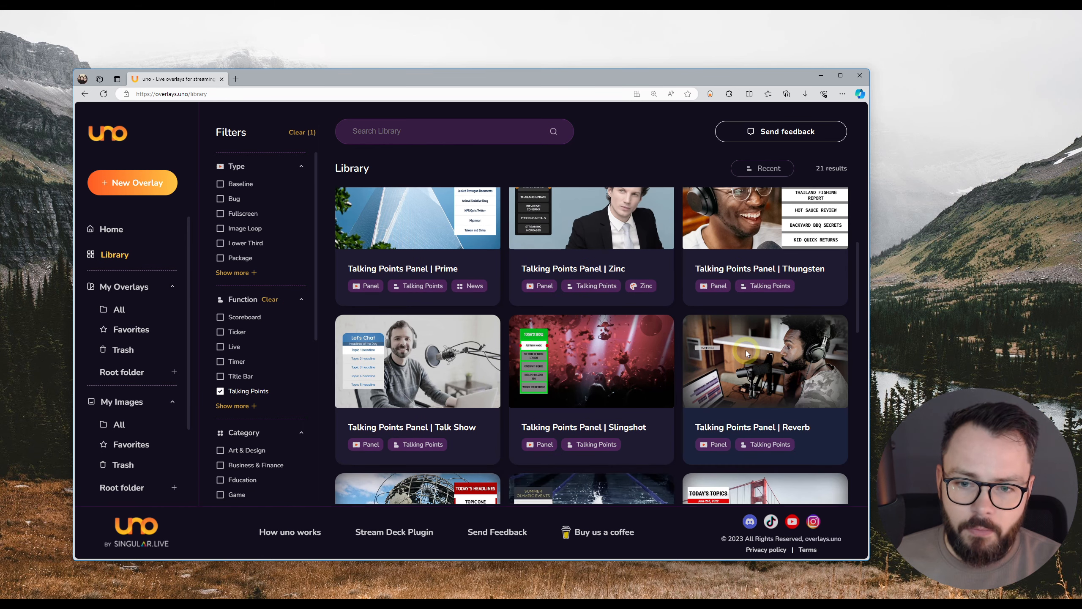
pyautogui.moveTo(769, 346)
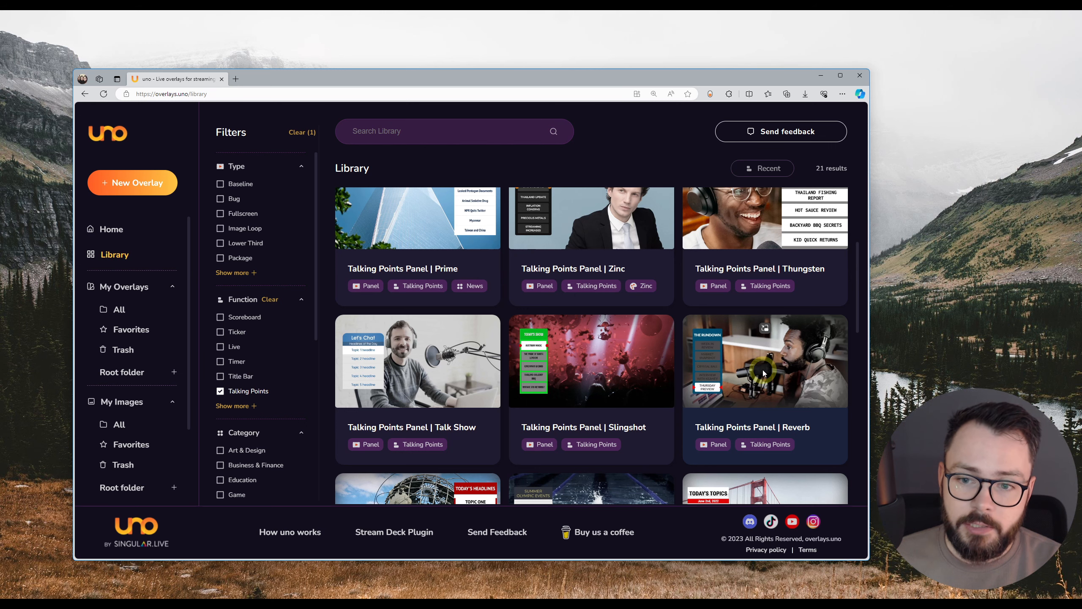
pyautogui.click(764, 361)
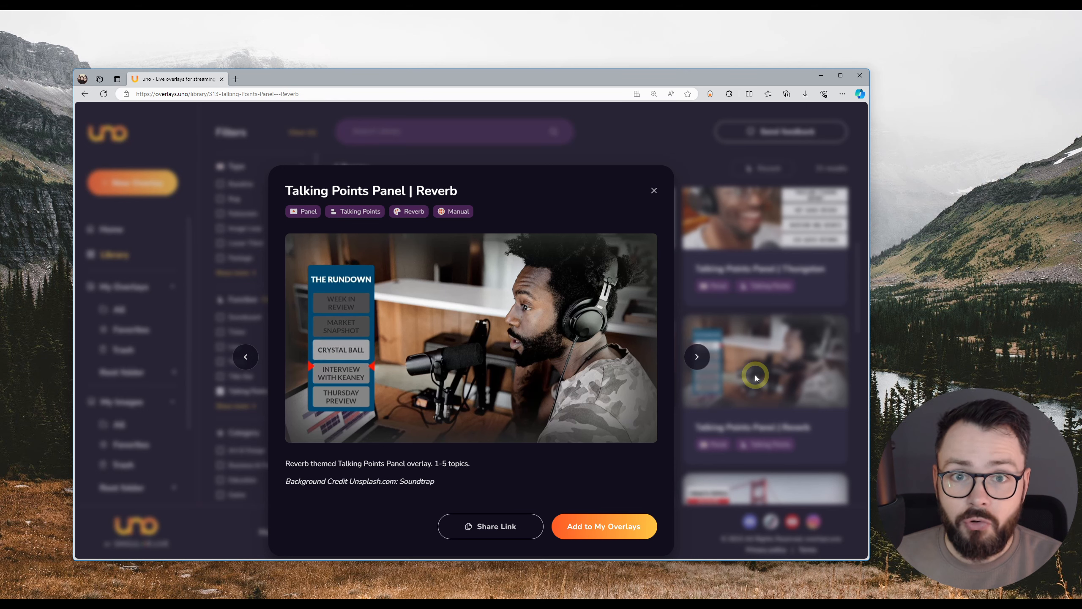
pyautogui.moveTo(676, 520)
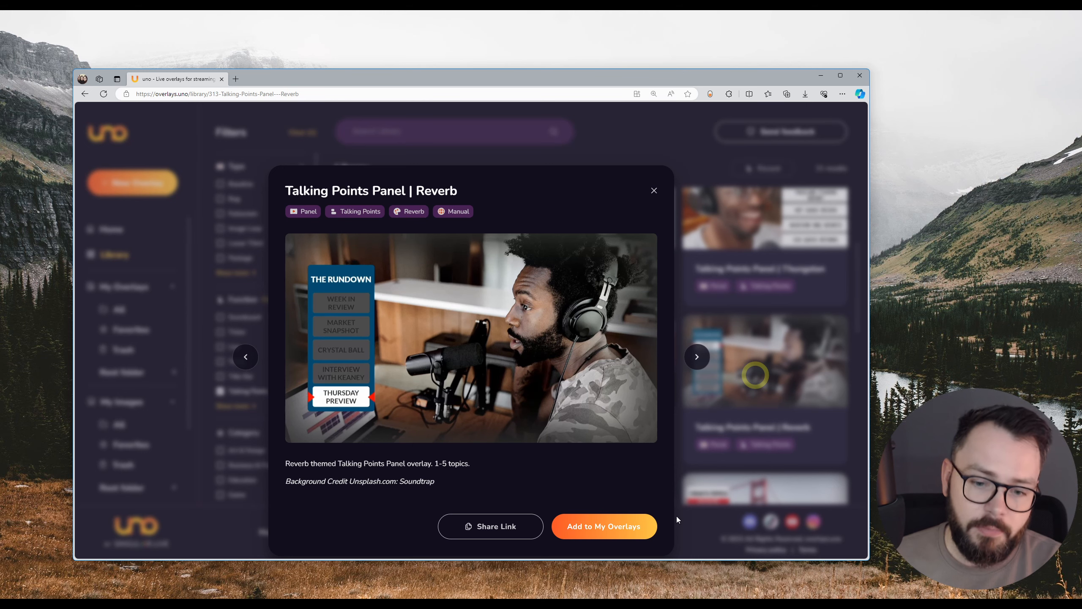
pyautogui.click(603, 526)
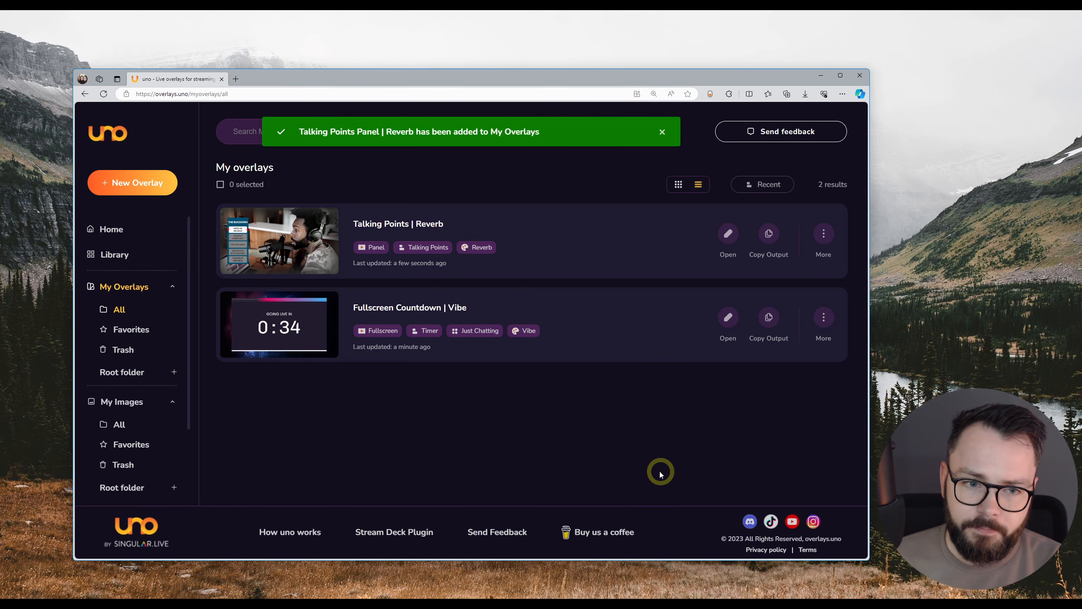
# - Toggle My Overlays between card and list layouts, leaving both overlays shown as a list
pyautogui.click(678, 184)
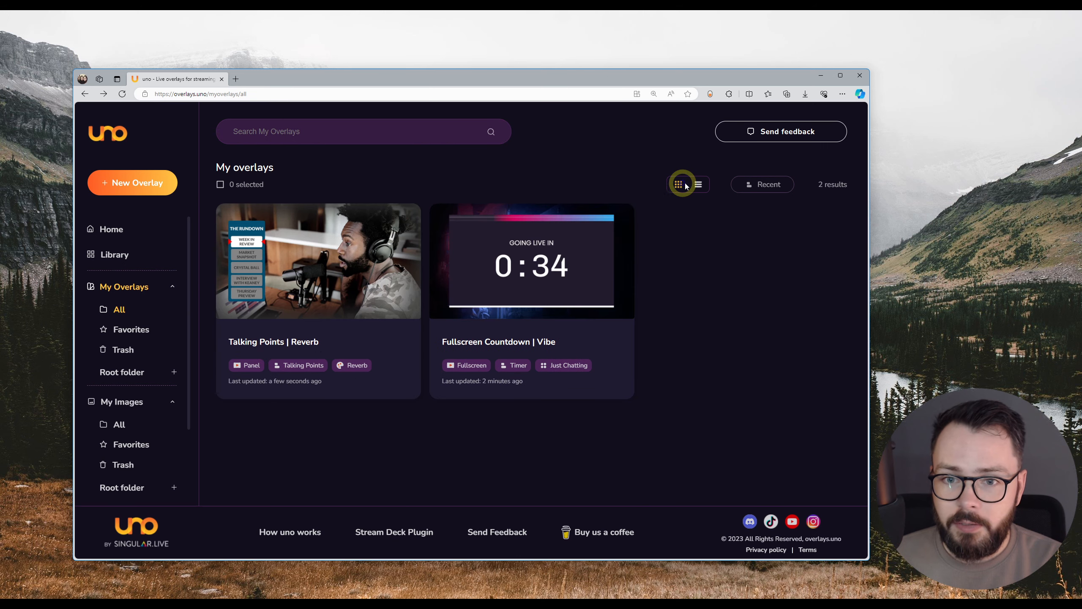
pyautogui.click(698, 185)
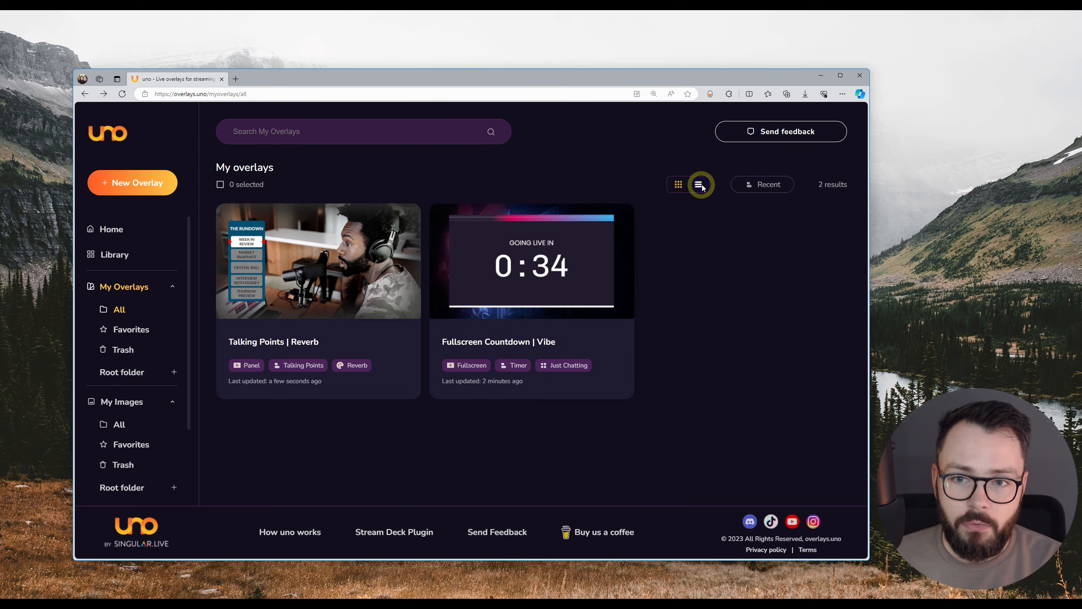
pyautogui.click(699, 185)
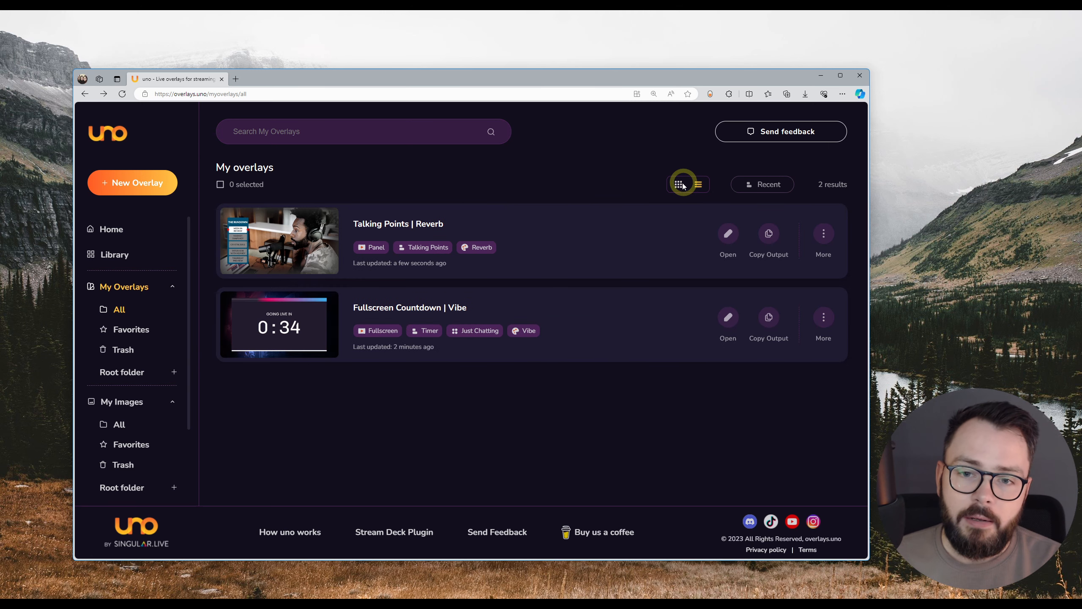
pyautogui.click(697, 184)
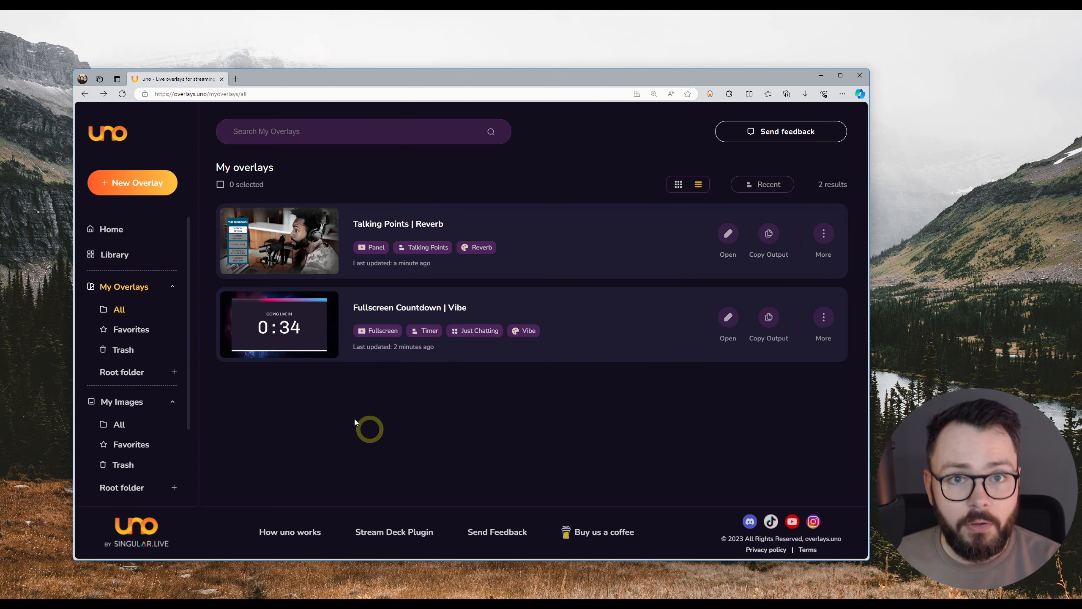
# - Filter the Library to Scoreboard overlays and preview Soccer Shootout Scorebug | Standard
pyautogui.click(114, 254)
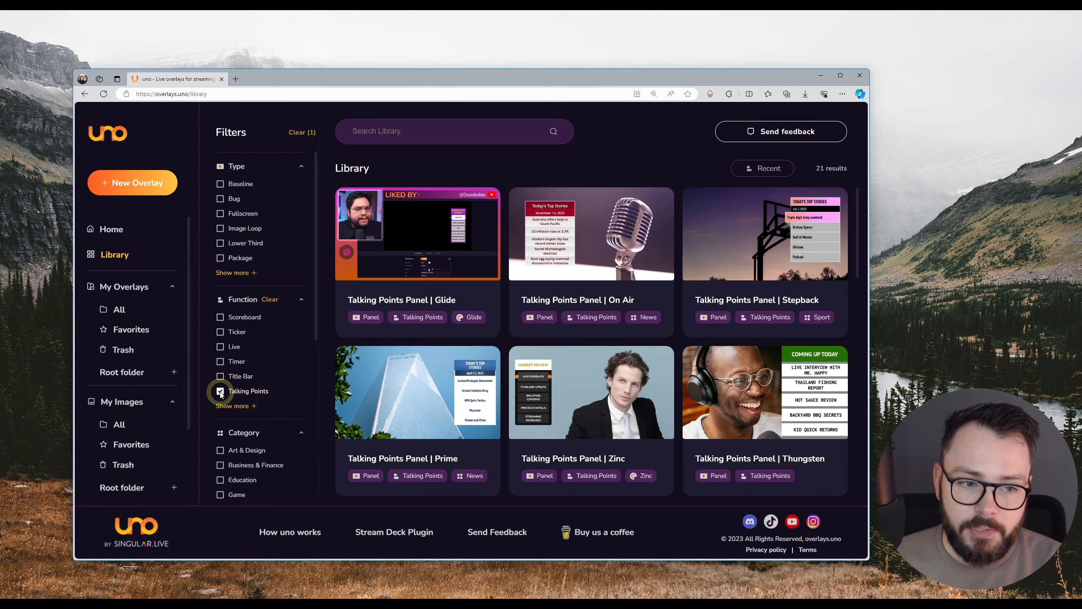
pyautogui.click(220, 317)
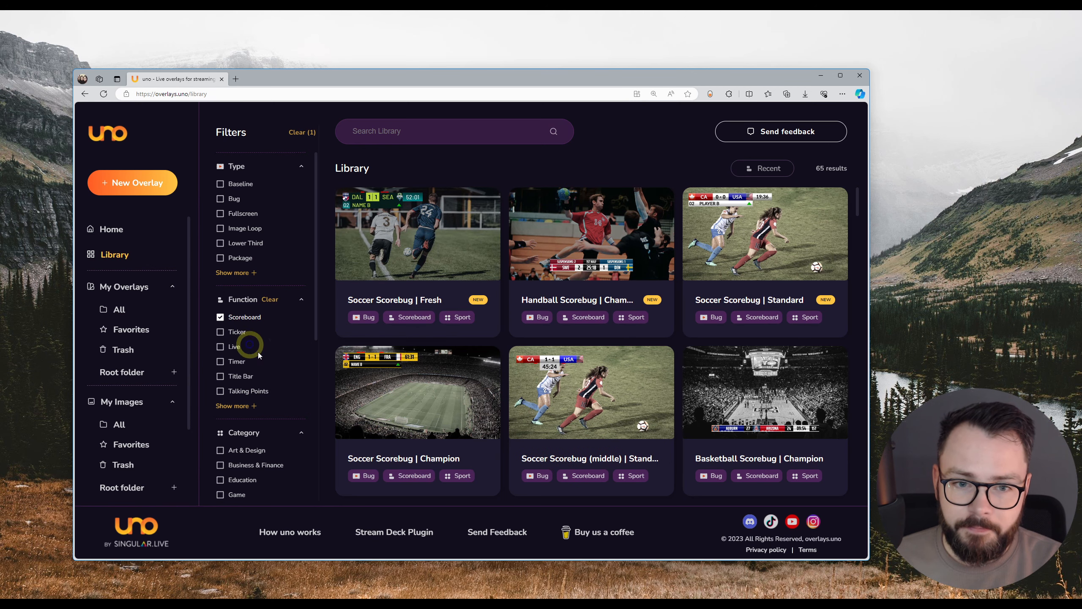
pyautogui.scroll(-3)
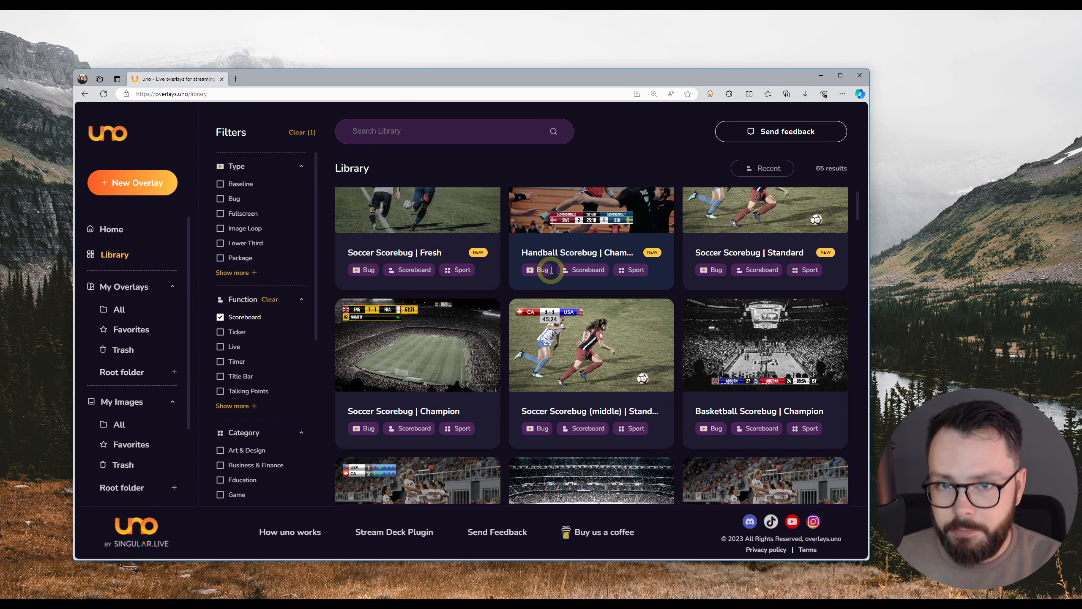
pyautogui.scroll(-3)
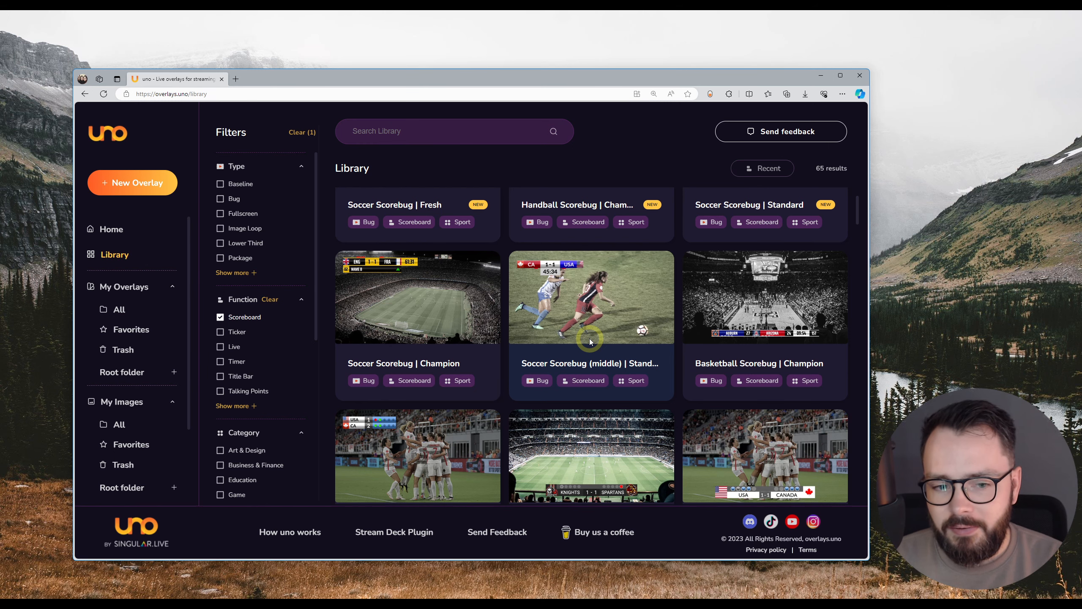
pyautogui.scroll(-3)
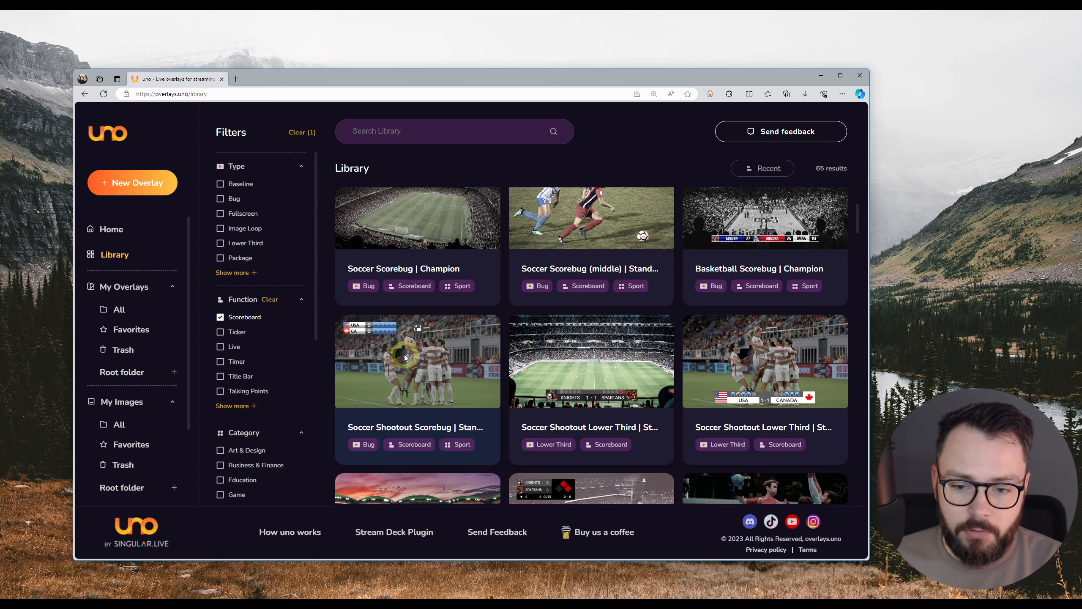
pyautogui.click(417, 360)
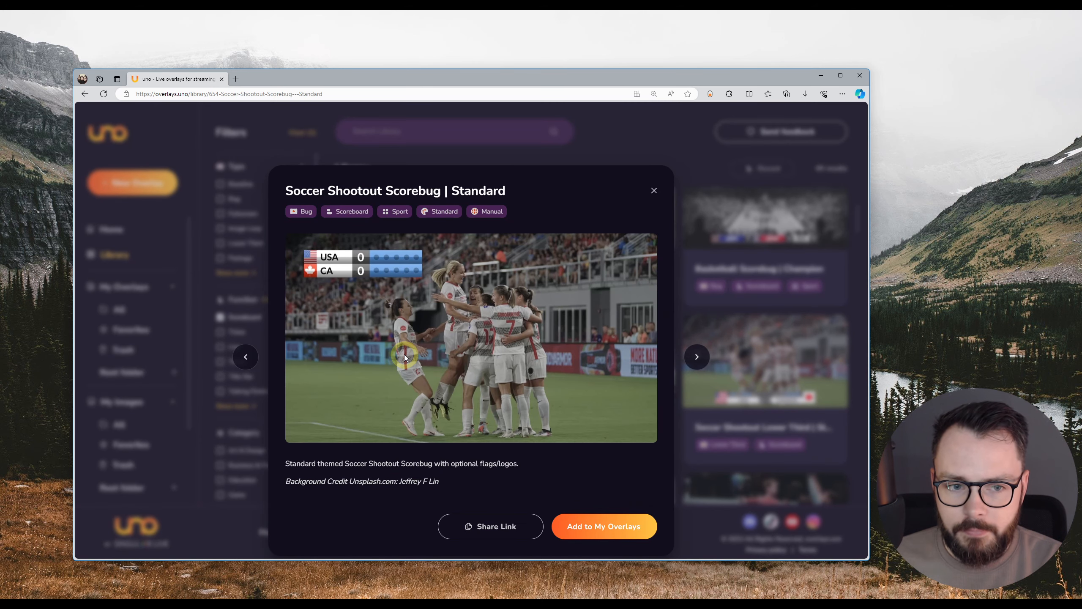
# - Add the Soccer Shootout scorebug to My Overlays and return to browsing the Library
pyautogui.click(603, 526)
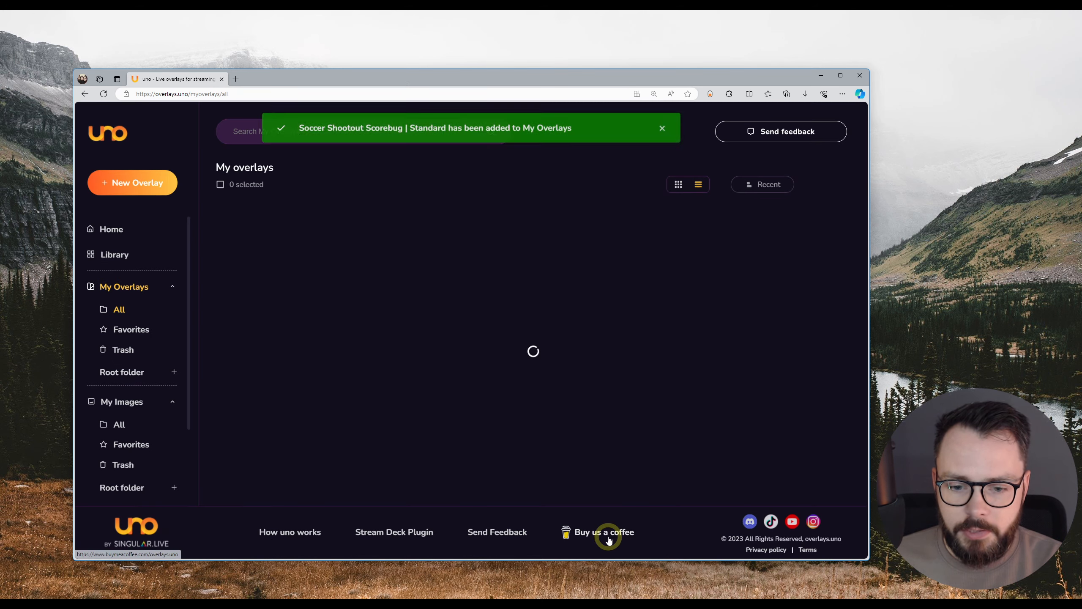
pyautogui.click(114, 253)
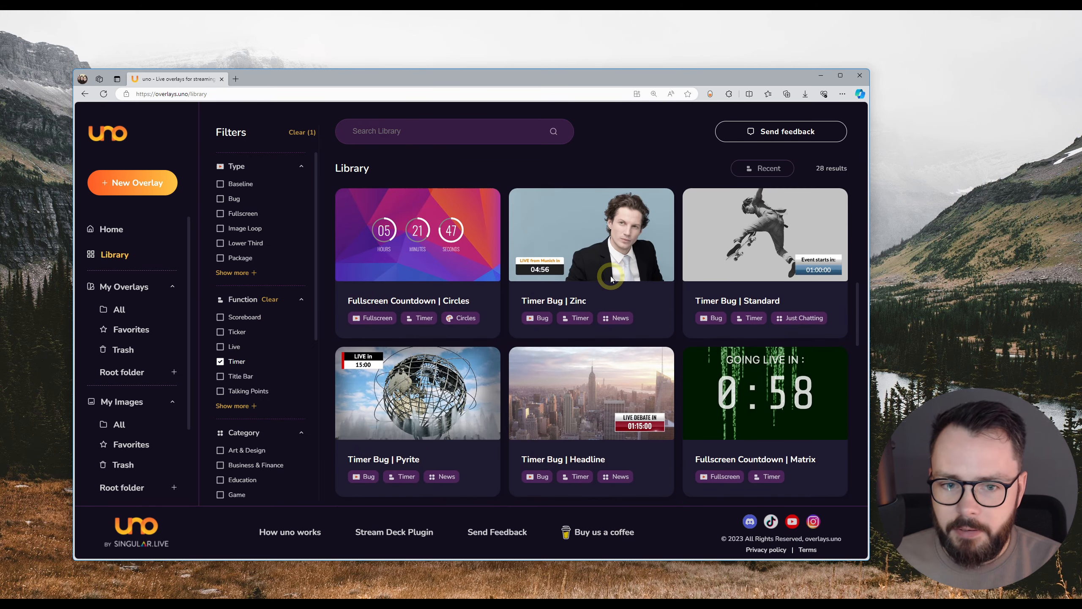
pyautogui.scroll(-3)
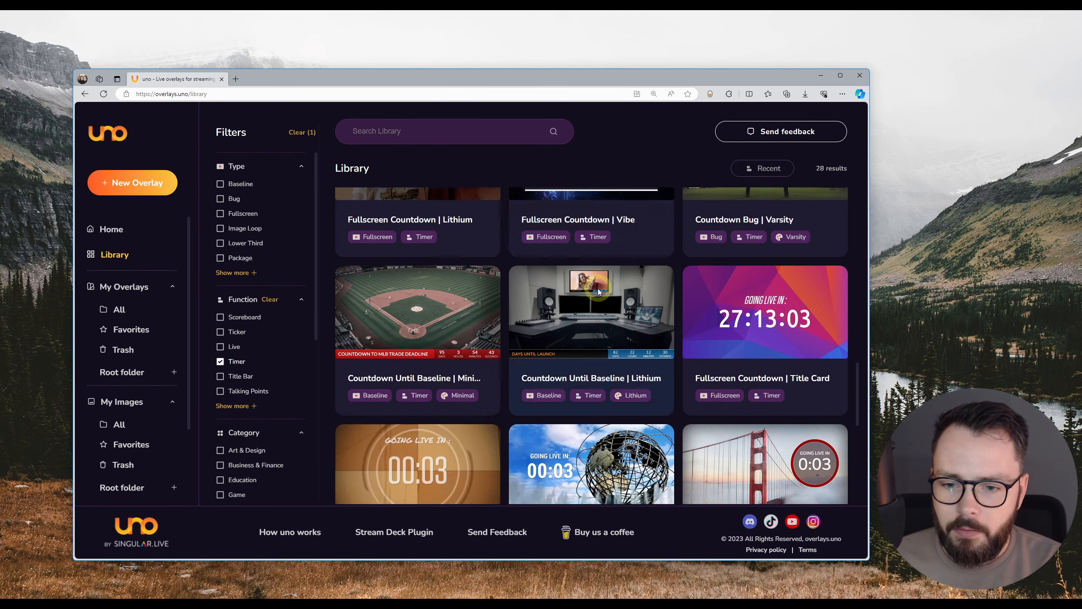
pyautogui.scroll(-3)
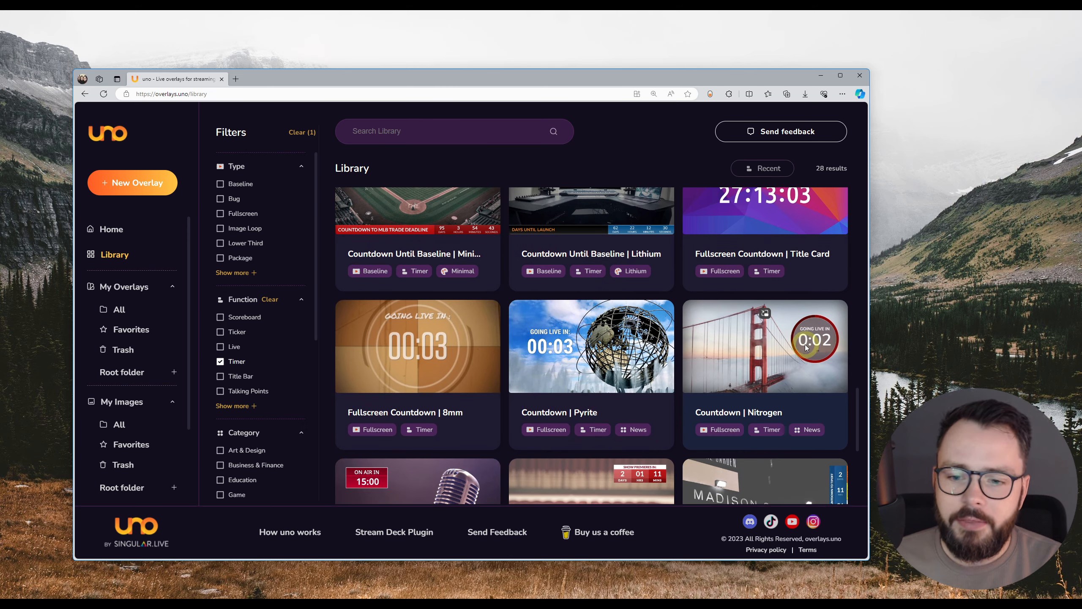
# - Preview Countdown | Nitrogen and add it to My Overlays, making four saved overlays
pyautogui.click(764, 346)
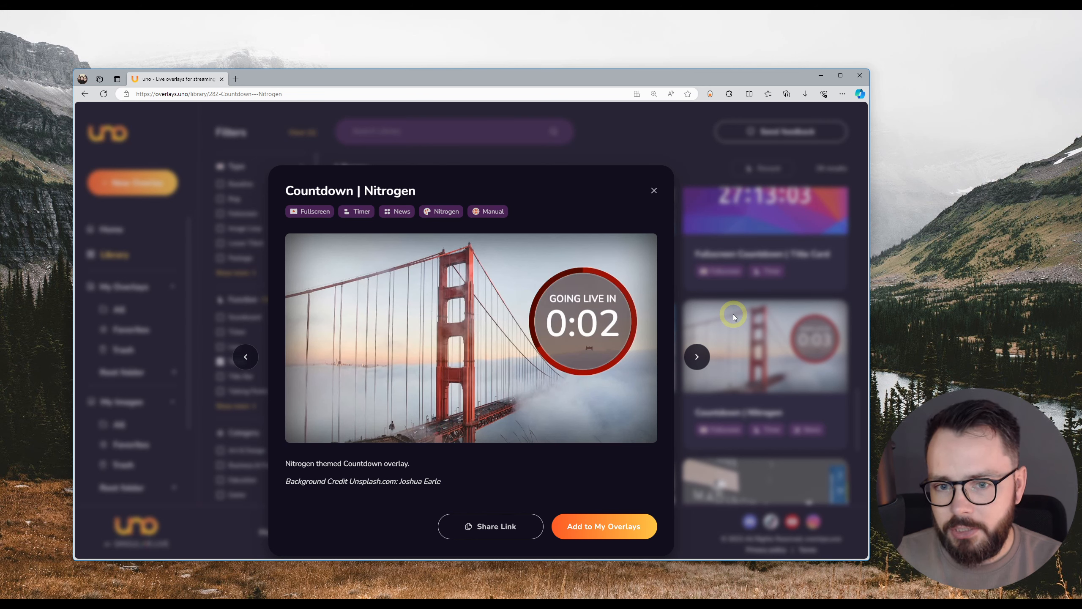
pyautogui.moveTo(640, 424)
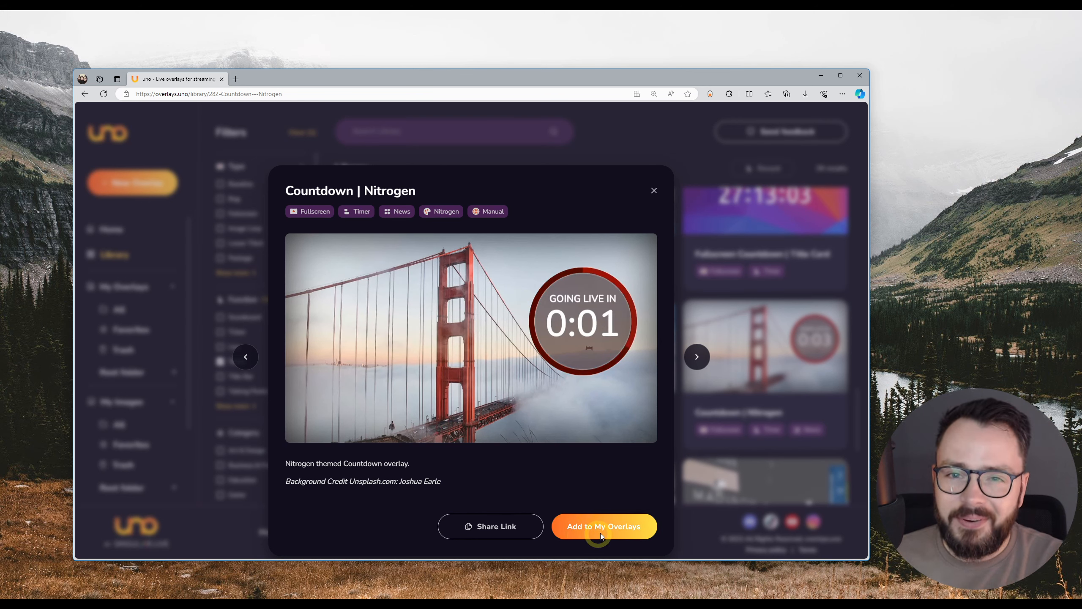
pyautogui.click(603, 526)
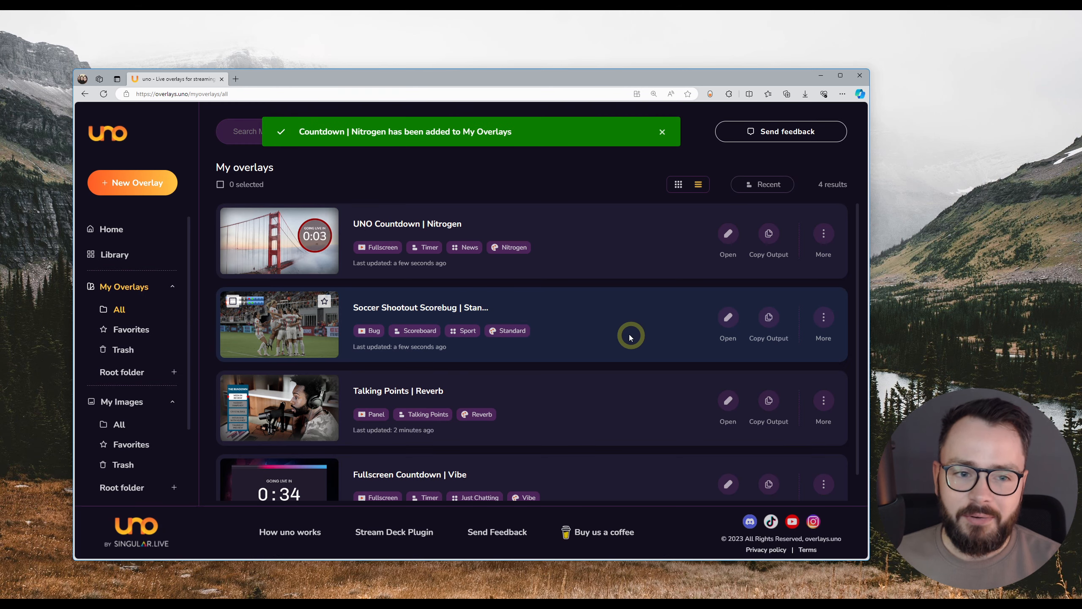
pyautogui.moveTo(601, 222)
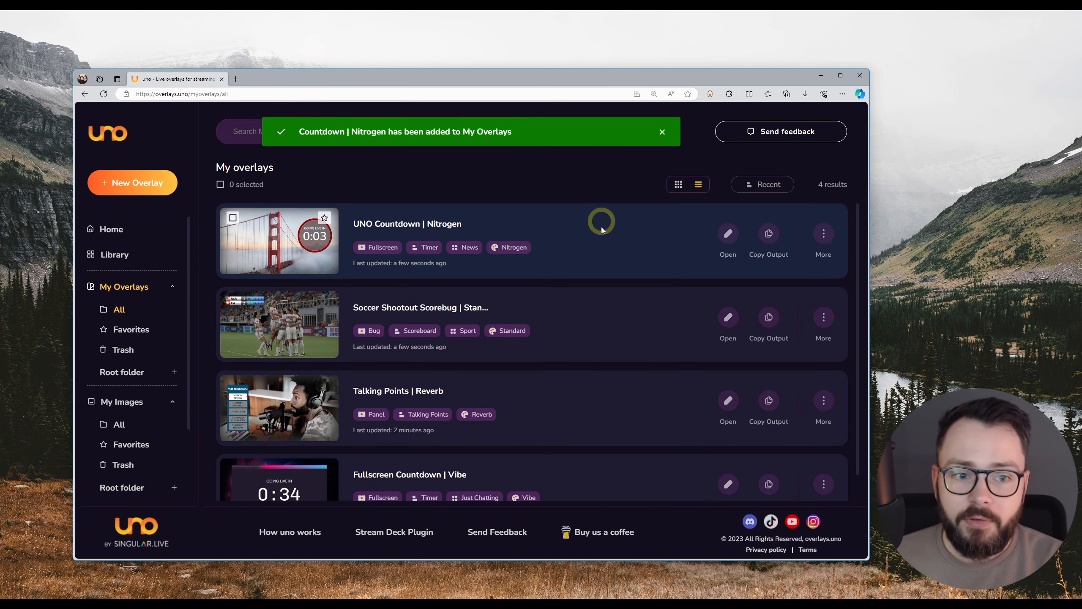
pyautogui.scroll(-3)
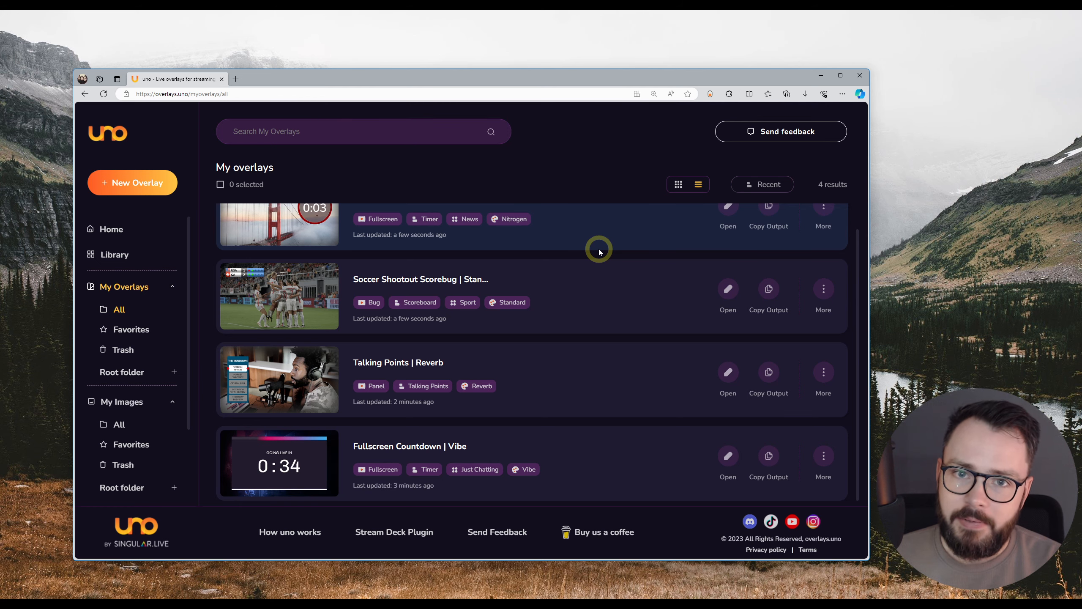
pyautogui.scroll(3)
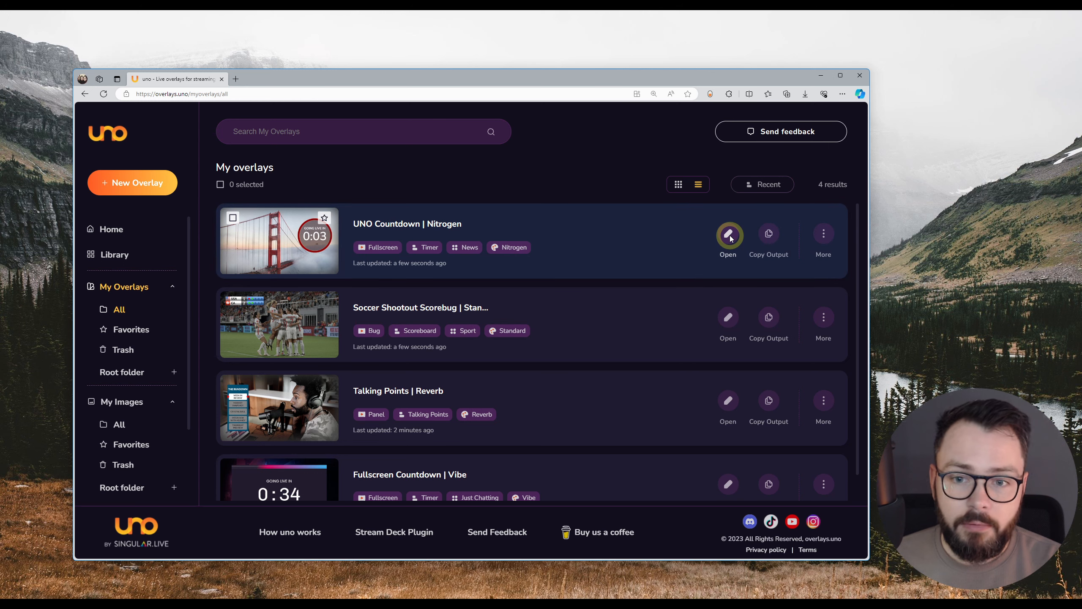
# - Open the Nitrogen countdown's control page, skip the tour and add minutes to the timer
pyautogui.click(728, 234)
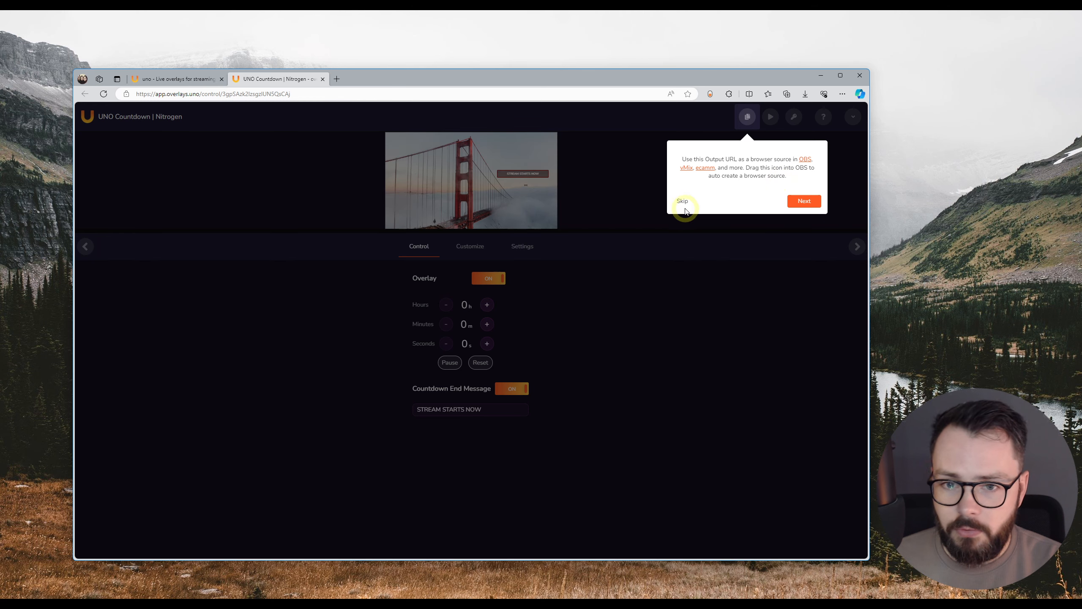
pyautogui.click(682, 202)
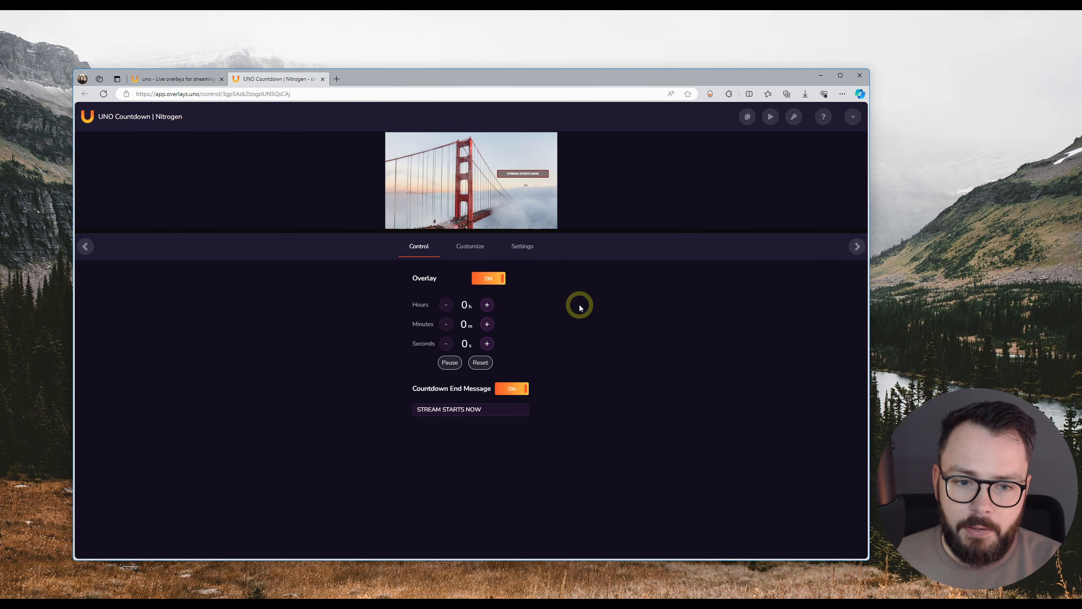
pyautogui.moveTo(532, 230)
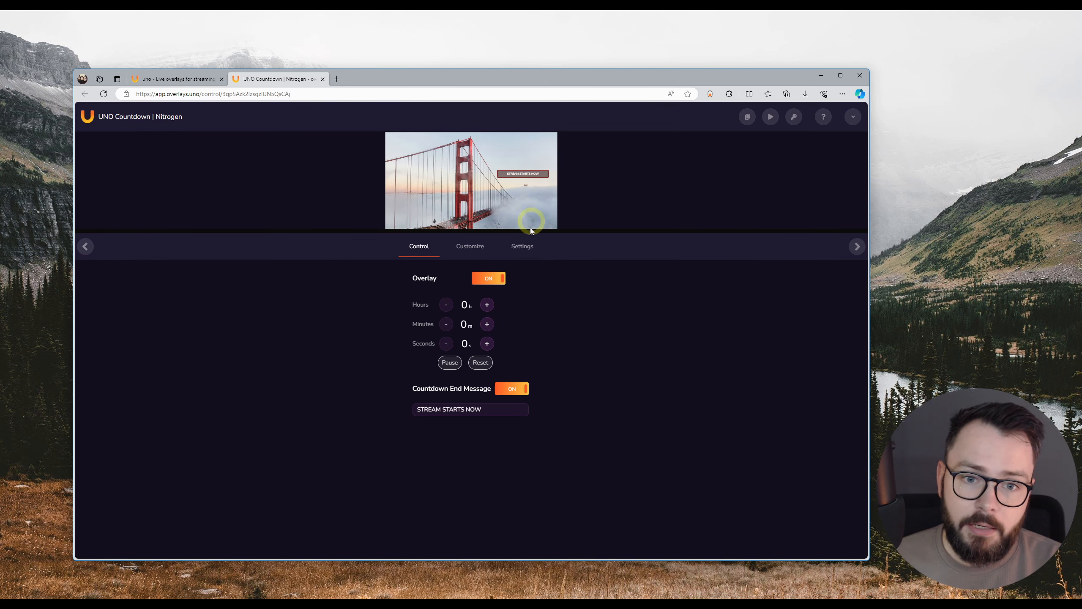
pyautogui.click(487, 323)
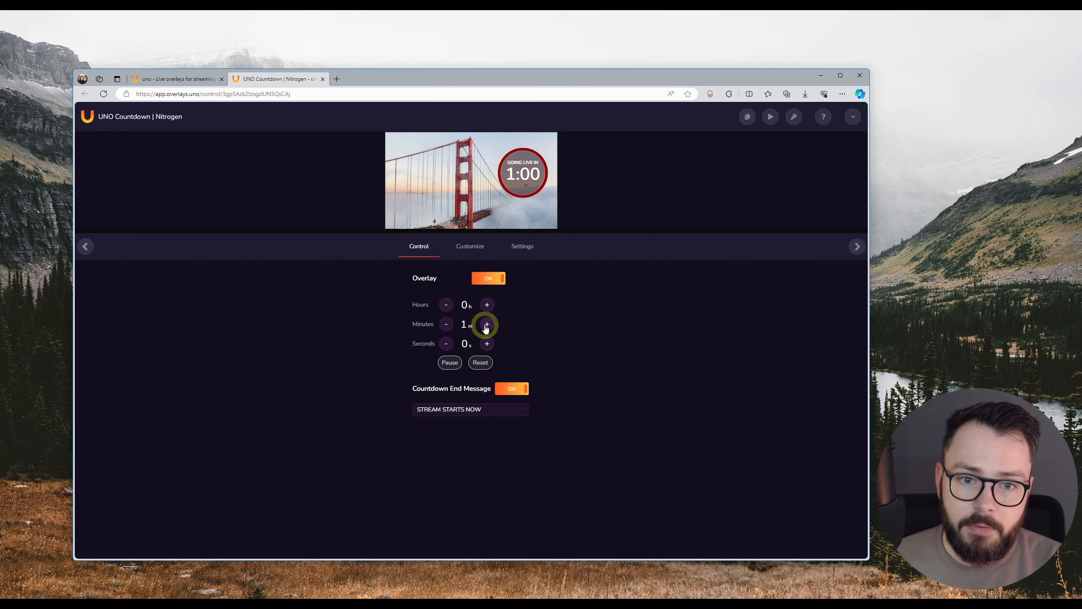
pyautogui.click(487, 323)
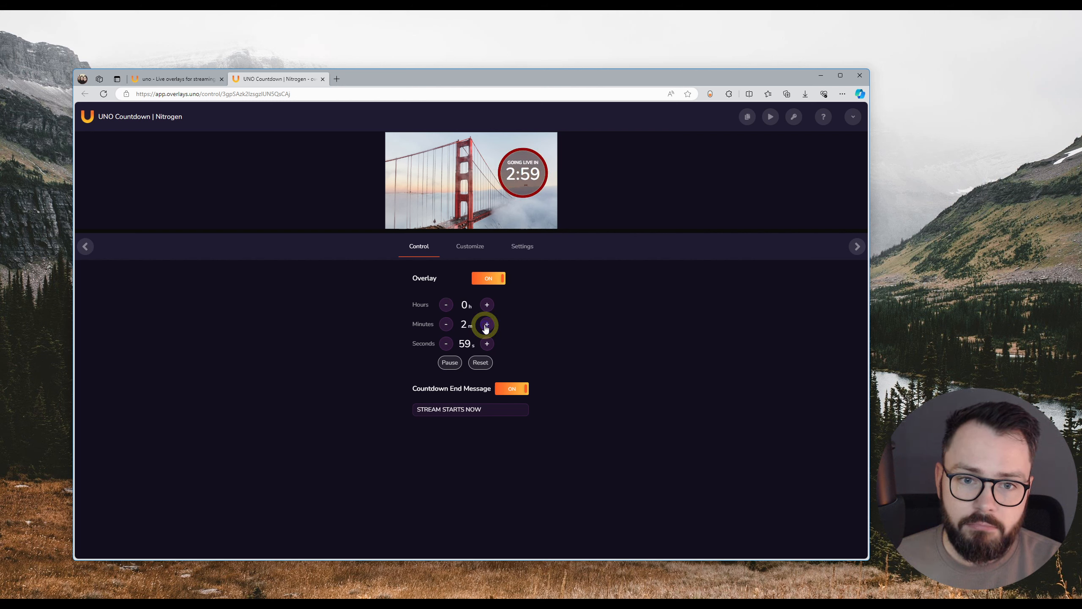
pyautogui.click(487, 324)
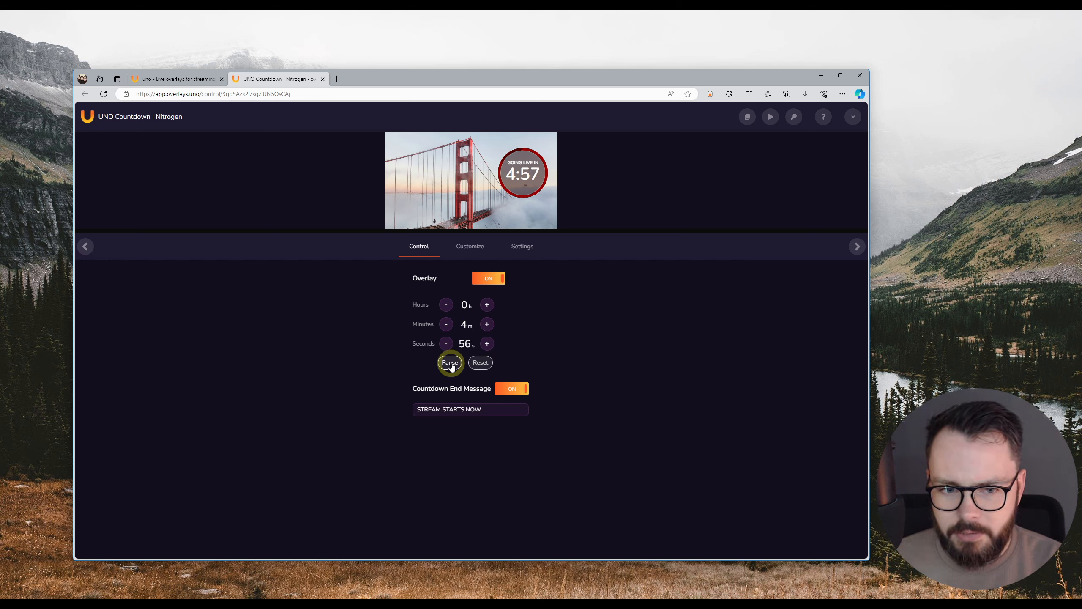
# - Pause, trim the timer to 5 minutes and start the five-minute countdown running
pyautogui.click(449, 362)
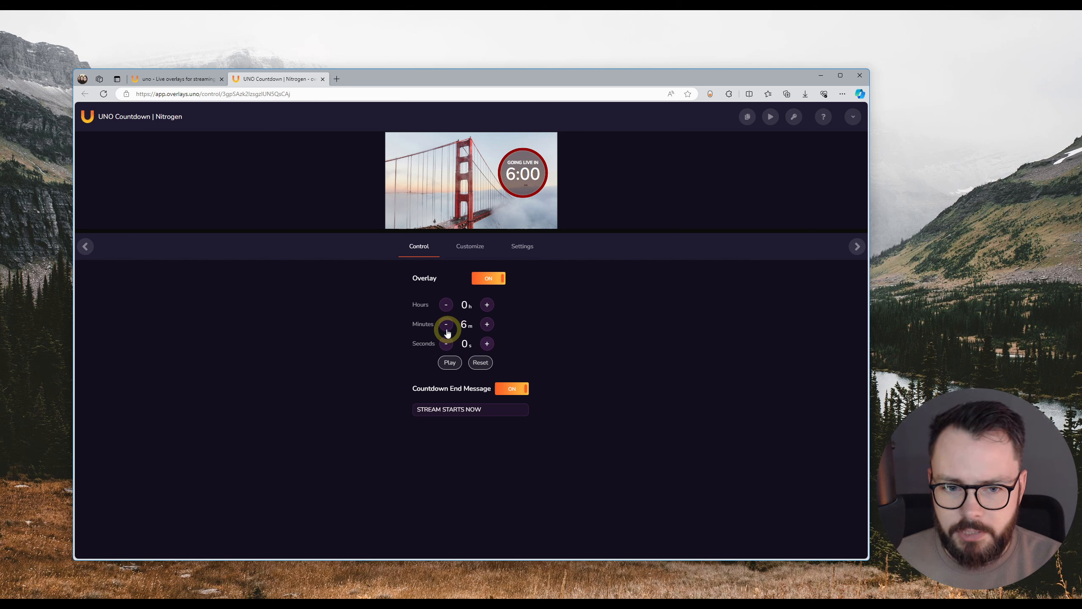
pyautogui.click(446, 325)
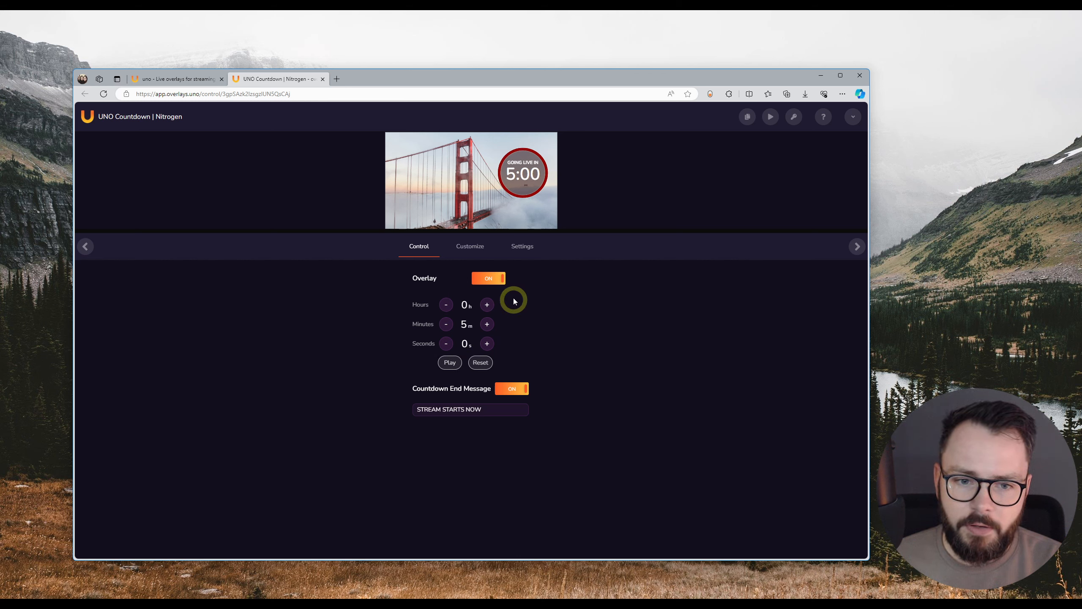
pyautogui.click(449, 363)
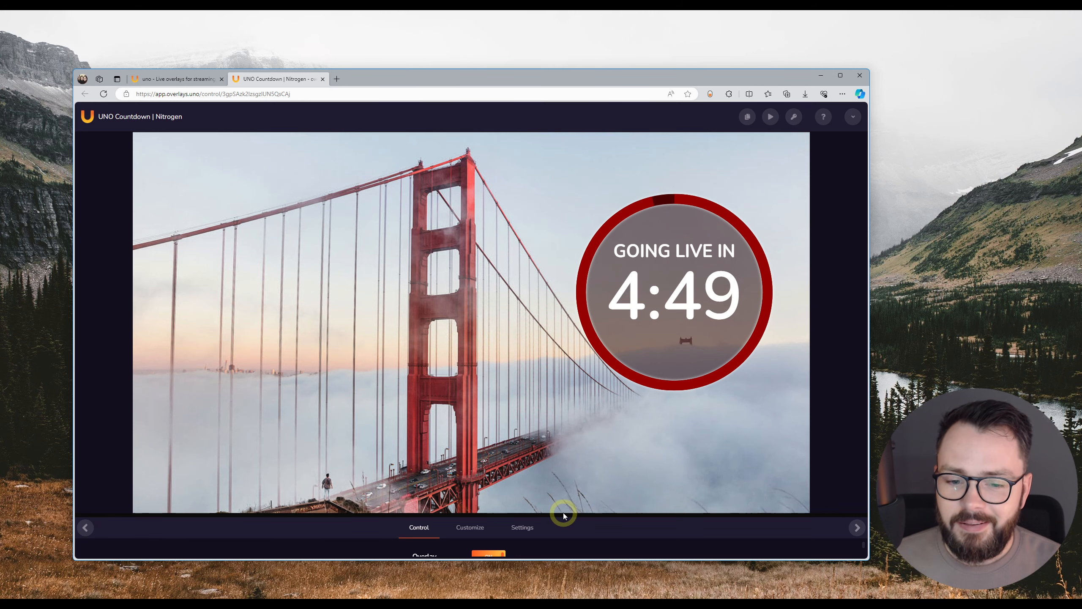
pyautogui.scroll(-3)
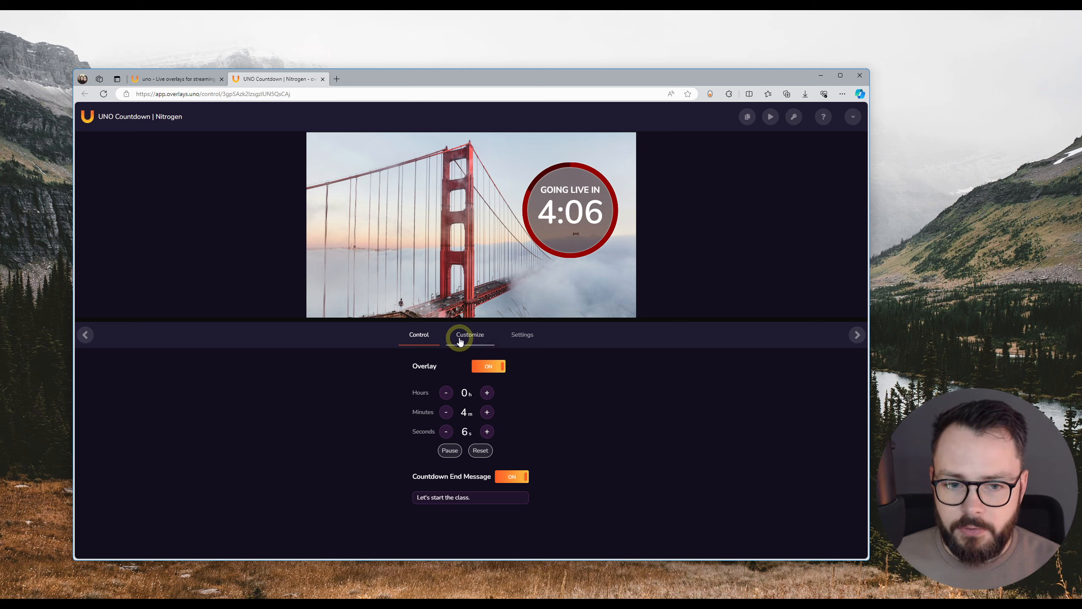
# - Set the countdown's title text colour to white (ffffff) in Customize
pyautogui.click(470, 334)
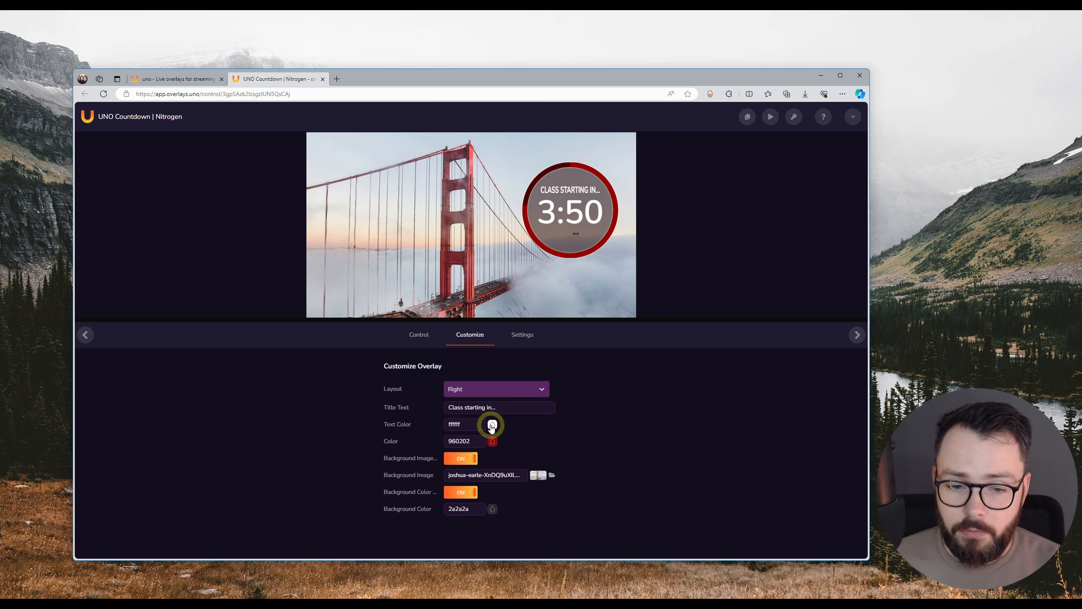
pyautogui.click(492, 423)
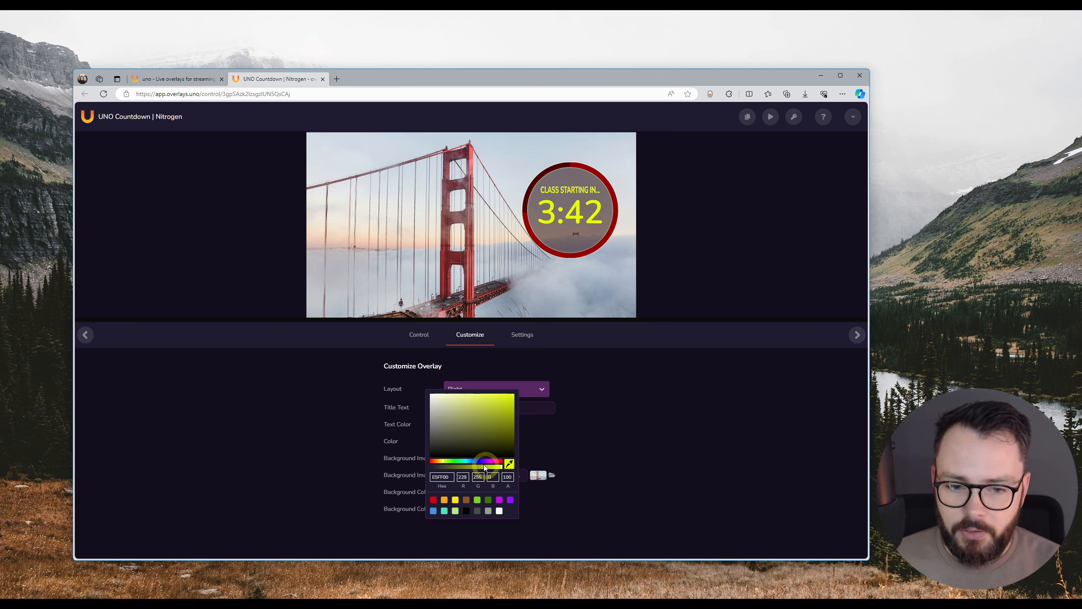
pyautogui.click(499, 511)
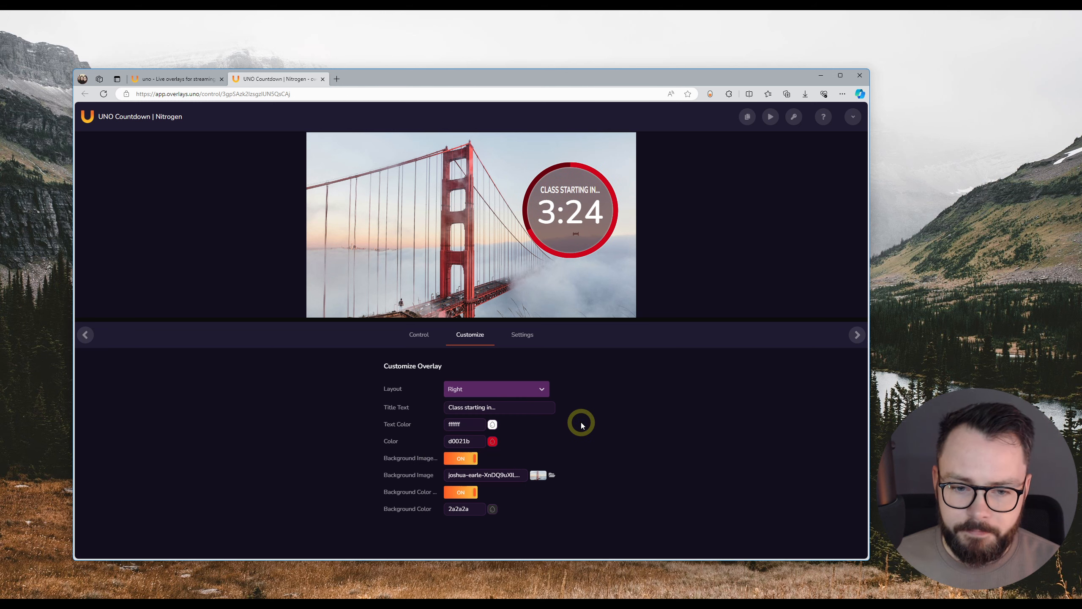
# - Switch off the countdown's bridge background image and grey background colour
pyautogui.click(538, 475)
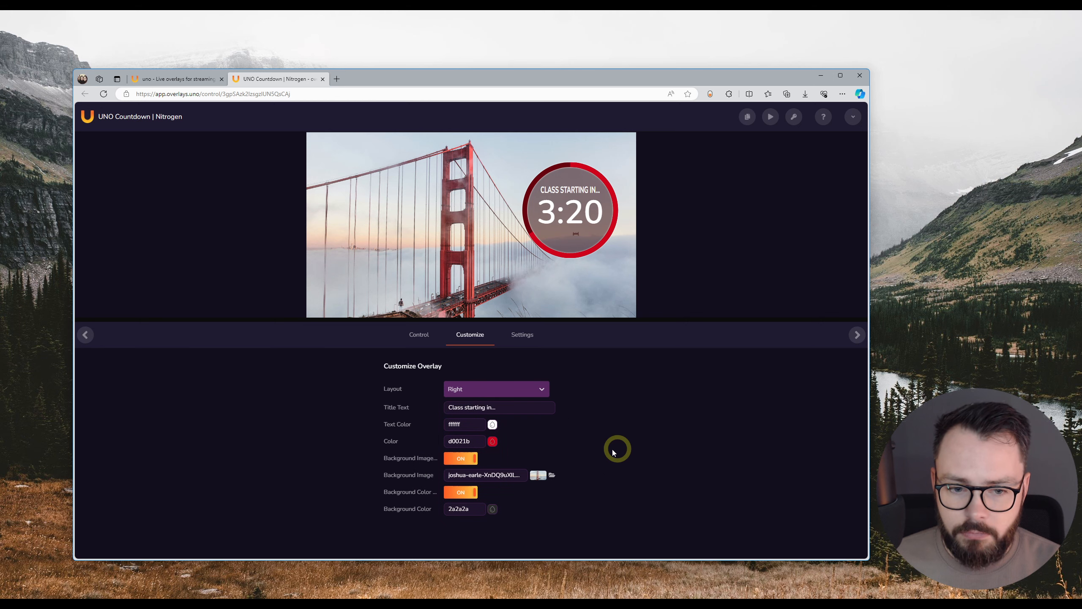
pyautogui.click(460, 457)
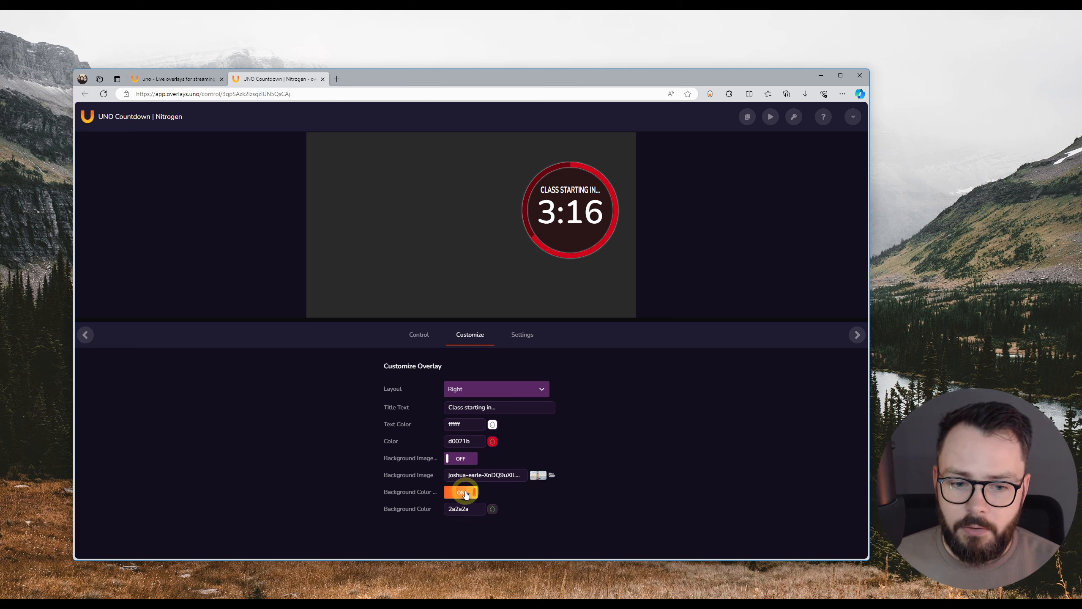
pyautogui.click(460, 491)
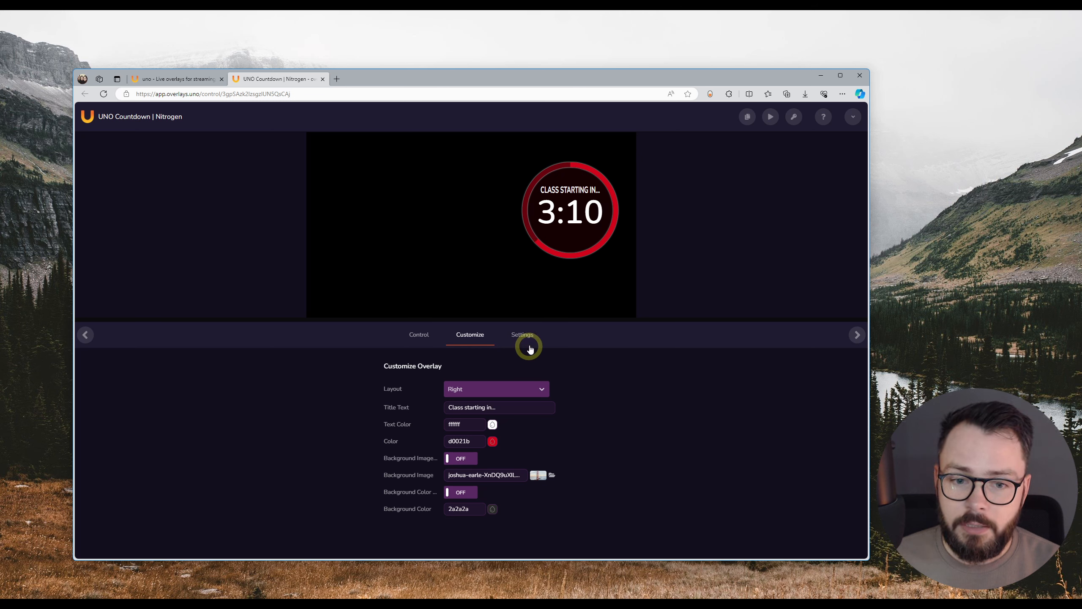
# - Browse the countdown's Control, Customize and Settings tabs
pyautogui.click(418, 335)
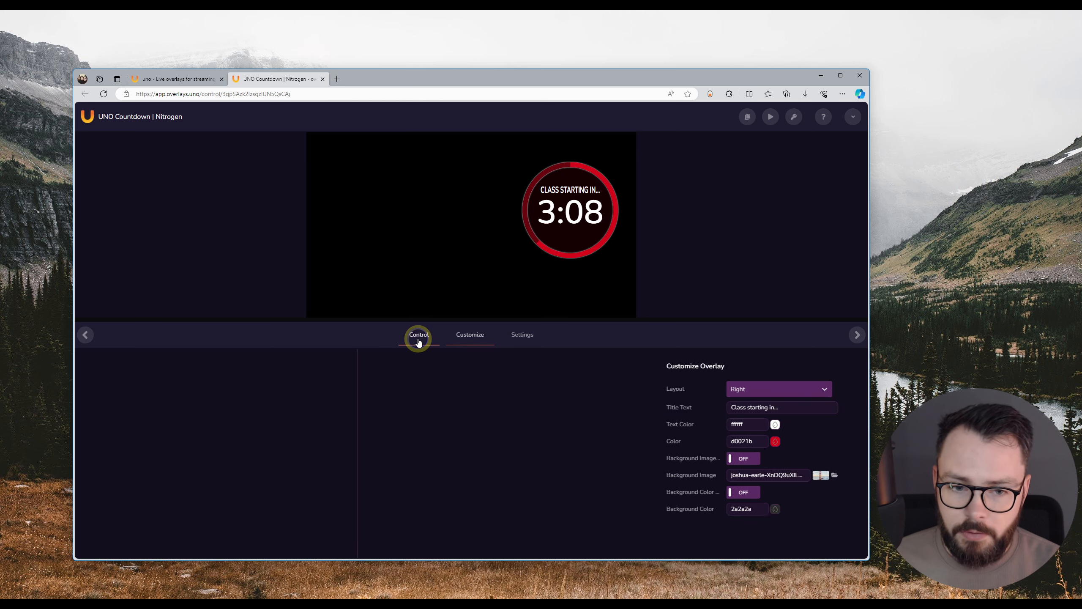
pyautogui.click(419, 334)
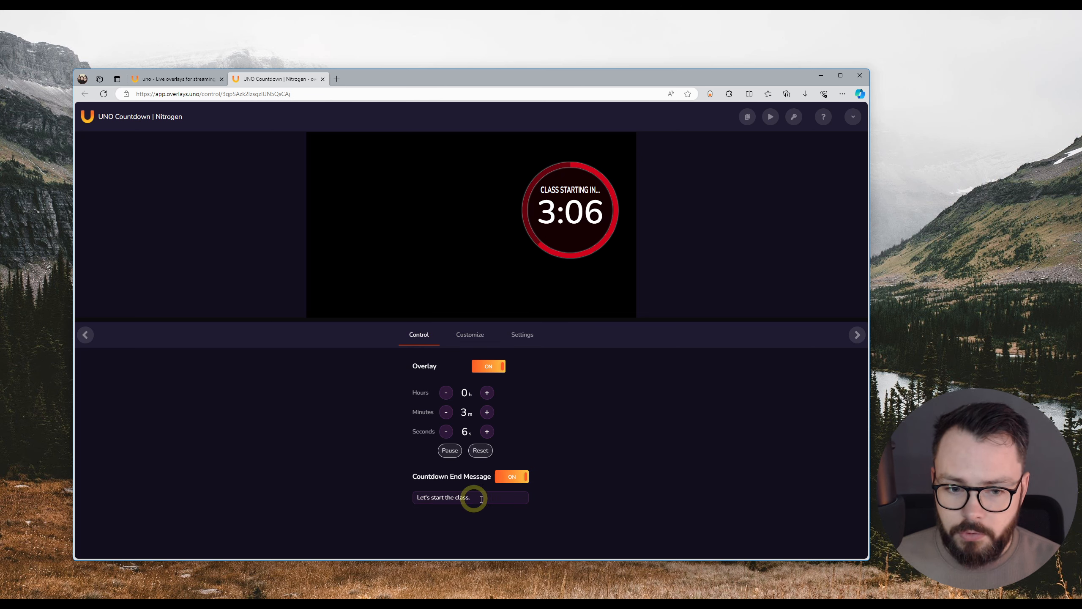
pyautogui.click(469, 334)
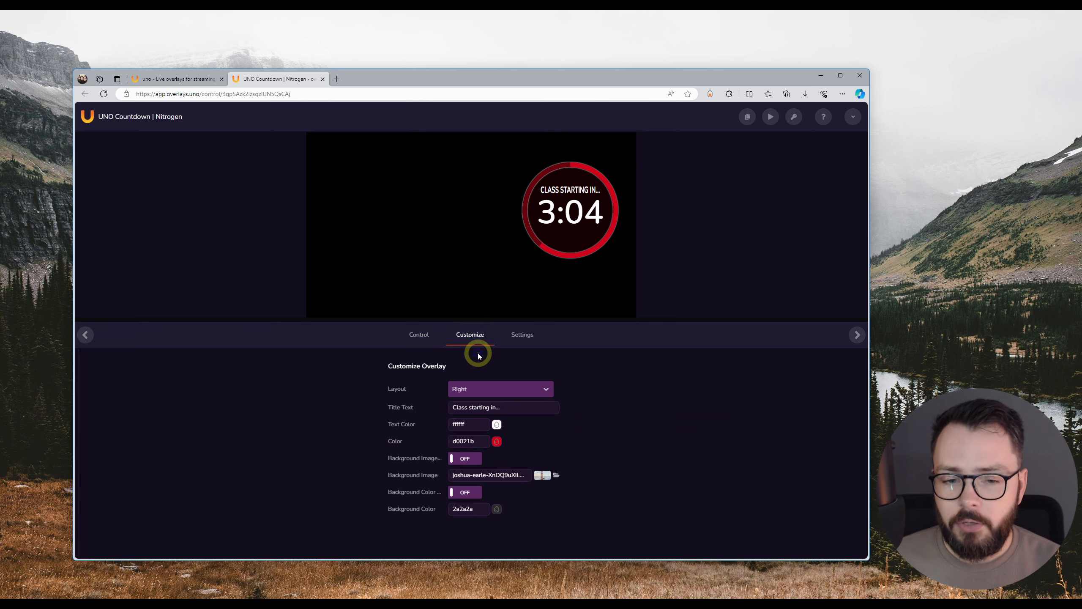
pyautogui.moveTo(333, 349)
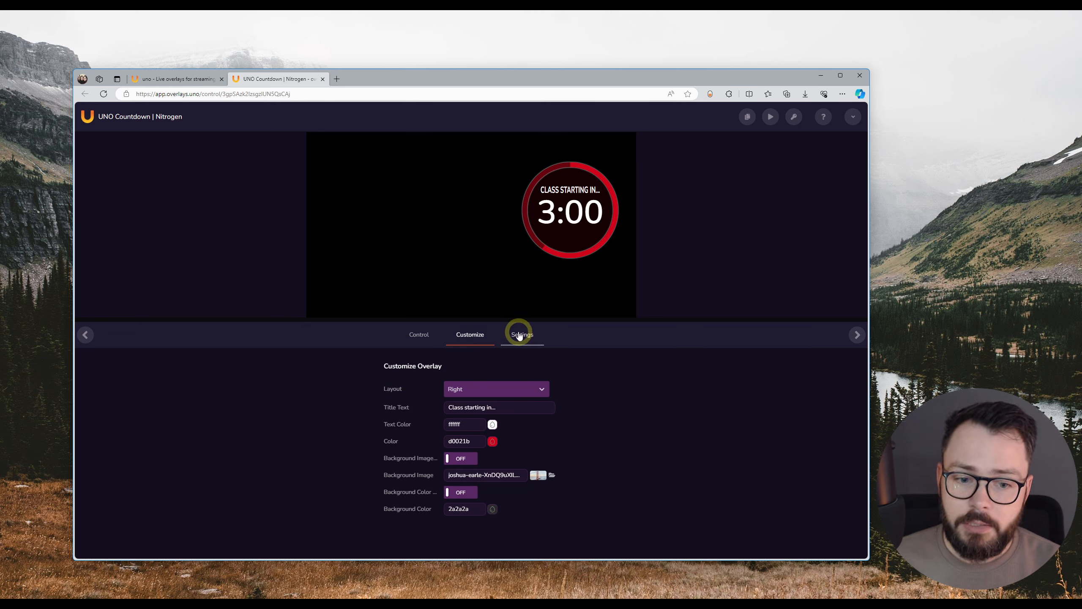
pyautogui.click(520, 334)
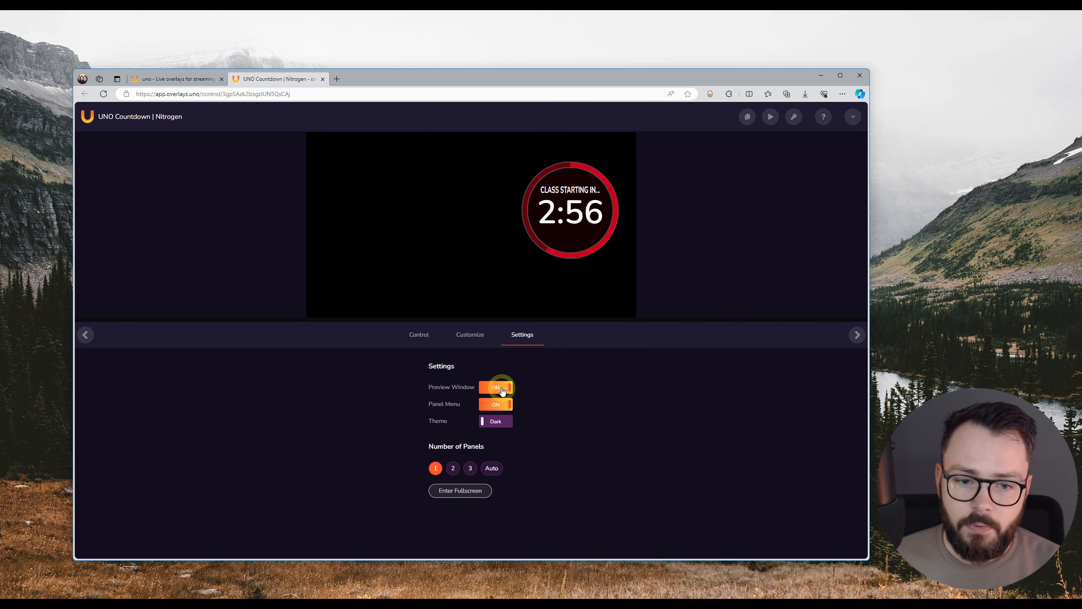
# - Try hiding the preview, the light theme and 2- and 3-panel layouts, ending on a single panel
pyautogui.click(495, 386)
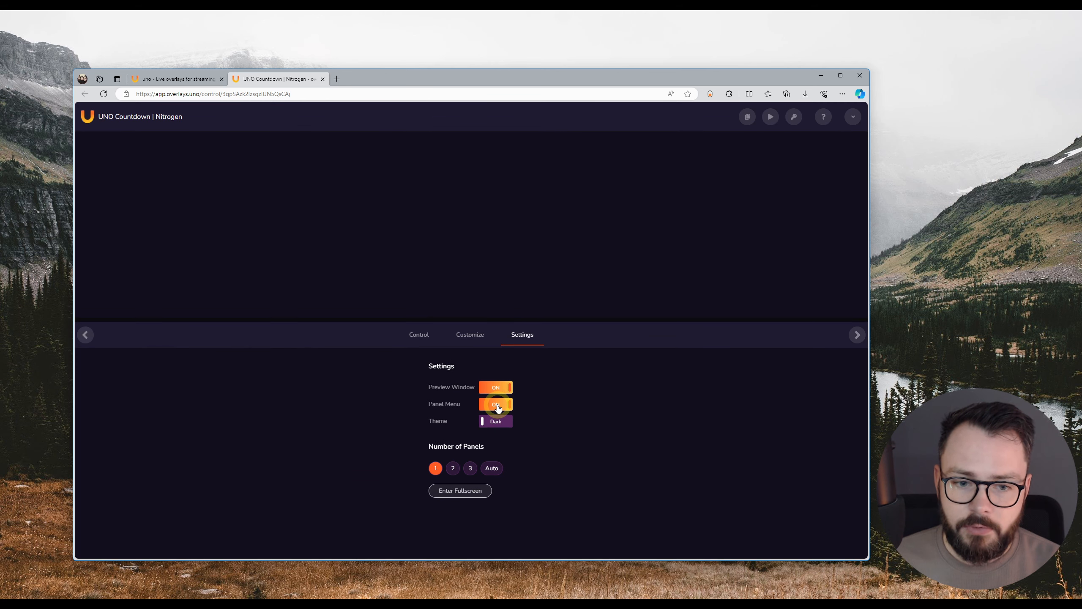
pyautogui.click(495, 404)
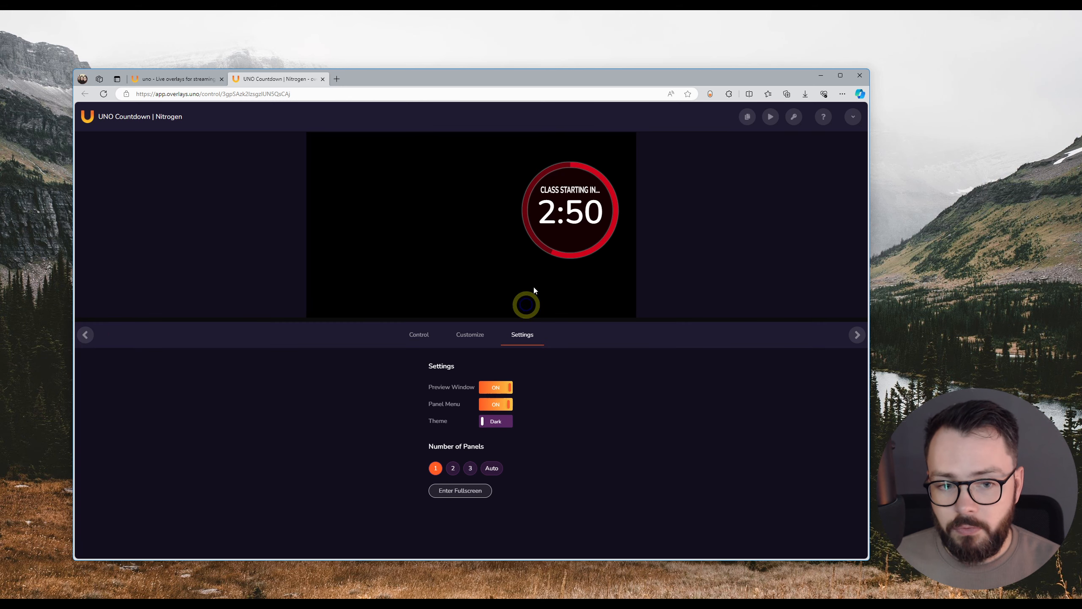
pyautogui.click(496, 421)
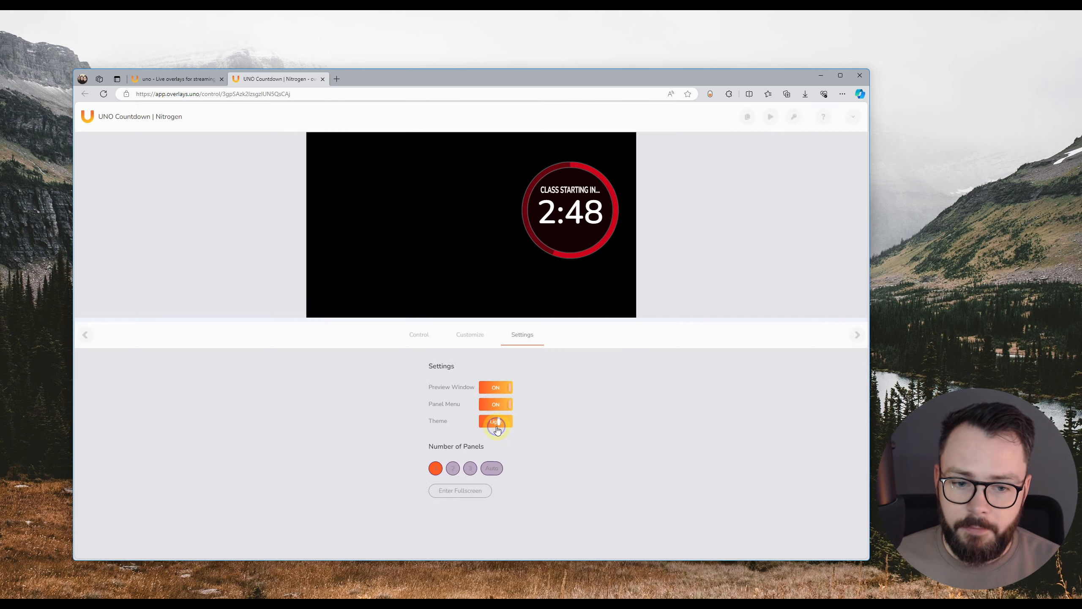
pyautogui.click(495, 420)
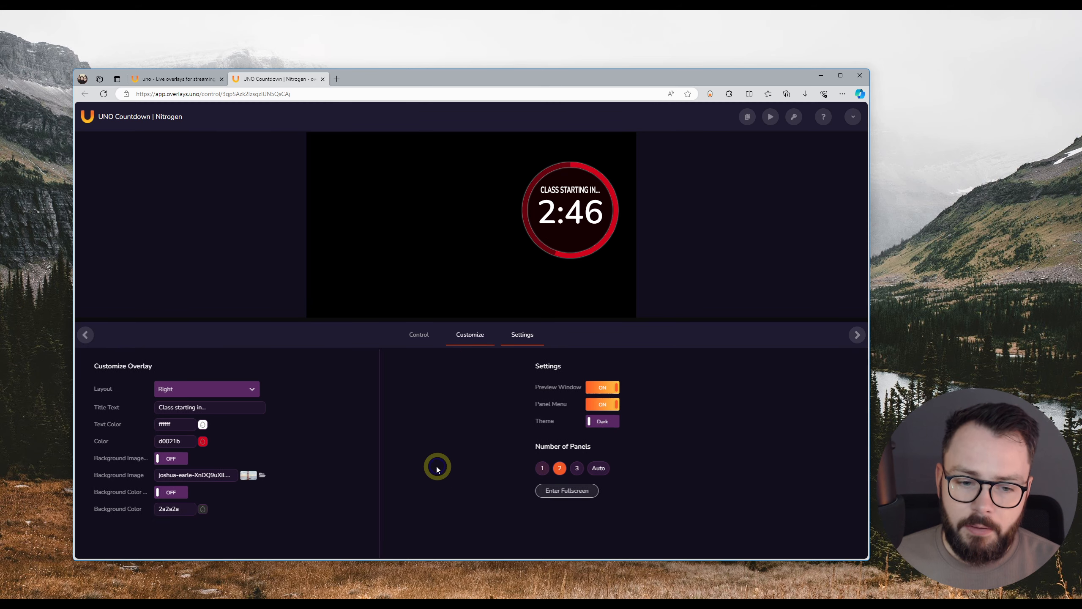
pyautogui.click(577, 467)
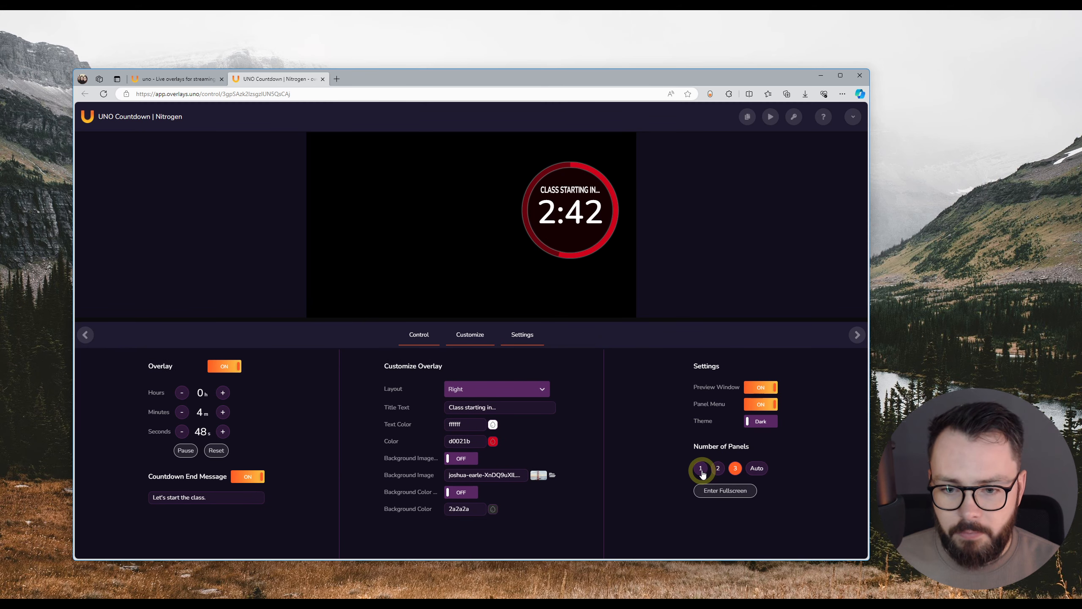
pyautogui.click(700, 467)
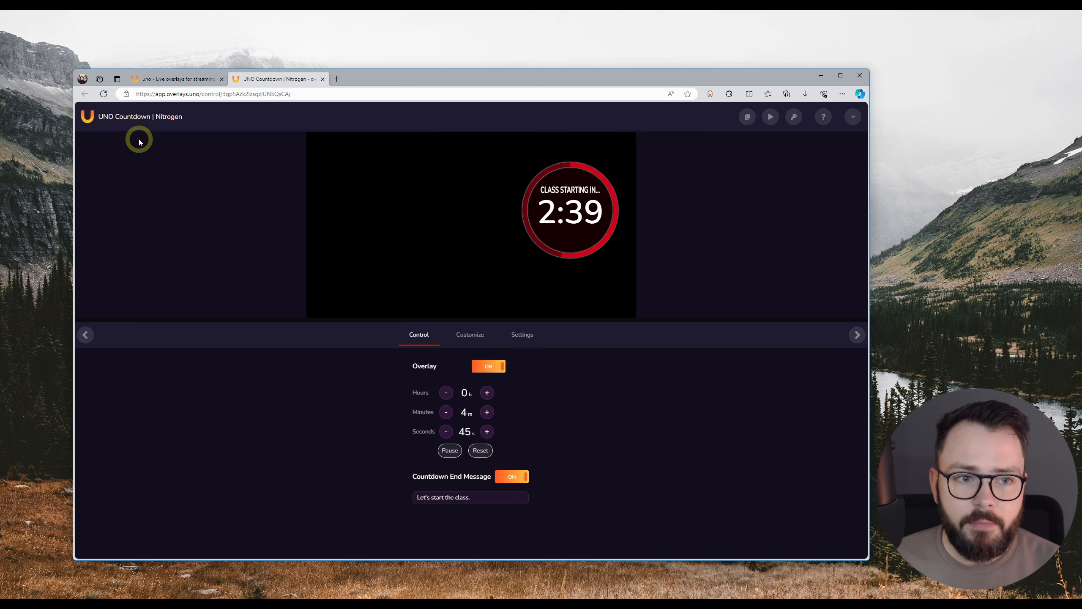
pyautogui.moveTo(322, 78)
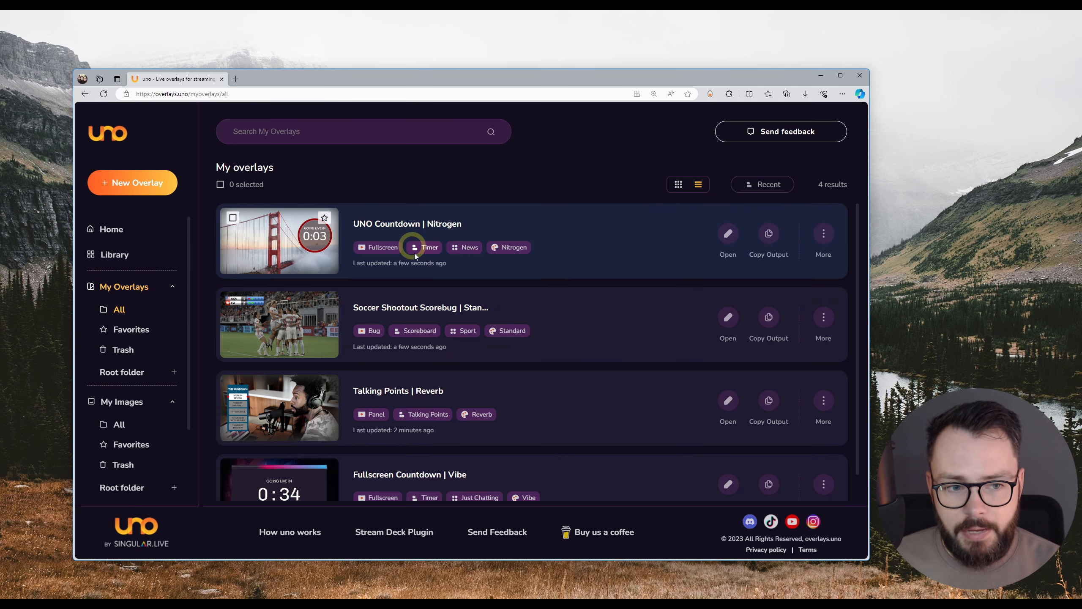
# - Open the Soccer Shootout Scorebug controls and rename the teams RED and BLUE
pyautogui.click(726, 318)
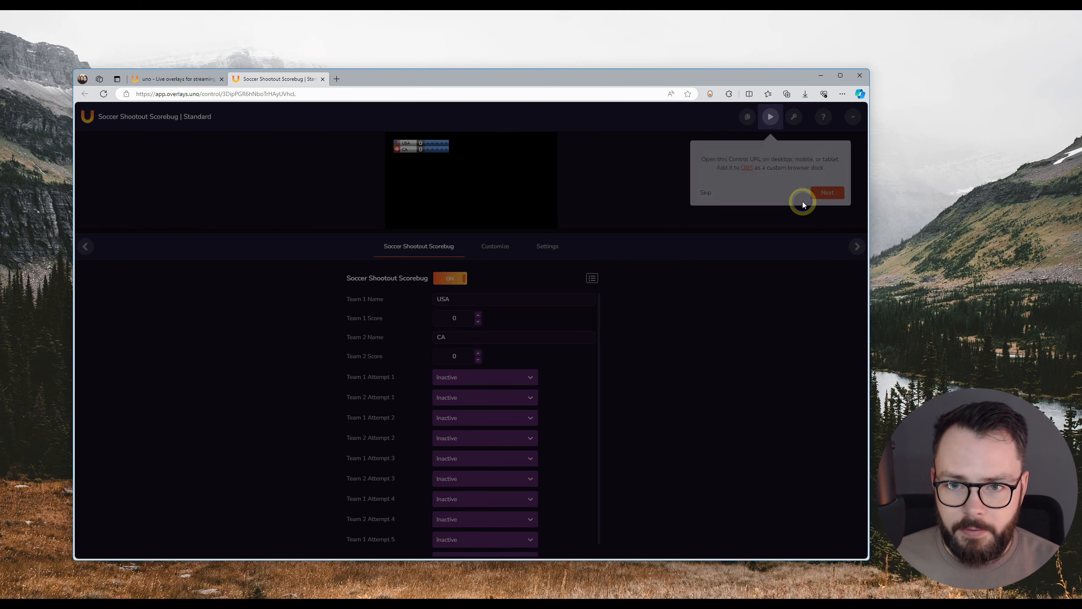
pyautogui.click(826, 193)
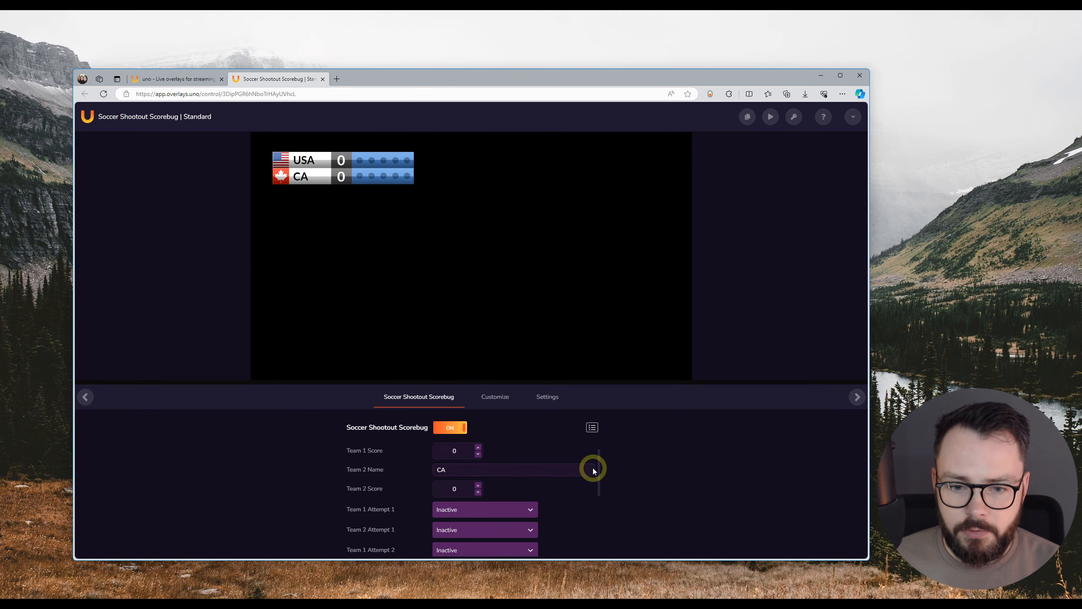
pyautogui.scroll(-3)
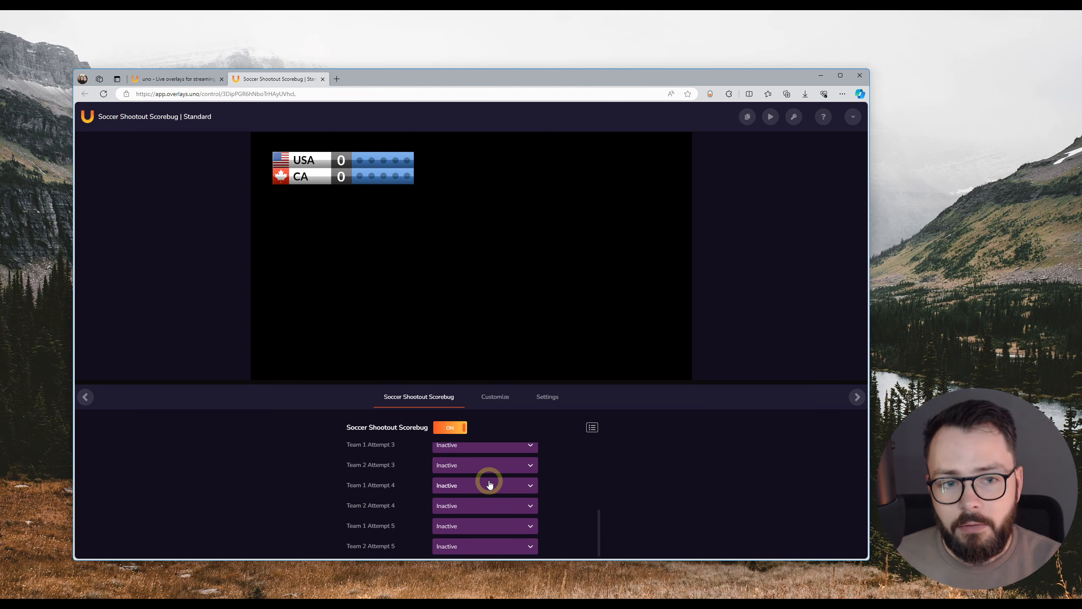
pyautogui.scroll(3)
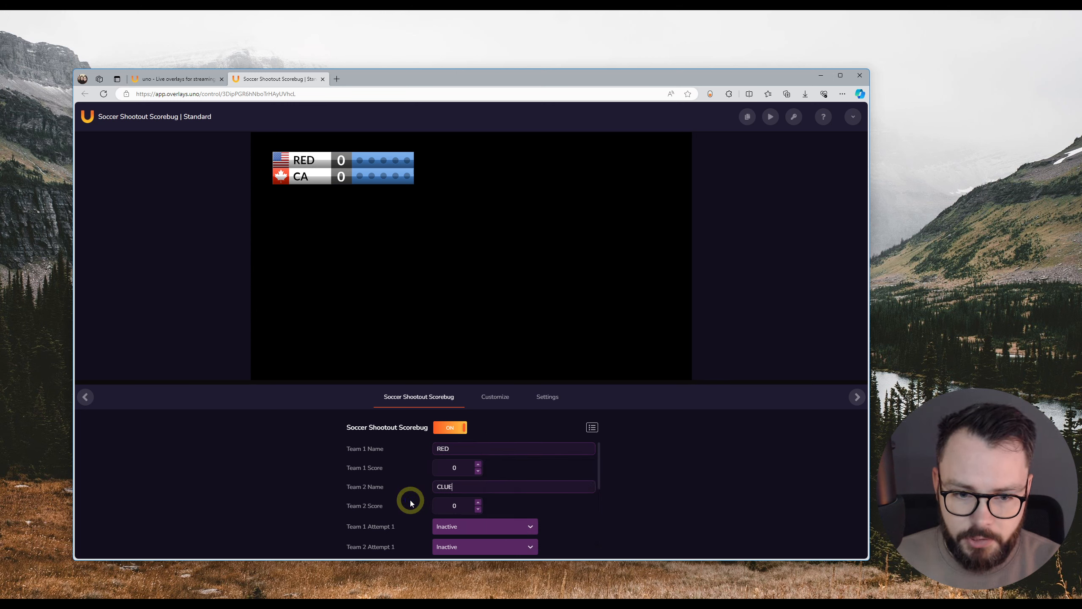
pyautogui.write('BLUE')
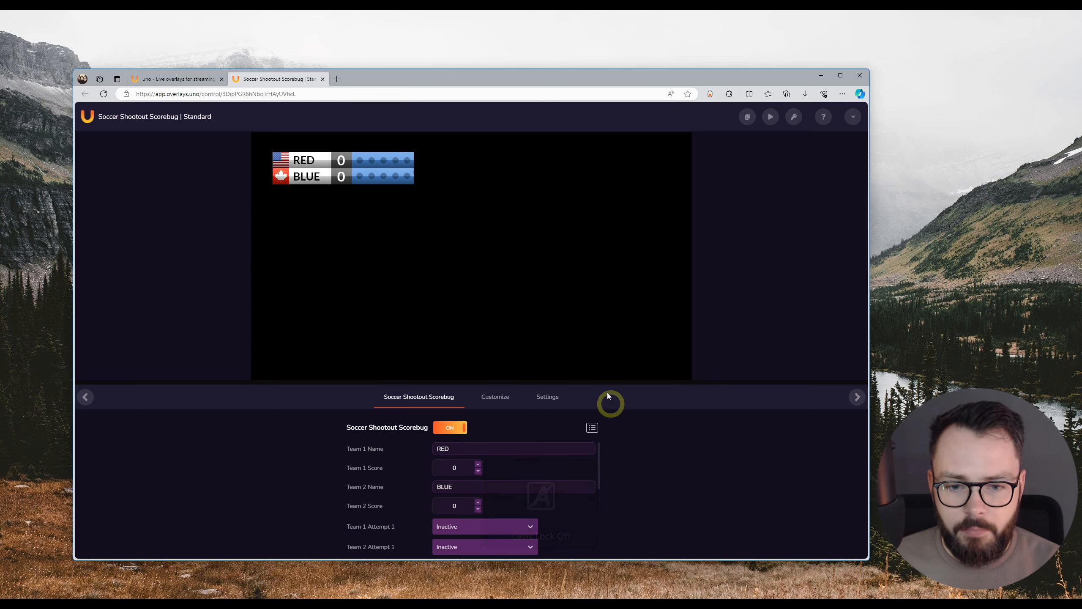
# - View the scorebug's Customize options with its Team 1 and Team 2 logo fields
pyautogui.click(495, 397)
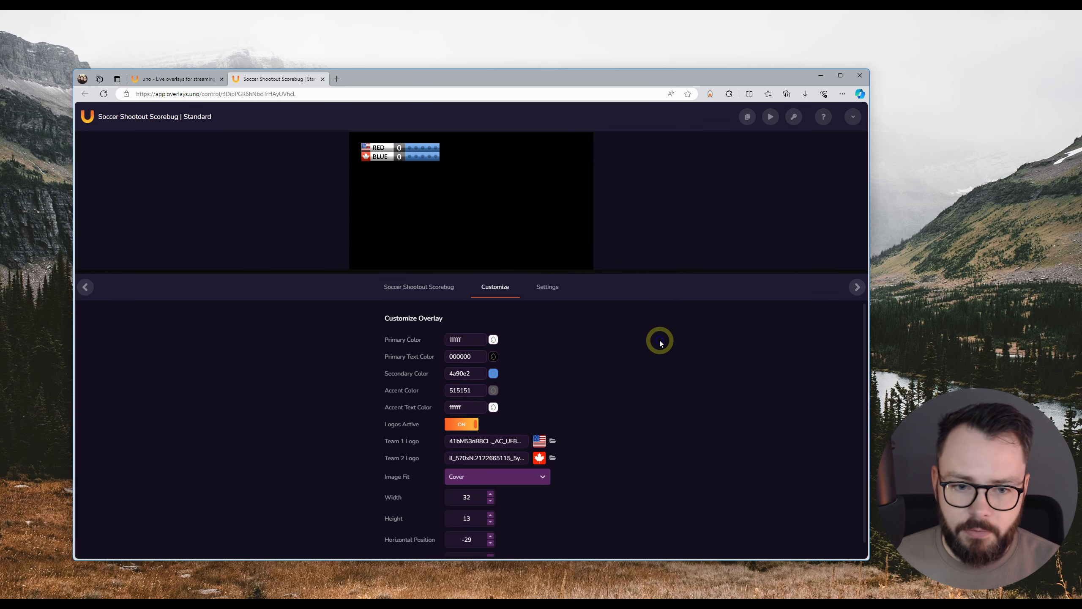
pyautogui.click(539, 440)
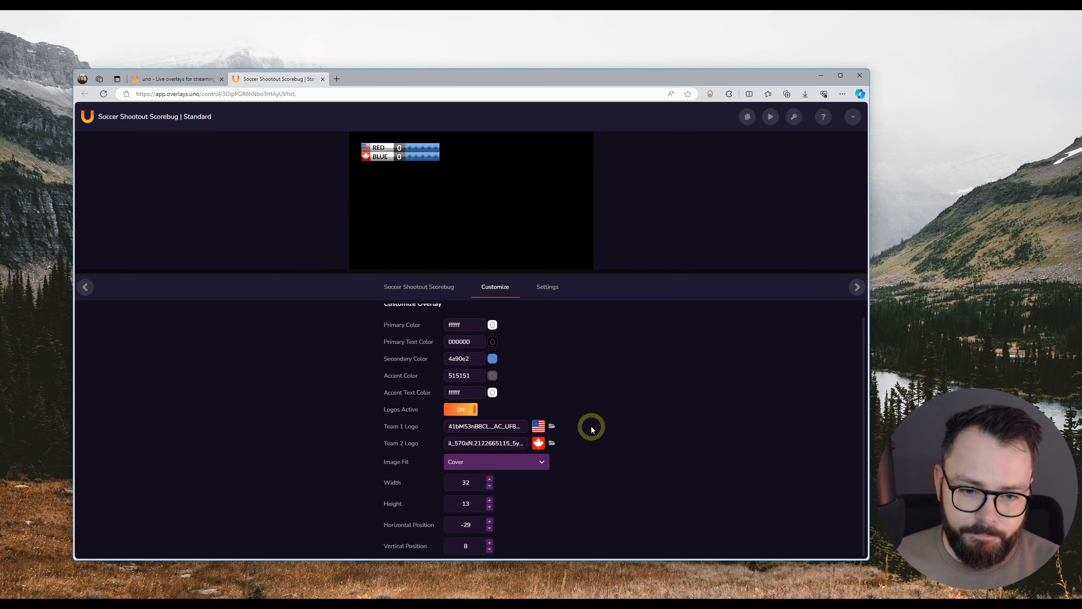
pyautogui.moveTo(552, 426)
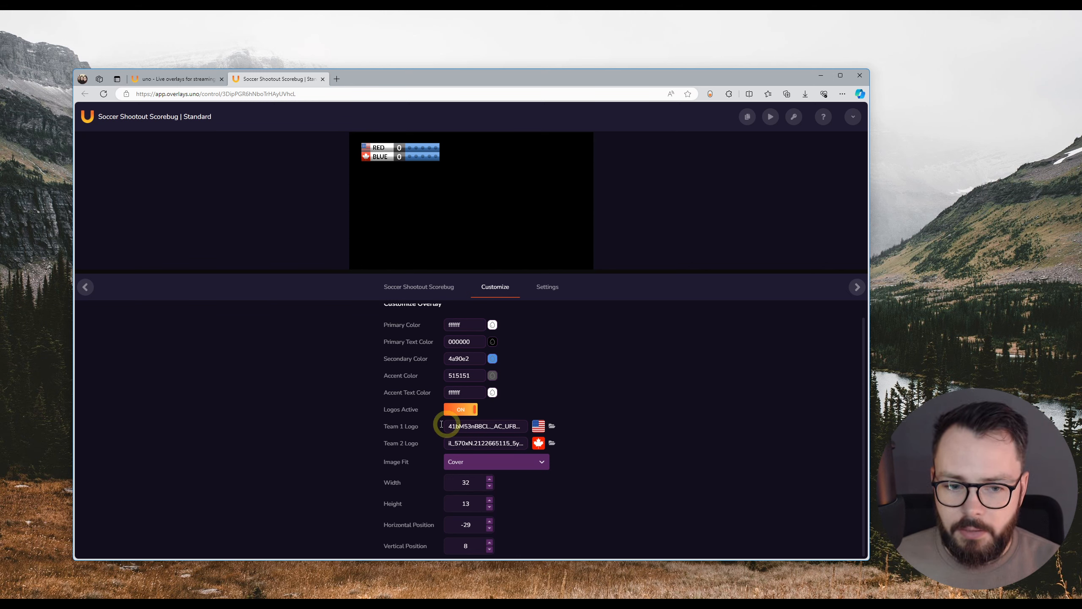
pyautogui.moveTo(491, 442)
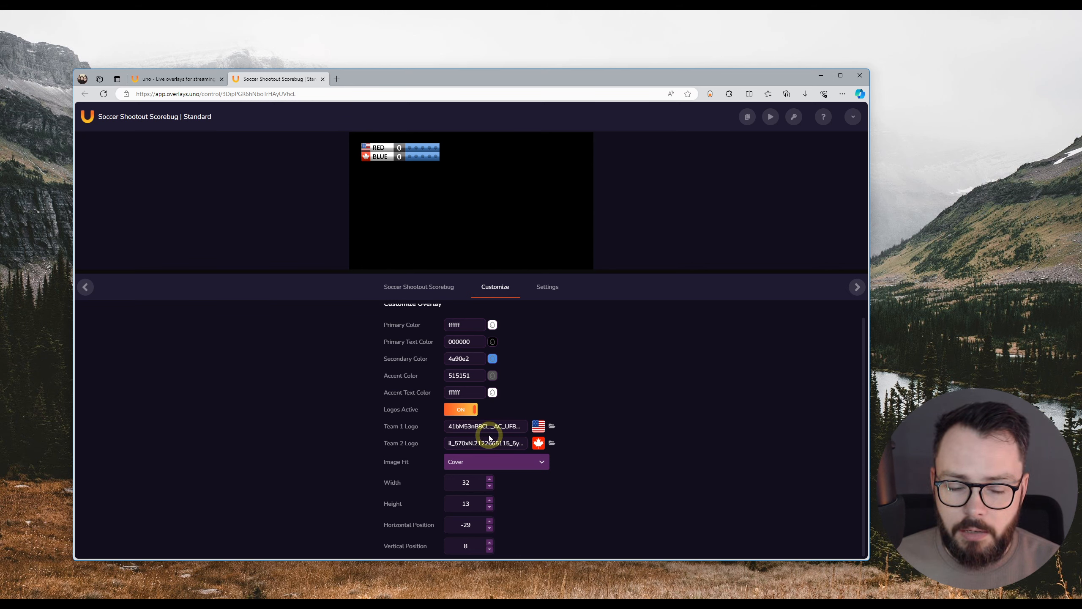
pyautogui.click(337, 78)
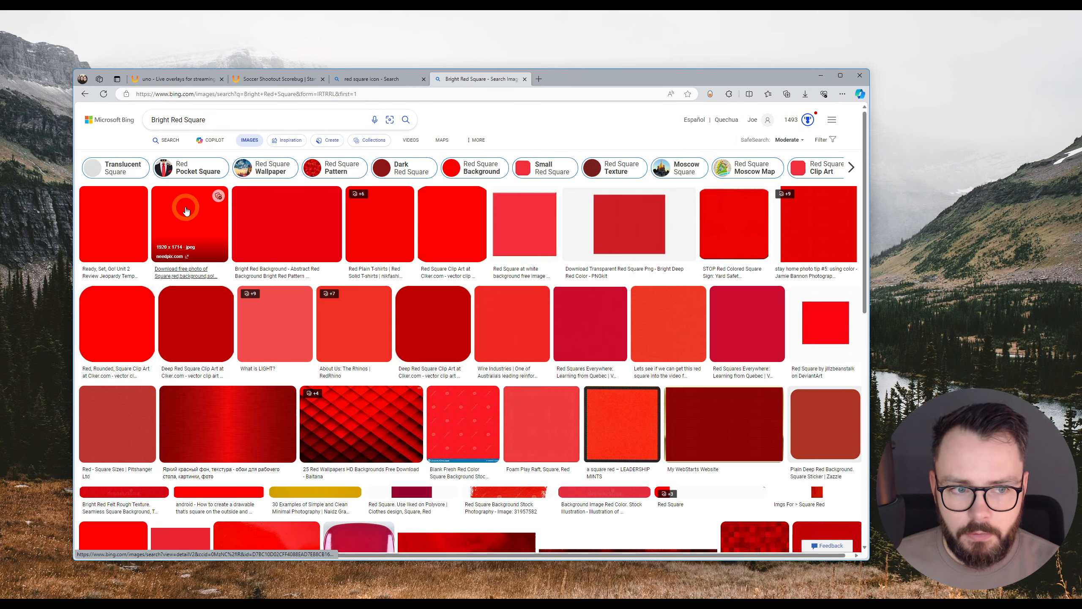
# - Open the bright red square image on its own from Bing Images
pyautogui.click(188, 223)
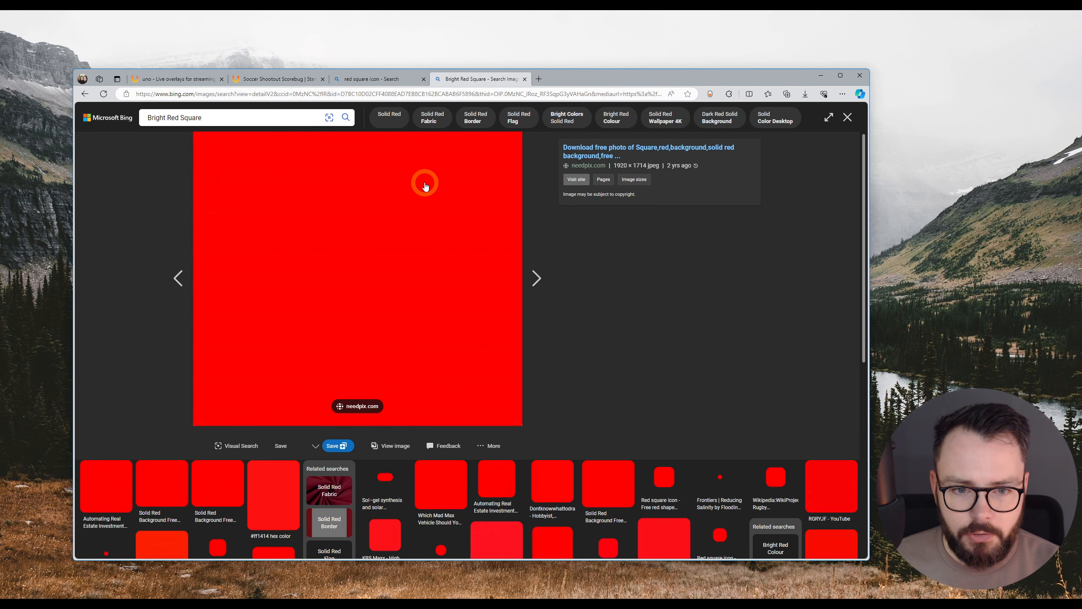
pyautogui.rightClick(424, 185)
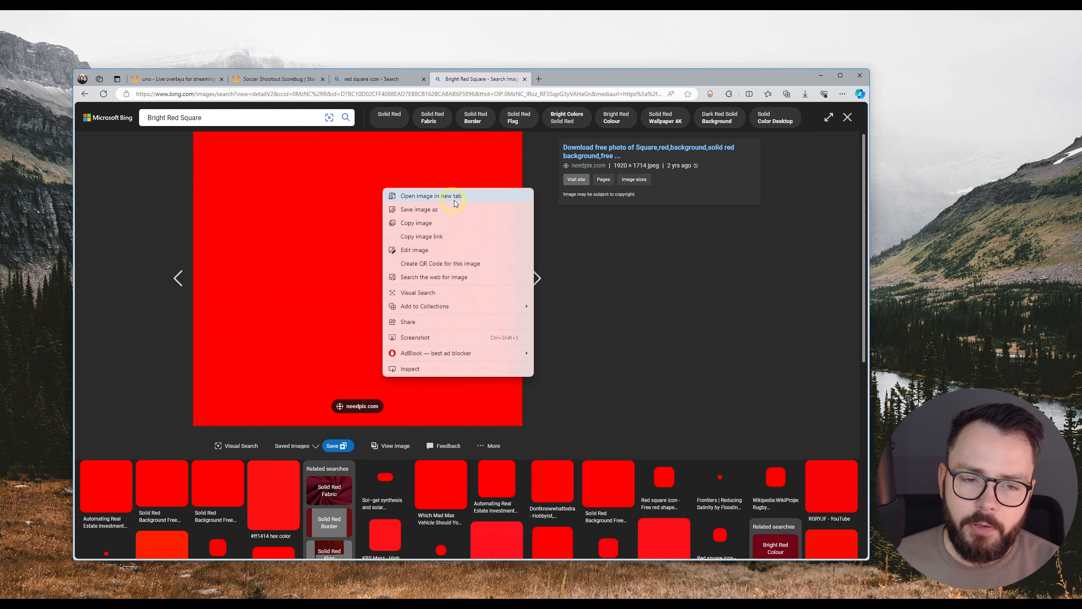
pyautogui.click(431, 195)
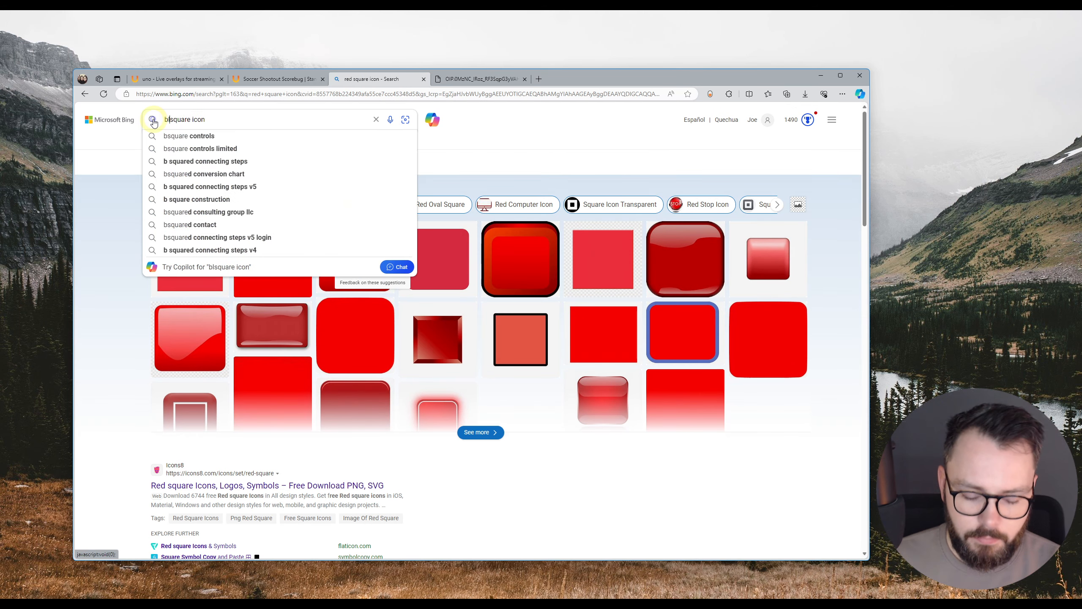
# - Search 'blue square', open the plain blue square image alone and select its web address
pyautogui.write('blue s')
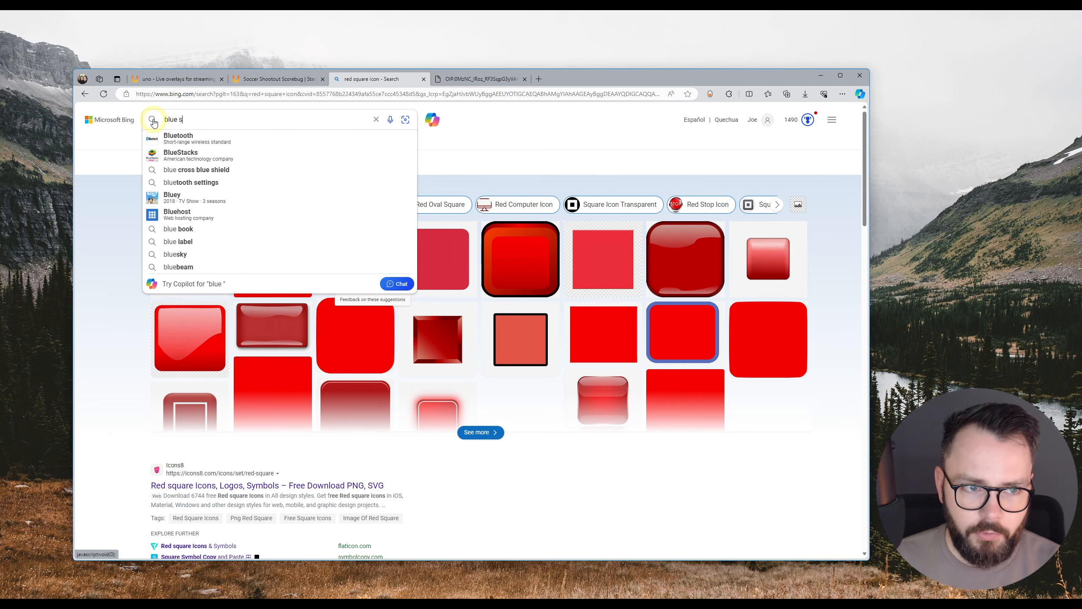
pyautogui.write('quare')
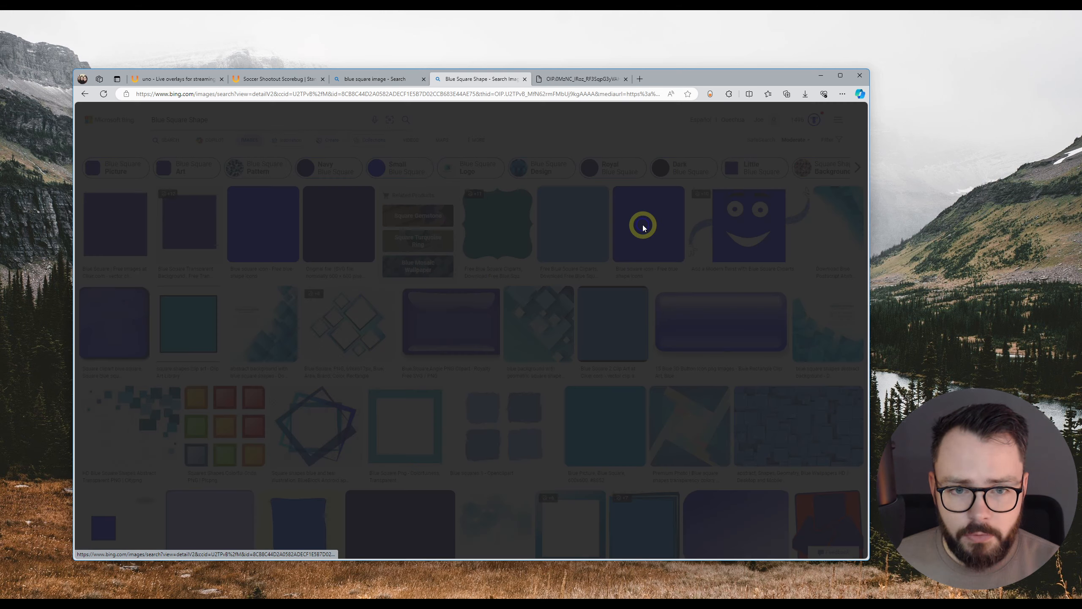
pyautogui.click(647, 223)
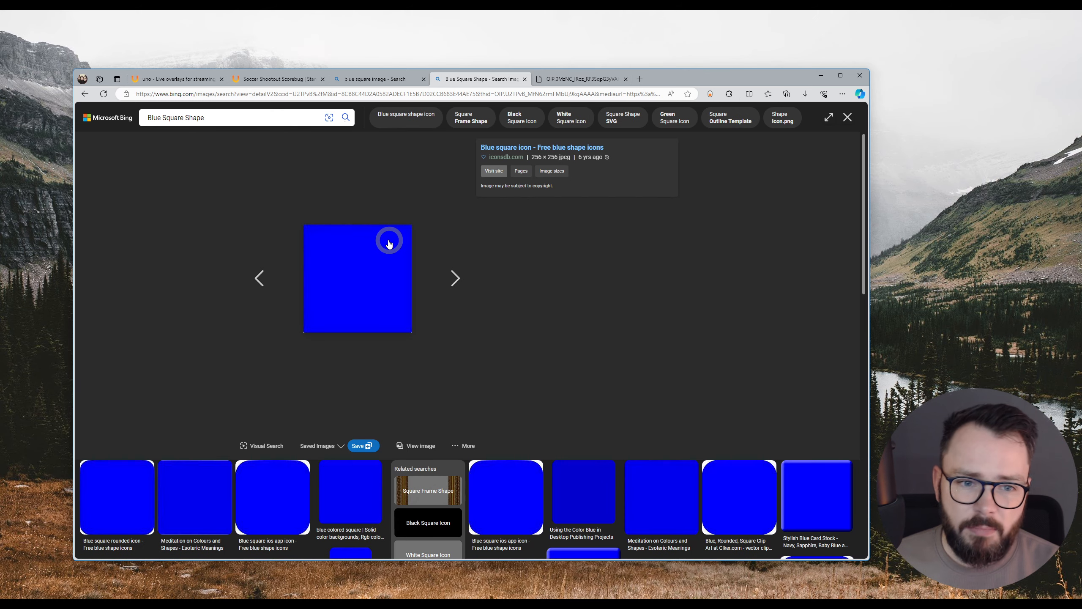
pyautogui.click(415, 446)
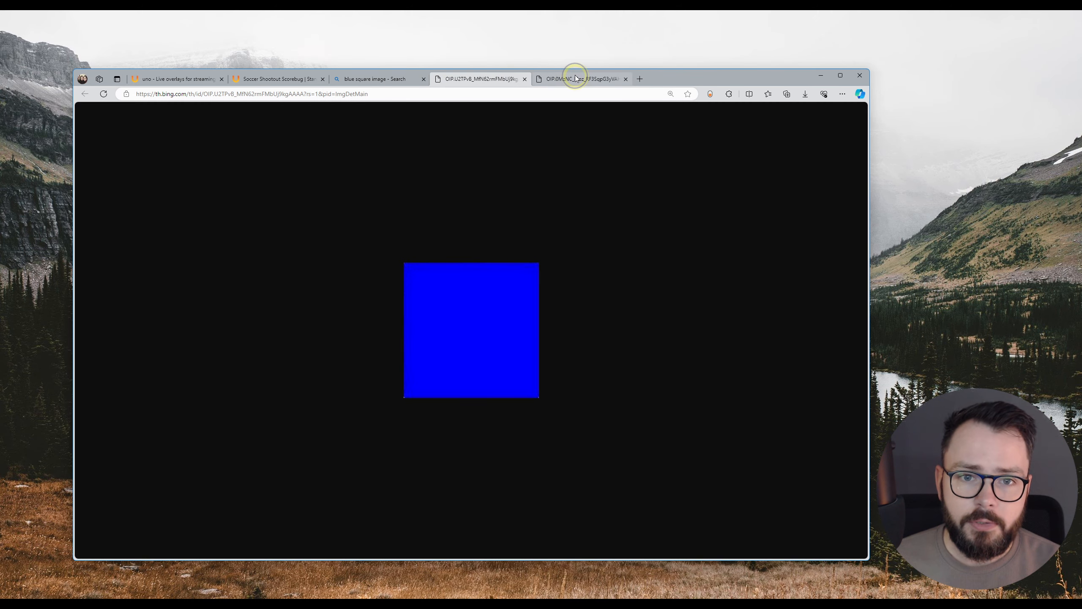
pyautogui.click(249, 94)
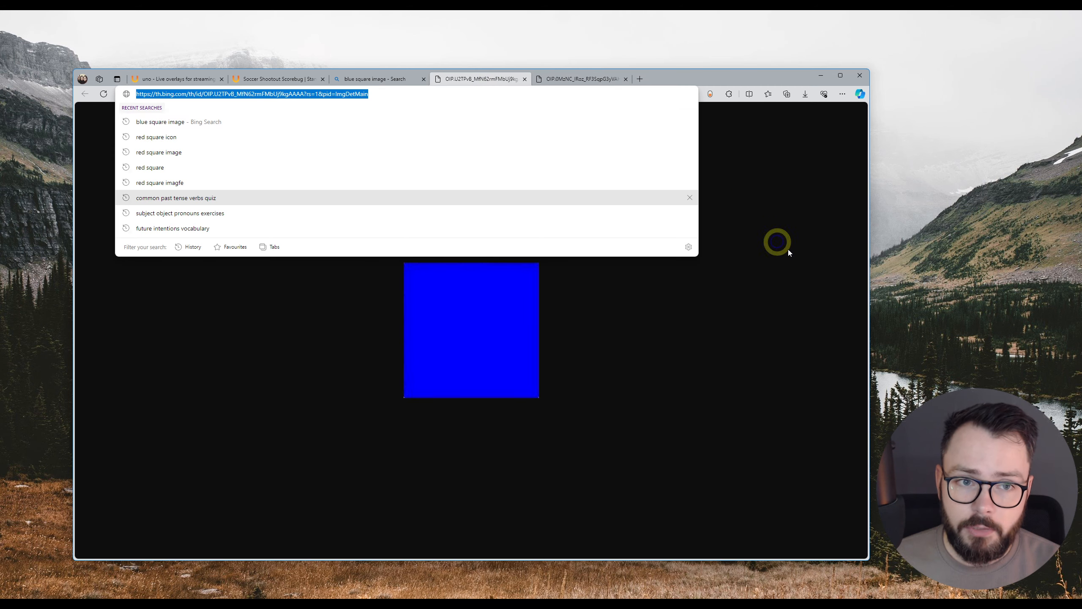
pyautogui.click(176, 79)
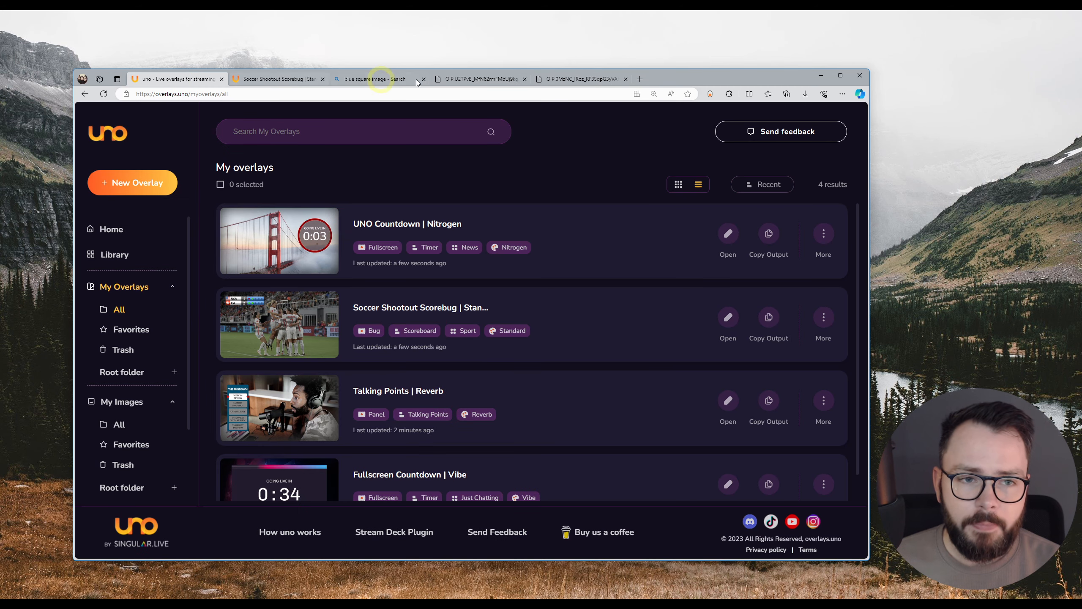
# - Paste the red and blue square URLs into the Team 1 and Team 2 logos and close the image tabs
pyautogui.click(727, 316)
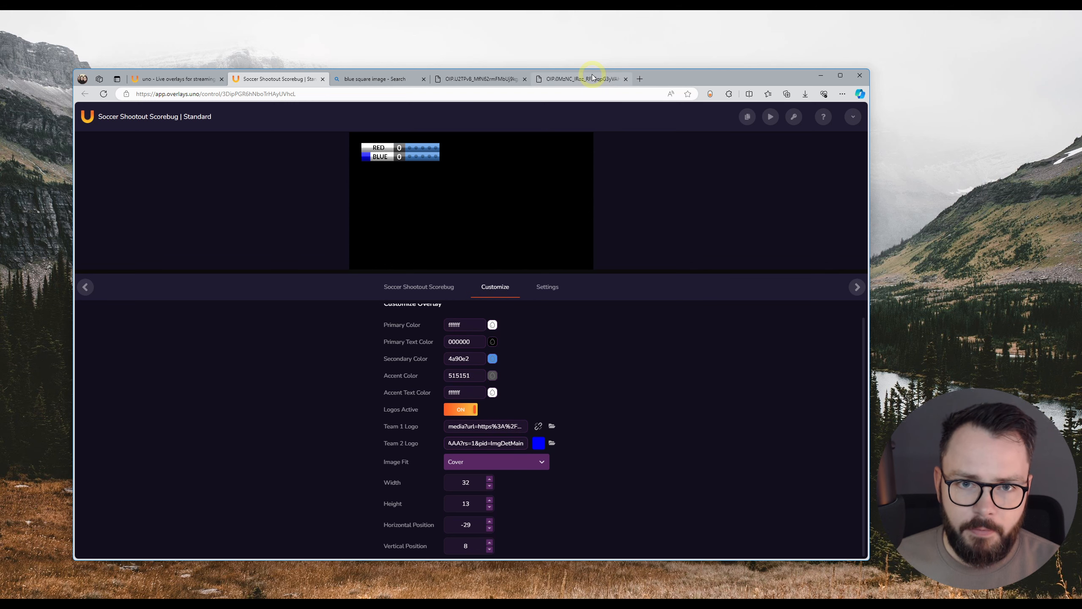
pyautogui.click(580, 77)
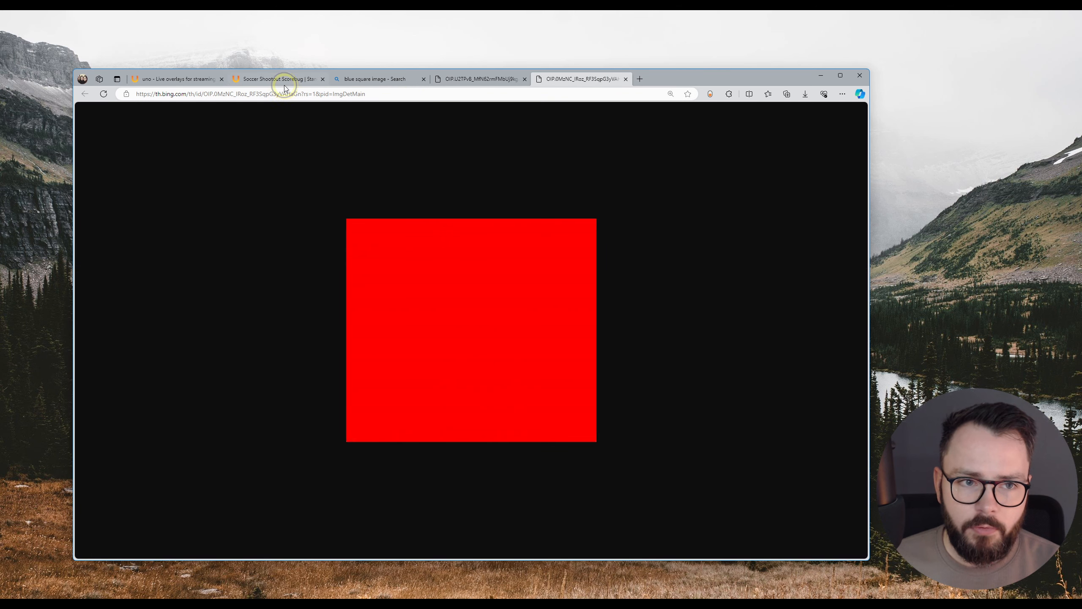
pyautogui.click(276, 77)
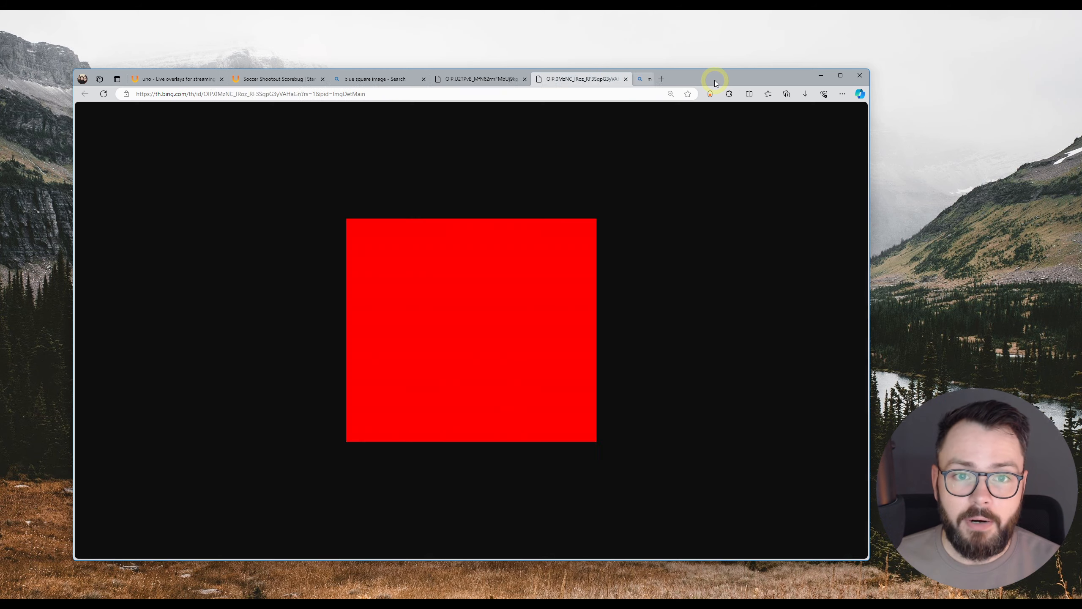
pyautogui.click(278, 78)
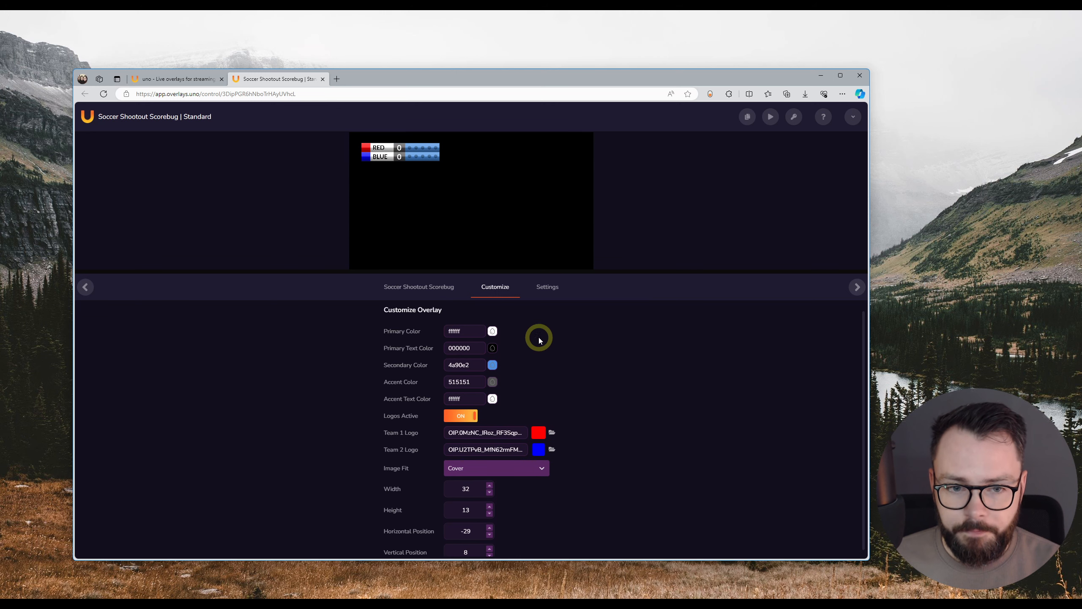
# - Raise and lower the RED and BLUE team scores on the scorebug's live controls
pyautogui.click(419, 287)
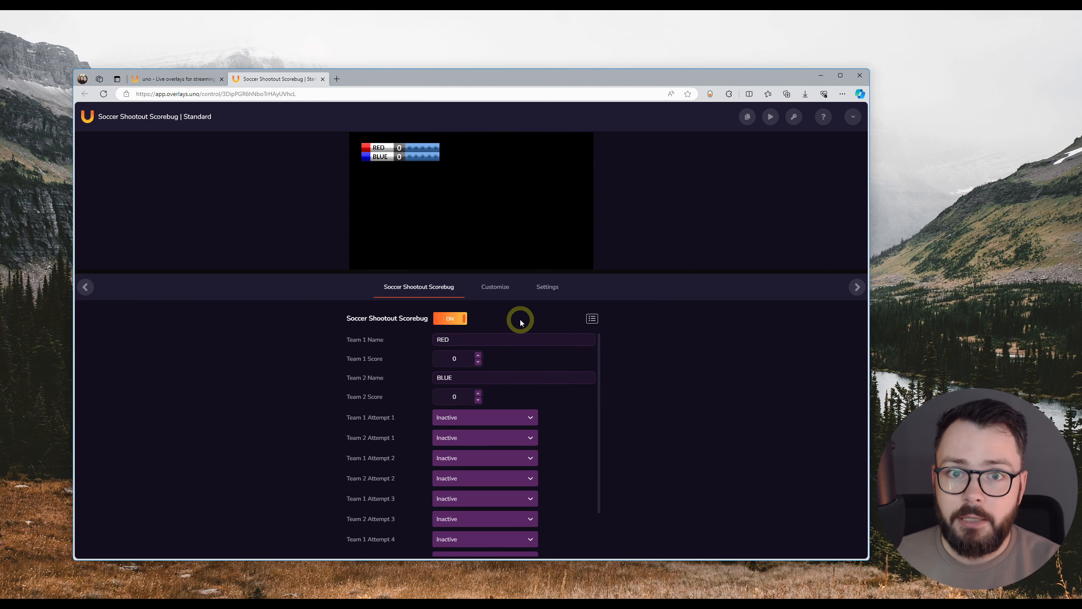
pyautogui.click(477, 355)
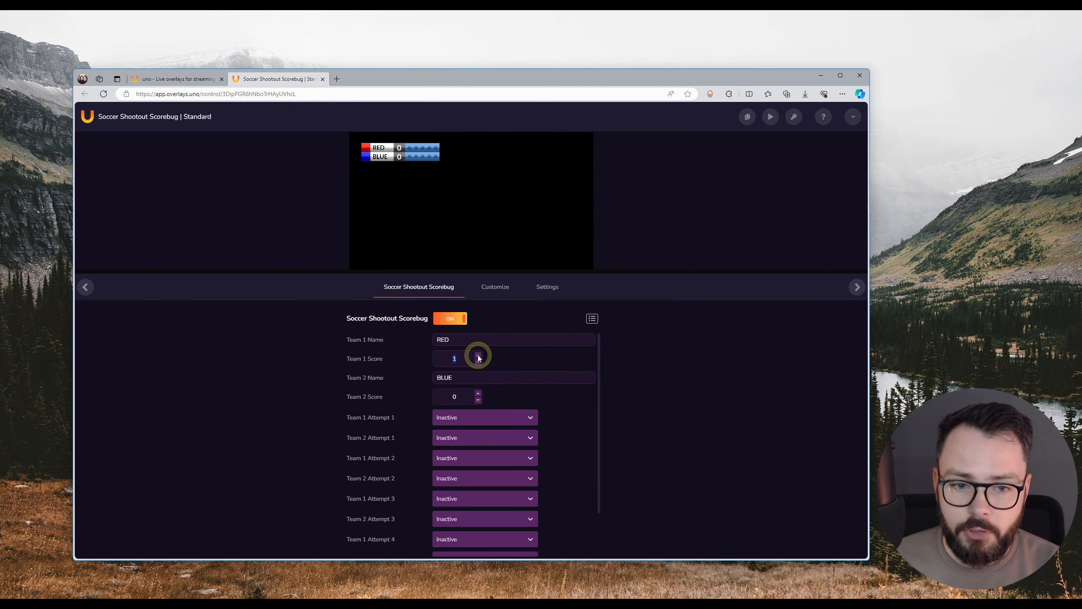
pyautogui.click(478, 355)
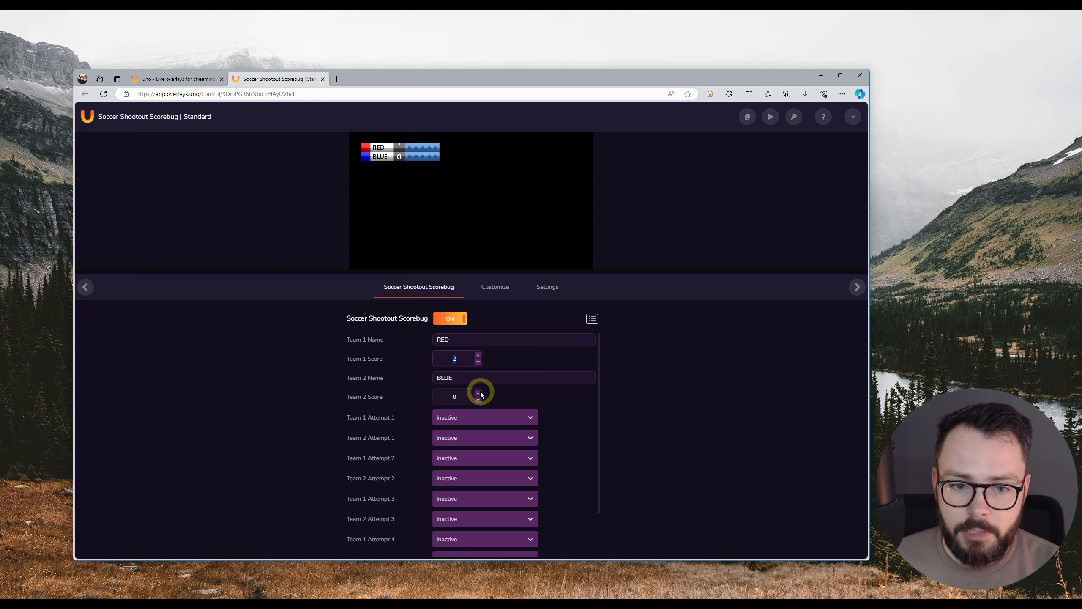
pyautogui.click(477, 393)
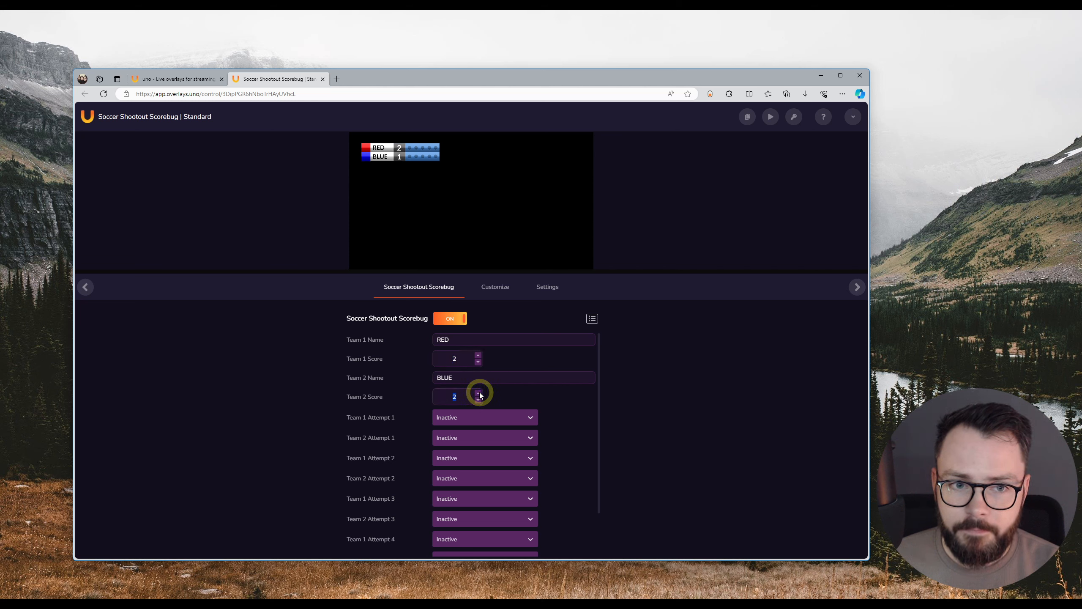
pyautogui.click(477, 393)
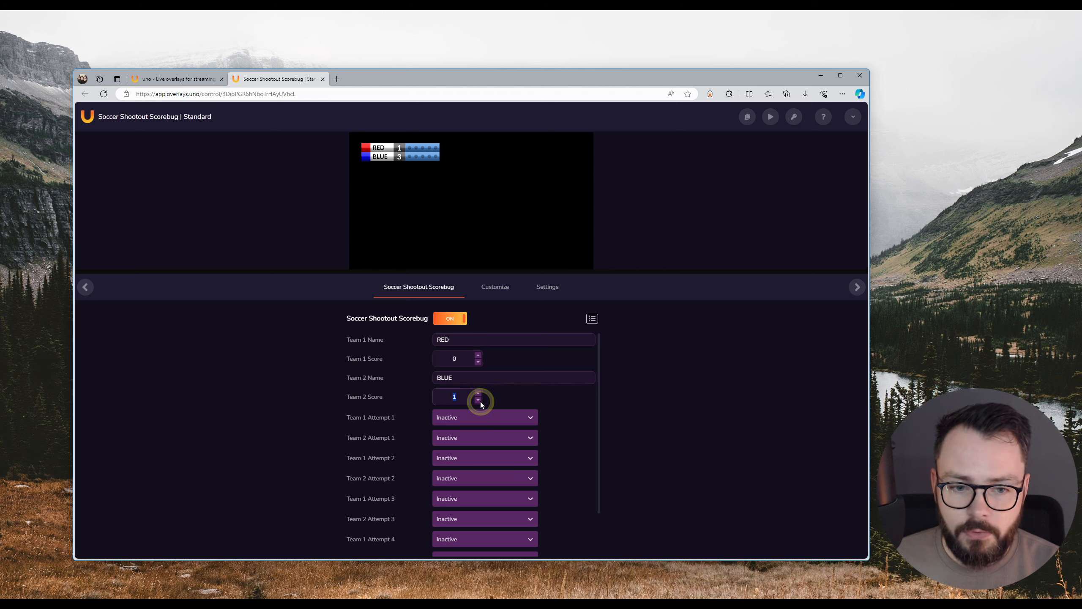
pyautogui.click(477, 399)
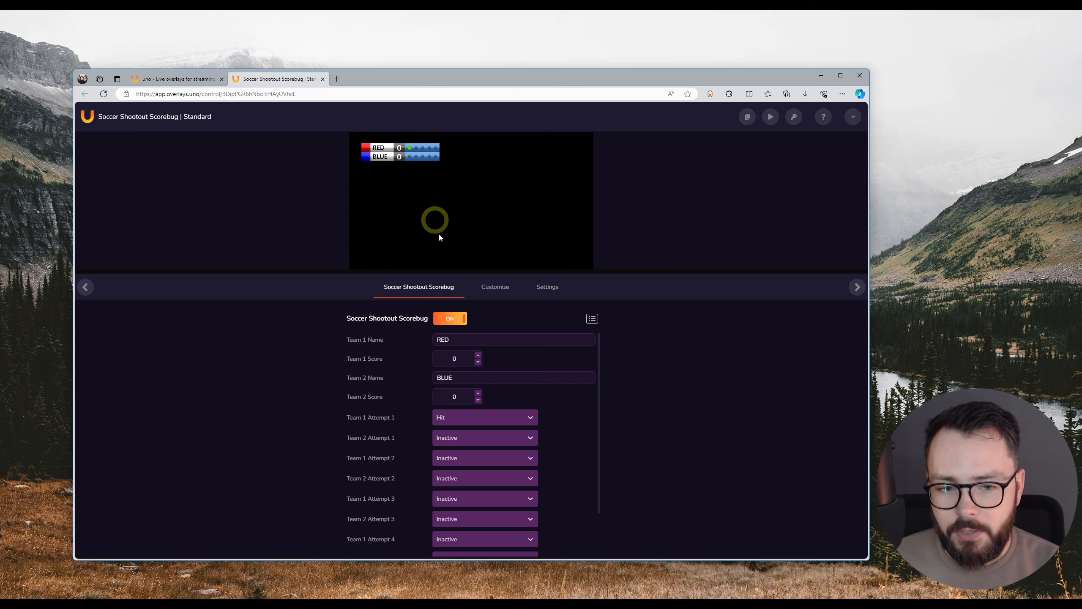
# - Mark team 2's first attempt and team 1's second attempt as misses
pyautogui.click(483, 457)
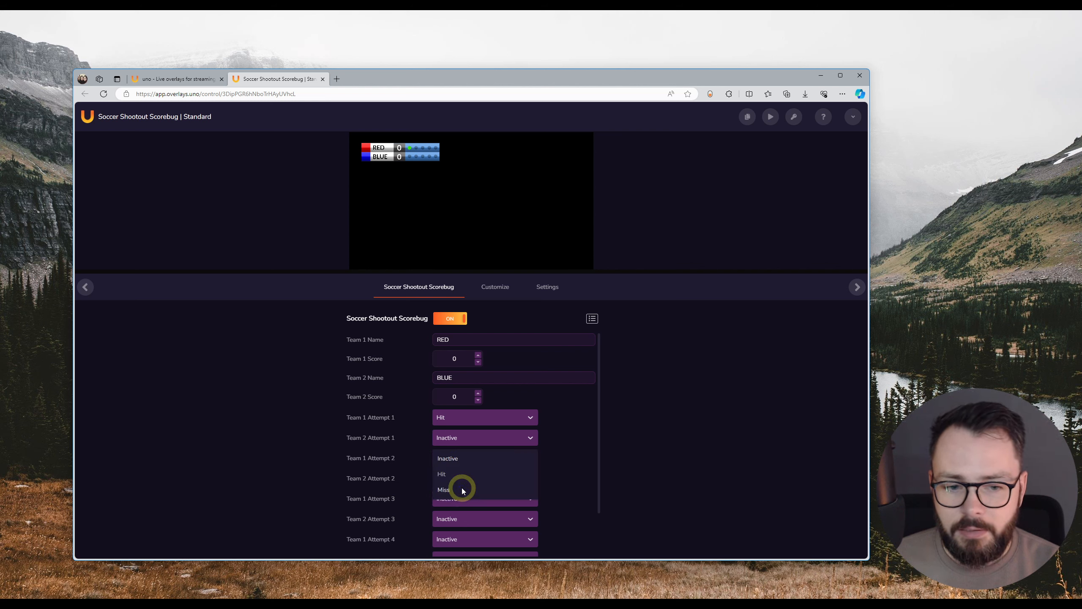
pyautogui.click(442, 490)
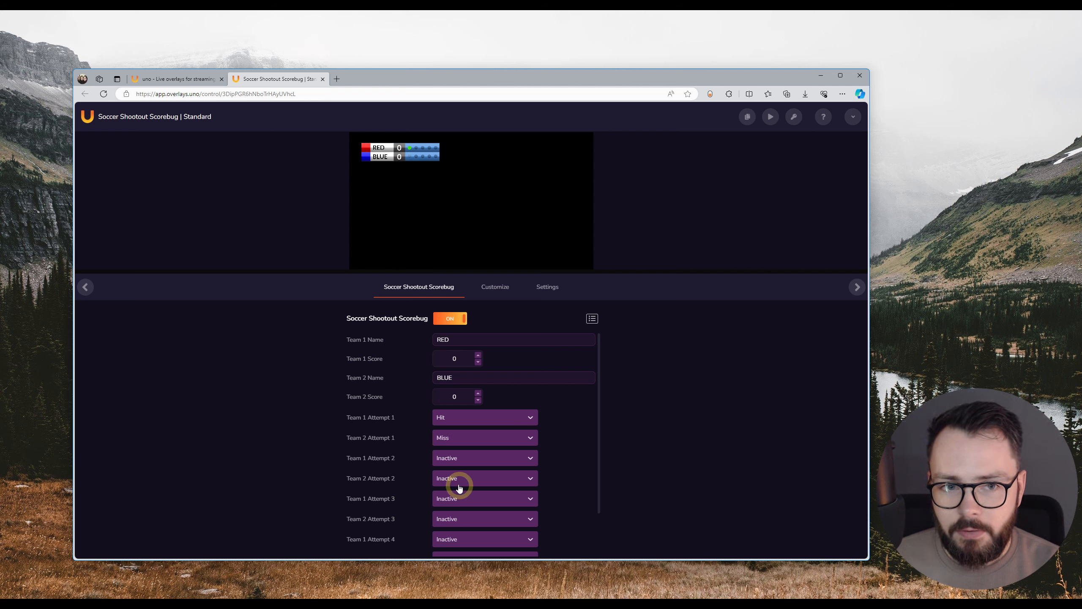
pyautogui.click(483, 478)
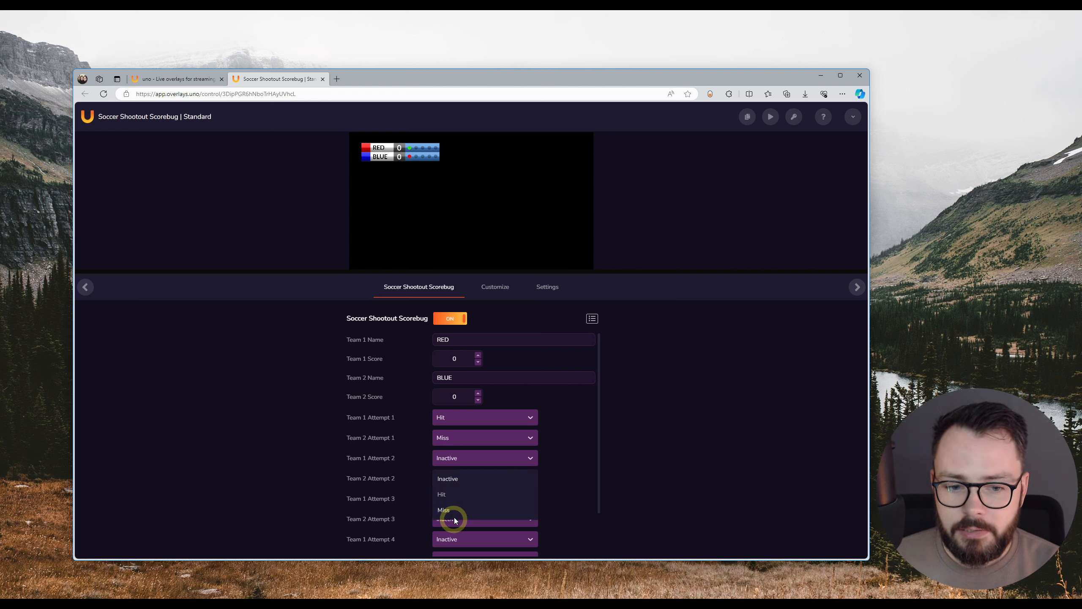
pyautogui.click(443, 509)
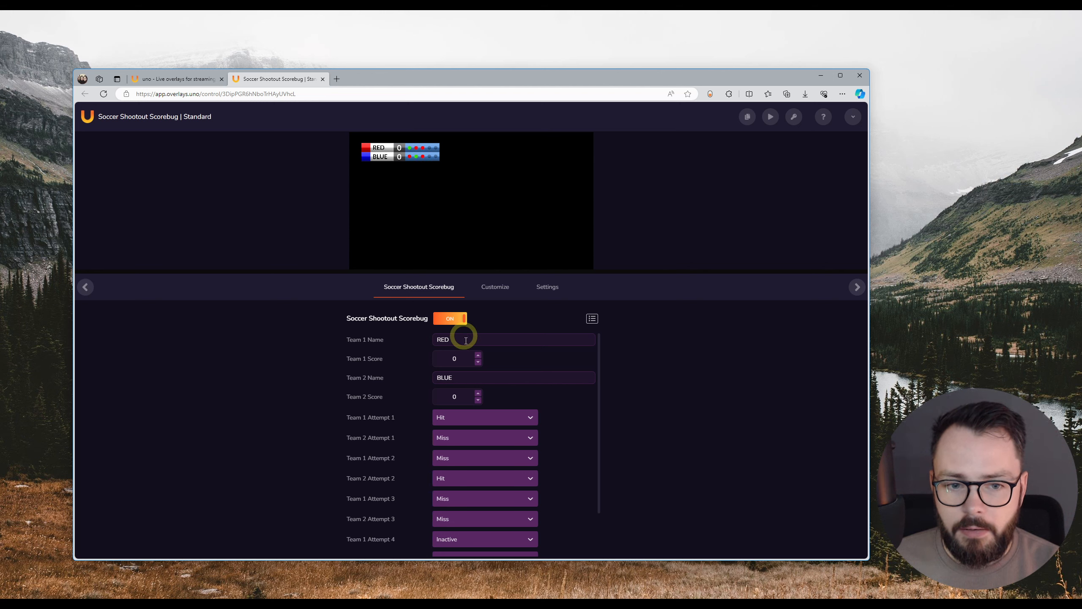
# - Bump both scores once more, then reset RED and BLUE back to zero
pyautogui.click(477, 355)
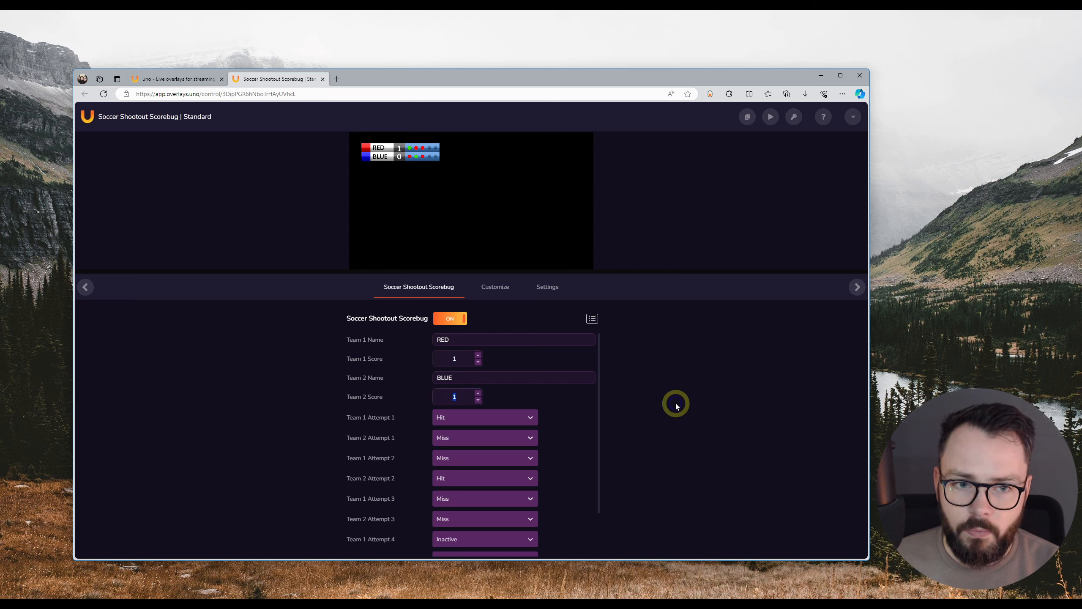
pyautogui.click(476, 393)
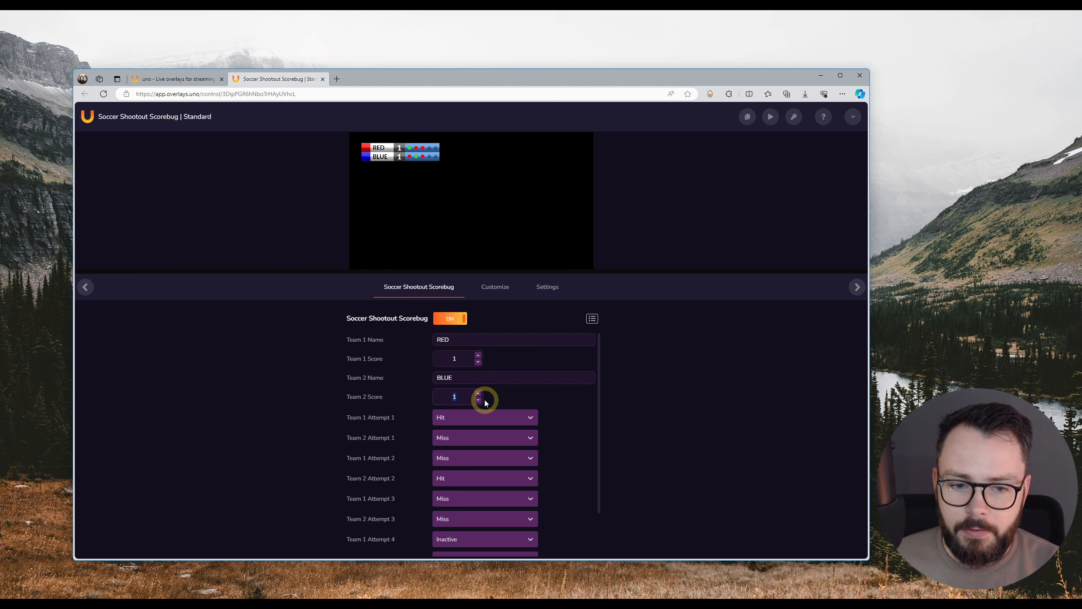
pyautogui.click(478, 361)
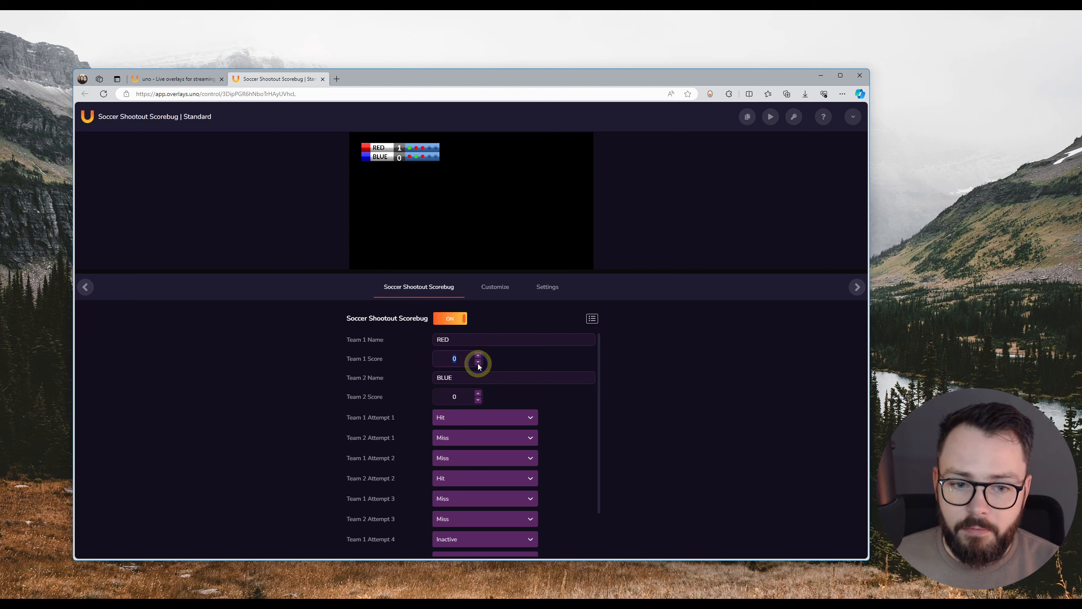
pyautogui.click(477, 361)
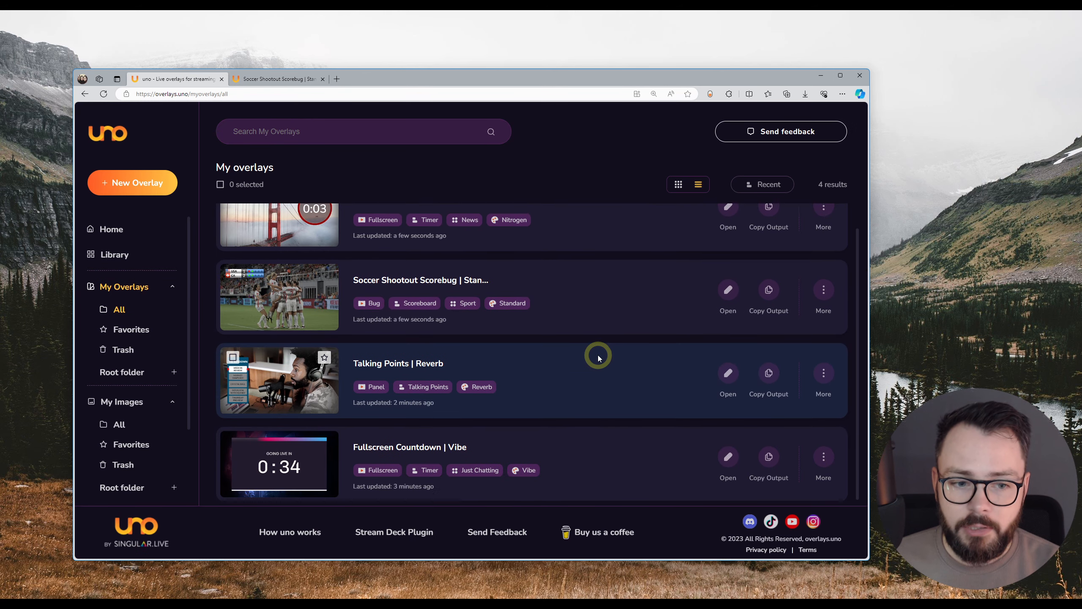
# - Scroll through the My Overlays list of four saved overlays
pyautogui.scroll(3)
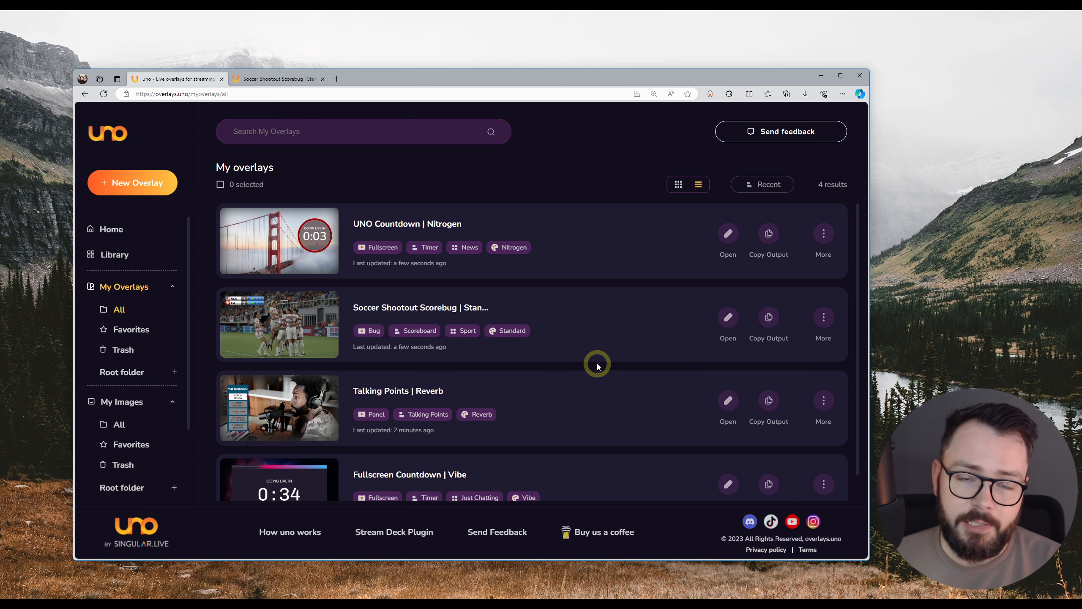
pyautogui.moveTo(693, 227)
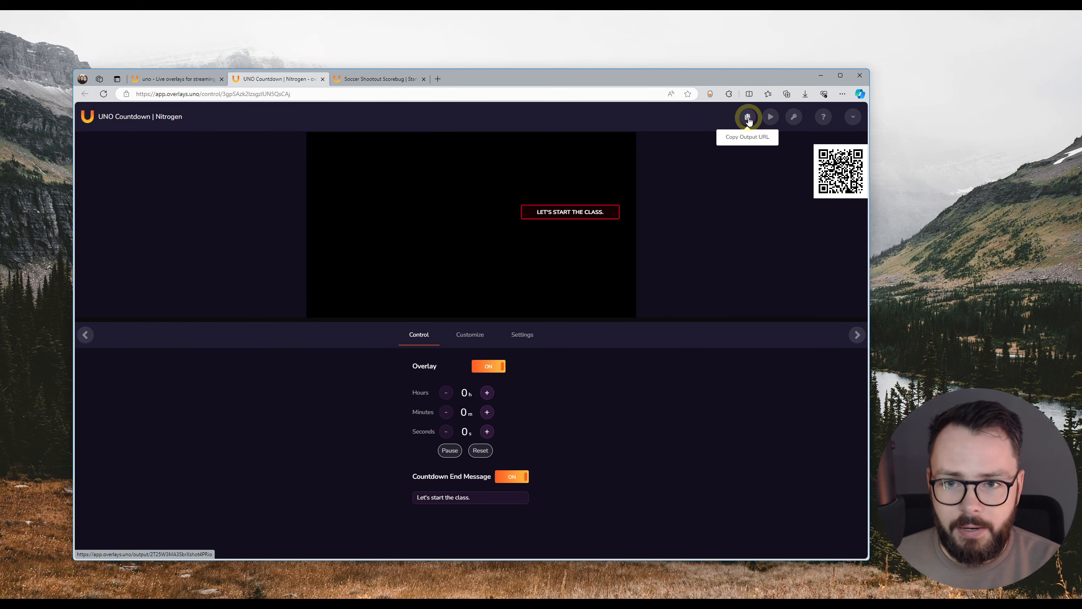
# - Copy the Nitrogen countdown's output URL from its control page
pyautogui.click(747, 116)
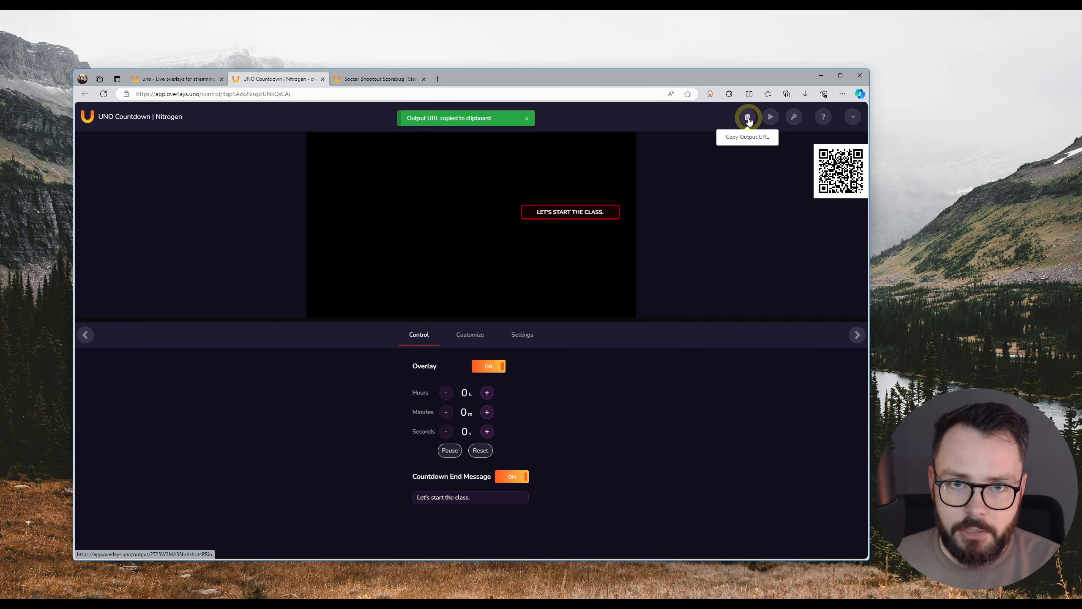
pyautogui.moveTo(774, 81)
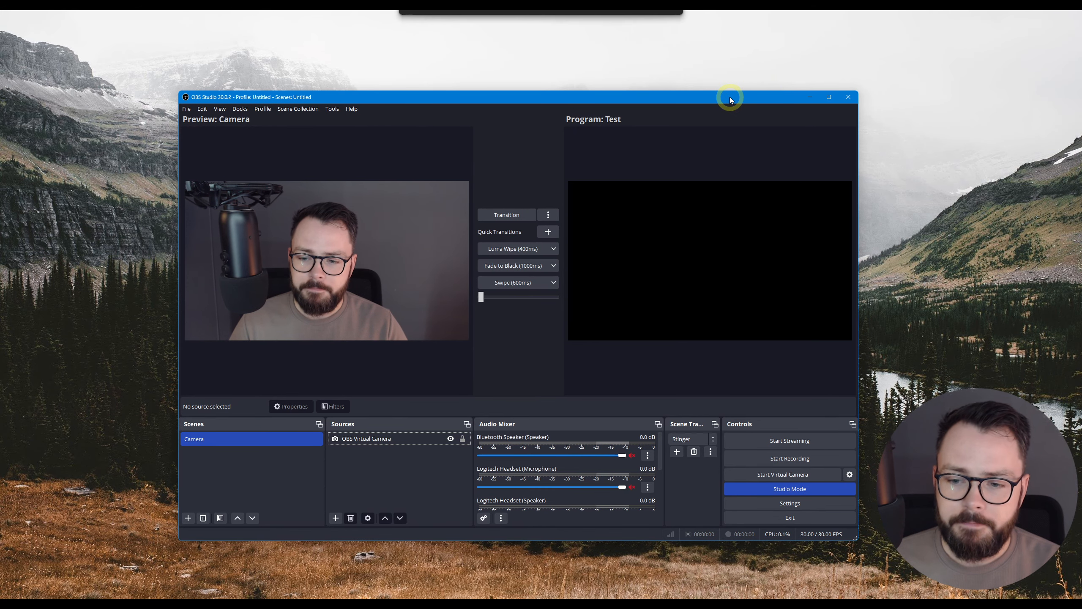
pyautogui.moveTo(328, 134)
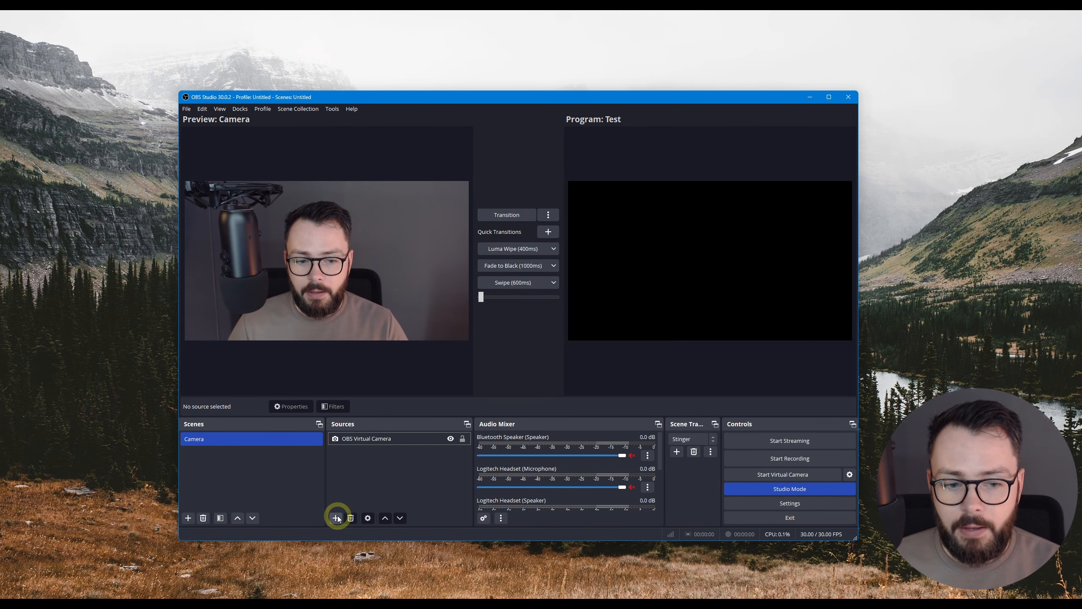
# - Add a Browser source named Timer to the Camera scene
pyautogui.click(338, 517)
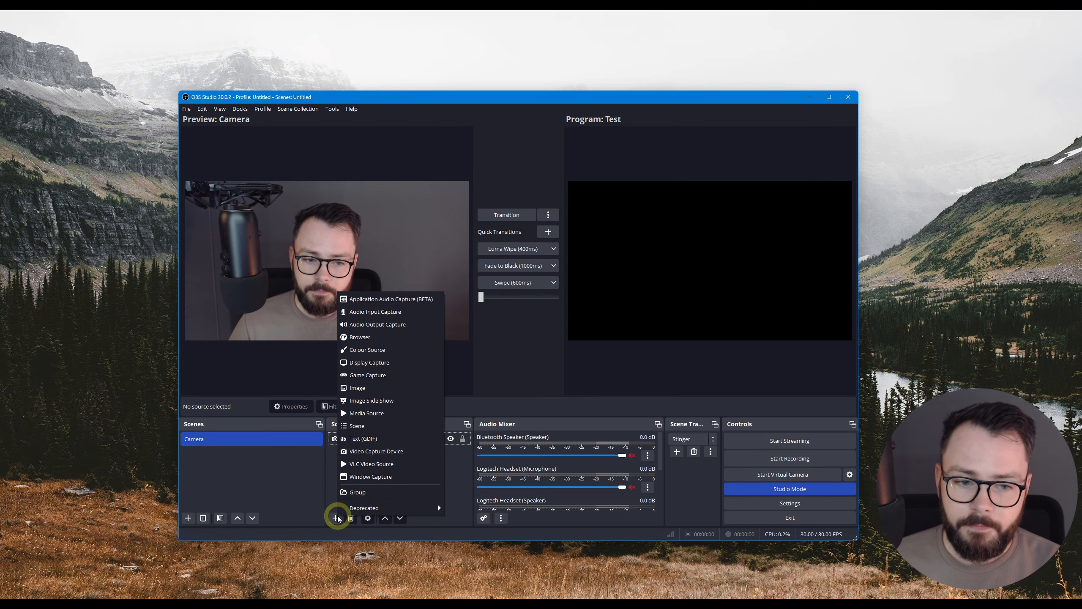
pyautogui.moveTo(378, 336)
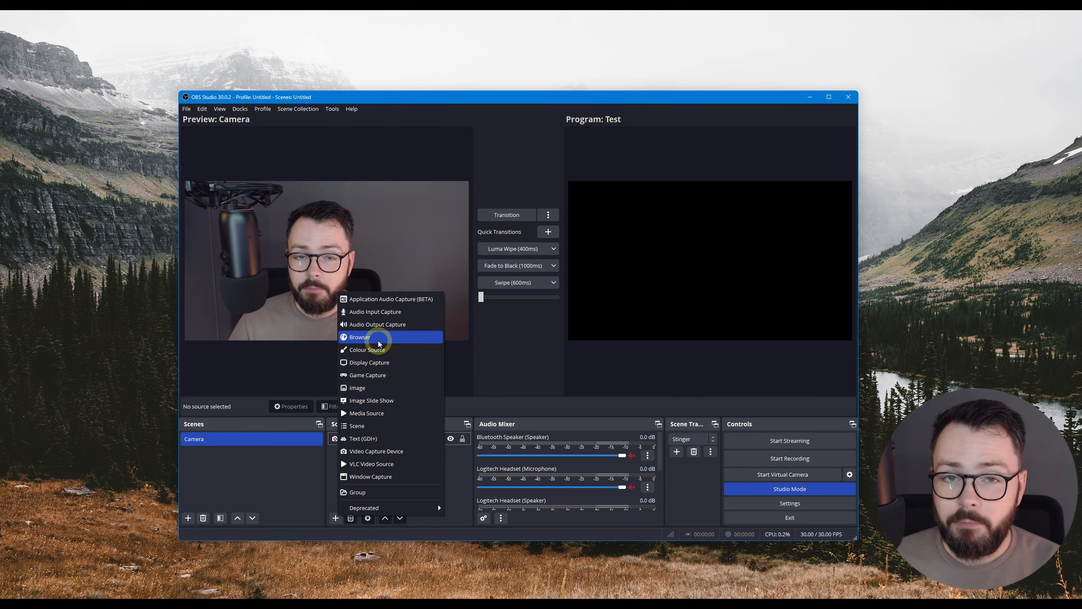
pyautogui.click(359, 336)
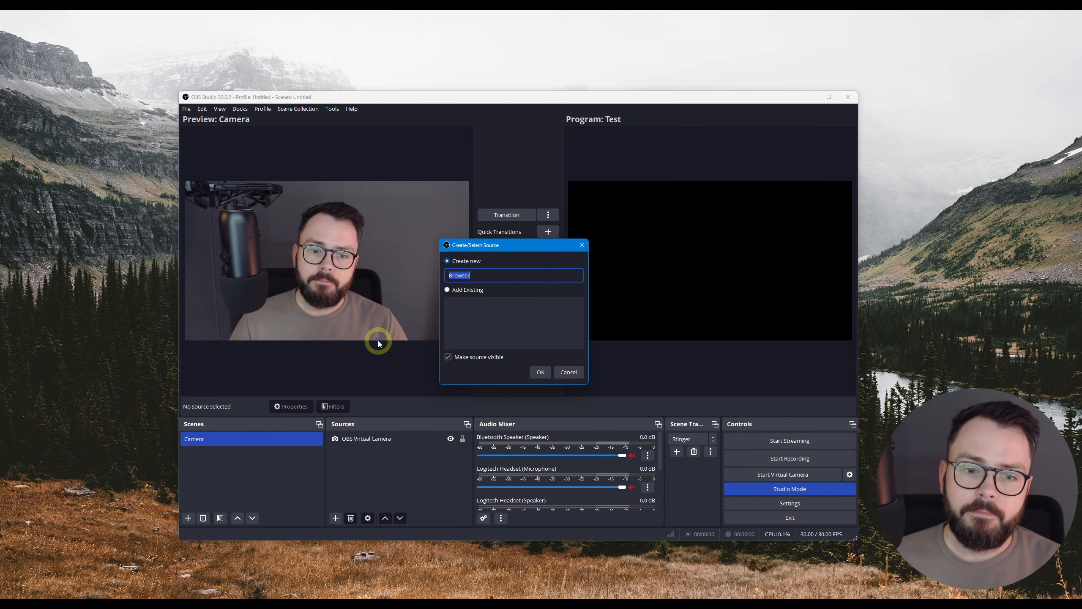
pyautogui.write('Timer')
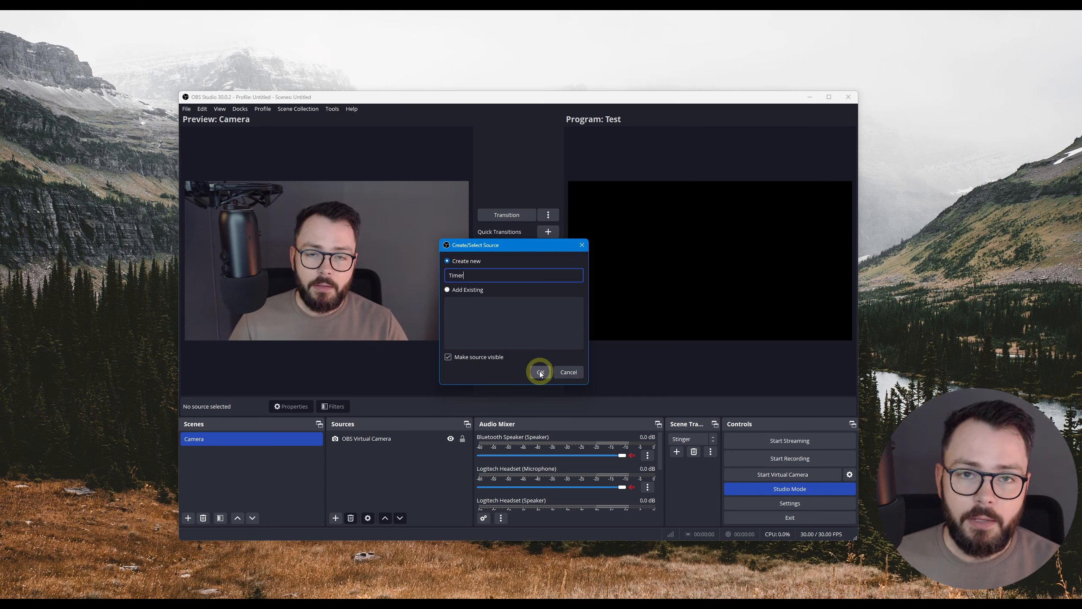
pyautogui.click(540, 372)
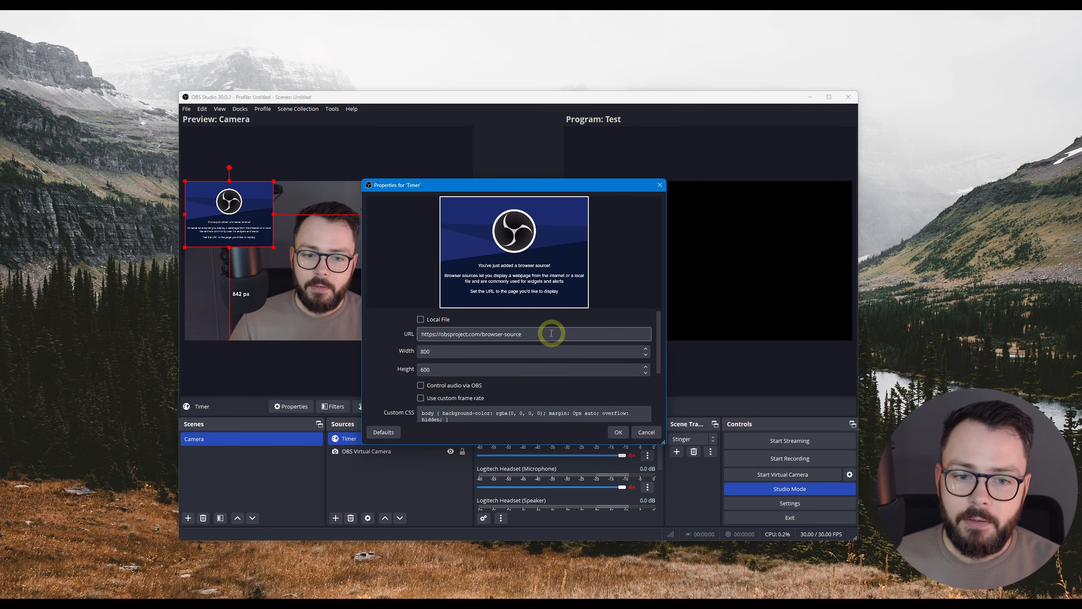
pyautogui.write('https://app.overlays.uno/output/2T25W3MA3SbrXshot4PRio')
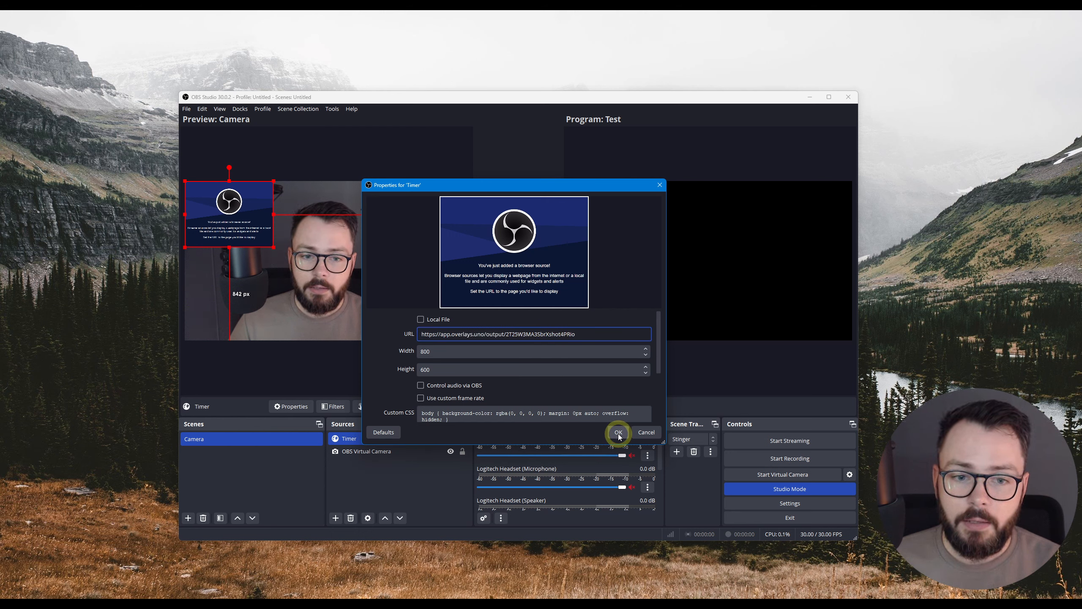
pyautogui.click(618, 432)
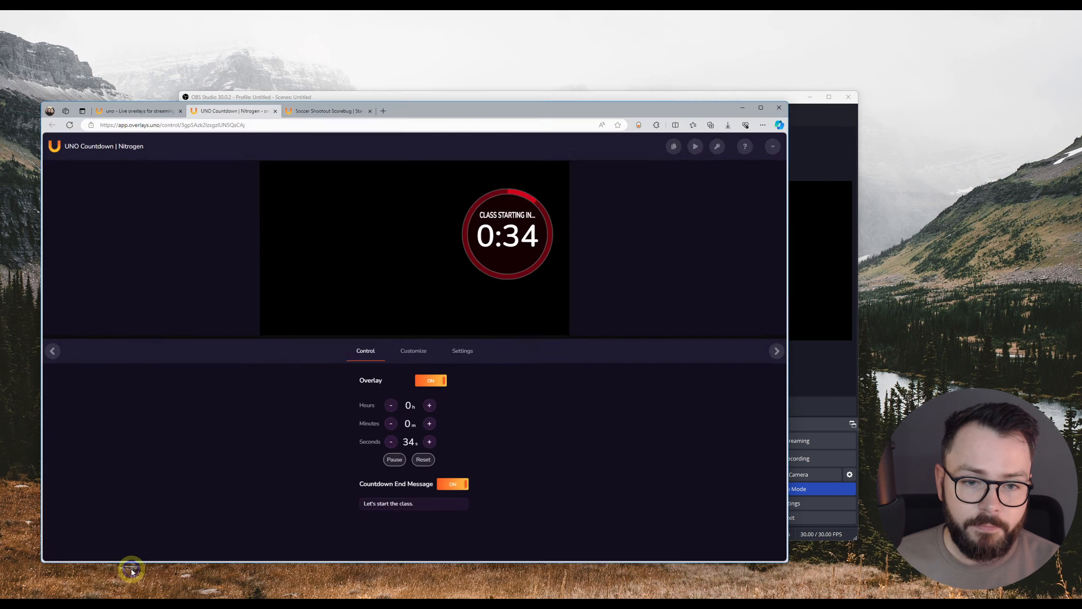
# - Shorten the Nitrogen countdown to a few seconds and let it run again
pyautogui.click(394, 459)
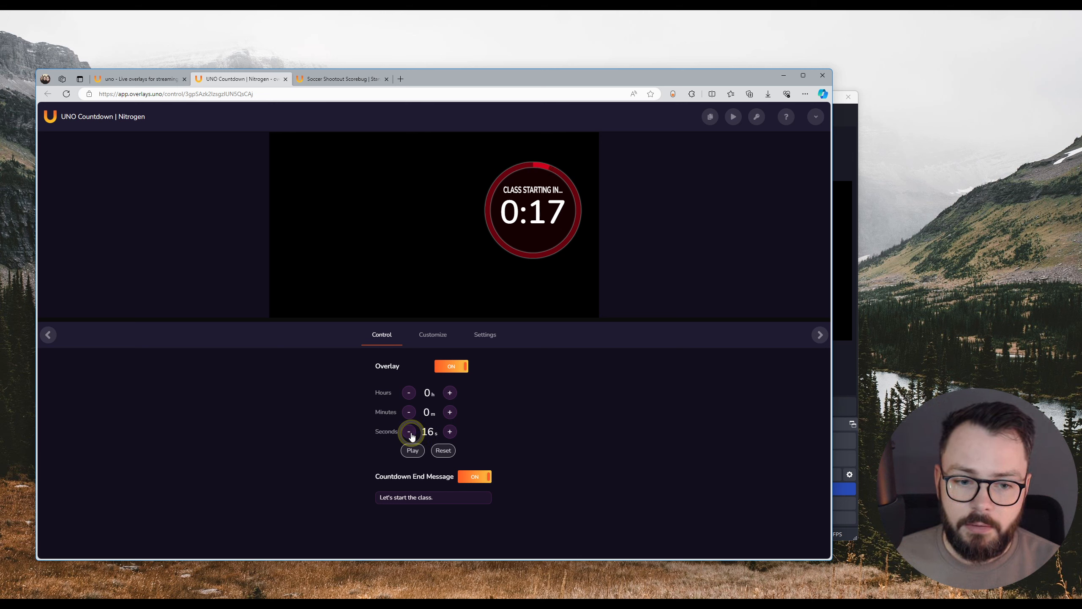
pyautogui.click(412, 450)
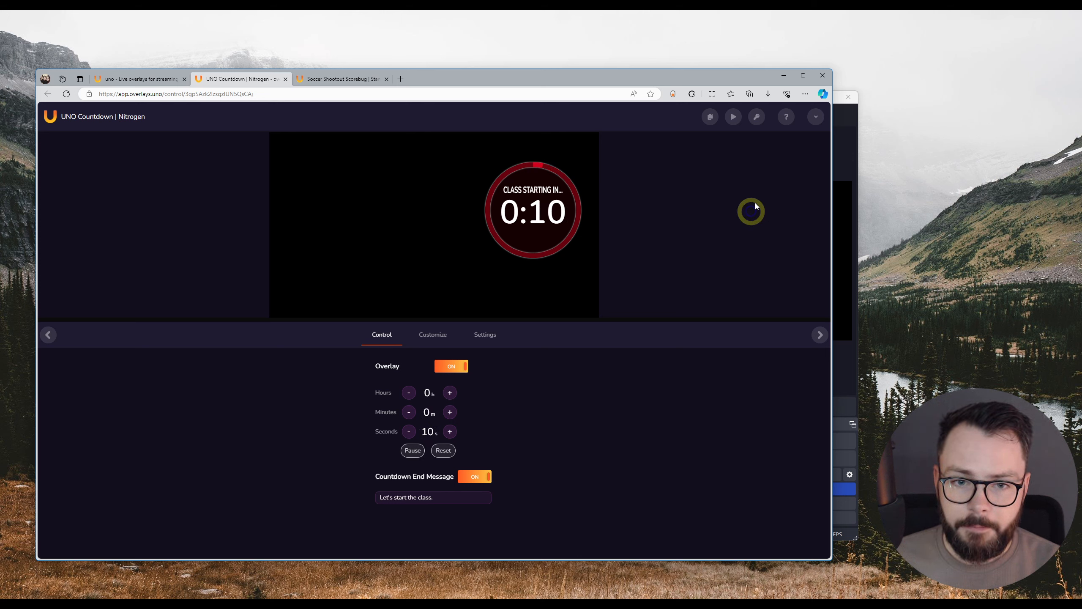
pyautogui.moveTo(800, 196)
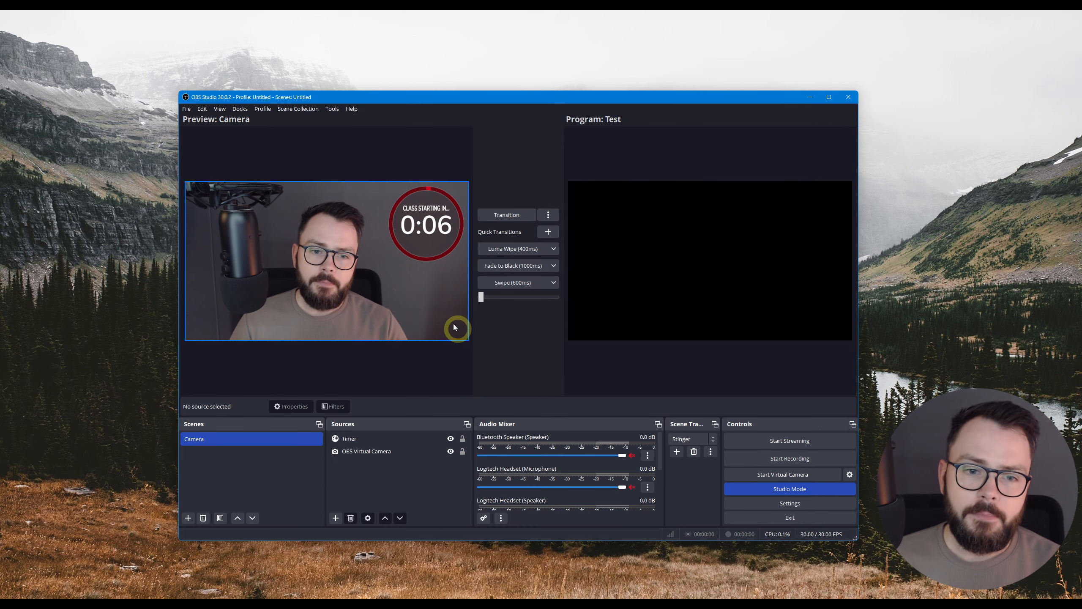
# - Position the Timer overlay top-right over the camera, check it alone, then take the scene live via Luma Wipe
pyautogui.click(348, 438)
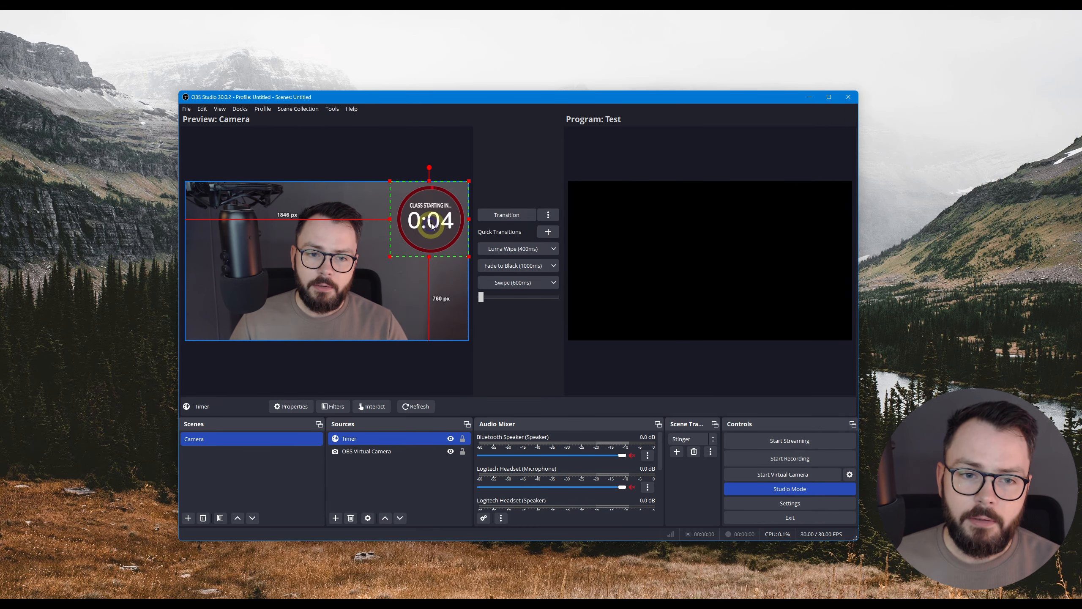
pyautogui.click(366, 450)
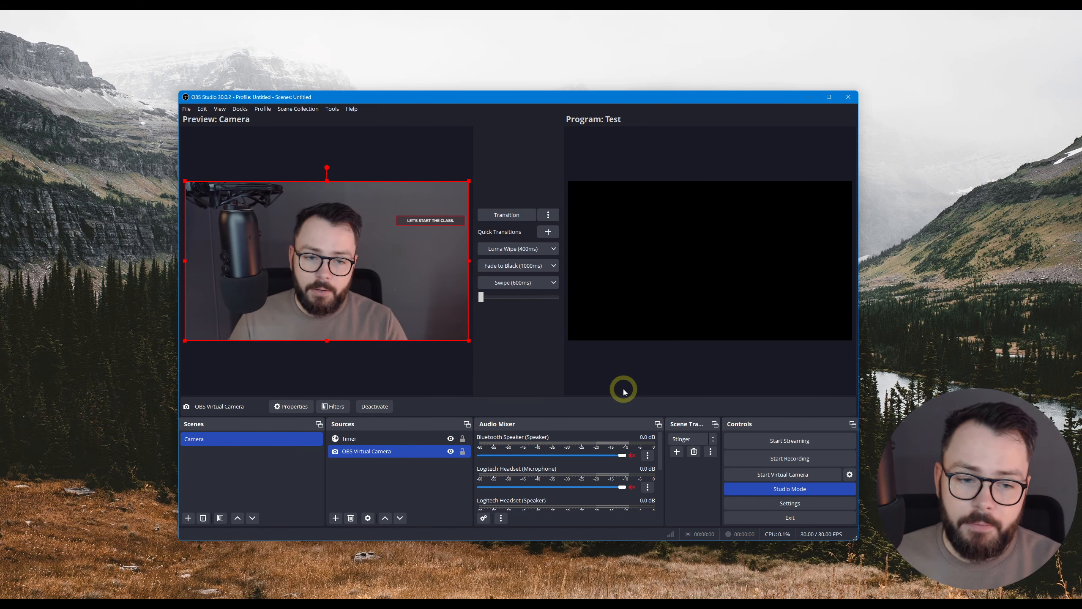
pyautogui.click(349, 437)
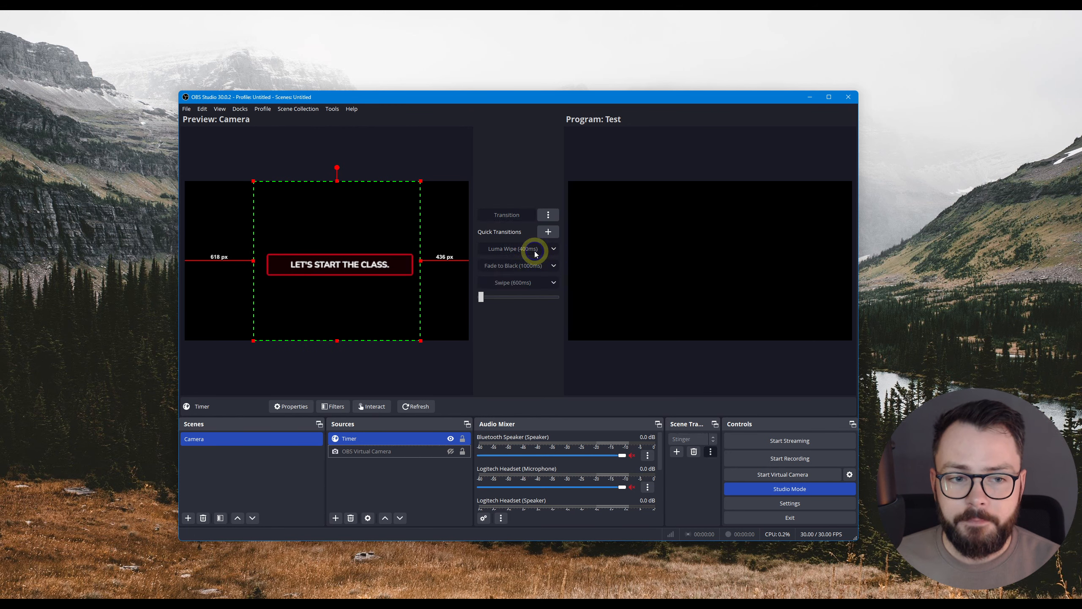
pyautogui.click(449, 438)
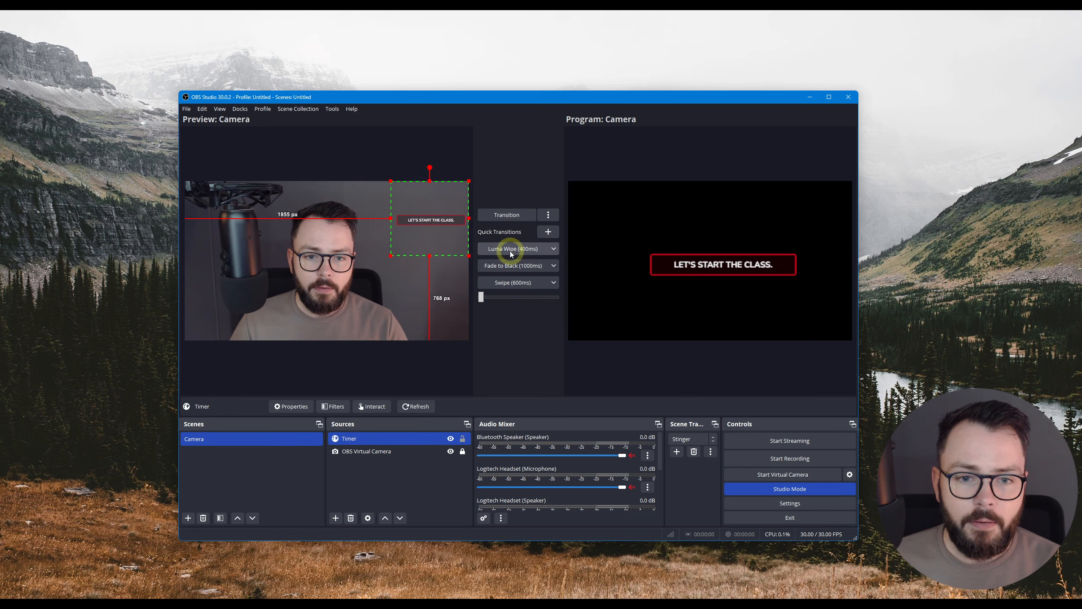
pyautogui.click(240, 78)
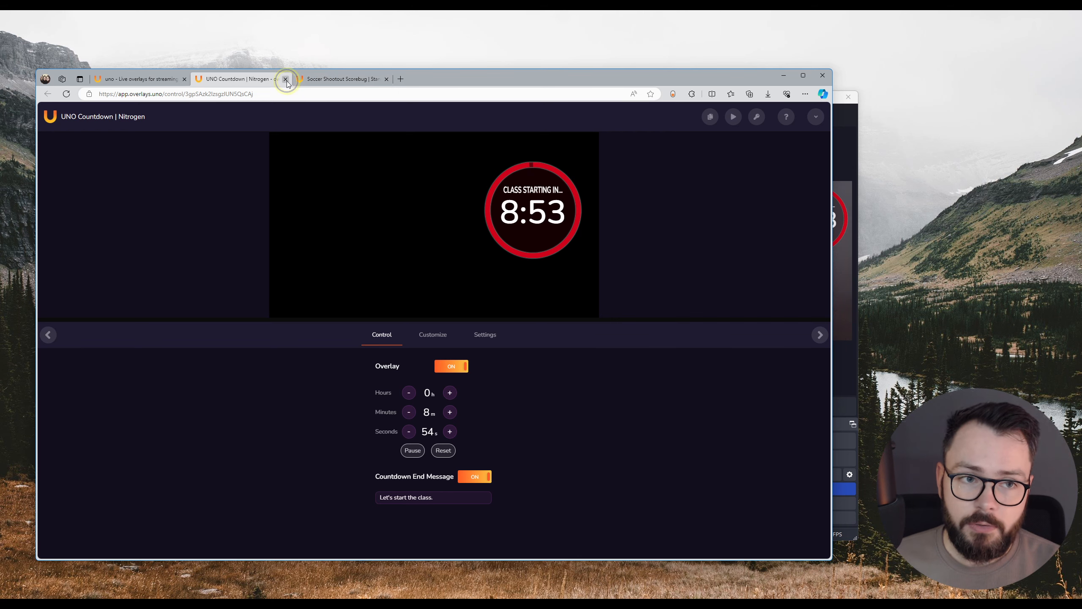
# - Close the Nitrogen and Soccer Shootout control tabs and copy the Talking Points | Reverb output link
pyautogui.click(286, 79)
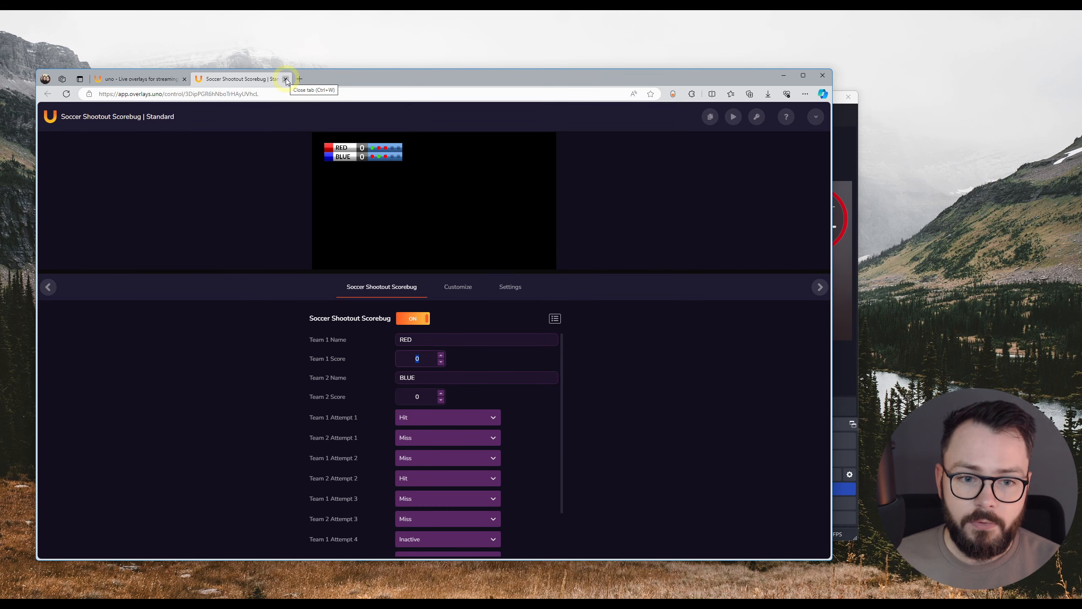
pyautogui.click(285, 79)
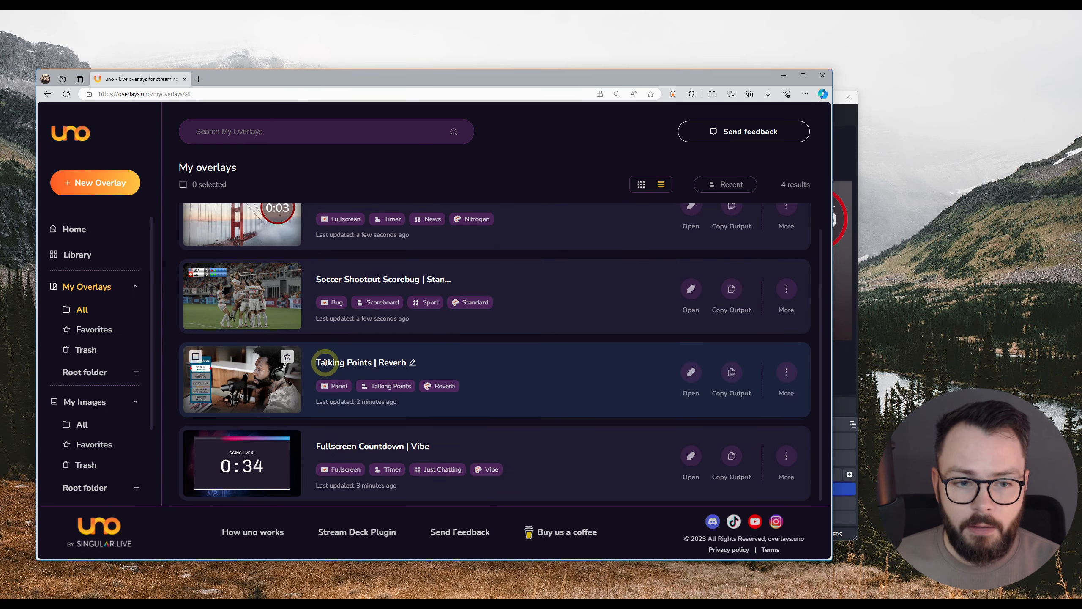
pyautogui.moveTo(631, 360)
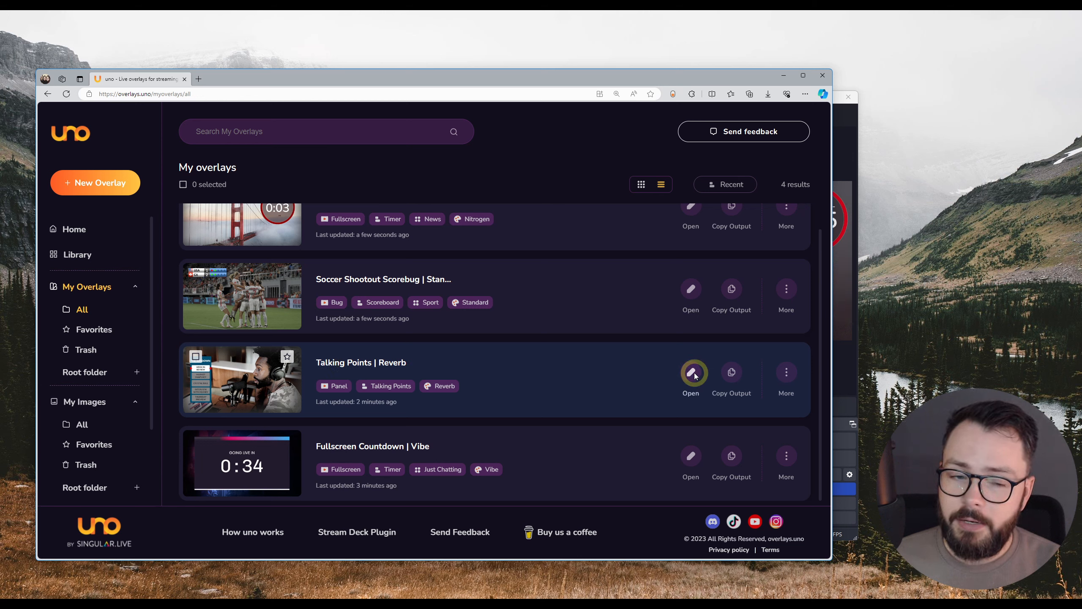
pyautogui.moveTo(658, 363)
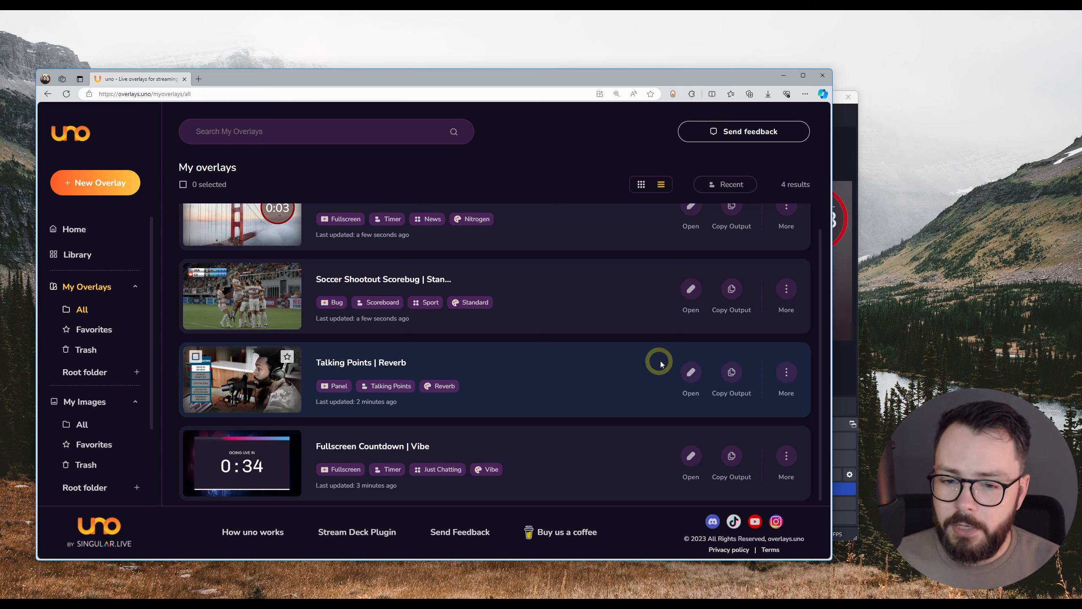
pyautogui.moveTo(730, 371)
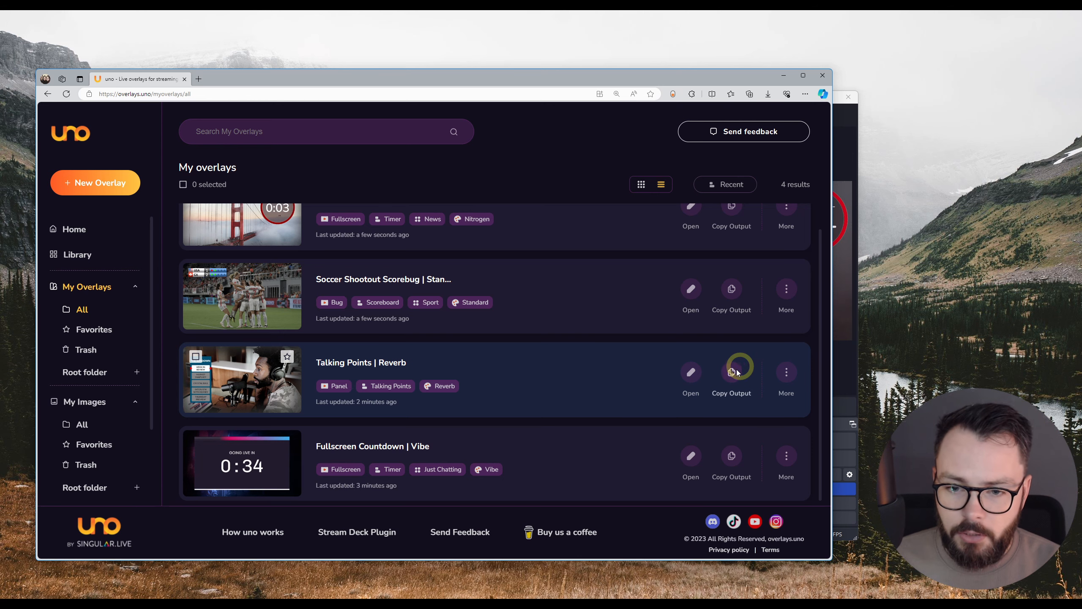
pyautogui.click(730, 372)
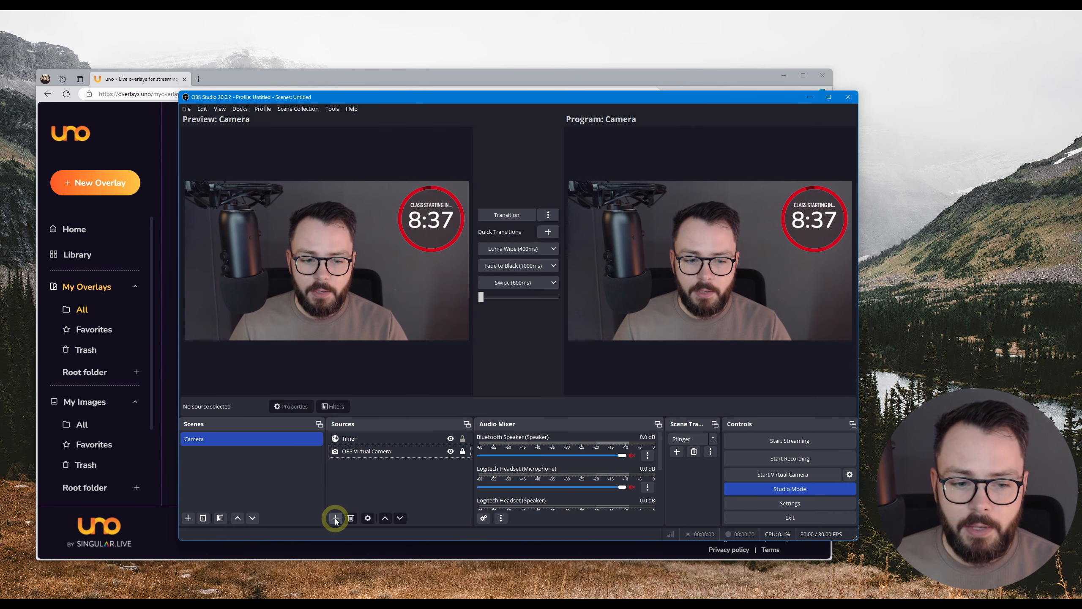
# - Add a Browser source named Agenda with the Talking Points output URL and resize it over the camera image
pyautogui.click(335, 517)
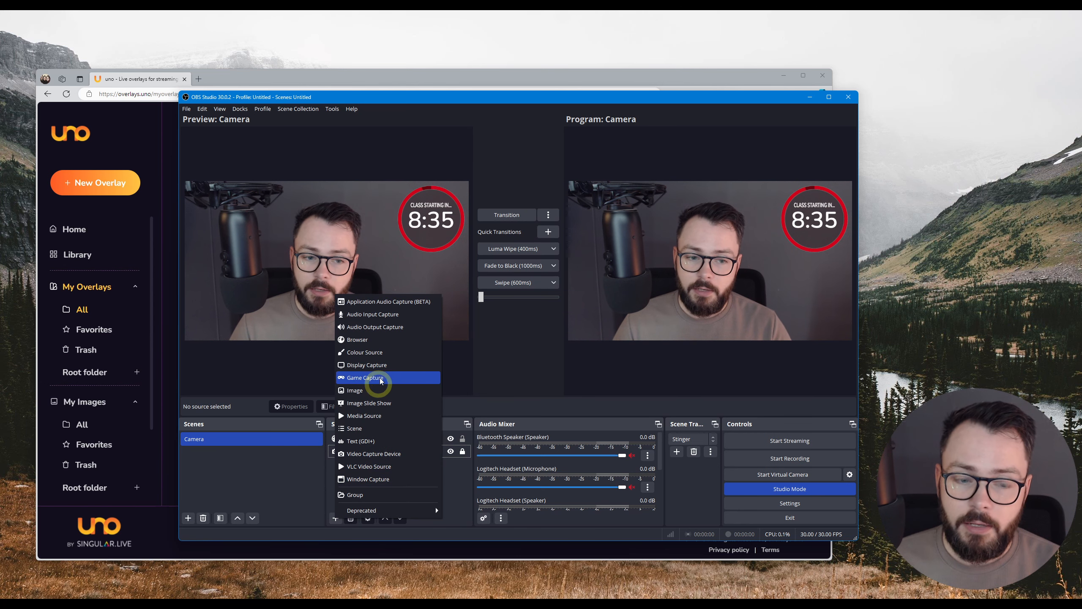
pyautogui.click(356, 339)
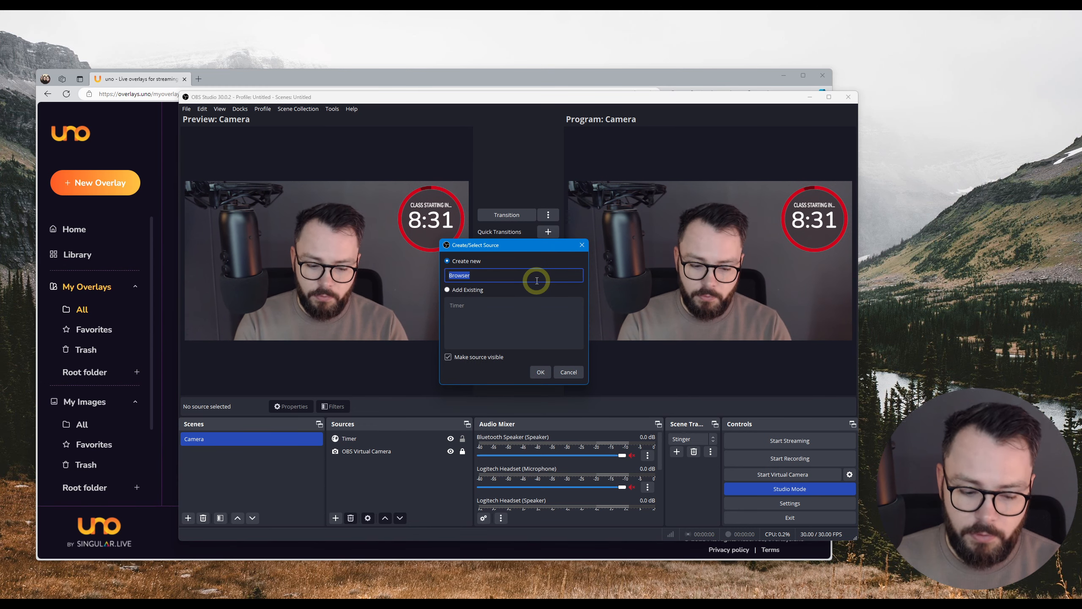
pyautogui.write('Age')
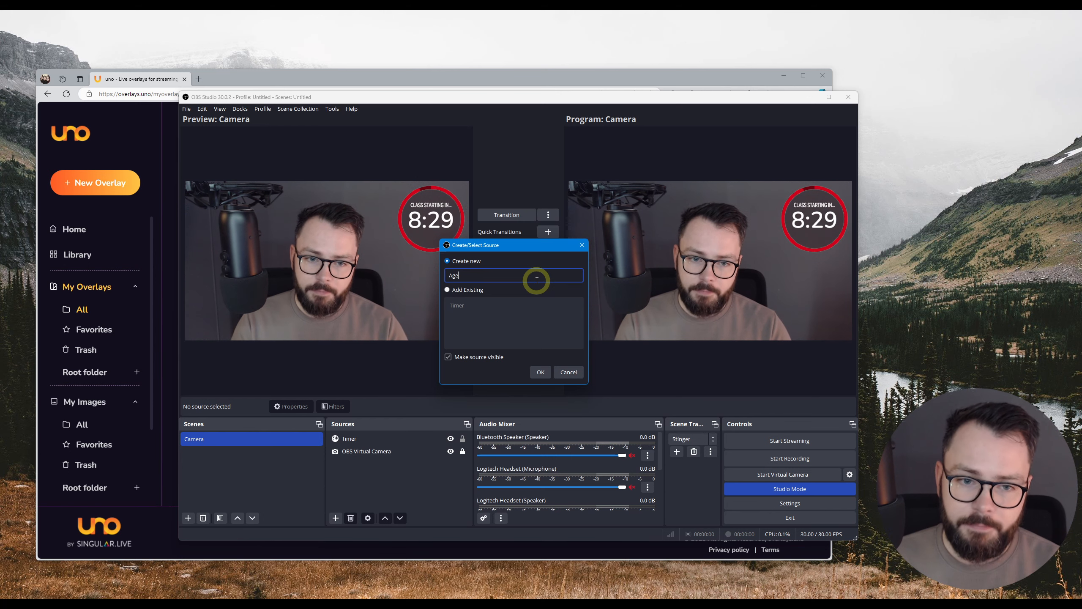
pyautogui.click(540, 372)
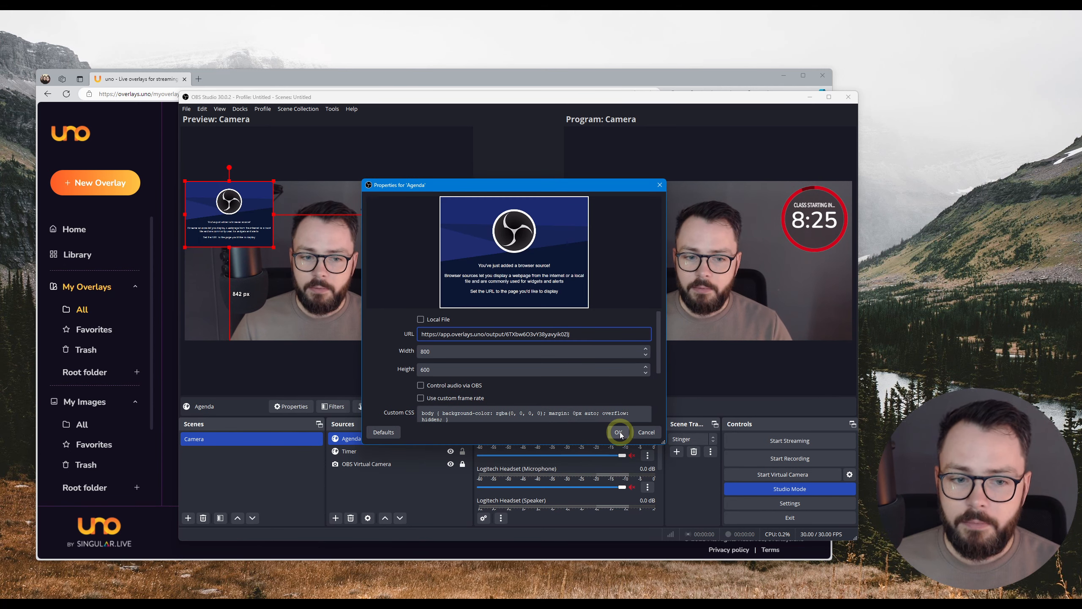
pyautogui.click(618, 431)
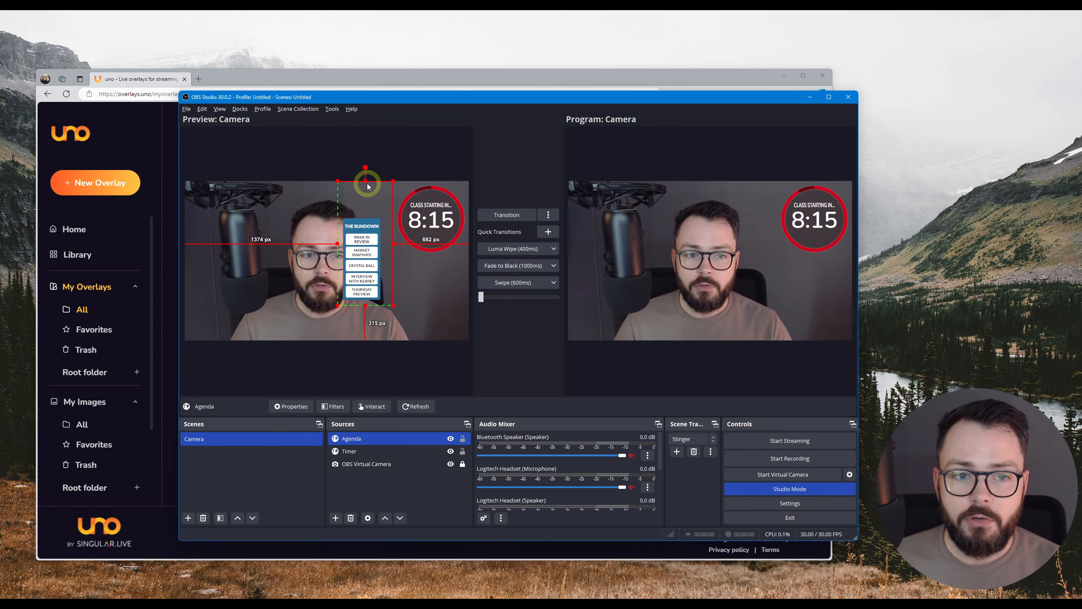
pyautogui.moveTo(366, 185); pyautogui.dragTo(359, 215)
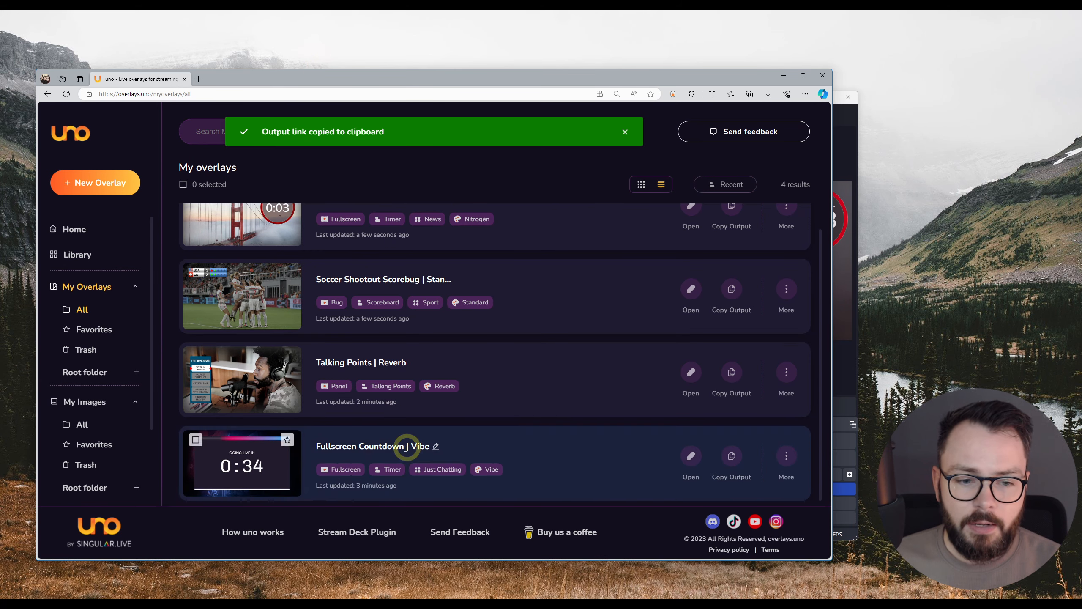
# - Open the Talking Points | Reverb control page, try the Active Topic spinner, and copy its control URL
pyautogui.scroll(3)
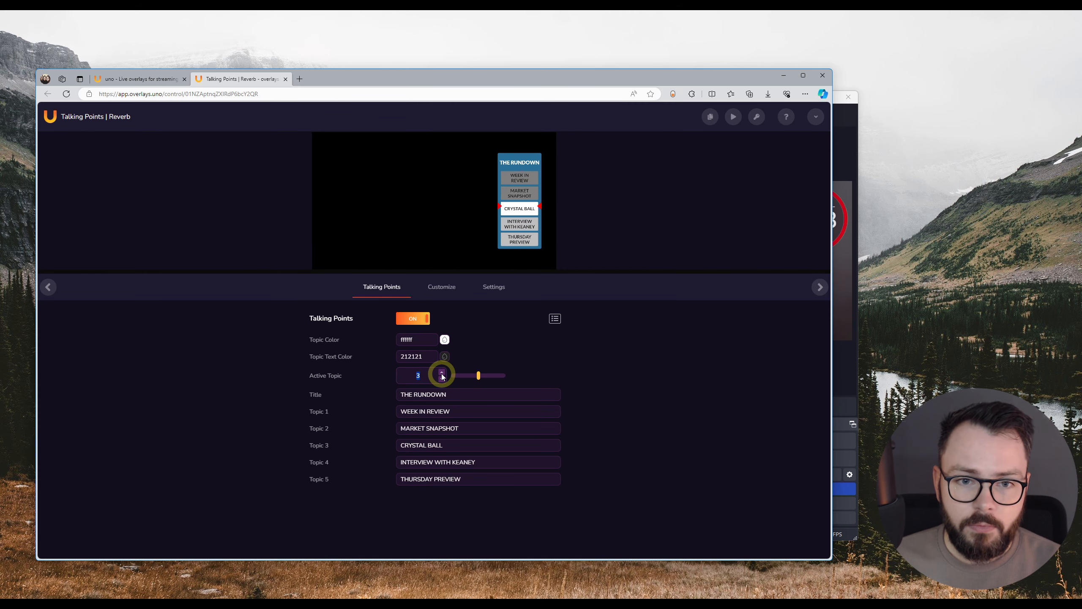
pyautogui.moveTo(843, 360)
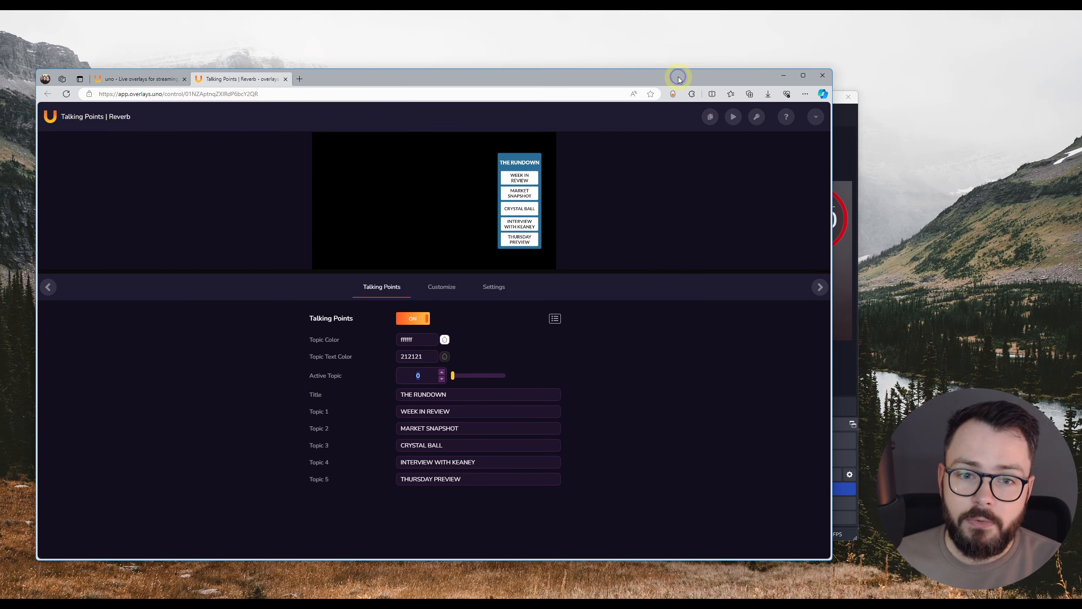
pyautogui.moveTo(620, 203)
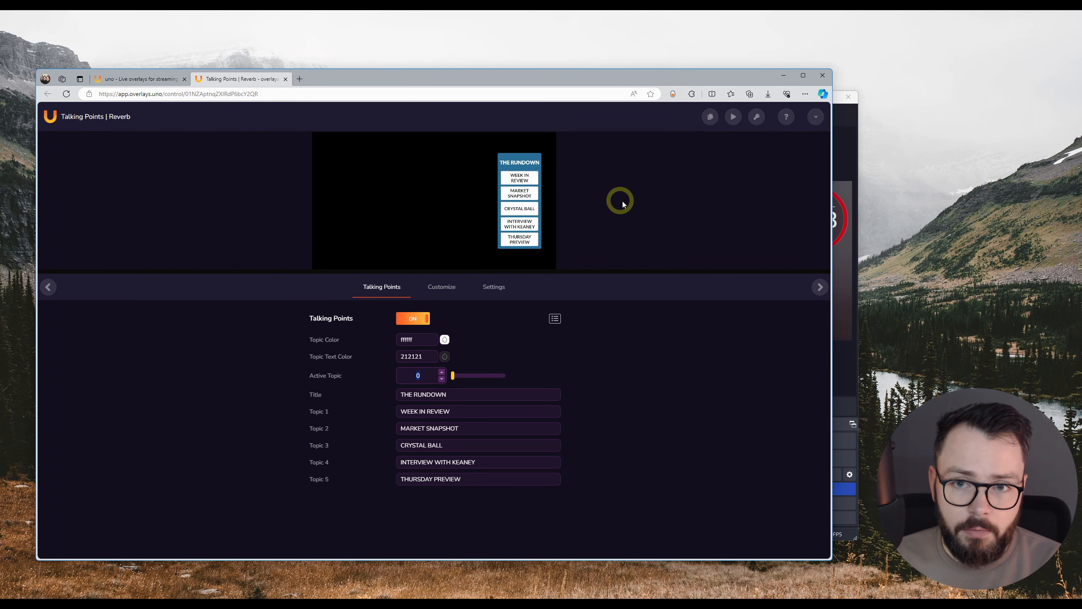
pyautogui.click(734, 116)
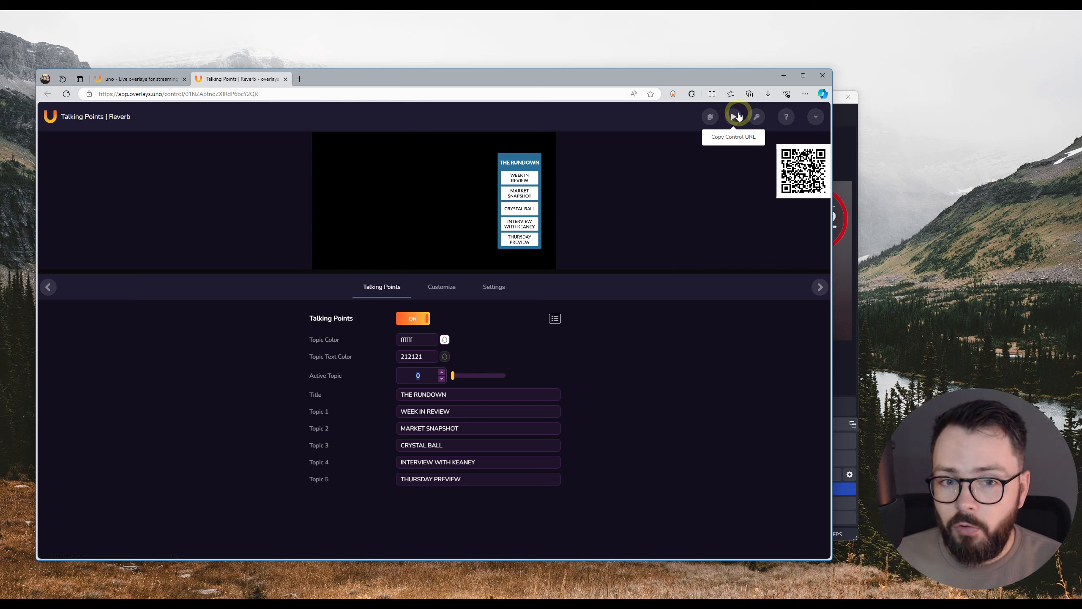
pyautogui.moveTo(736, 115)
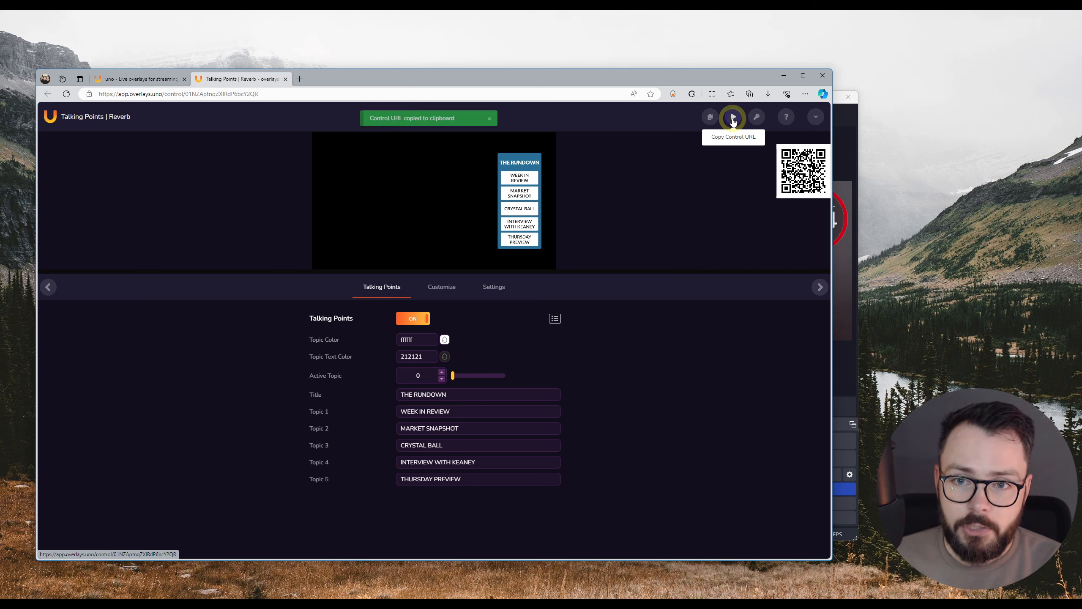
pyautogui.moveTo(835, 138)
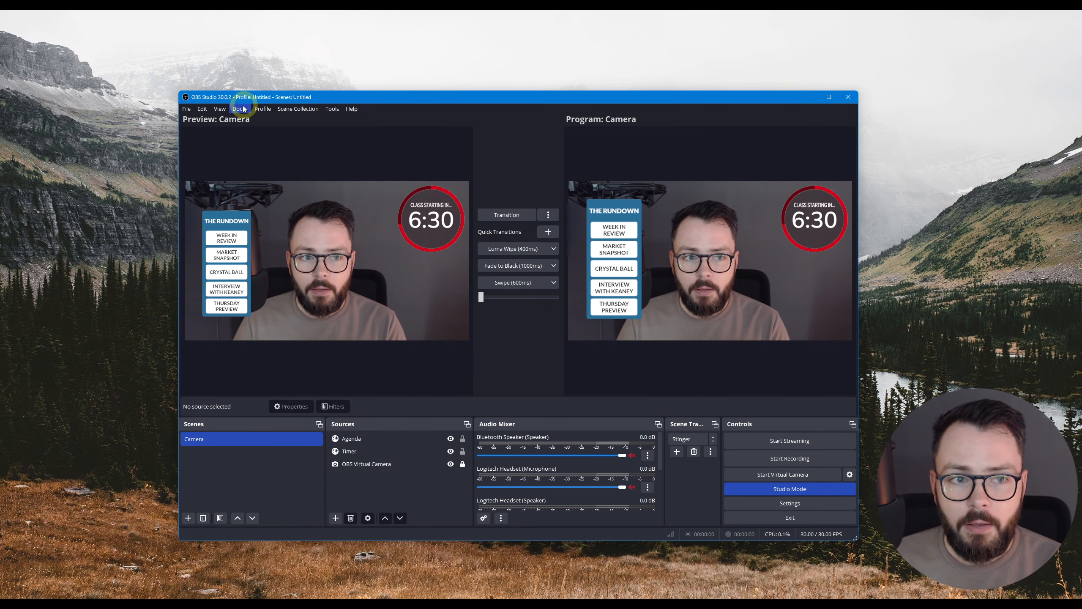
# - Bring up the Custom Browser Docks dialog from the Docks menu
pyautogui.click(239, 108)
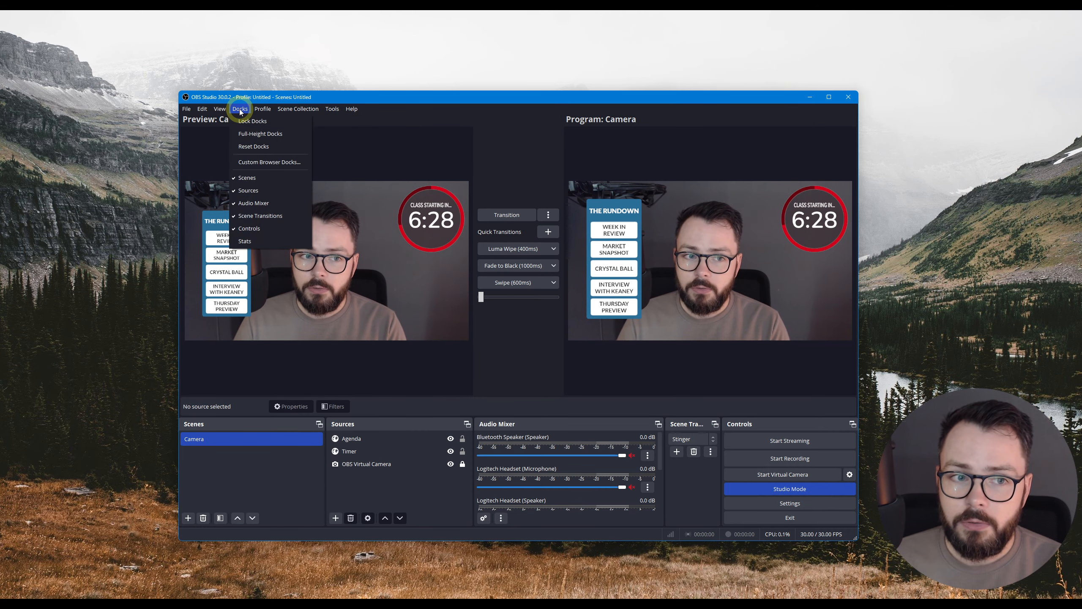
pyautogui.moveTo(252, 121)
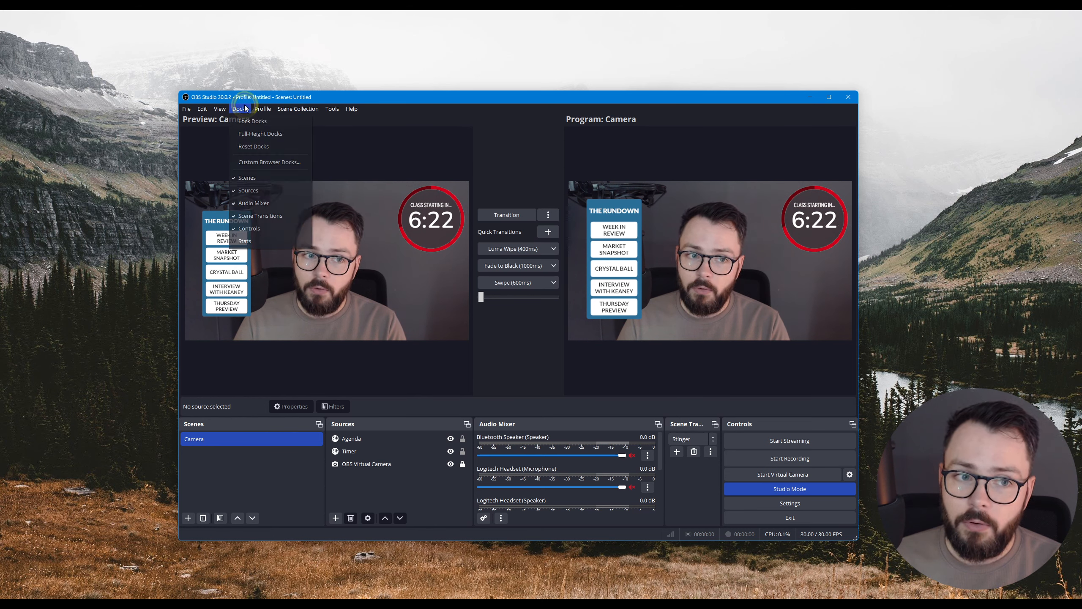
pyautogui.moveTo(252, 121)
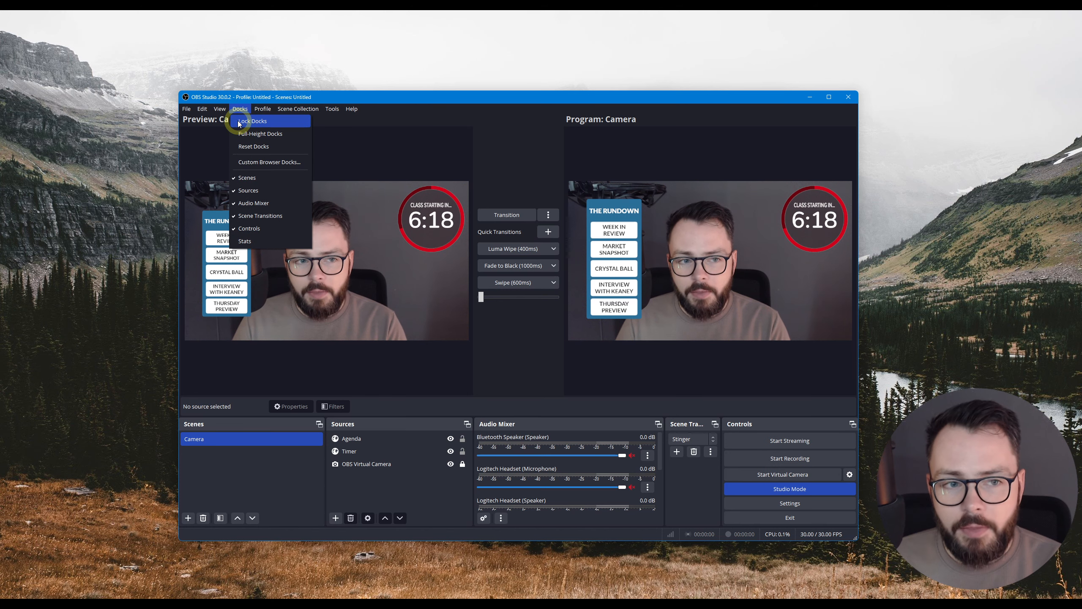
pyautogui.moveTo(269, 161)
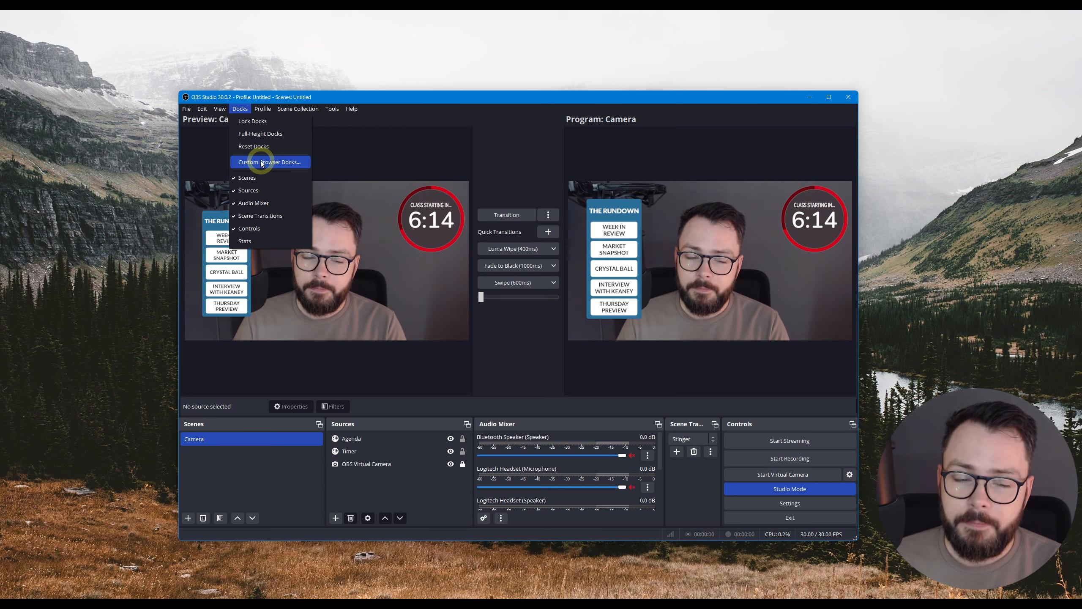
pyautogui.click(269, 162)
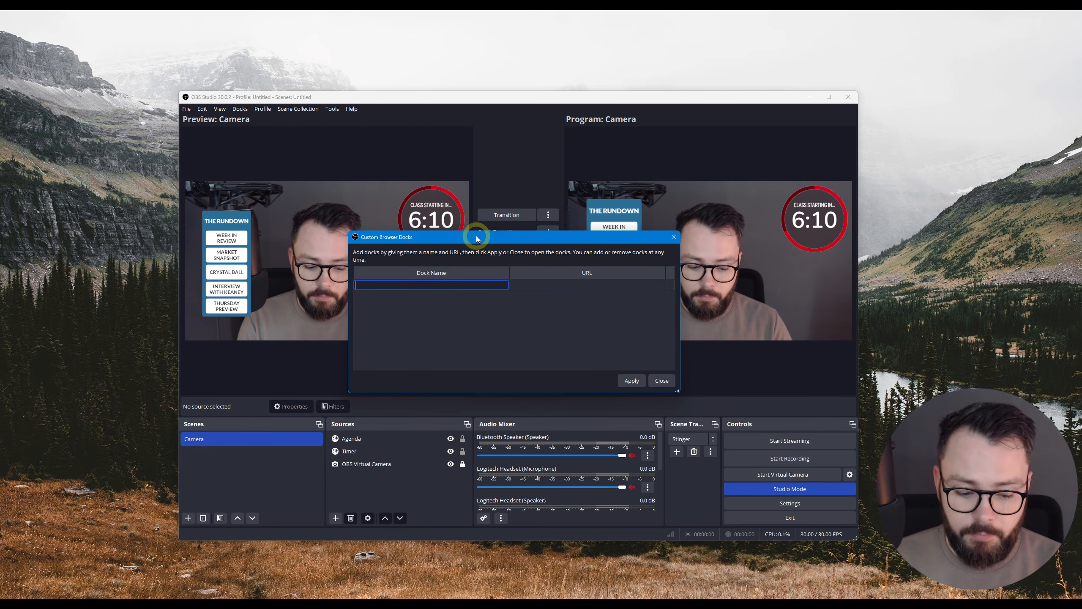
# - Create an Agenda dock with the overlays.uno control URL and dock it beside the Audio Mixer
pyautogui.write('Agenda')
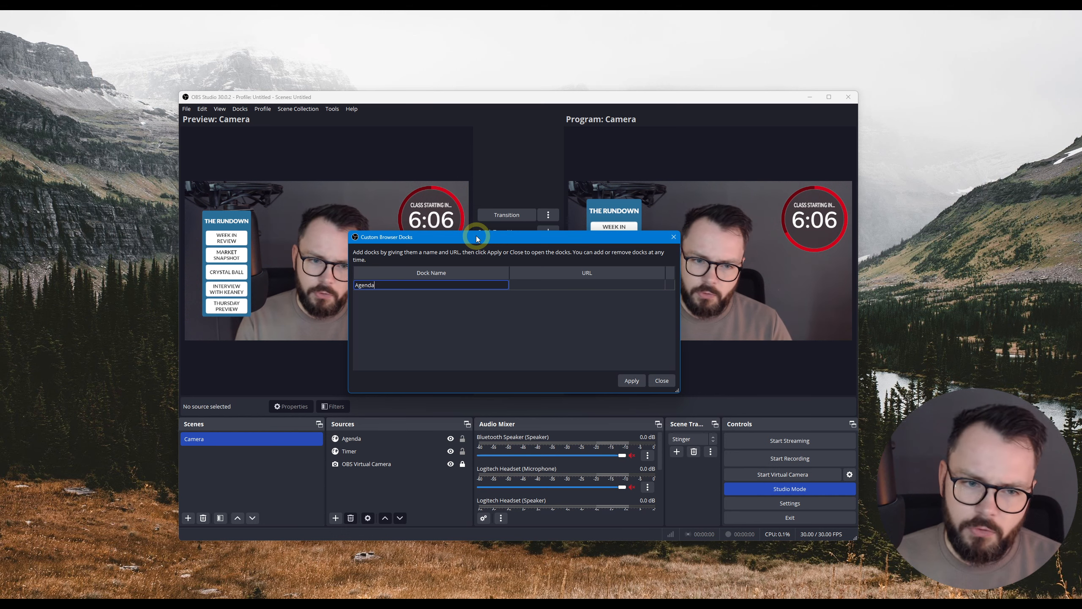
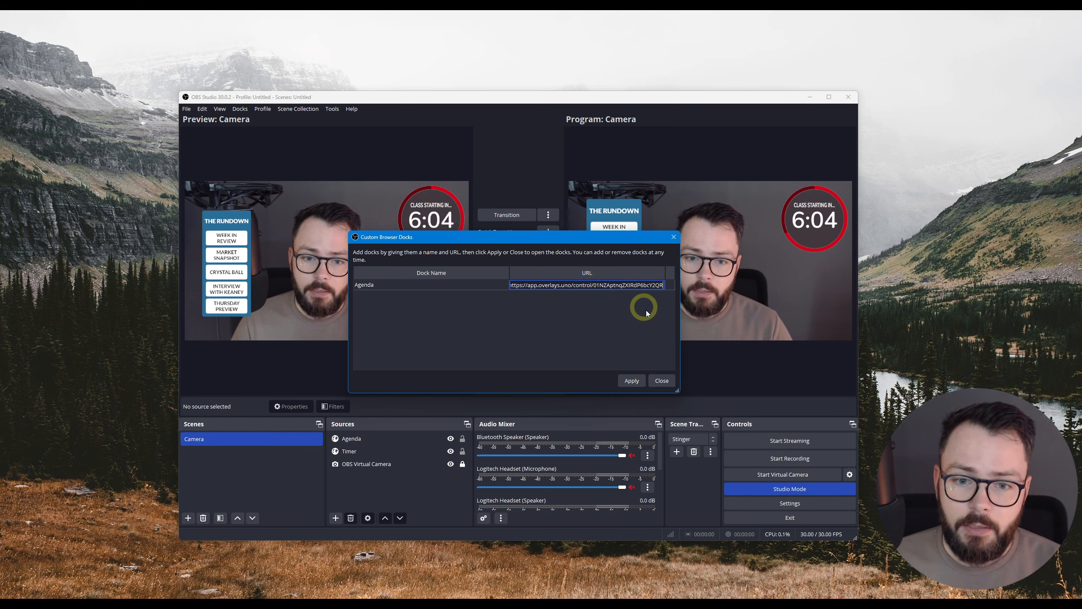
pyautogui.click(630, 380)
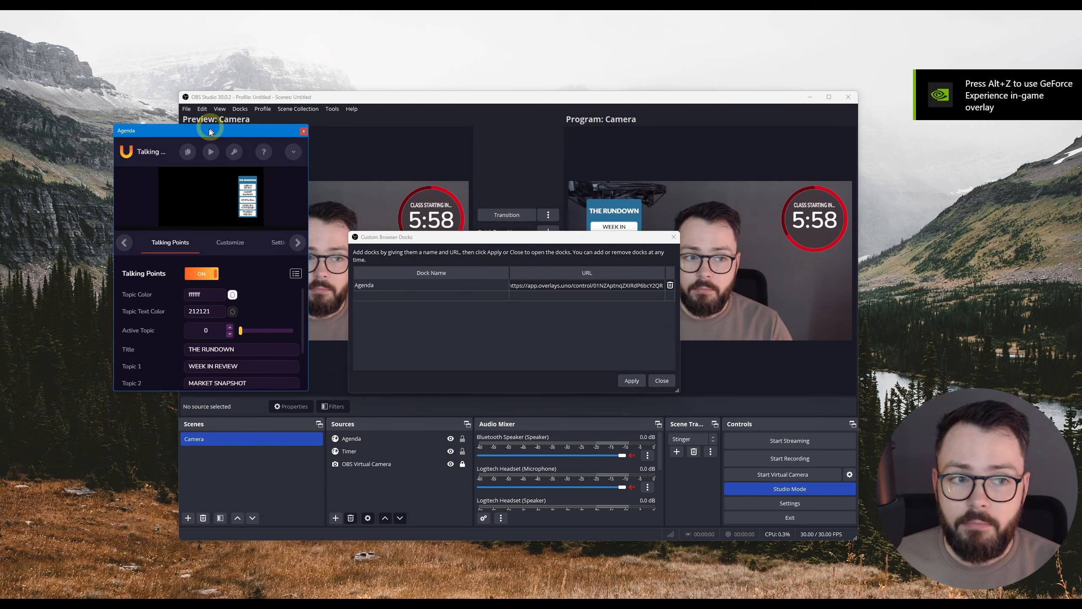
pyautogui.moveTo(211, 129); pyautogui.dragTo(198, 155)
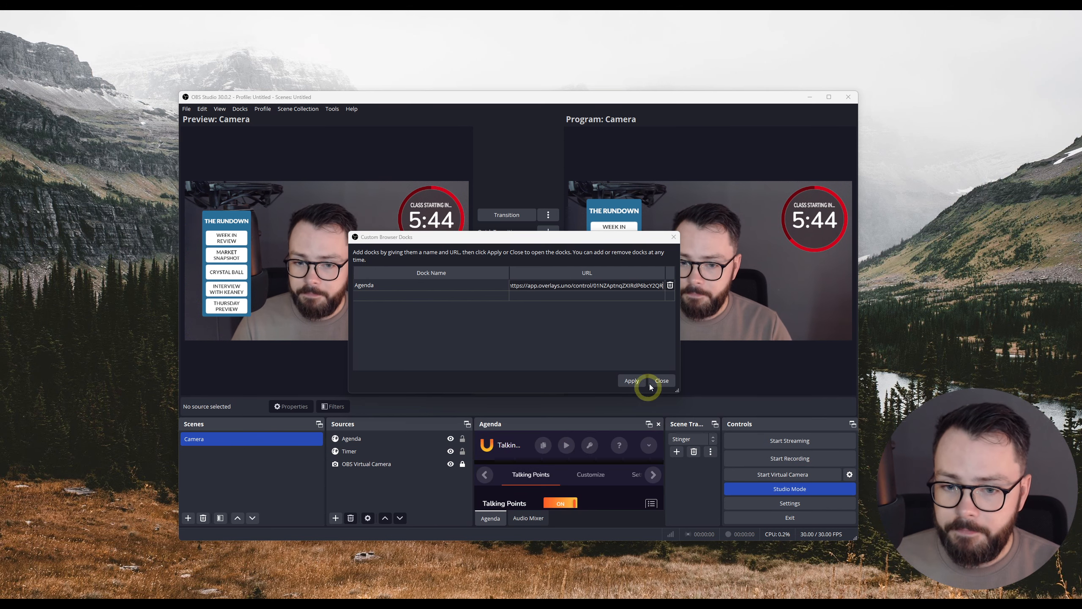
# - Close the Custom Browser Docks dialog and hide the Scene Transitions dock to widen the Agenda dock
pyautogui.click(661, 381)
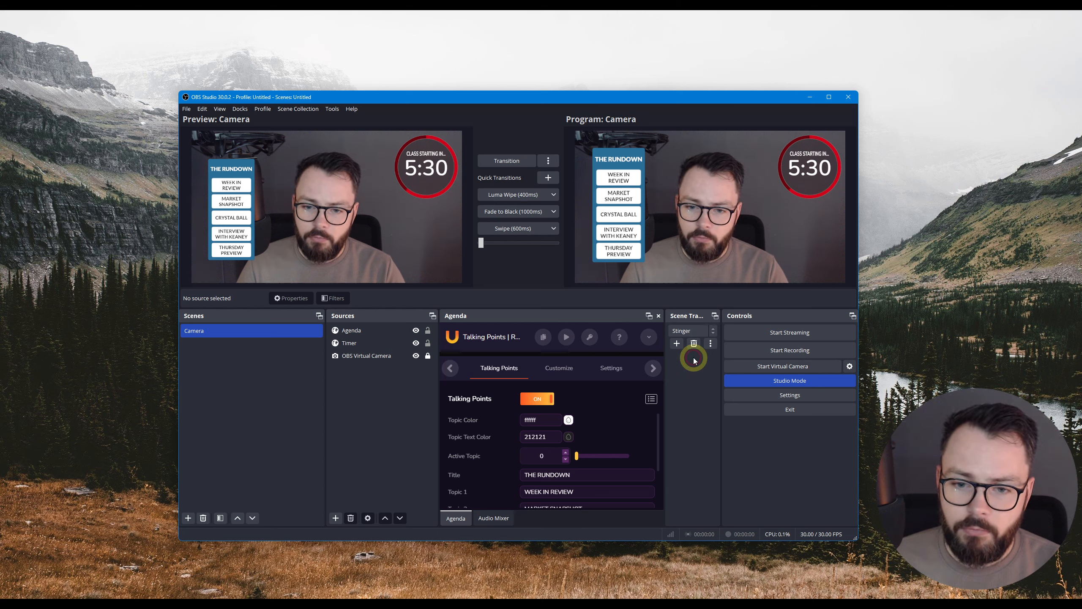
pyautogui.click(239, 109)
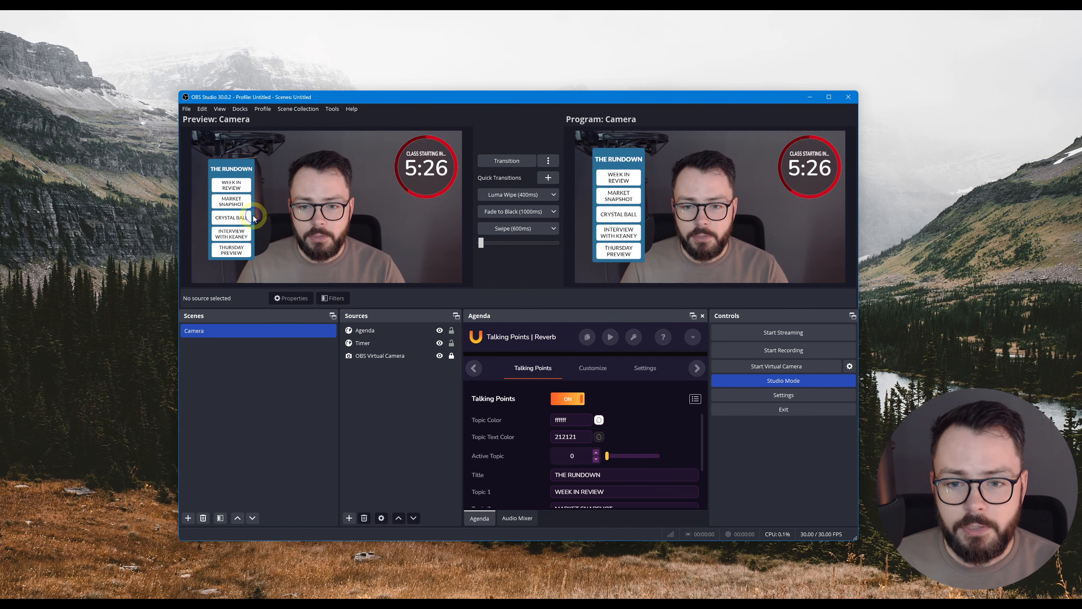
pyautogui.moveTo(708, 414)
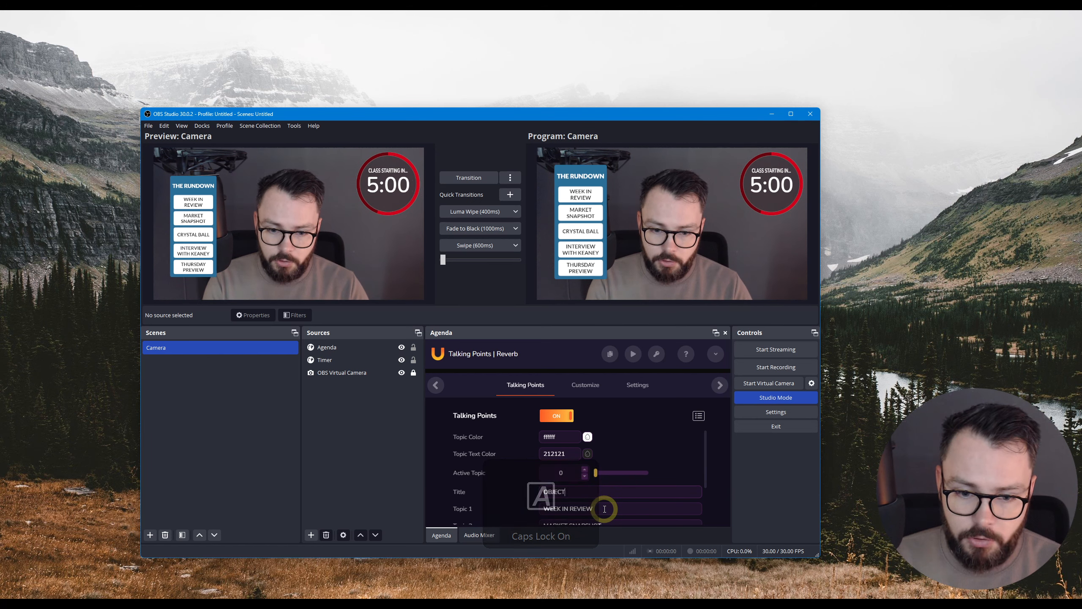
# - Retitle the talking points OBJECTIVES with Grammar, Vocabulary and Review, then toggle the overlay off and on
pyautogui.write('IVES')
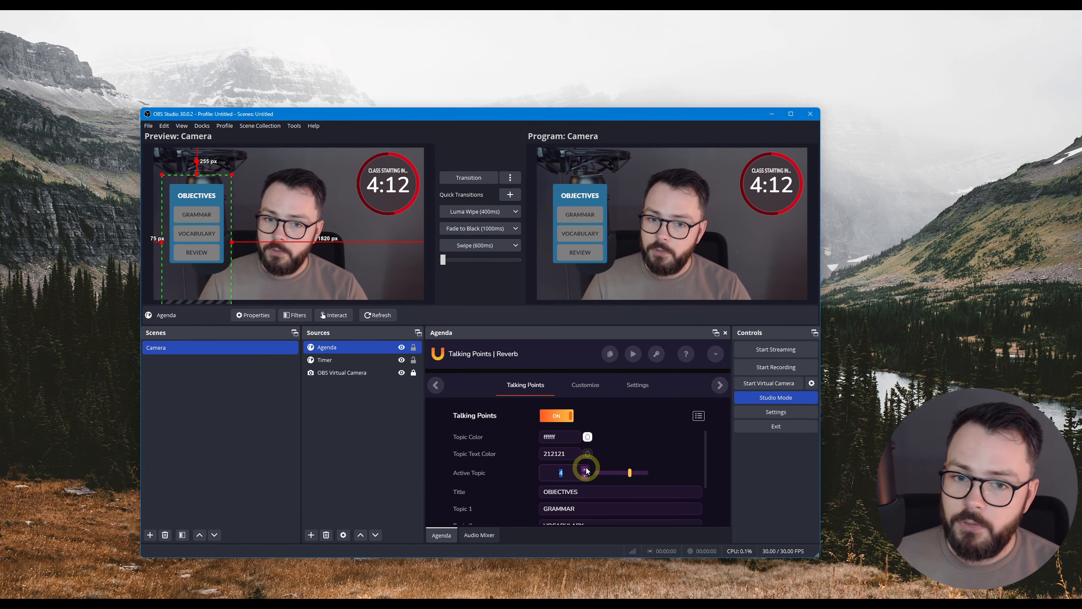
pyautogui.moveTo(595, 409)
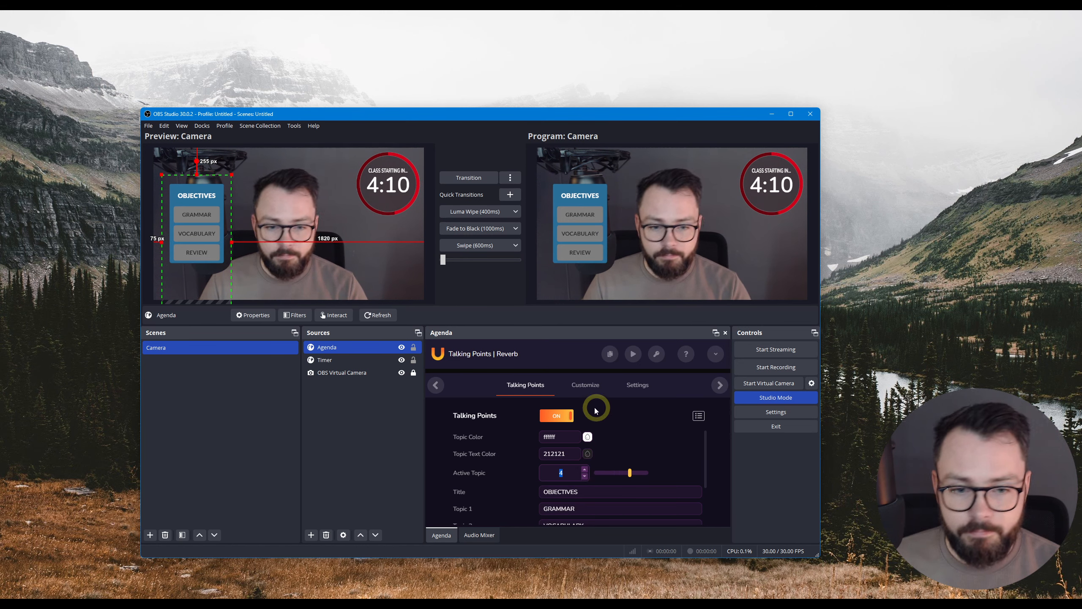
pyautogui.click(557, 415)
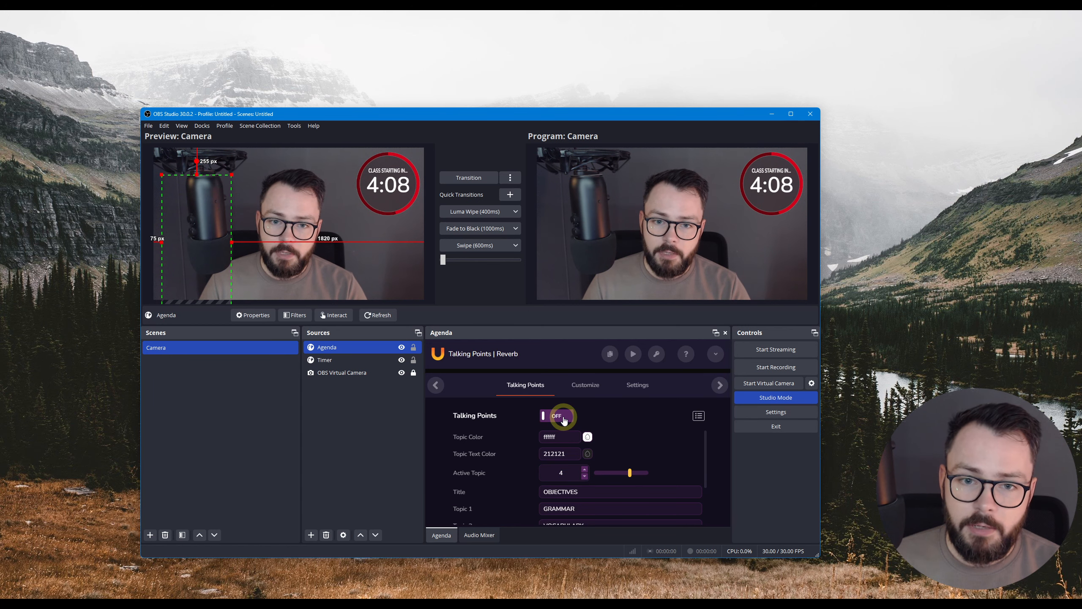
pyautogui.click(556, 415)
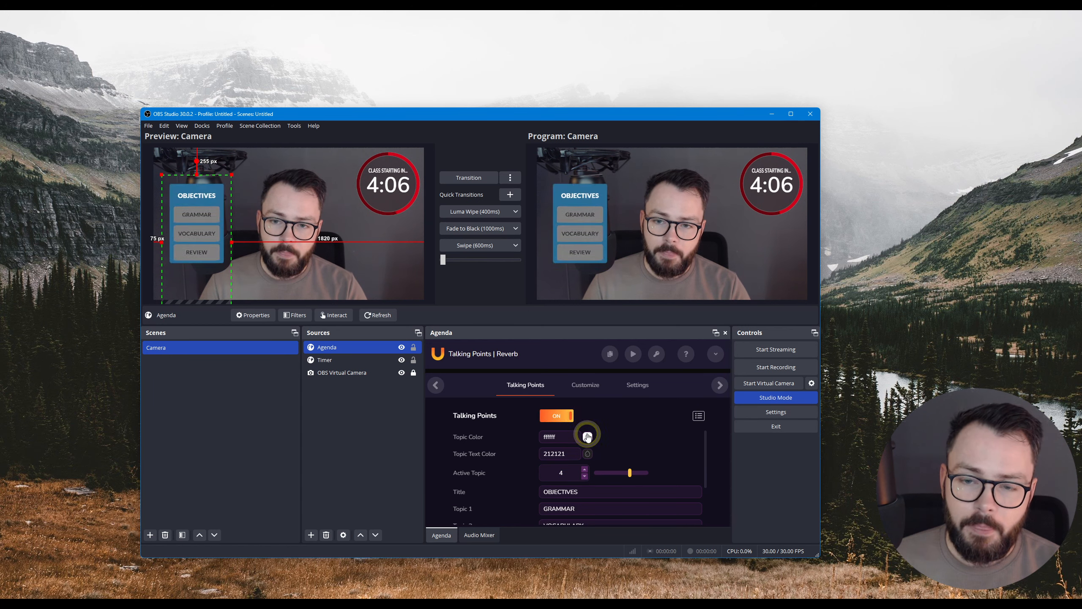
pyautogui.moveTo(526, 350)
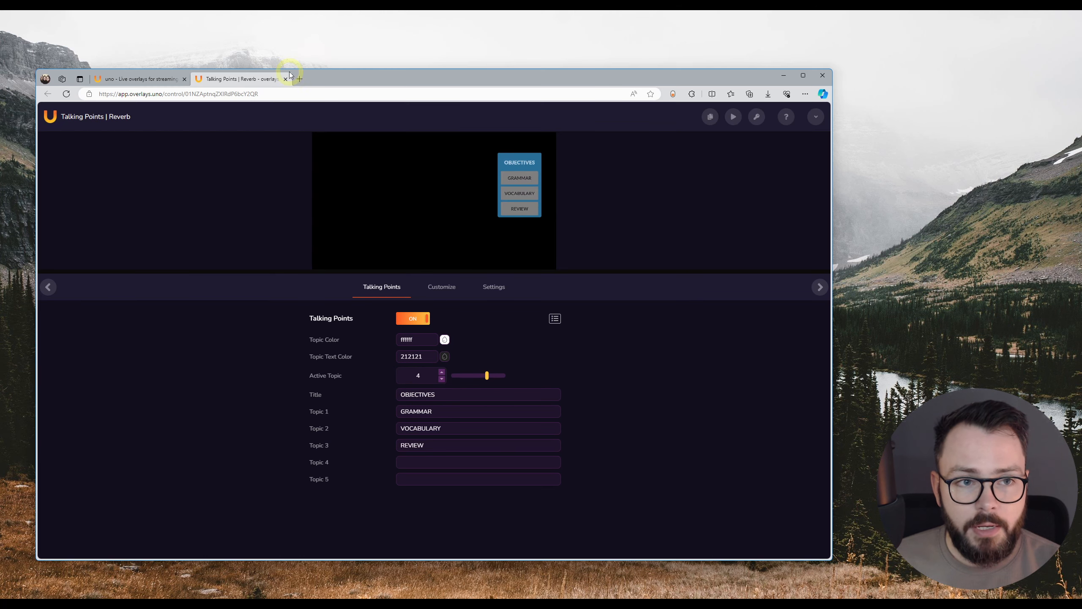
# - Close the Talking Points tab, reopen the UNO Countdown control page and copy its control link
pyautogui.click(285, 79)
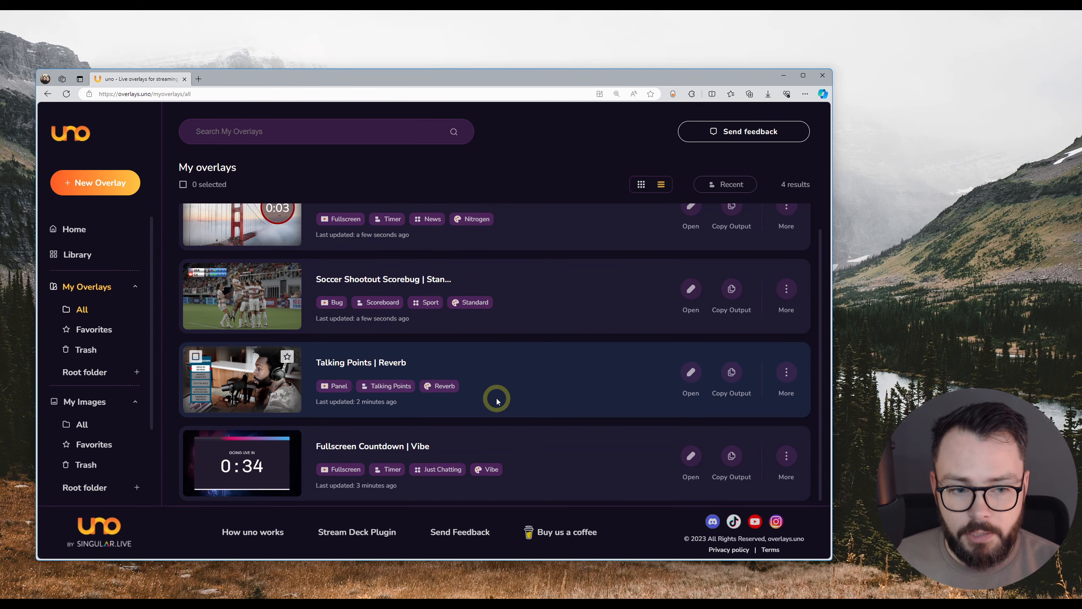
pyautogui.scroll(3)
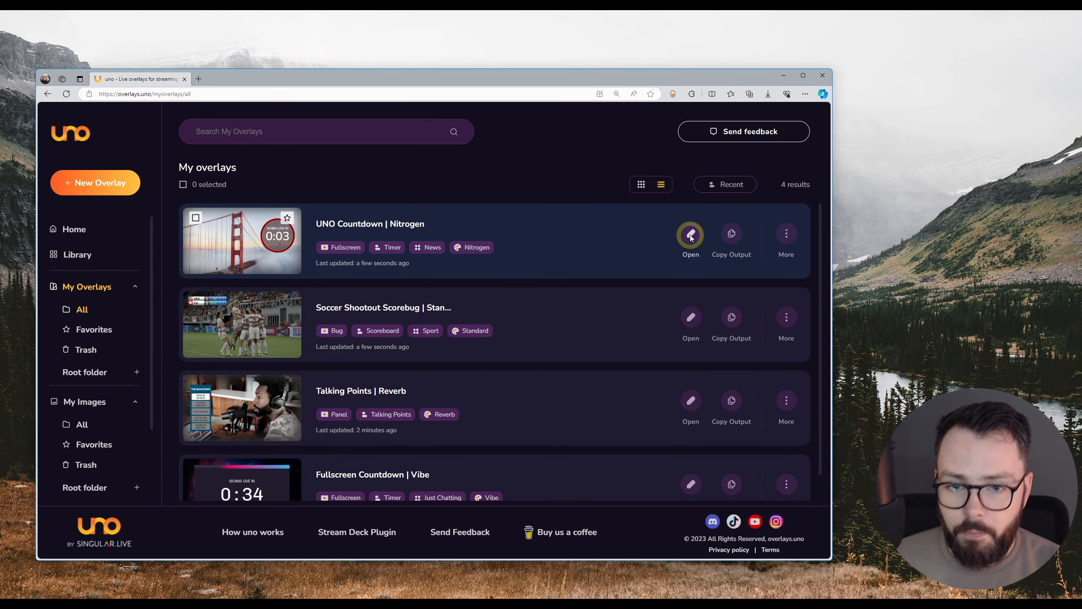
pyautogui.moveTo(731, 232)
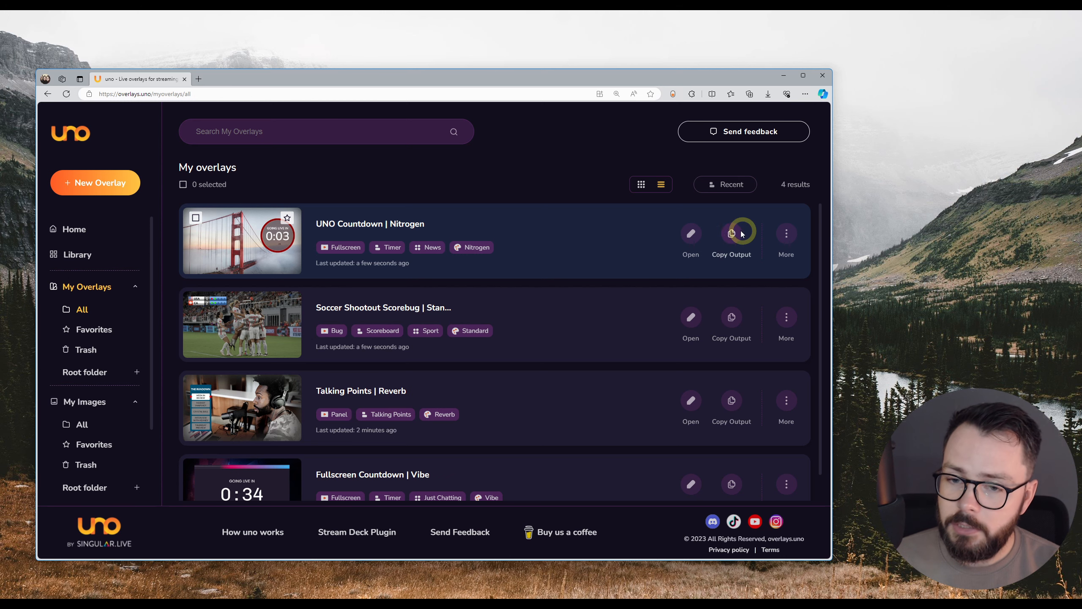
pyautogui.click(731, 233)
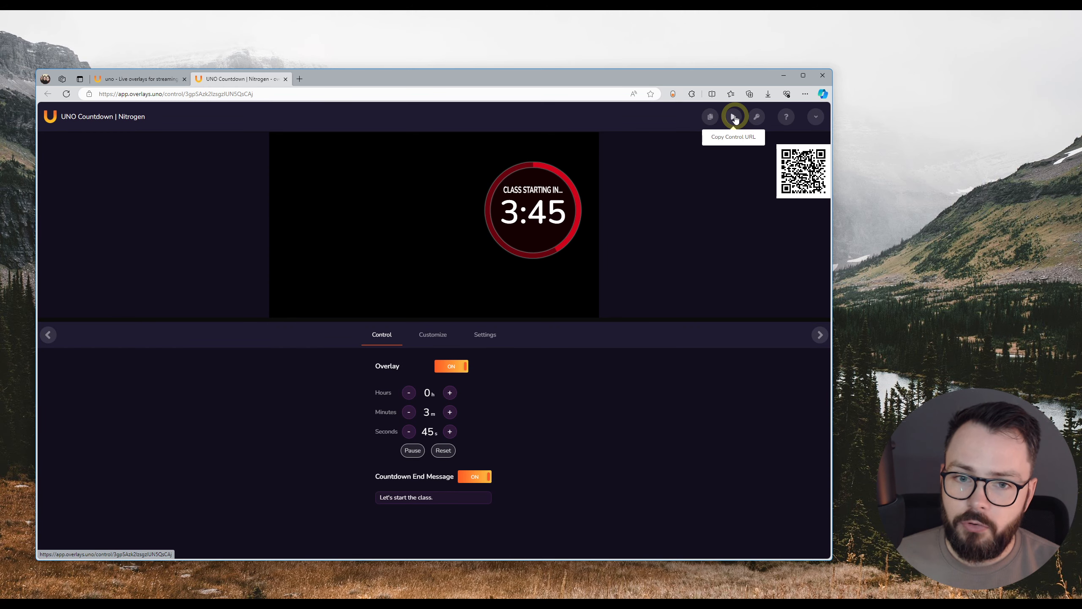
pyautogui.click(710, 116)
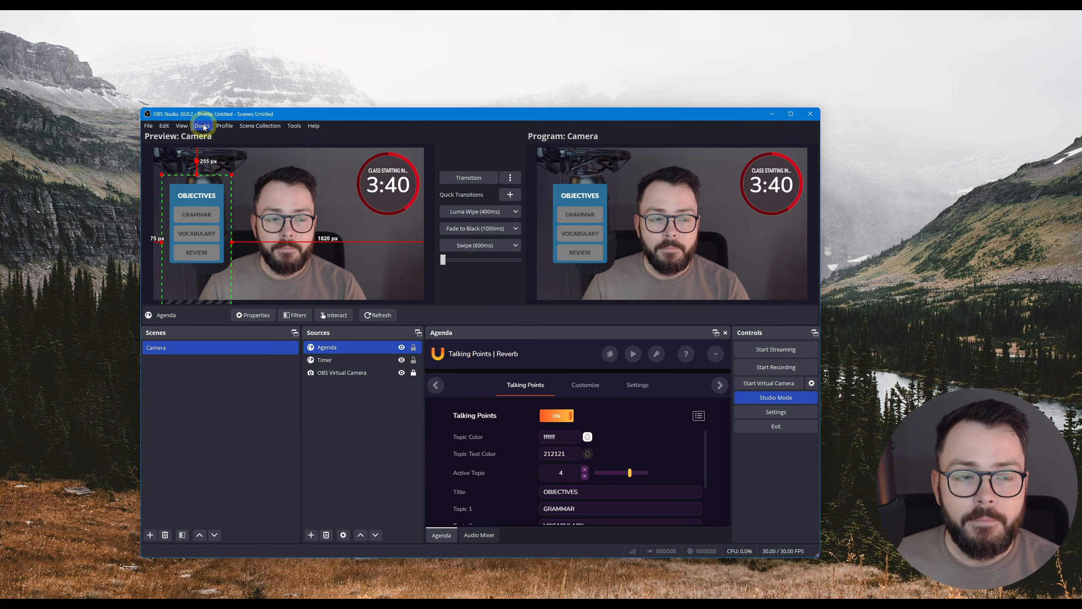
# - Add a Timer custom browser dock with the Nitrogen countdown control URL and dock it into the bottom tabs
pyautogui.click(201, 126)
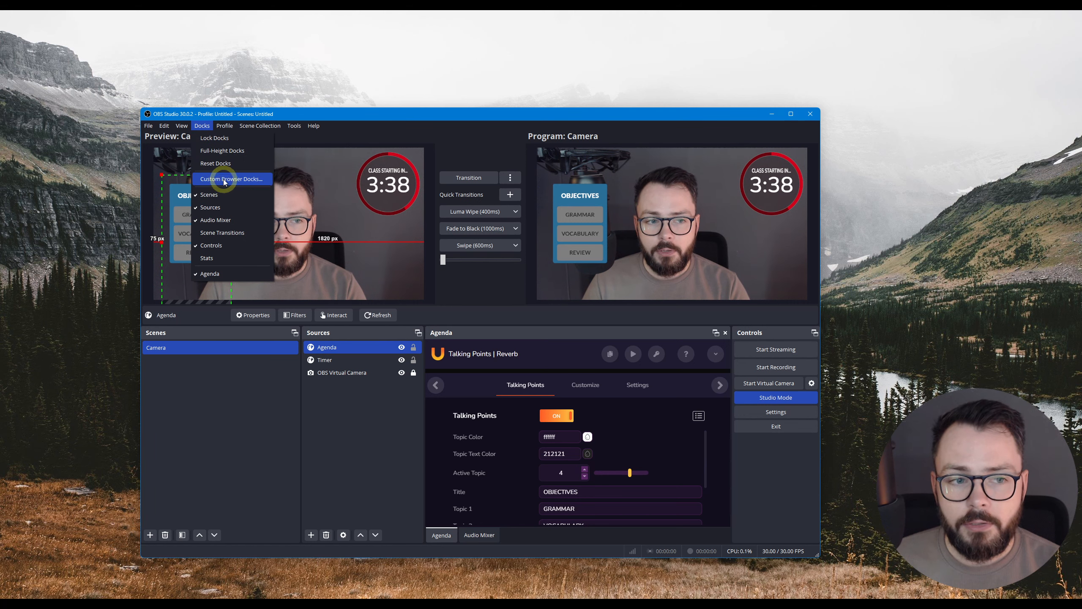
pyautogui.click(231, 178)
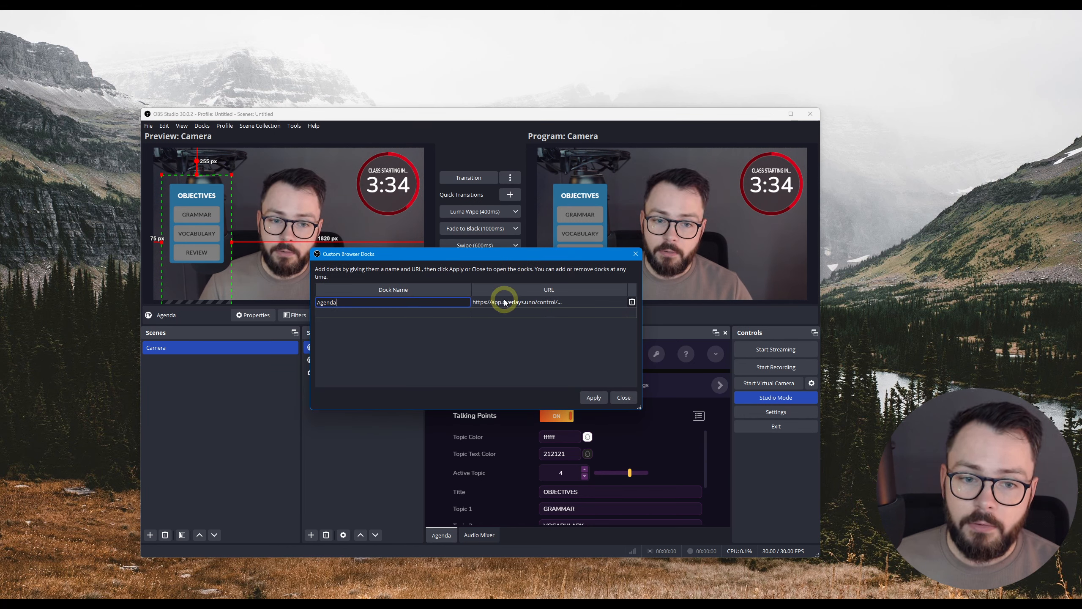
pyautogui.click(392, 312)
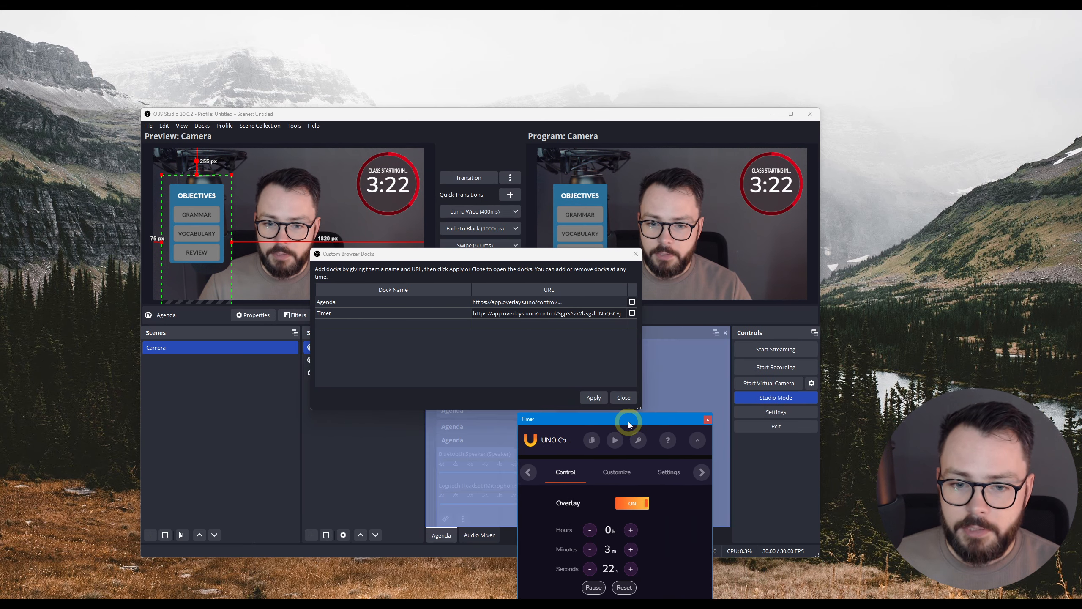
pyautogui.click(622, 397)
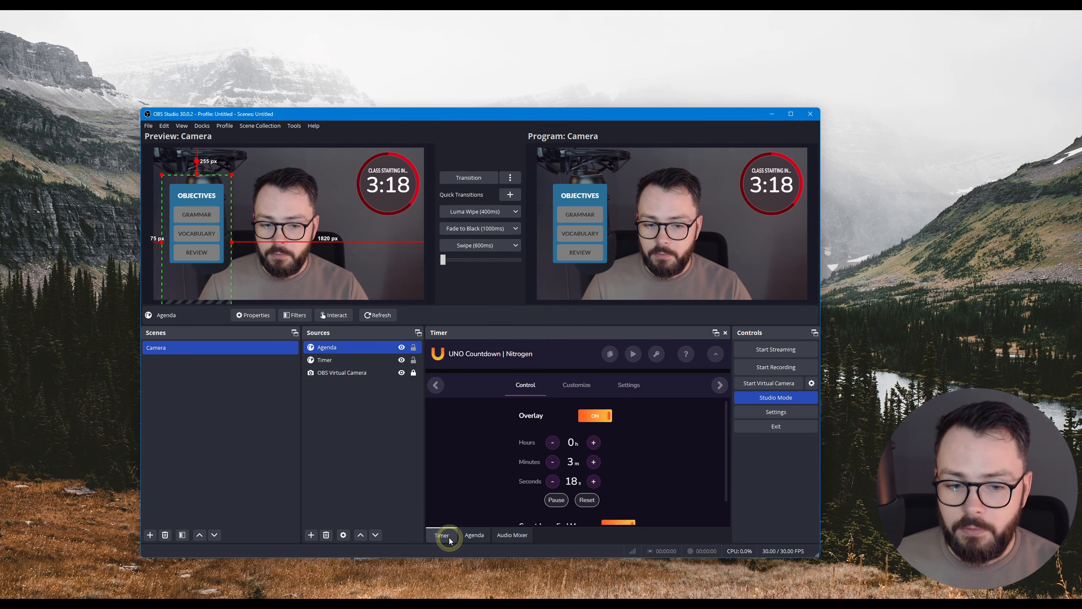
# - Switch between the Agenda, Audio Mixer and Timer dock tabs, ending on the Agenda controls
pyautogui.click(474, 535)
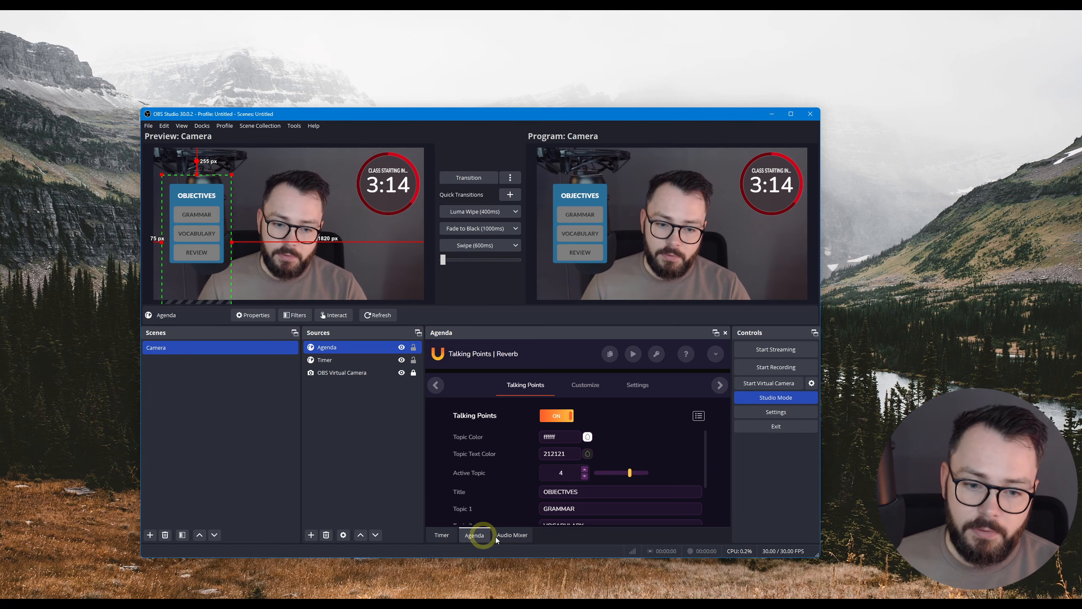
pyautogui.click(512, 535)
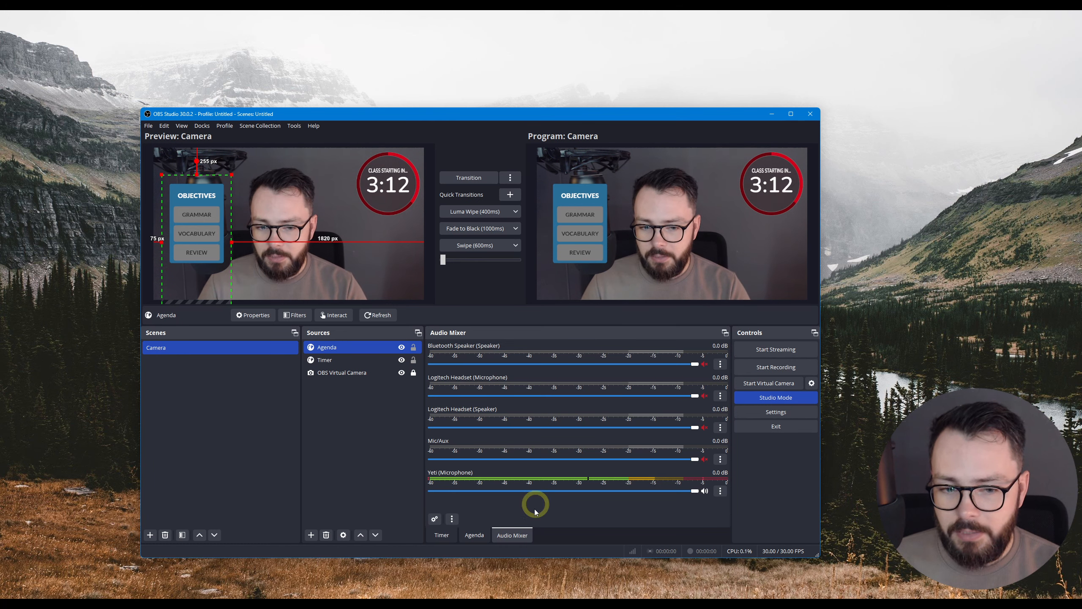
pyautogui.click(441, 535)
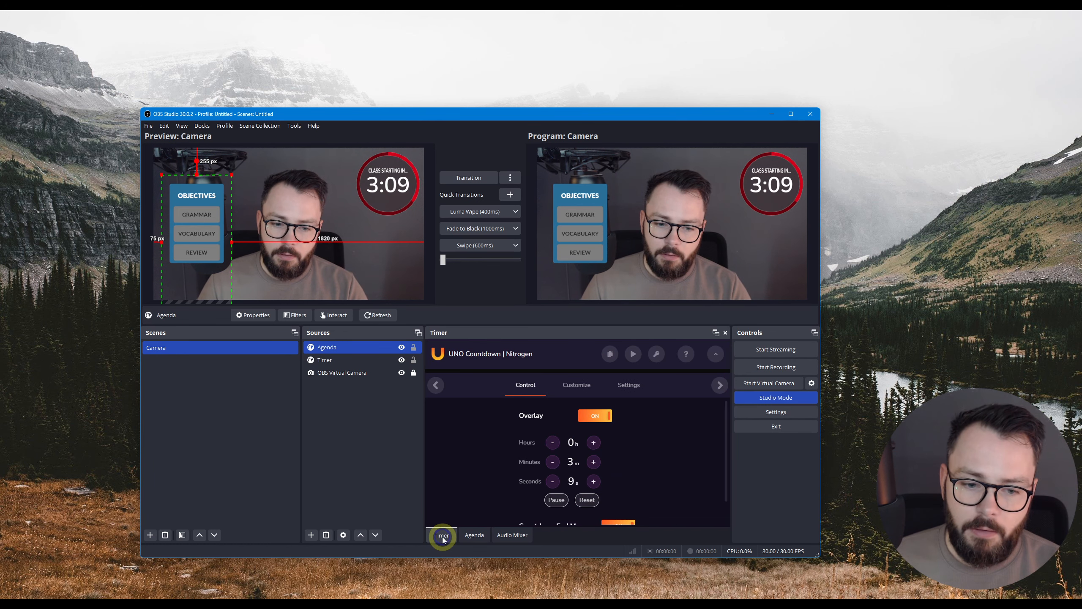
pyautogui.click(474, 535)
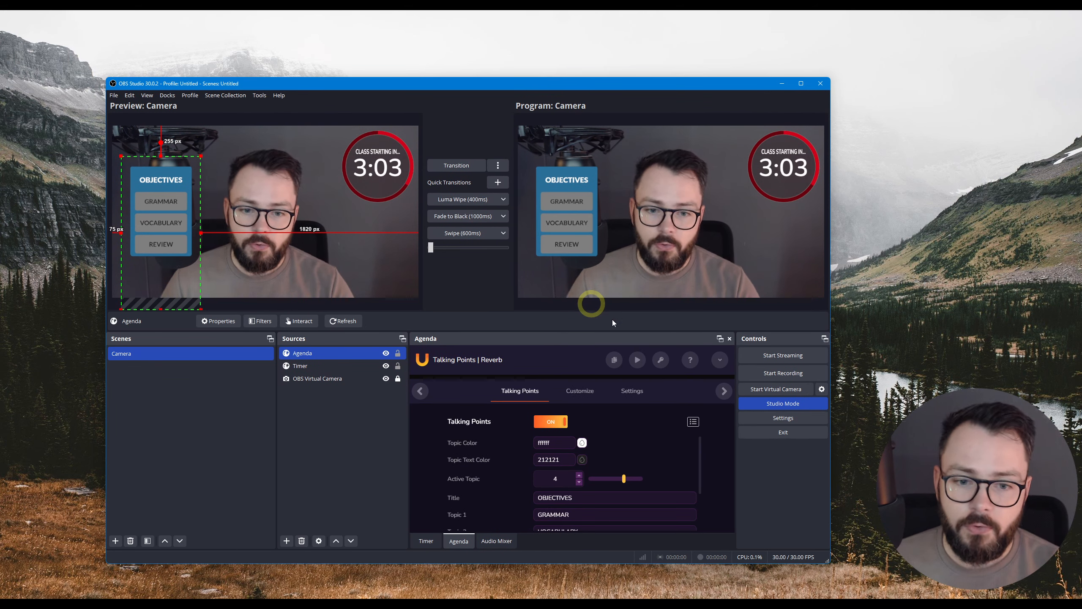
pyautogui.moveTo(600, 426)
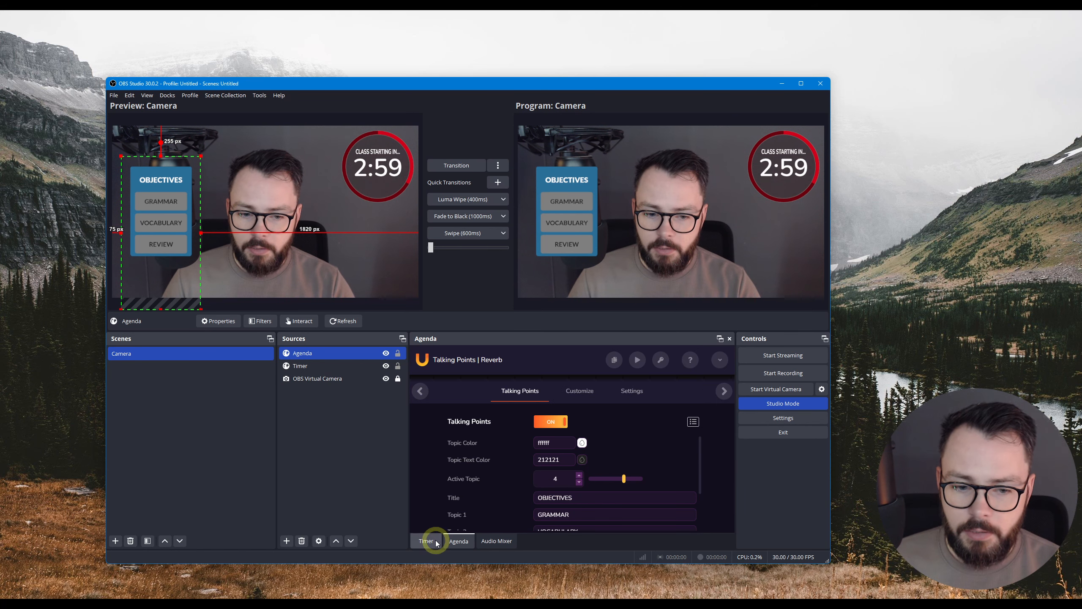
# - In the Timer dock, toggle the countdown overlay, start it running and pause it
pyautogui.click(425, 540)
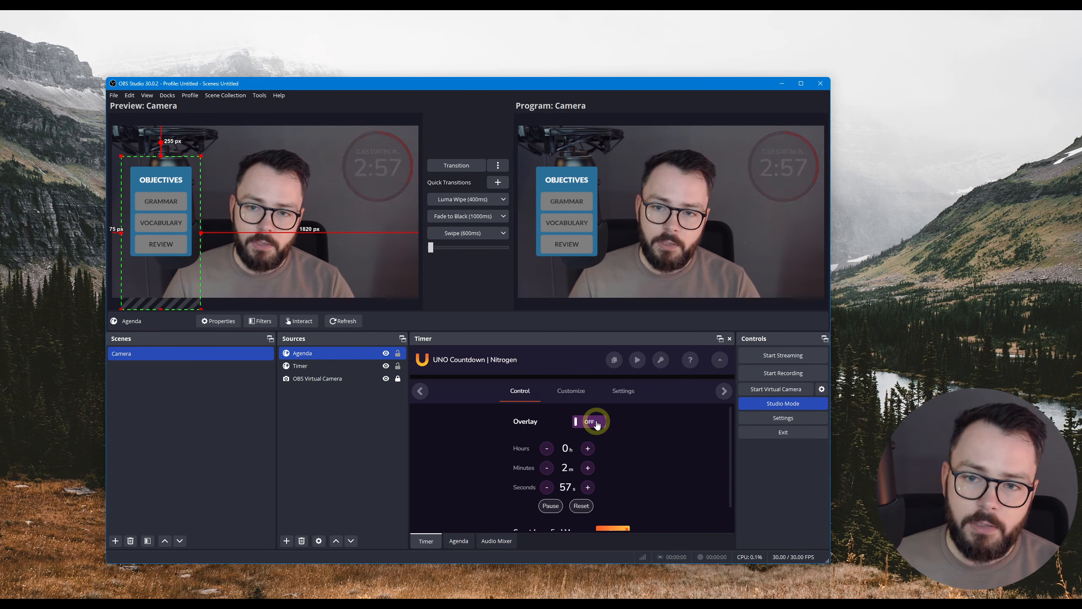
pyautogui.click(588, 421)
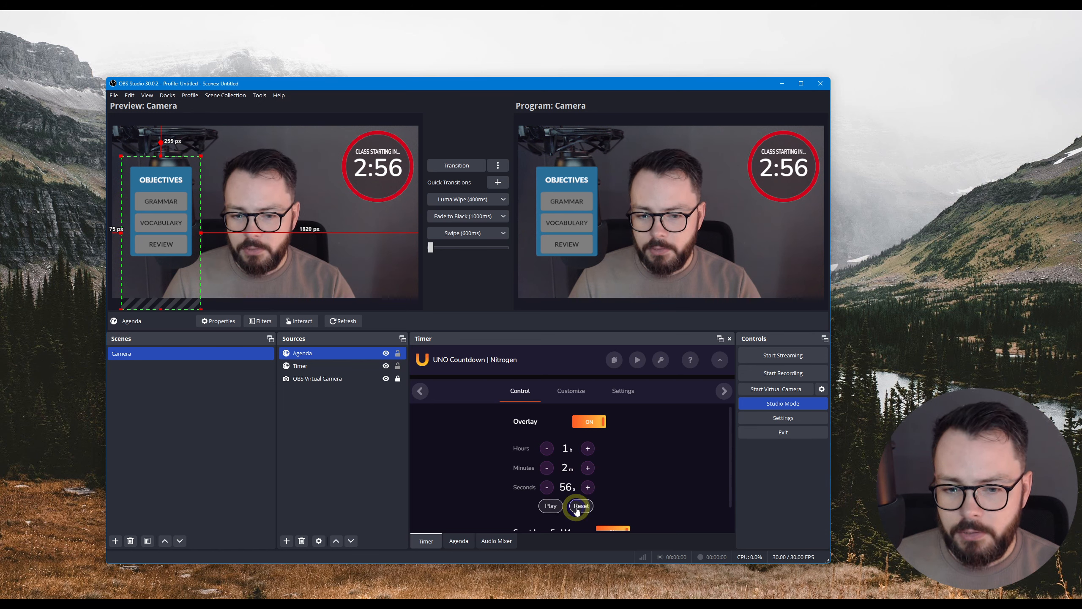
pyautogui.scroll(-3)
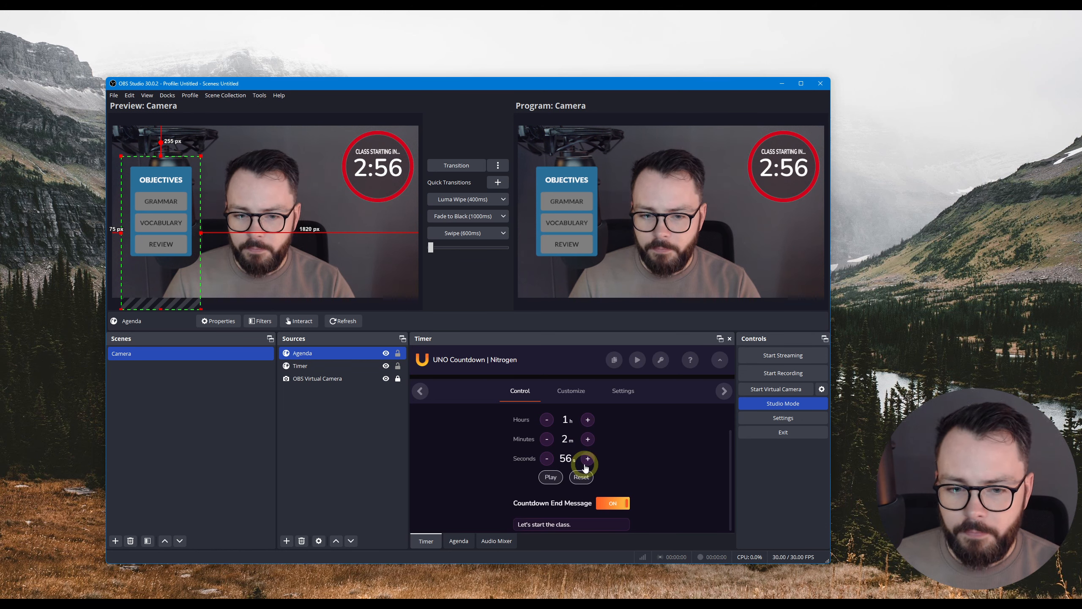
pyautogui.click(551, 476)
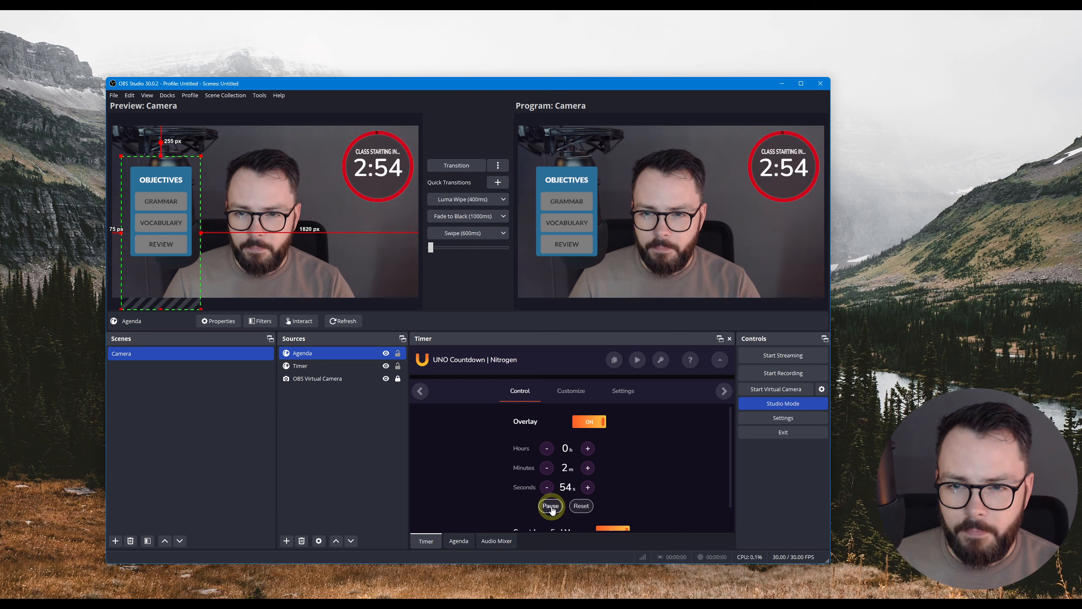
pyautogui.click(550, 505)
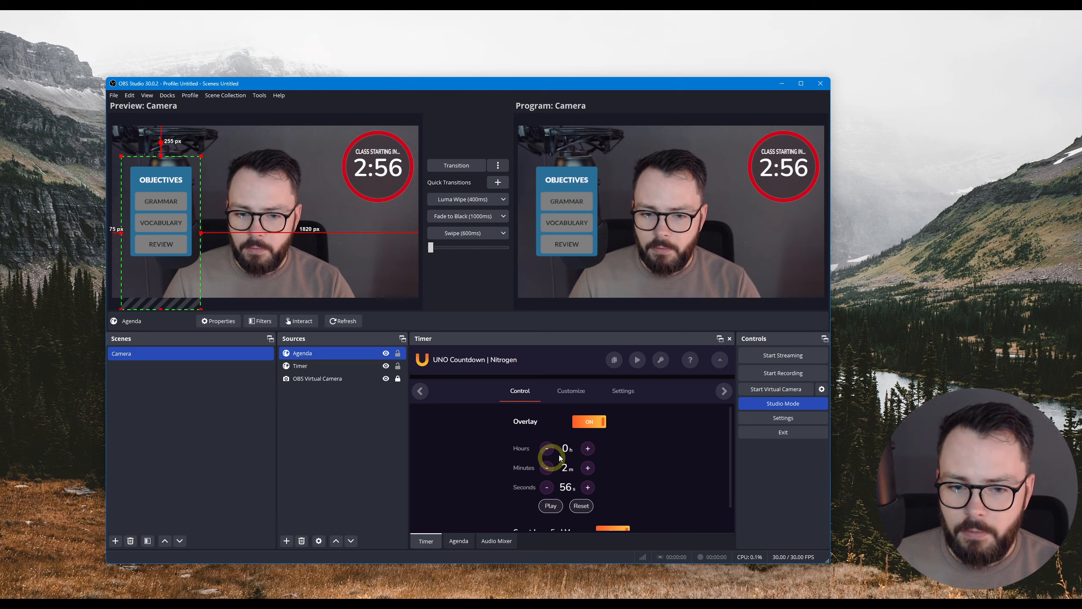
# - Adjust hours, minutes and seconds to a one-hour countdown, then reset and restart it on the live output
pyautogui.click(587, 448)
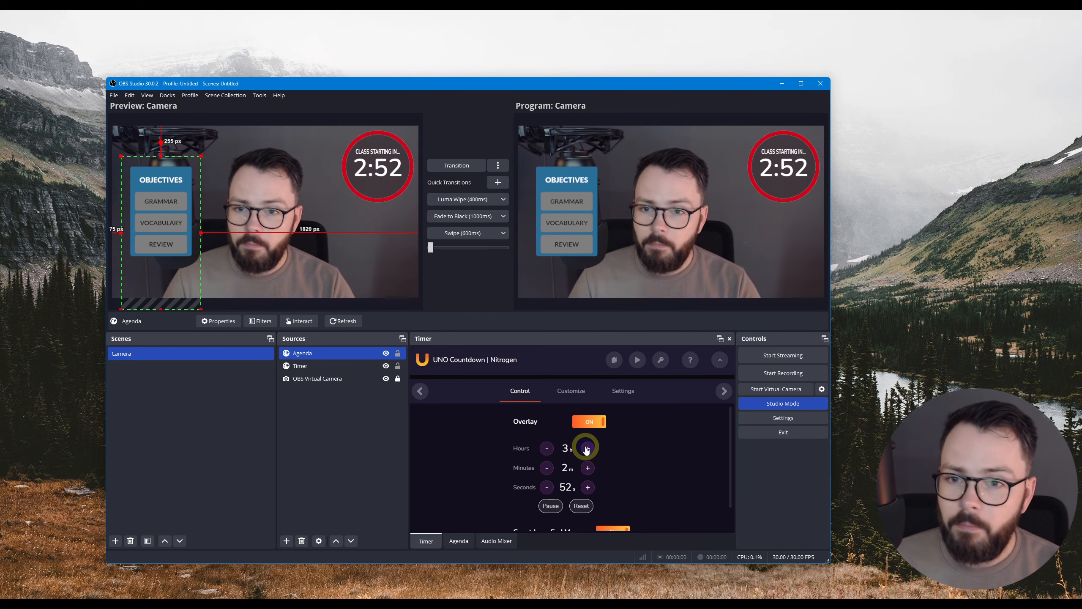
pyautogui.click(546, 448)
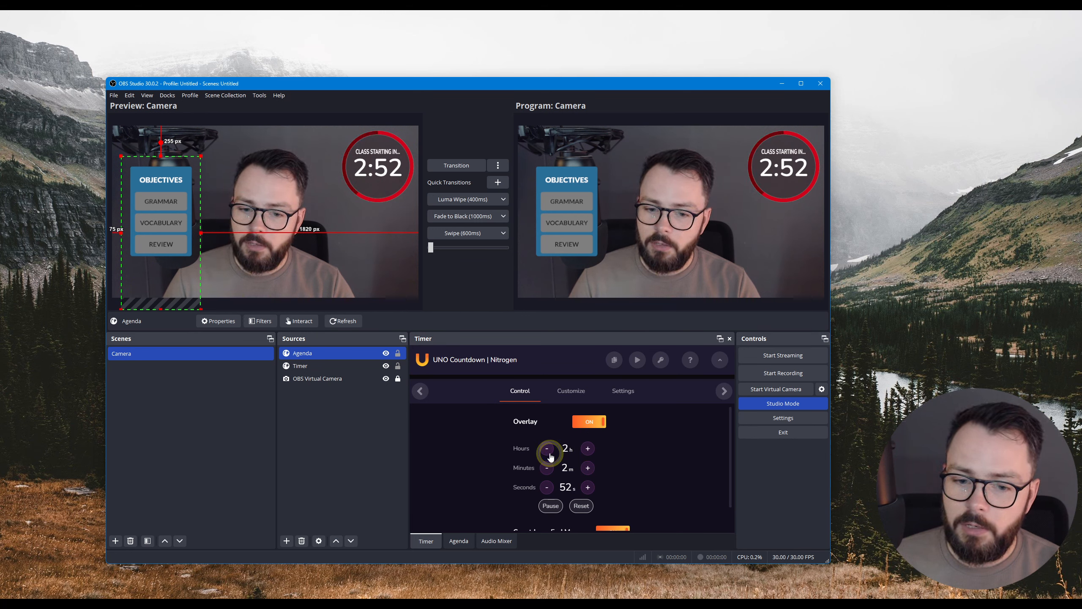
pyautogui.click(546, 448)
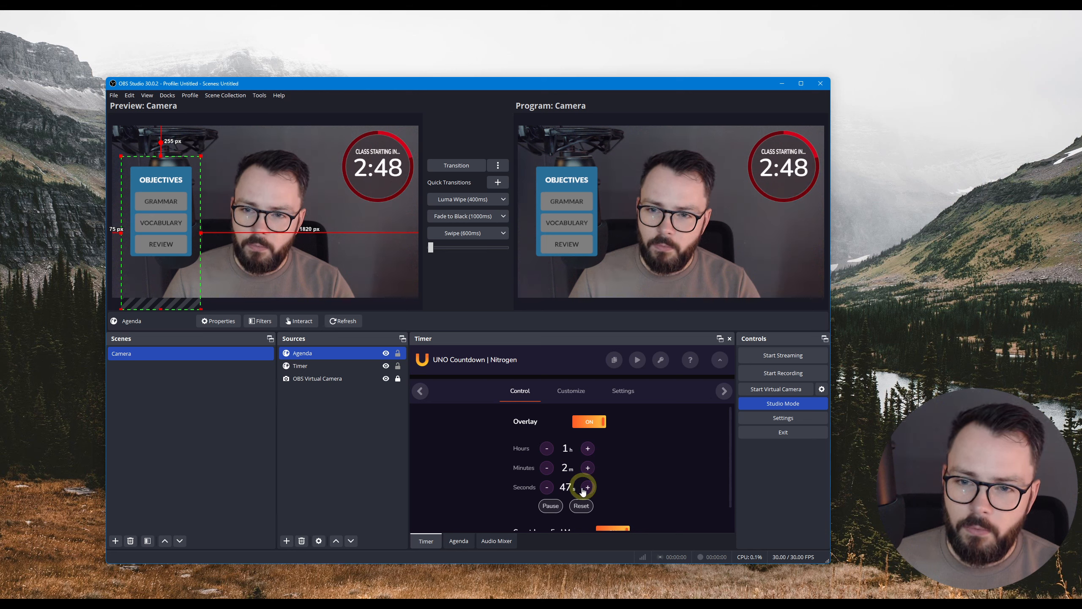
pyautogui.click(581, 505)
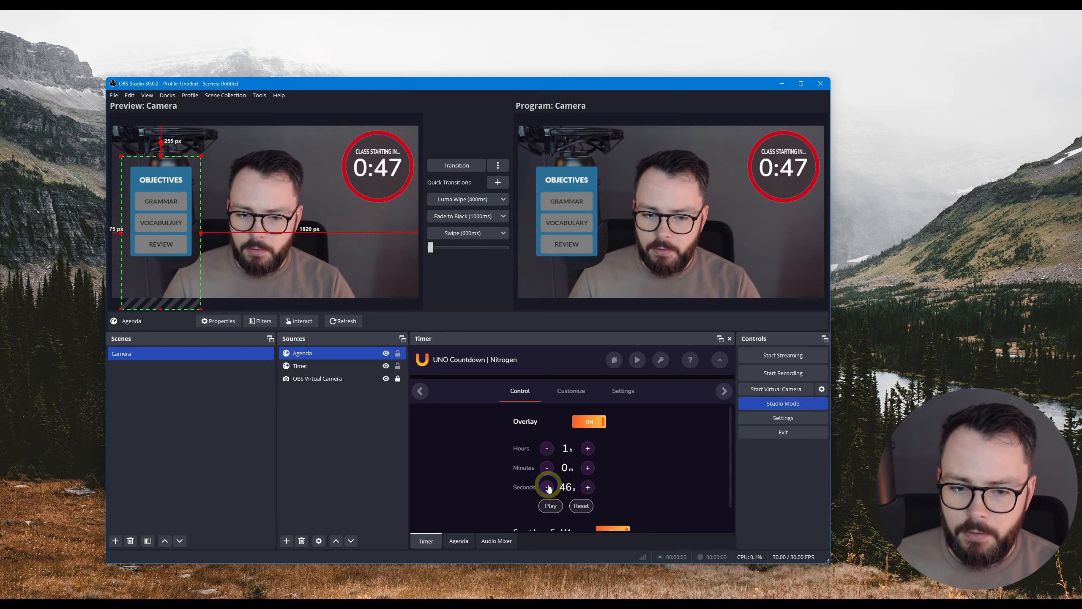
pyautogui.click(587, 487)
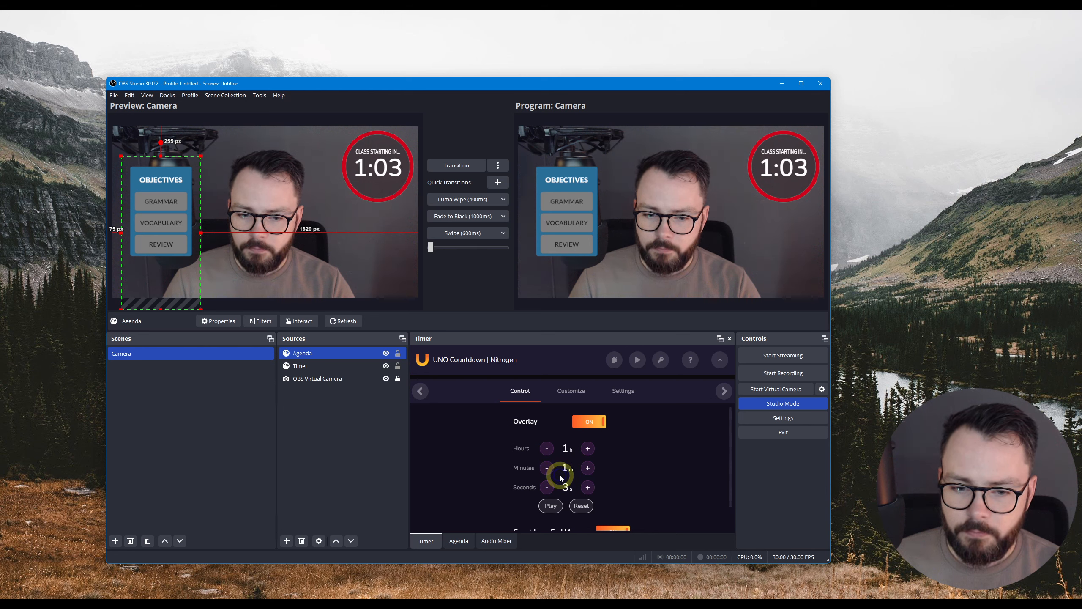
pyautogui.click(581, 506)
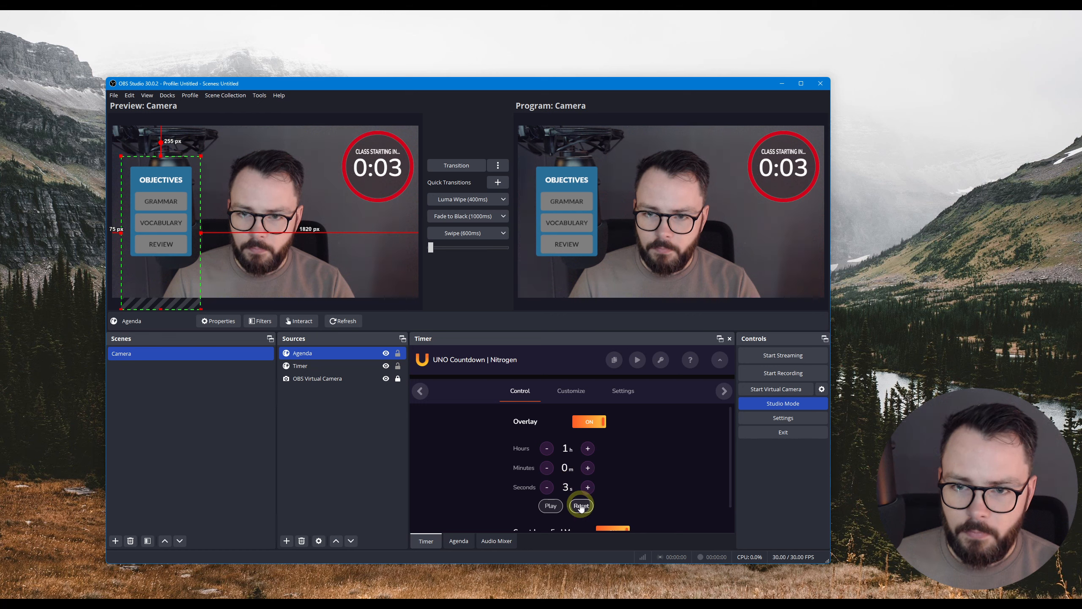
pyautogui.click(550, 506)
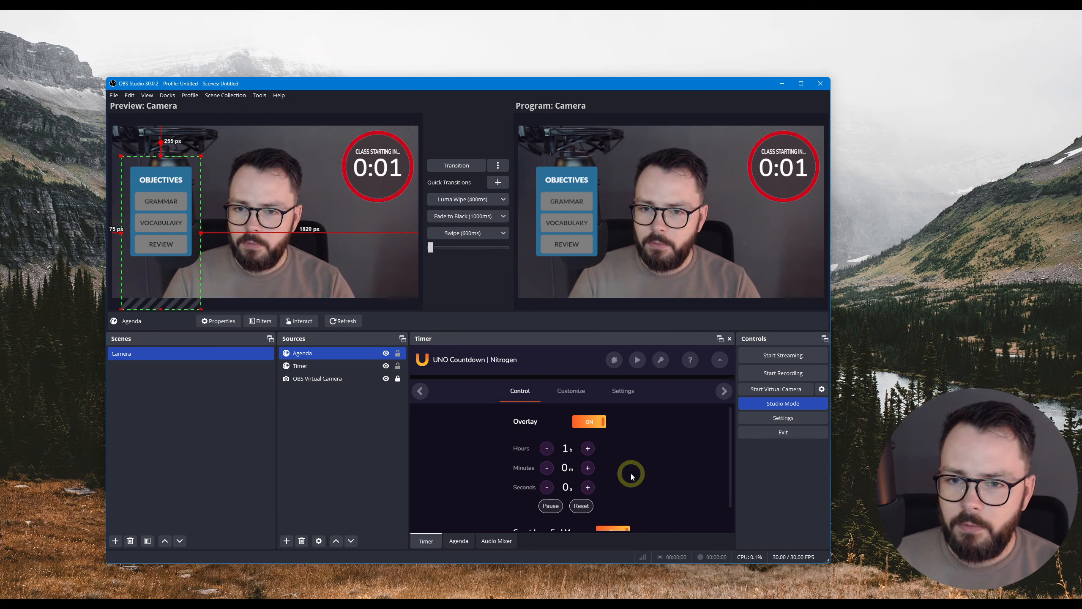
pyautogui.click(635, 359)
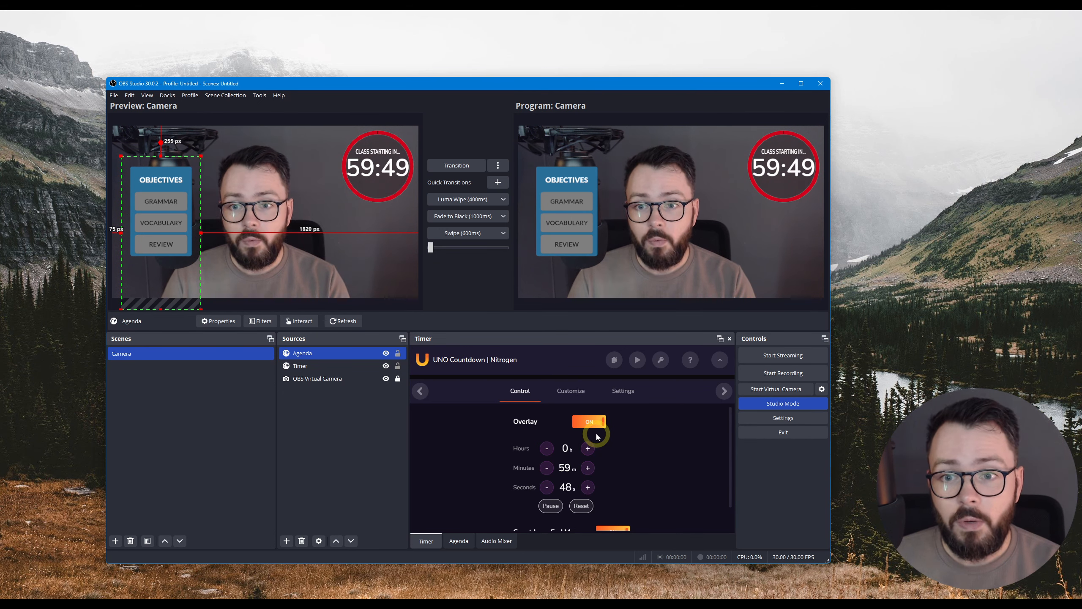
# - Browse the countdown's Customize and Settings panels in the Timer dock
pyautogui.click(570, 389)
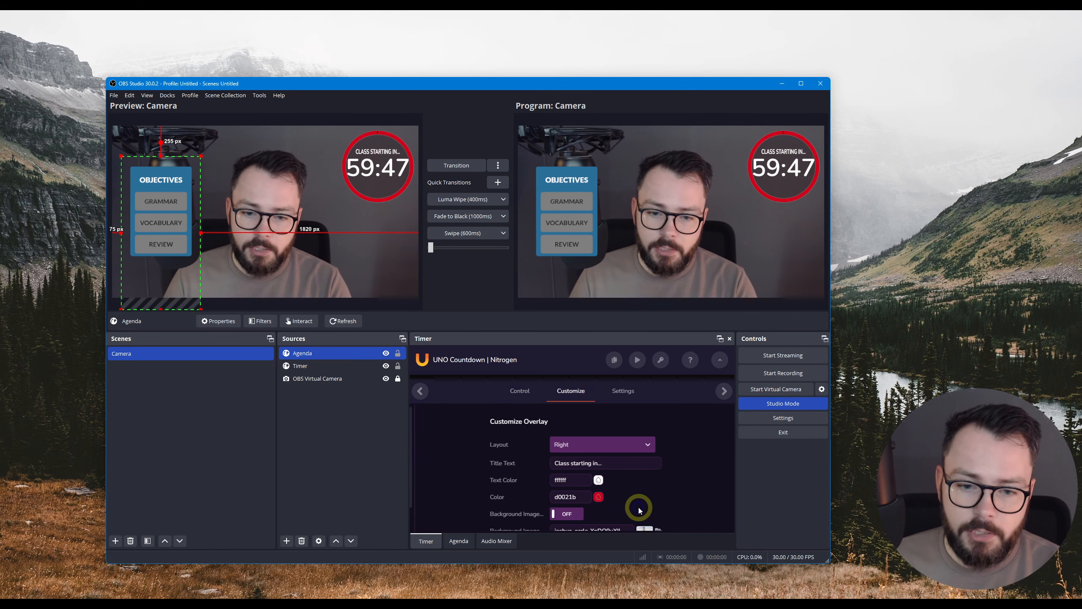
pyautogui.scroll(-3)
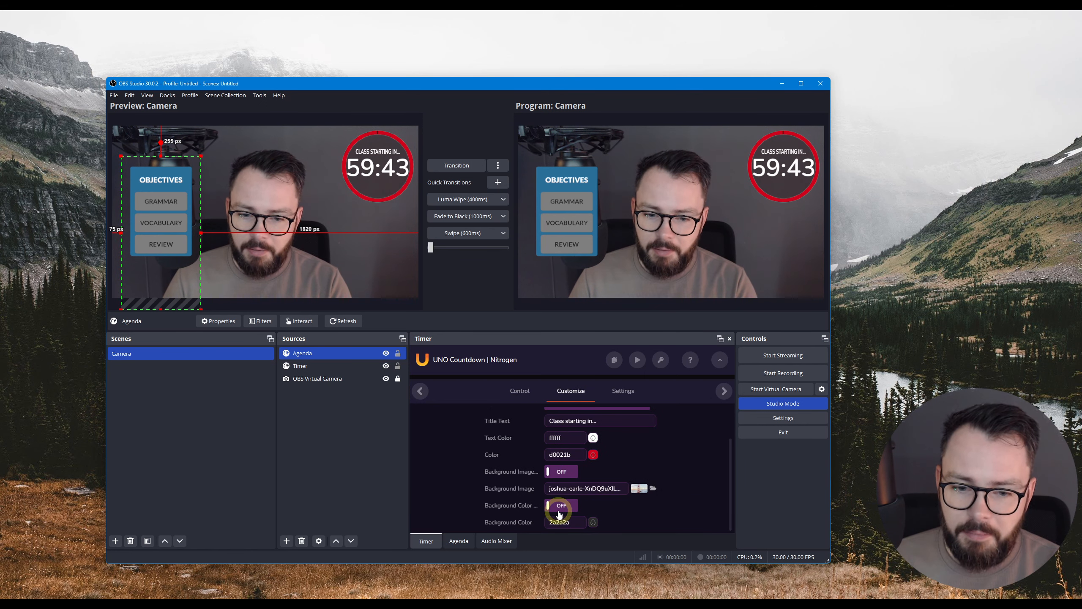
pyautogui.moveTo(659, 480)
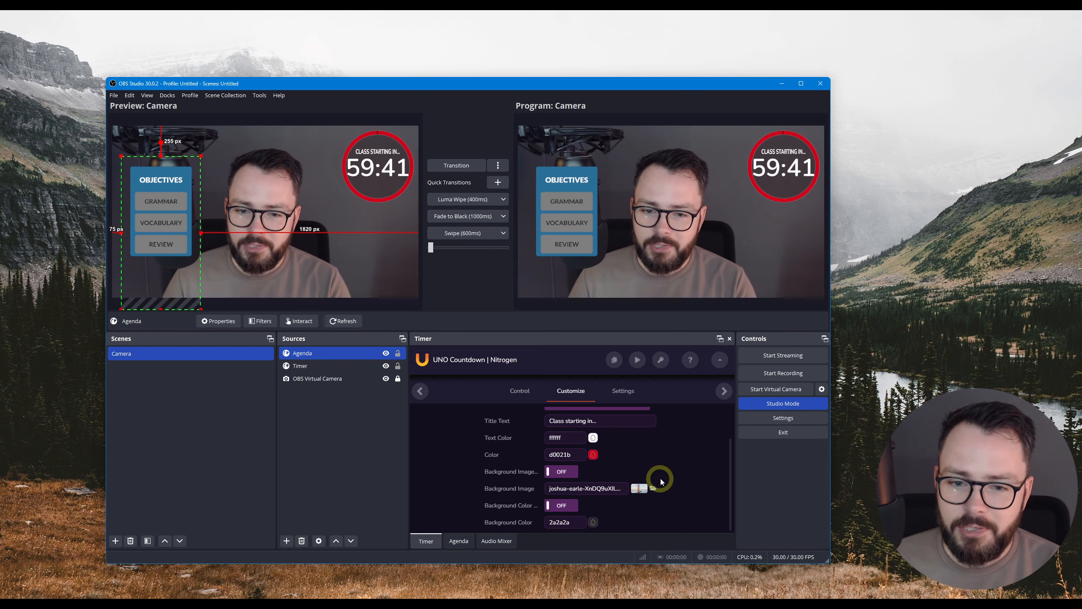
pyautogui.click(622, 390)
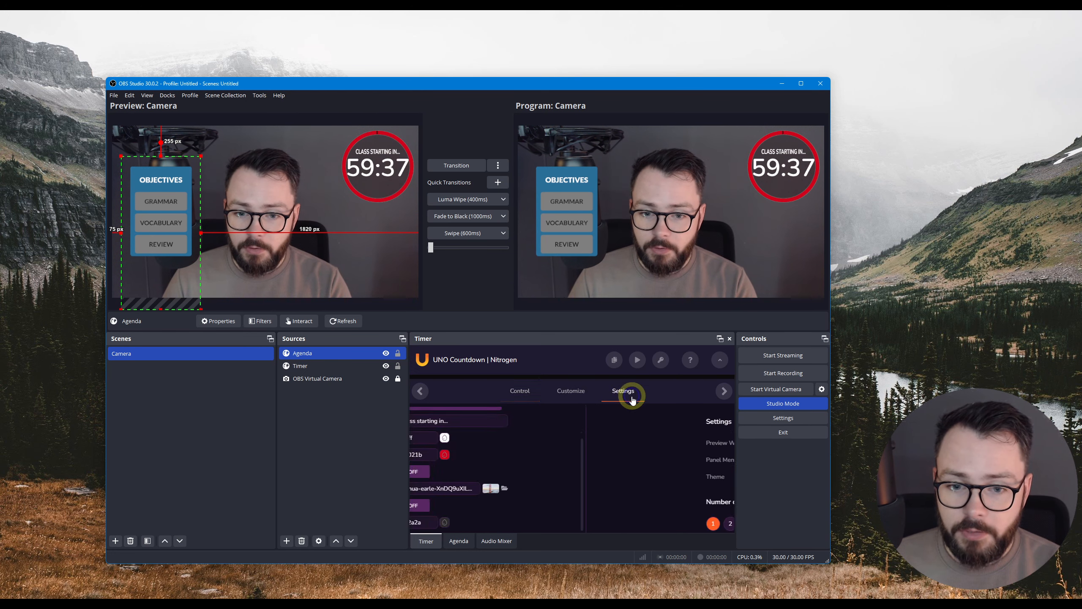
pyautogui.click(622, 390)
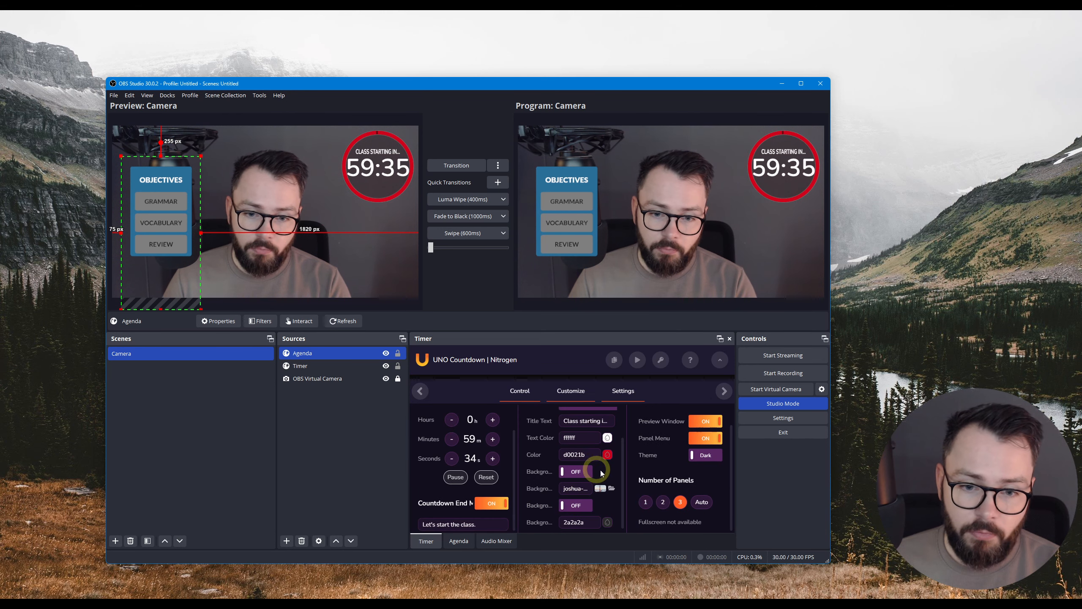
# - Switch between the Agenda and Timer docks, then close the custom browser docks for the standard layout
pyautogui.click(458, 540)
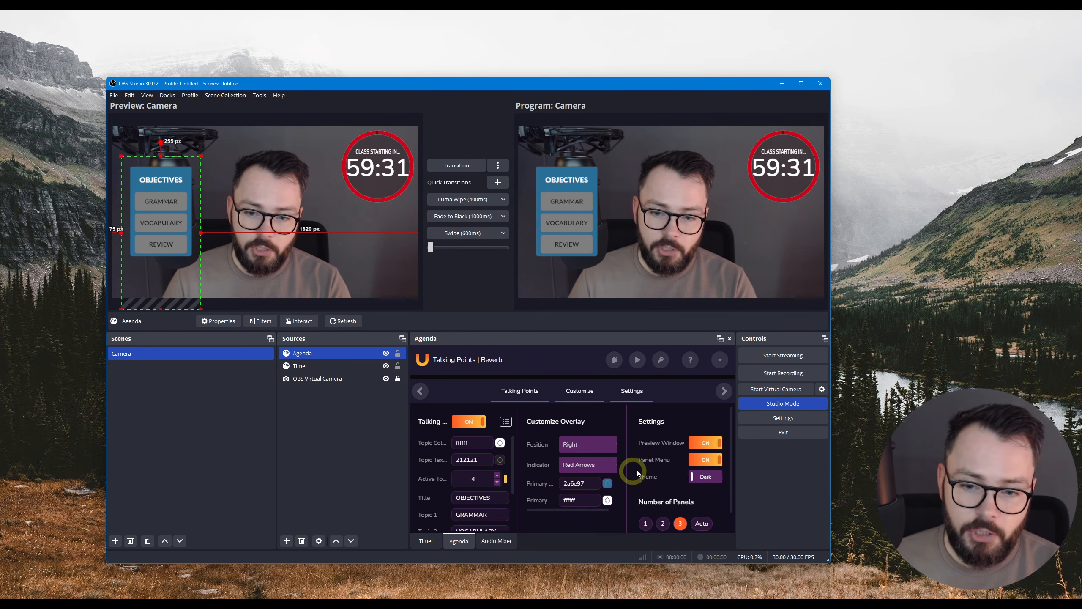
pyautogui.click(426, 540)
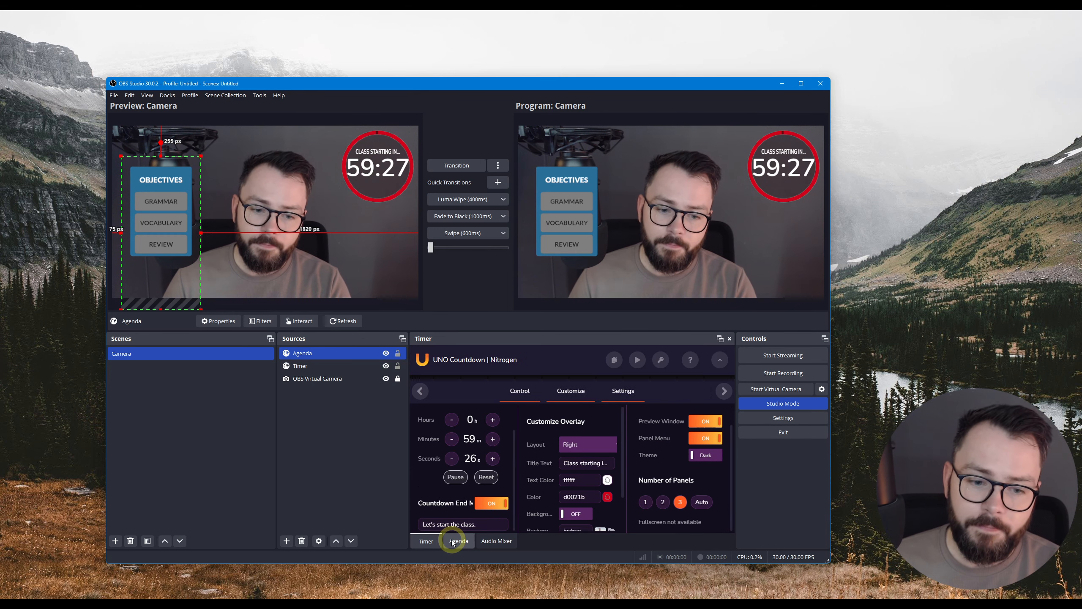
pyautogui.click(458, 540)
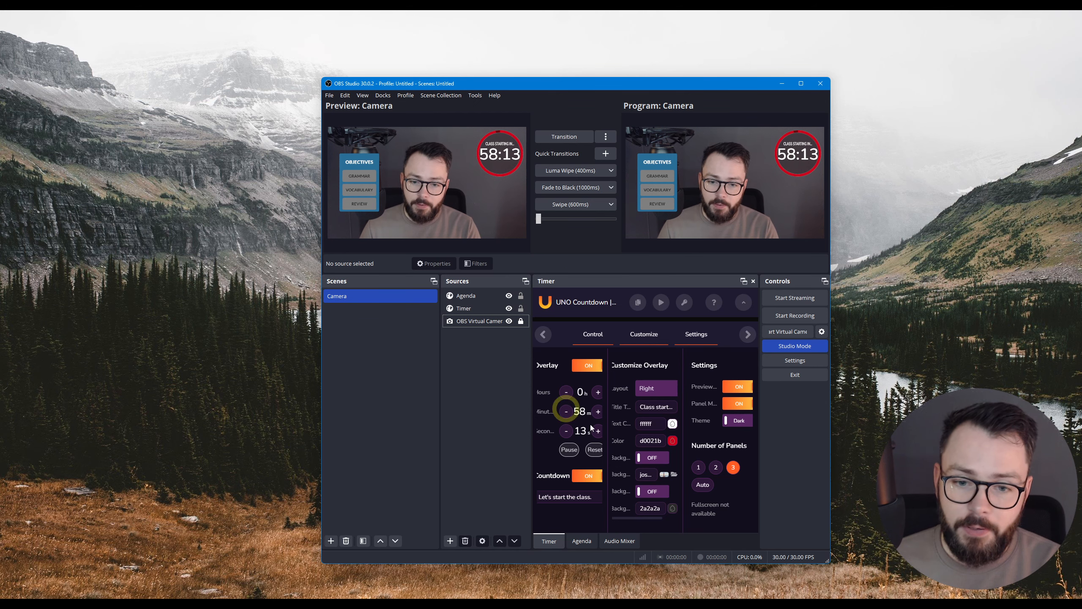
pyautogui.click(382, 96)
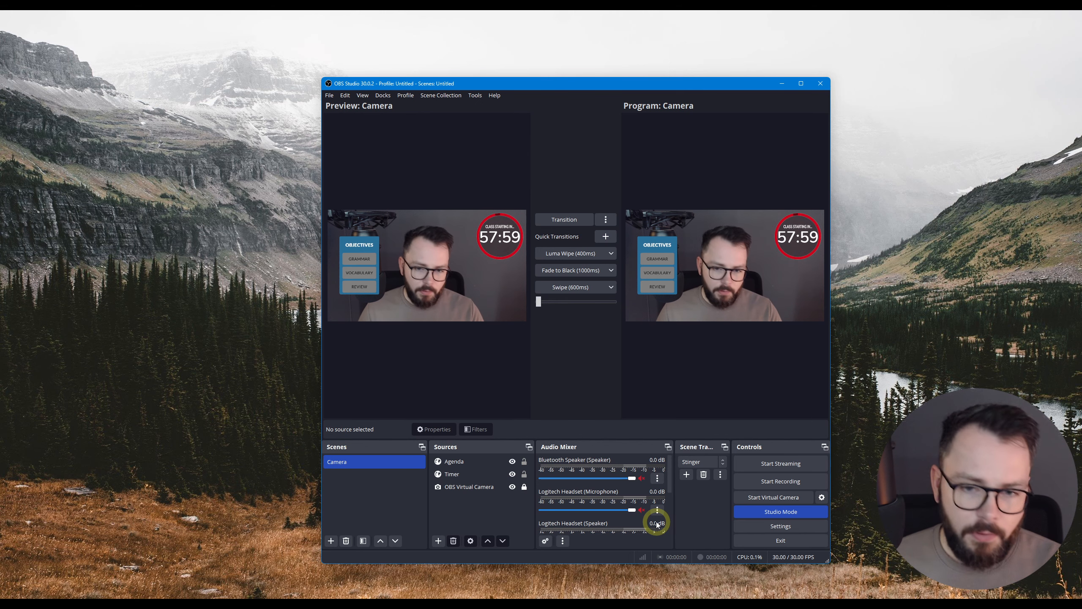
pyautogui.moveTo(601, 444)
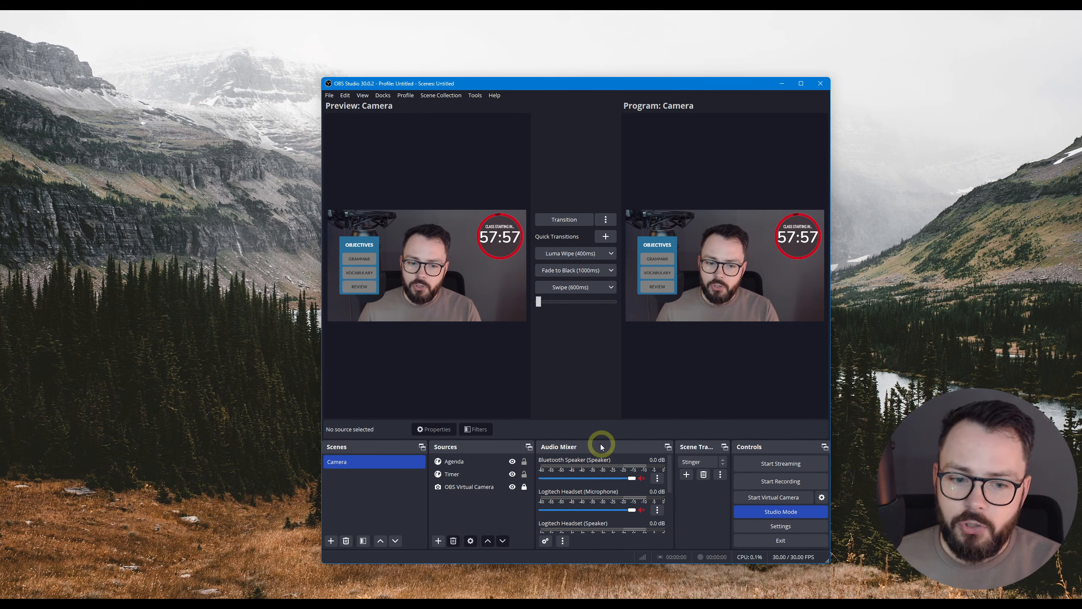
# - Close the UNO Countdown control tab and scroll through the My Overlays list
pyautogui.click(359, 266)
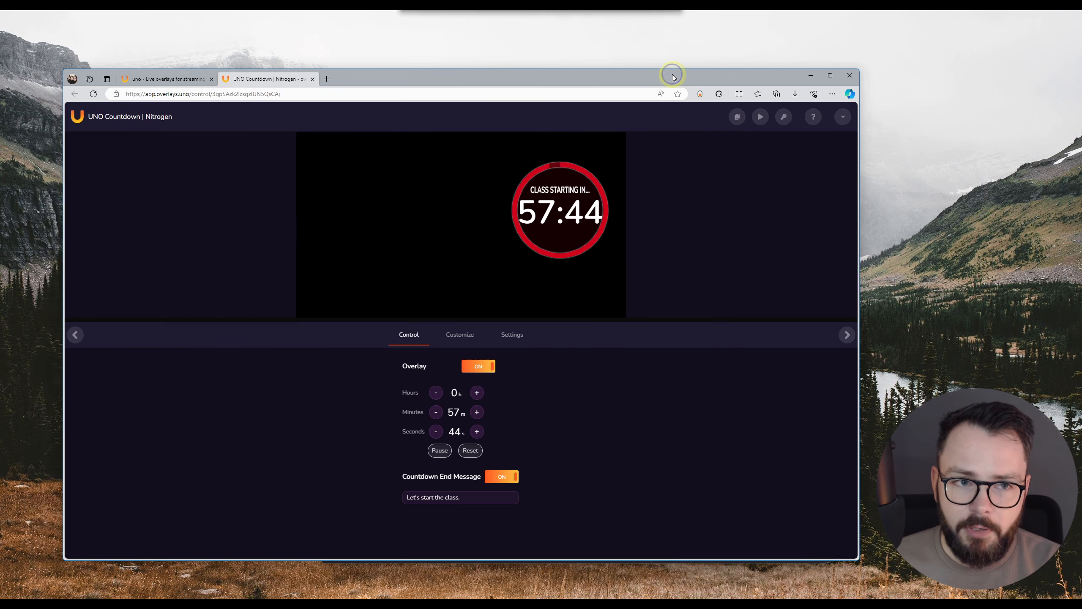
pyautogui.click(313, 79)
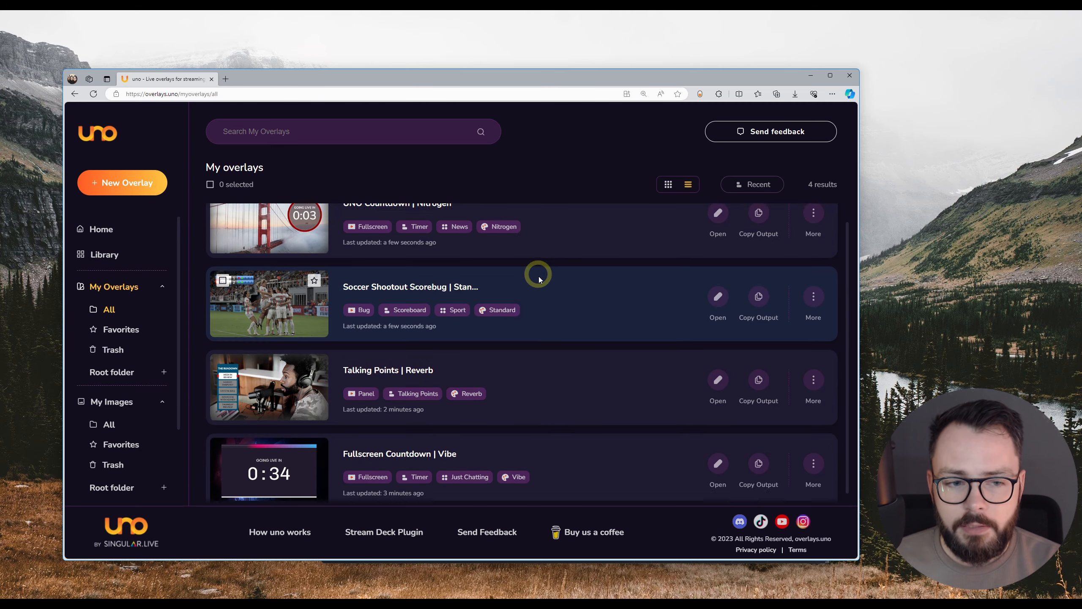
pyautogui.scroll(3)
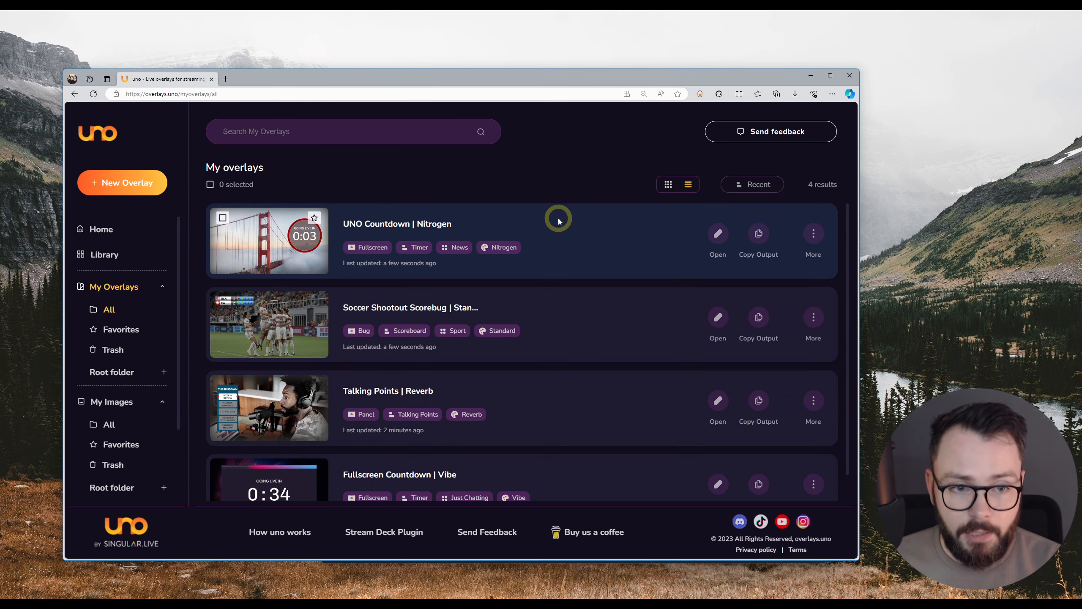
pyautogui.scroll(-3)
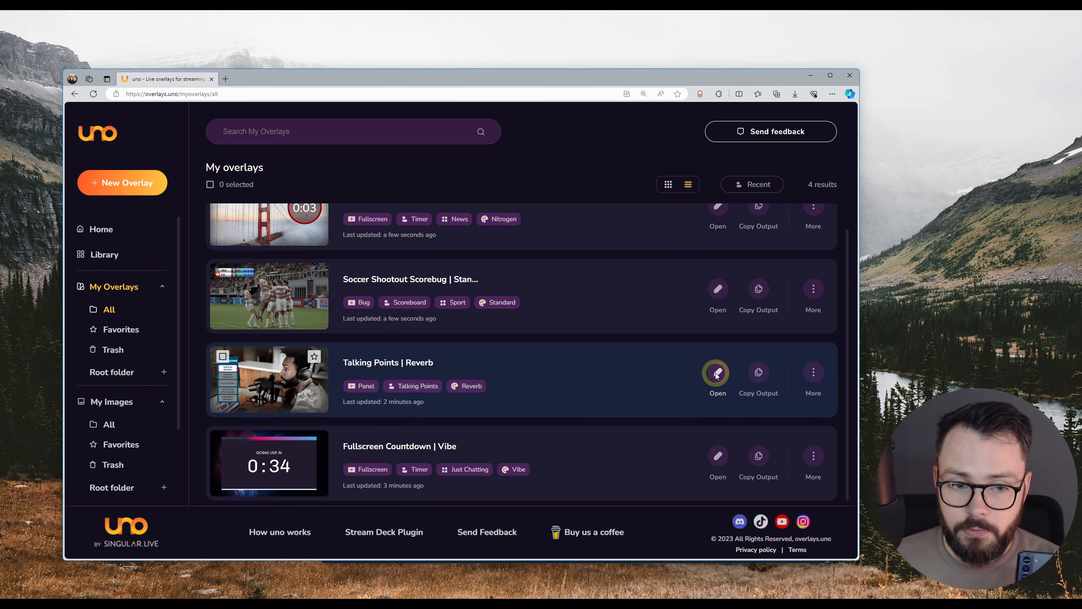
# - Open the Talking Points | Reverb overlay's control page with its control QR code
pyautogui.click(717, 372)
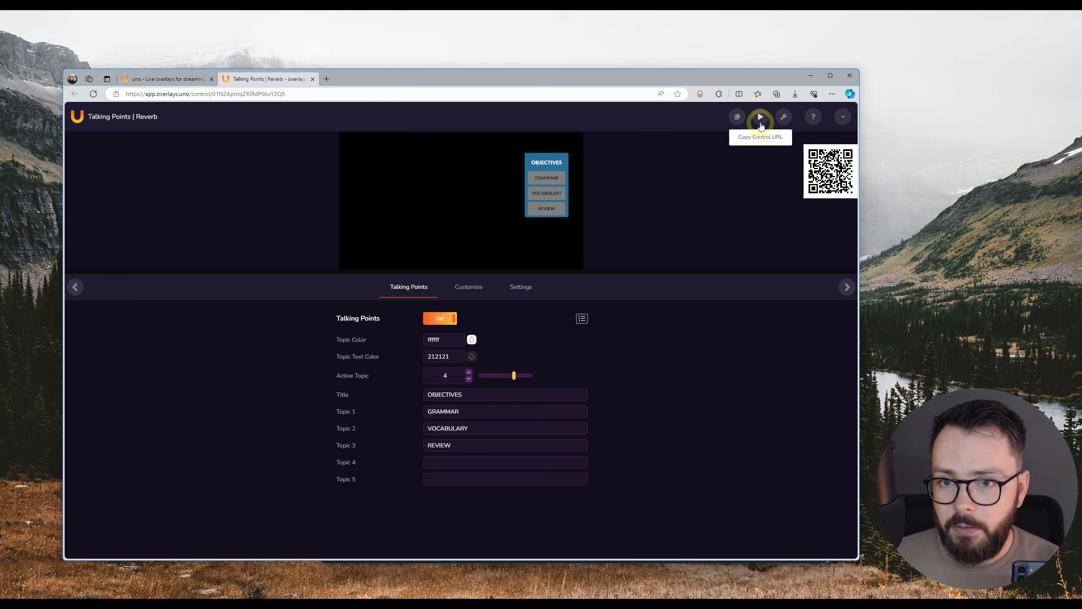
pyautogui.moveTo(736, 117)
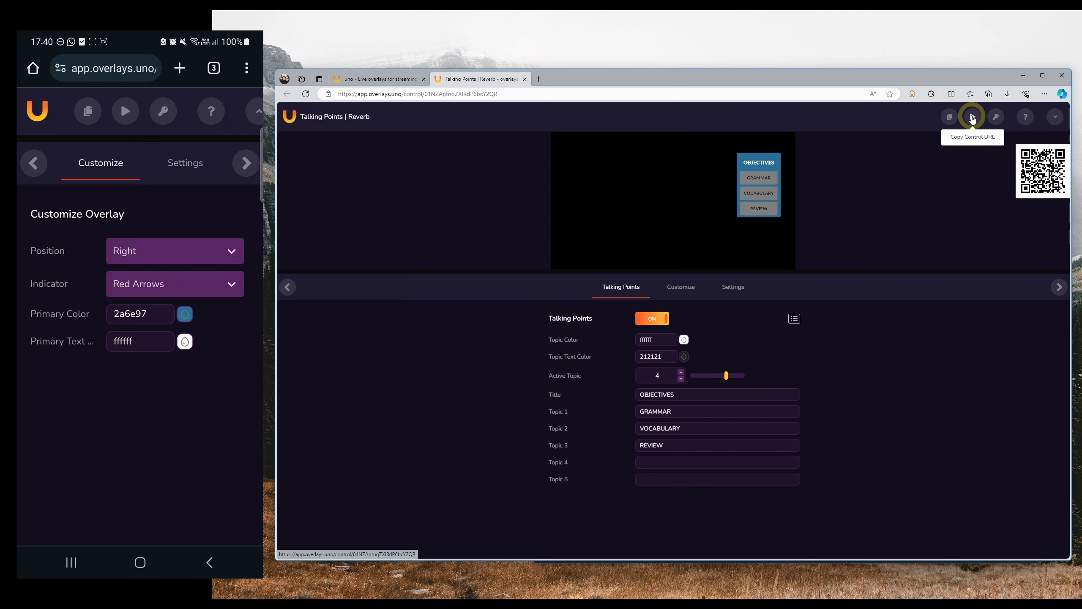
pyautogui.moveTo(966, 95)
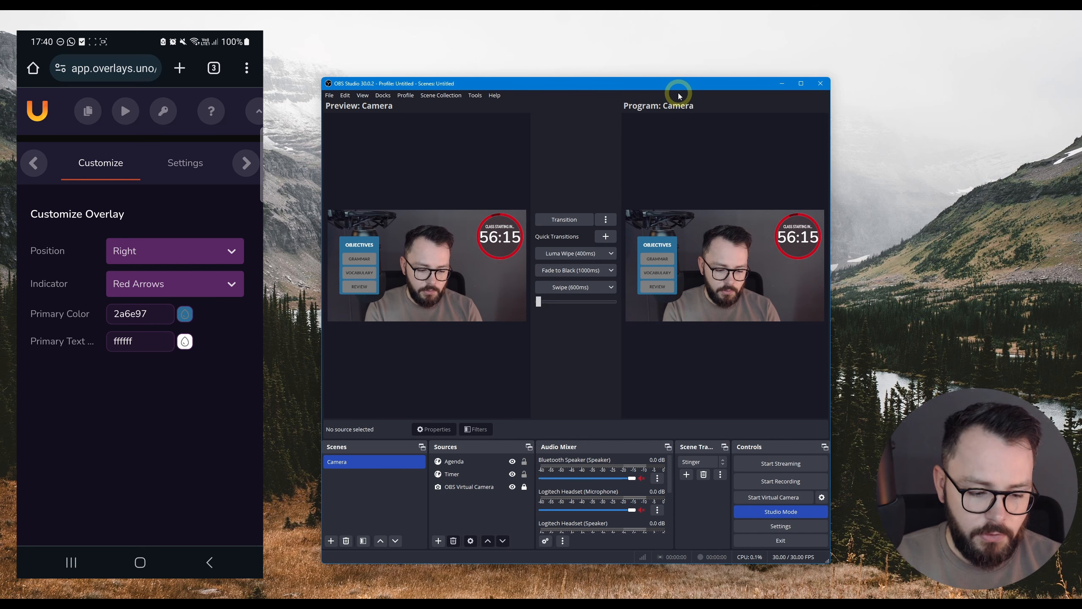
# - From the phone's control page, hide the talking points overlay and show it again in OBS
pyautogui.click(183, 163)
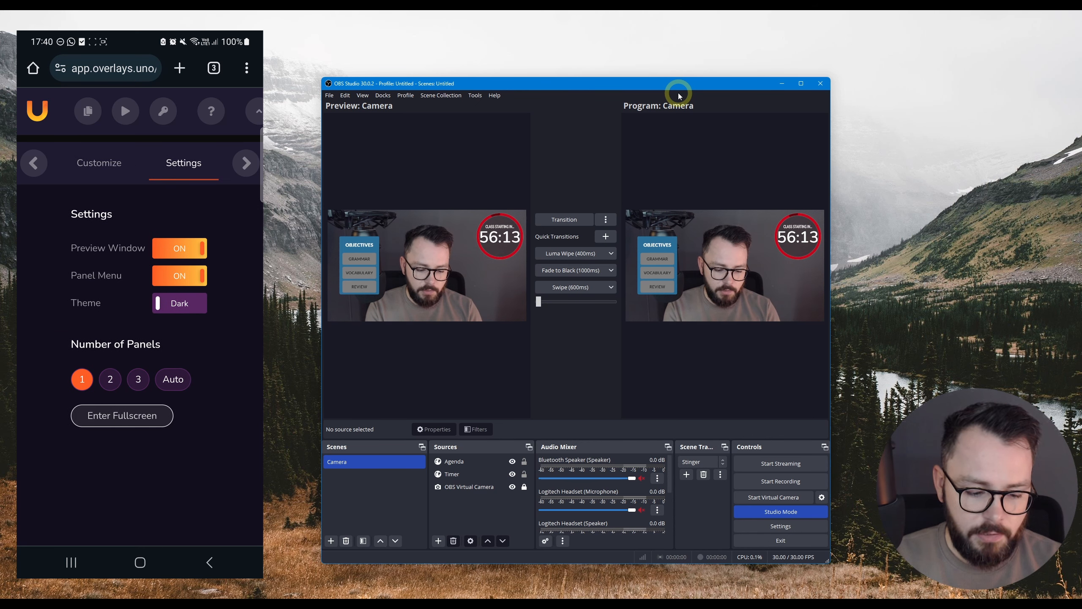
pyautogui.click(99, 163)
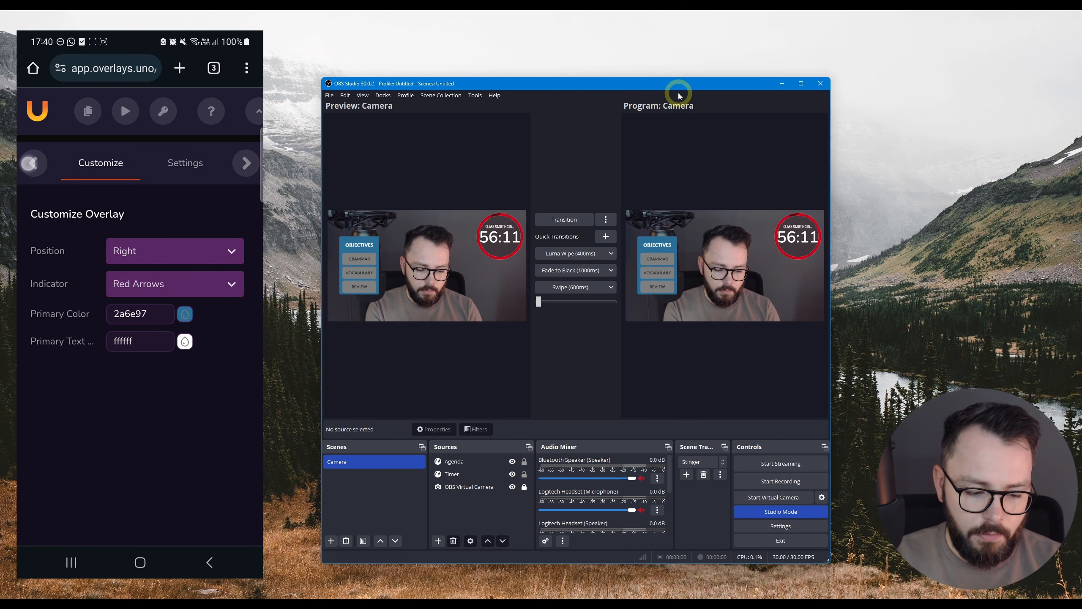
pyautogui.click(33, 163)
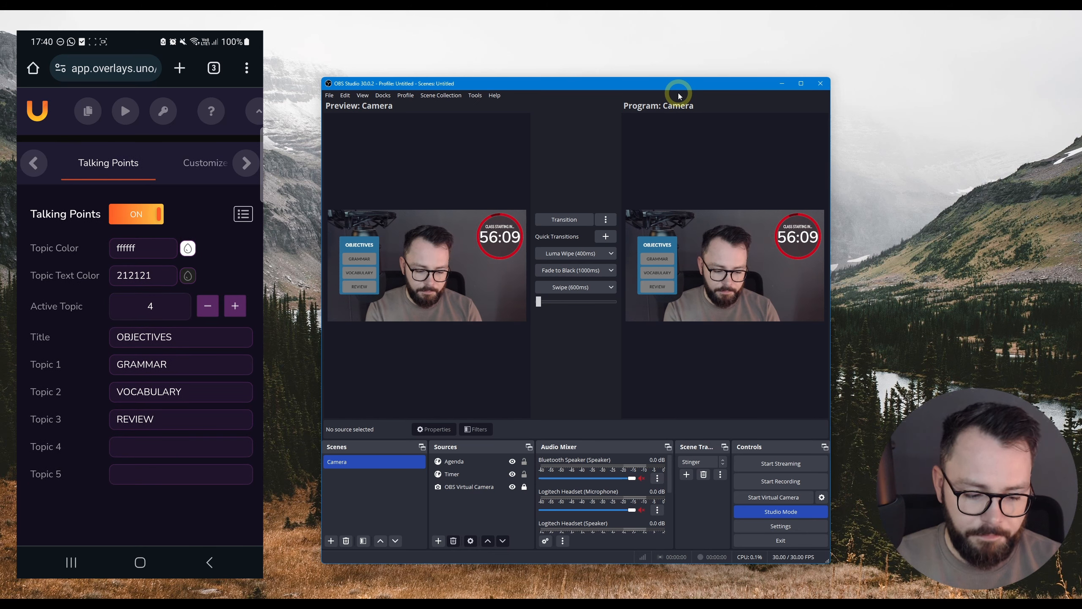
pyautogui.click(136, 213)
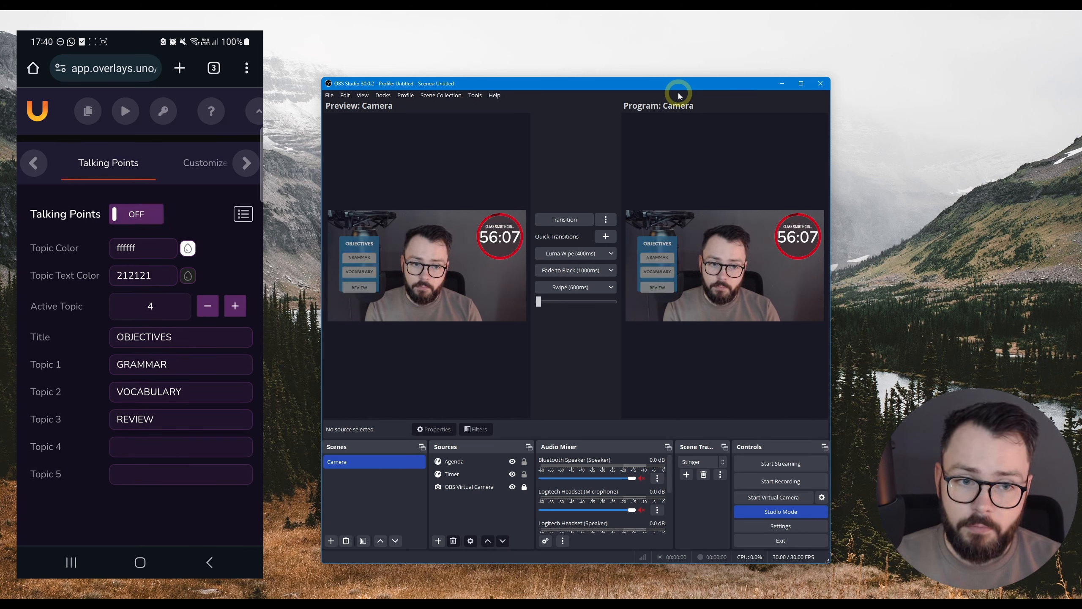
pyautogui.click(135, 213)
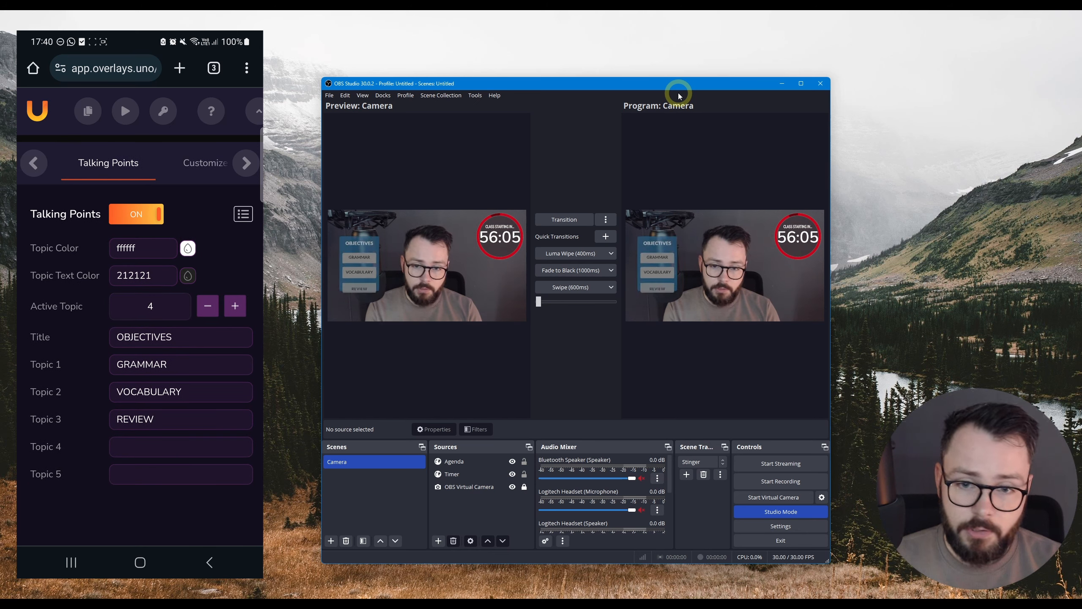
# - Set the Active Topic to 0 and begin editing the panel's Title field
pyautogui.click(207, 306)
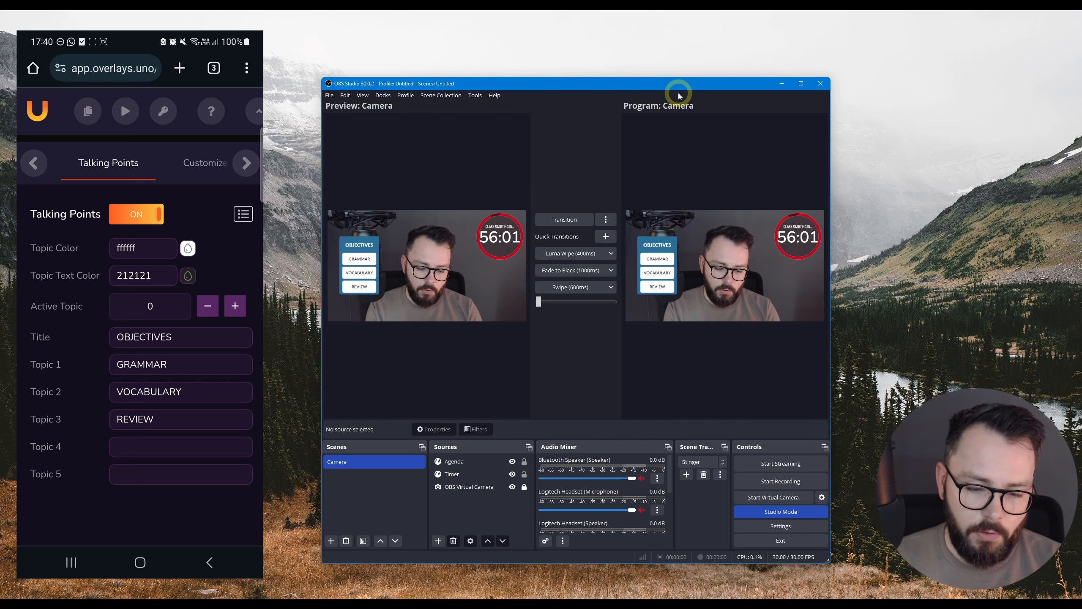
pyautogui.click(235, 306)
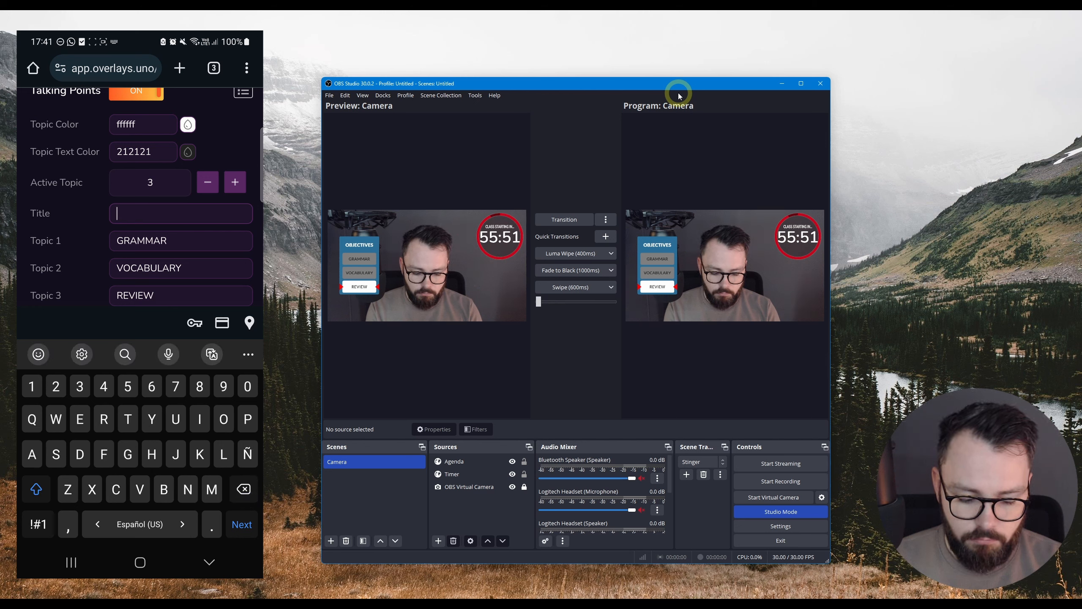
# - Retitle the panel Contents and rename the first topic to Point 1 from the phone
pyautogui.write('Contentd')
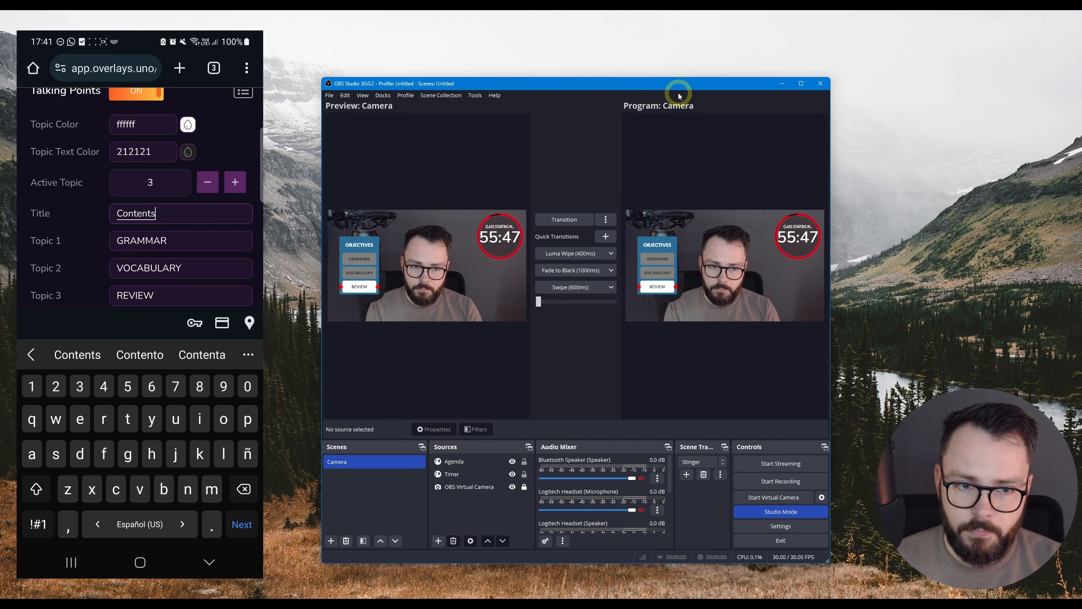
pyautogui.click(209, 562)
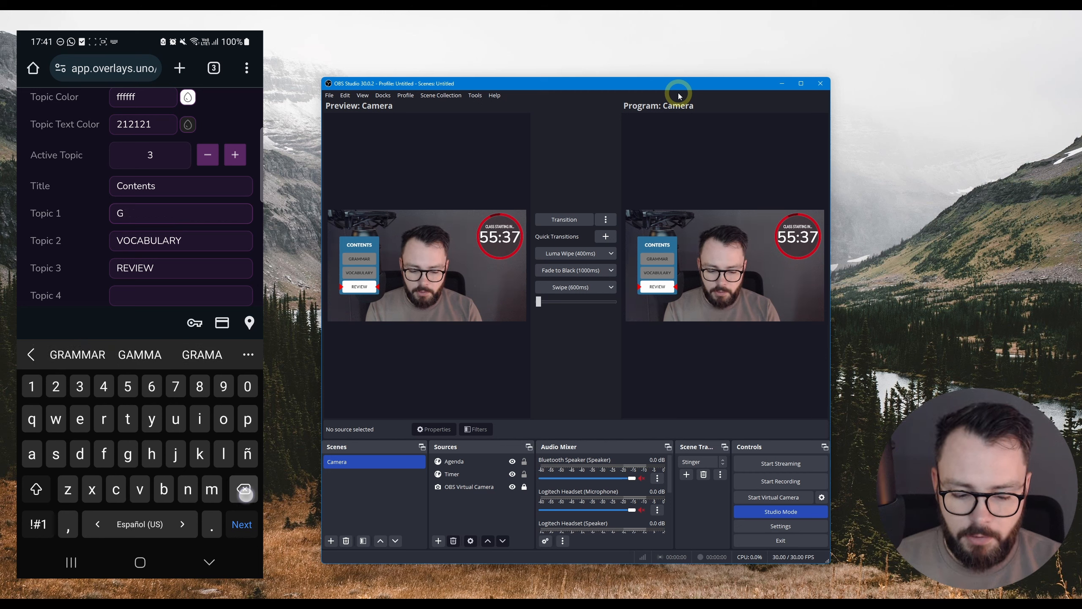
pyautogui.write('Pikn')
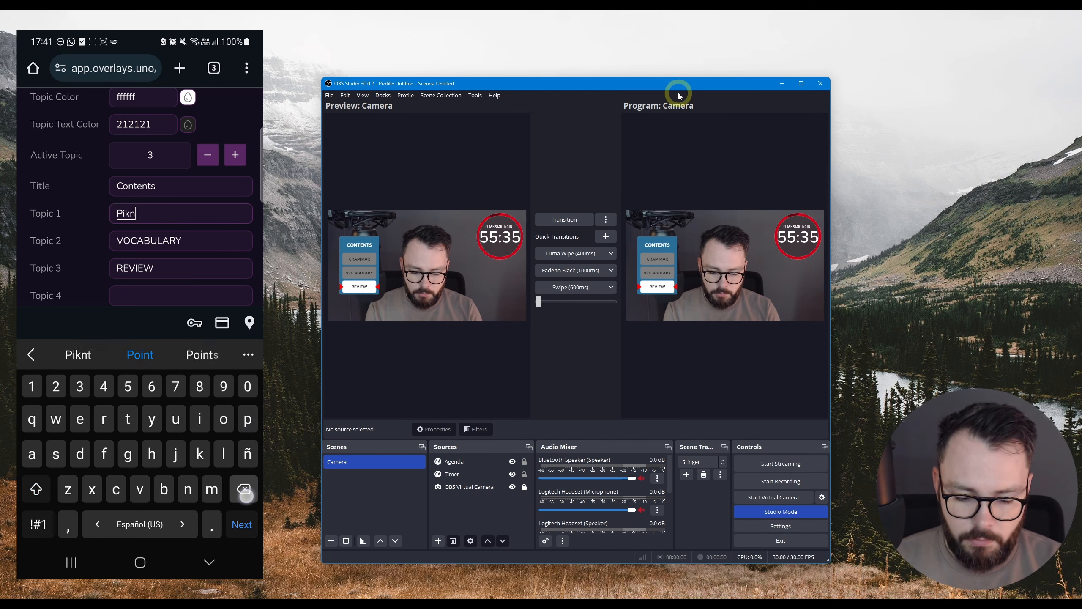
pyautogui.write('Point 1')
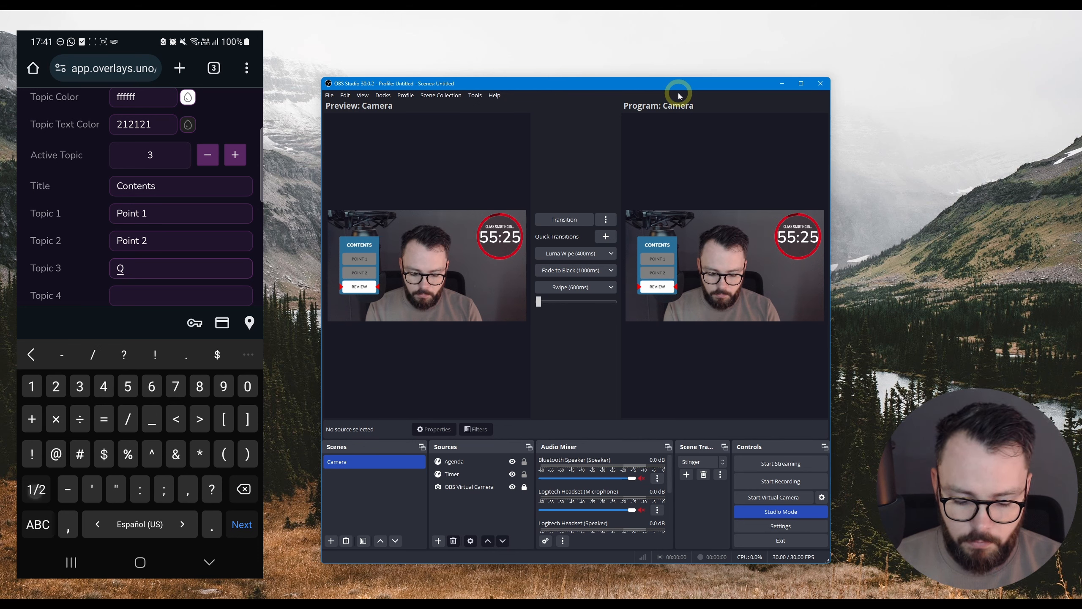
# - Rename the remaining topics to Point 2, Q&A and Joke of the Day
pyautogui.write('&A')
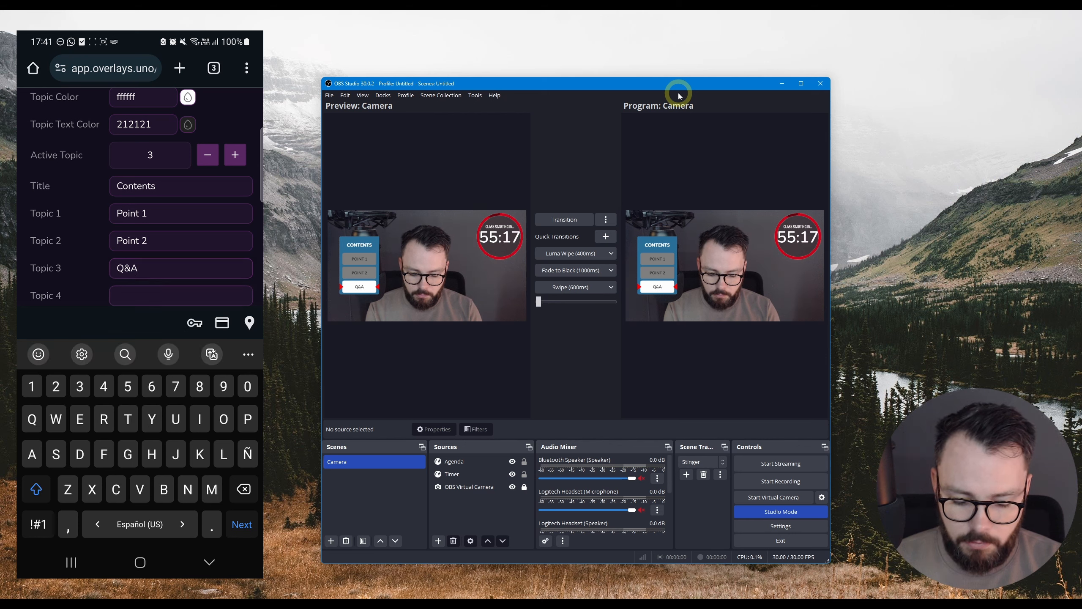
pyautogui.write('Joke f')
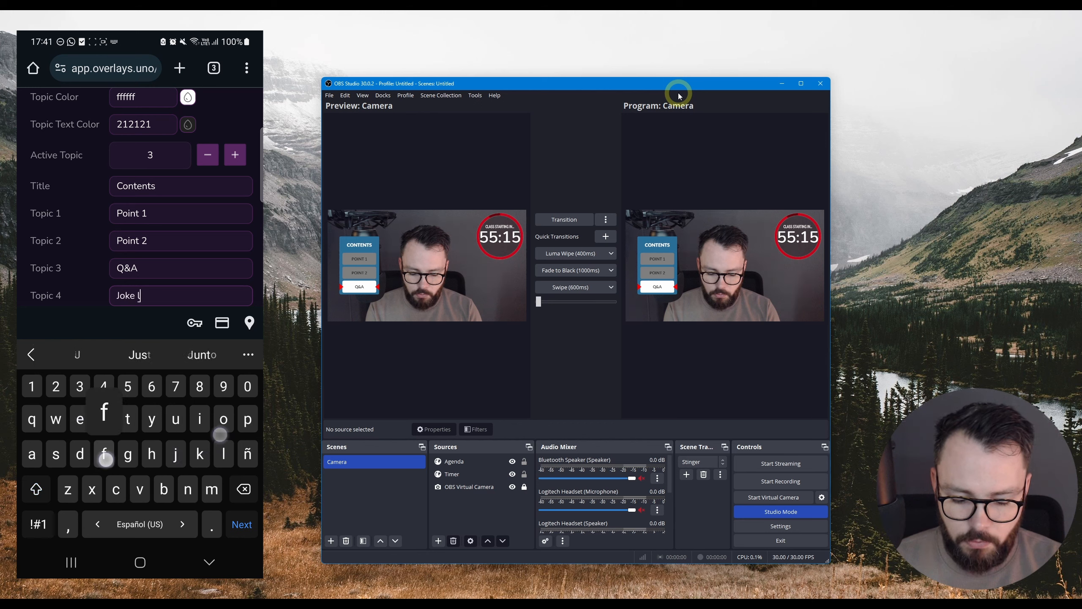
pyautogui.write('f the day')
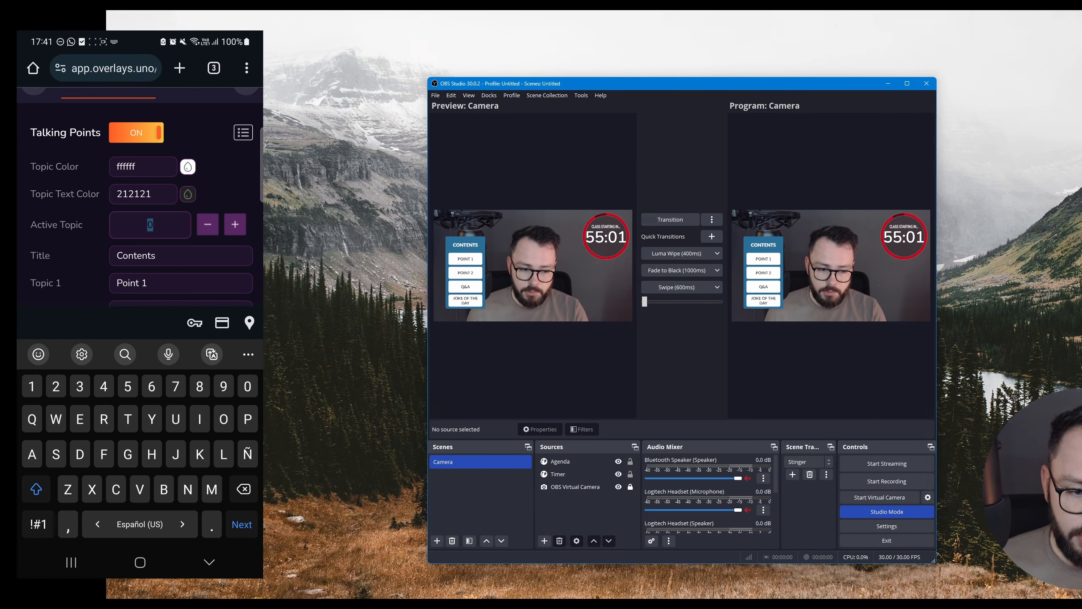
# - From My Overlays, open the UNO Countdown | Nitrogen controls and show the control URL as a QR code
pyautogui.click(483, 78)
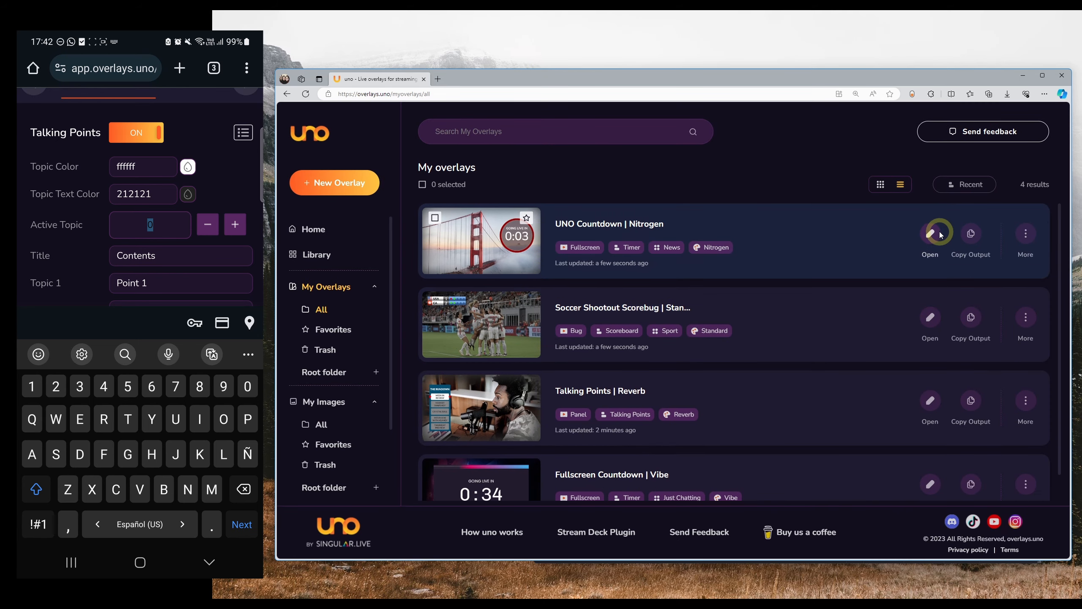
pyautogui.click(929, 232)
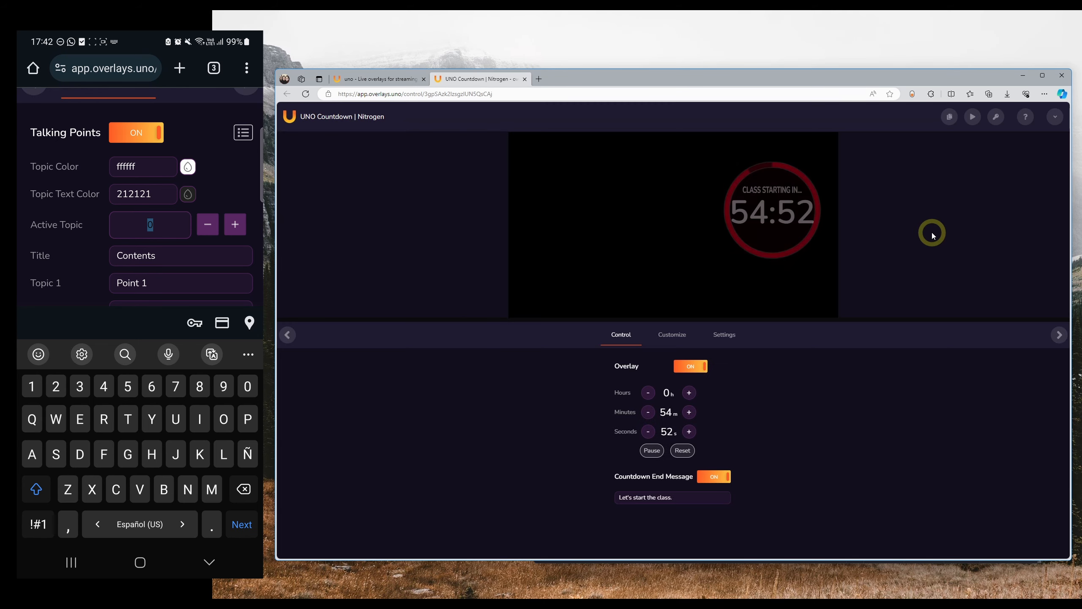
pyautogui.click(140, 561)
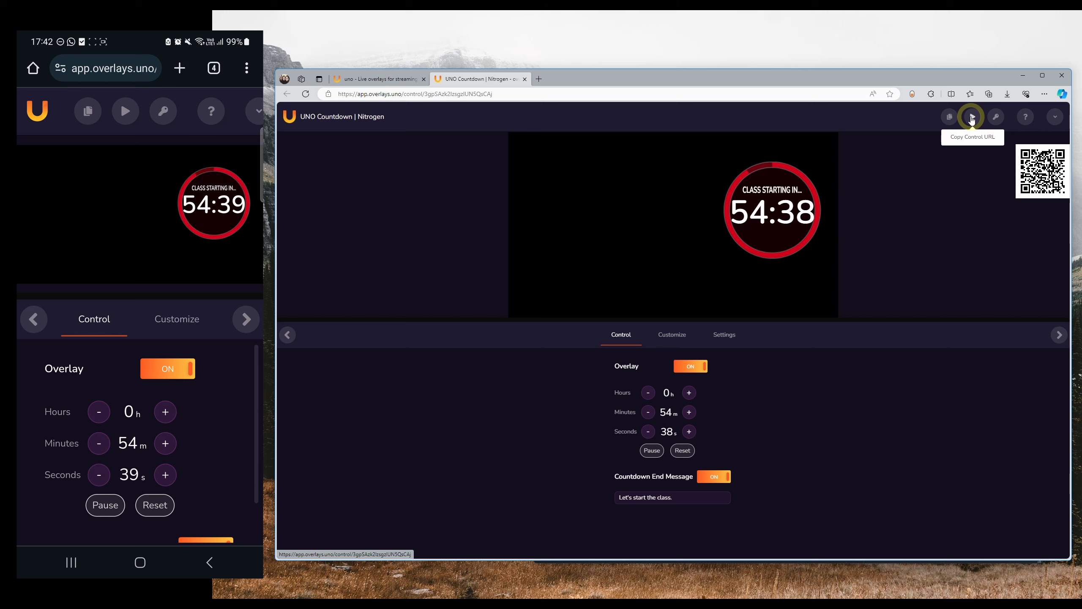
# - On the phone's countdown controls, reset the timer and add a minute
pyautogui.scroll(-3)
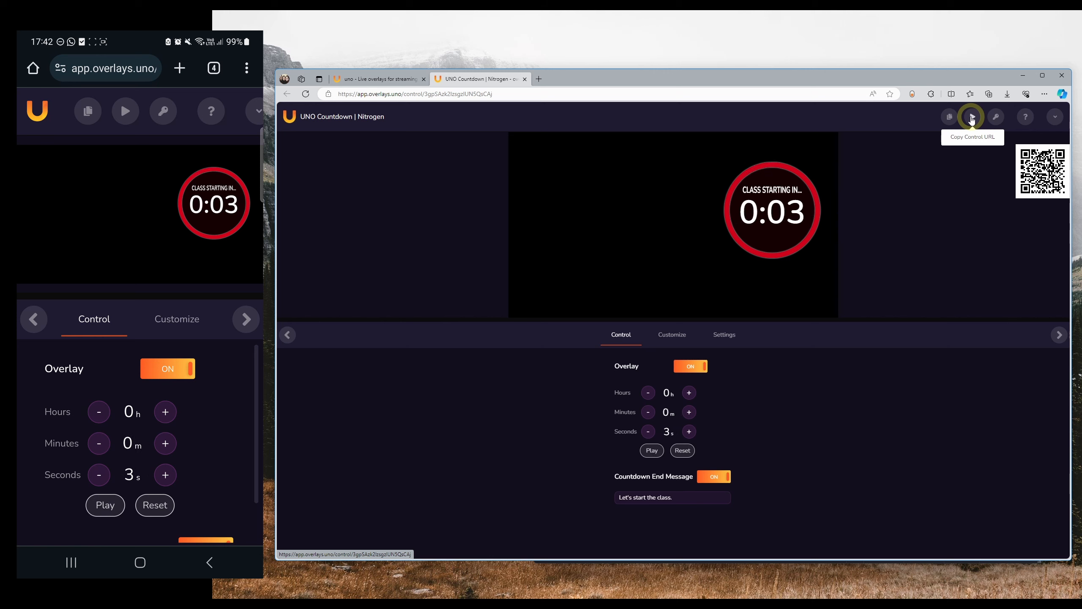
pyautogui.click(165, 442)
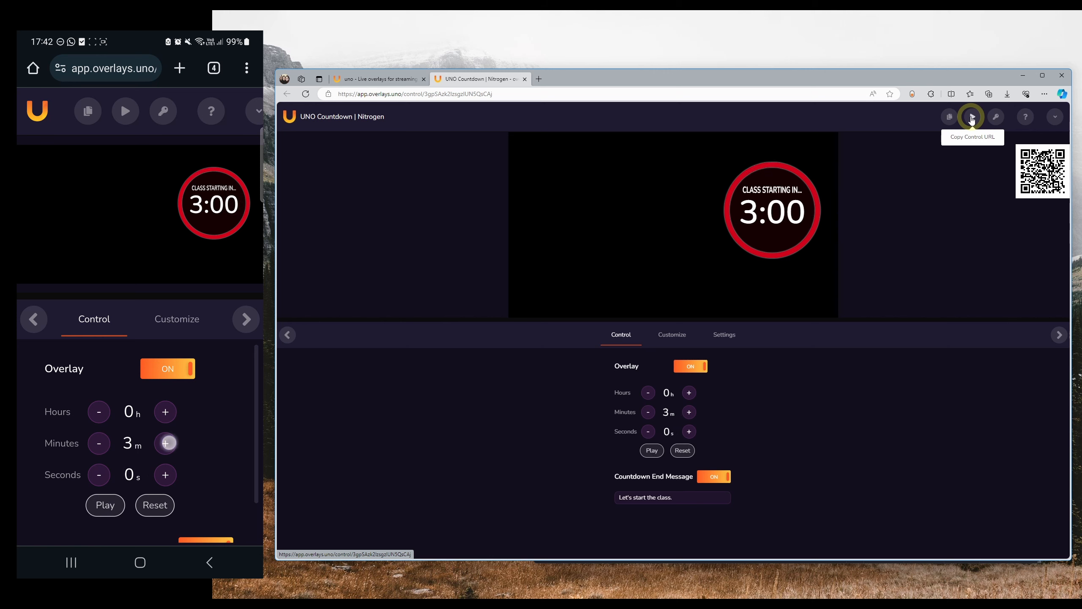
pyautogui.click(165, 442)
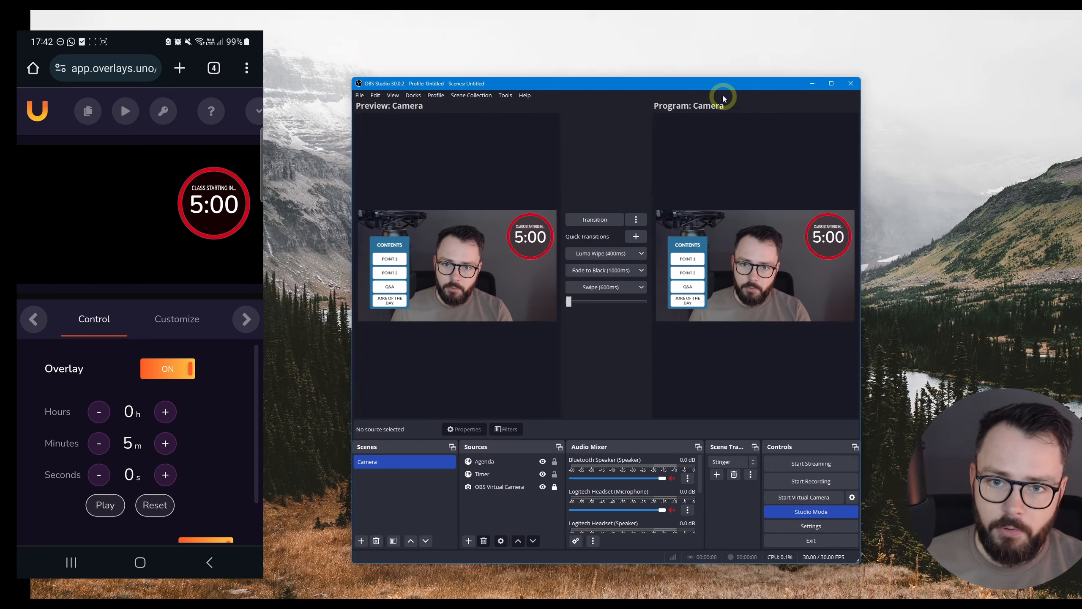
# - From the phone, set the countdown to 5 minutes and start it running in the OBS scene
pyautogui.click(165, 443)
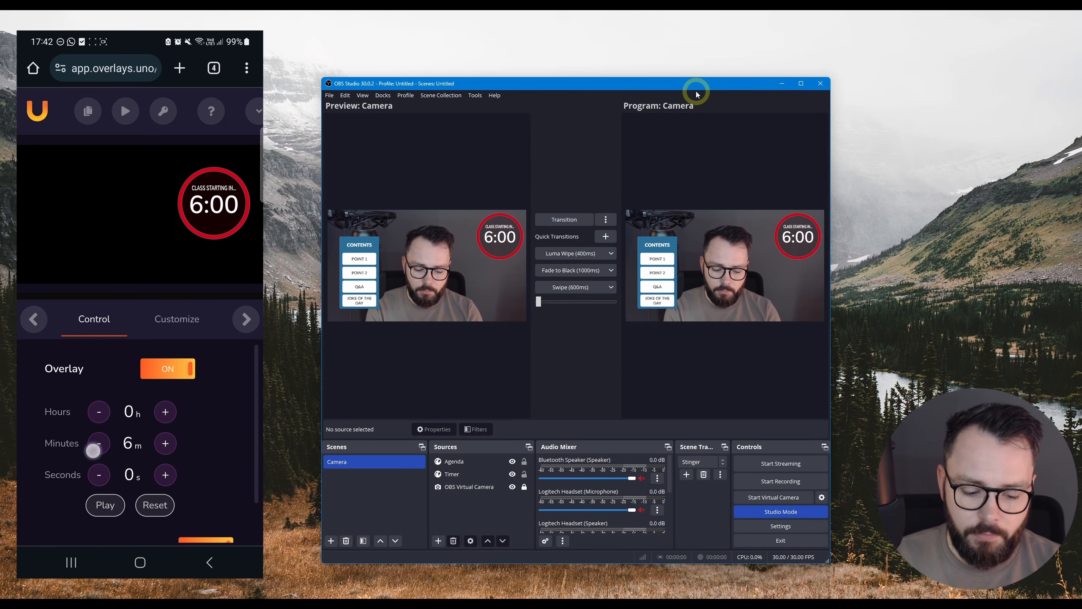
pyautogui.click(98, 442)
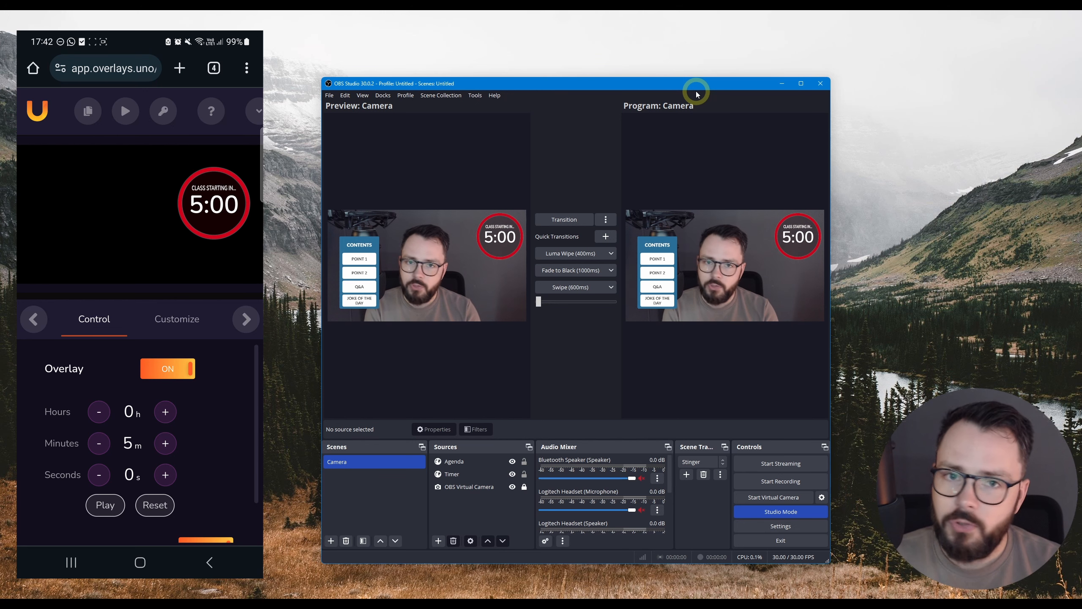
pyautogui.scroll(-3)
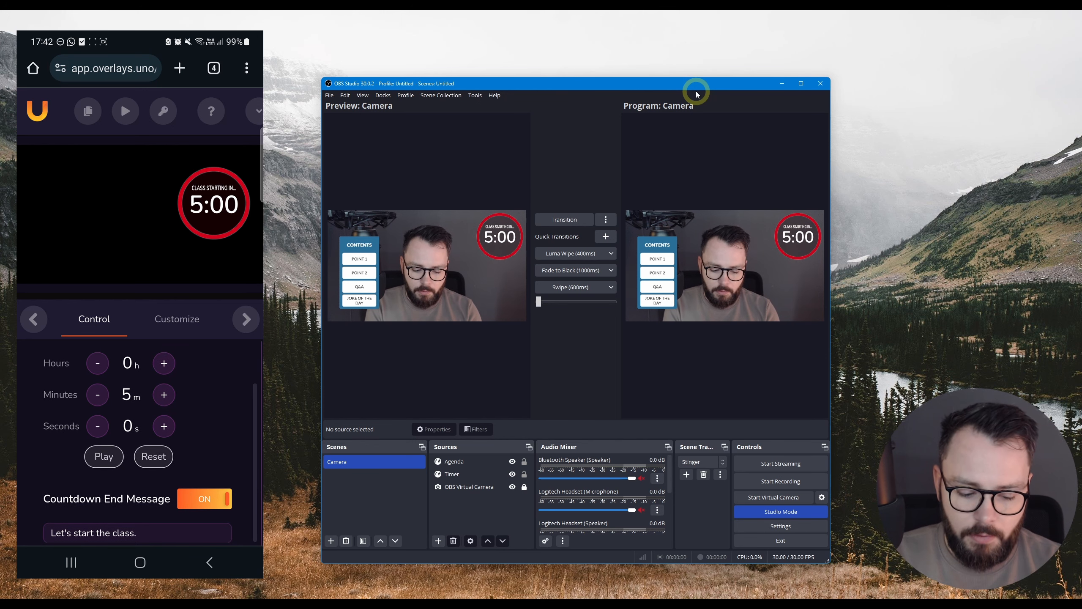
pyautogui.click(104, 457)
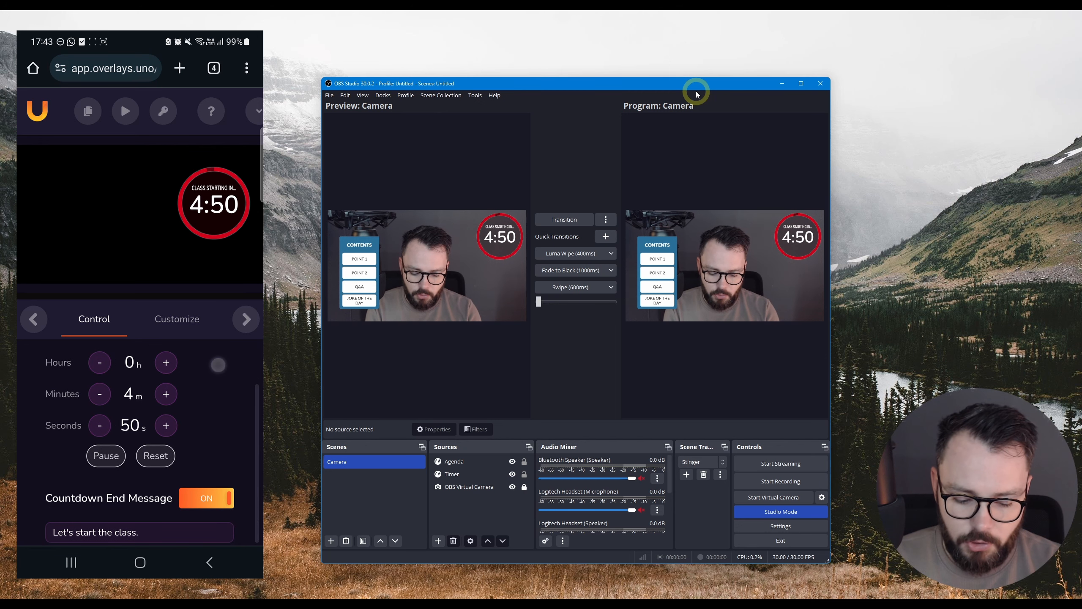
pyautogui.click(176, 318)
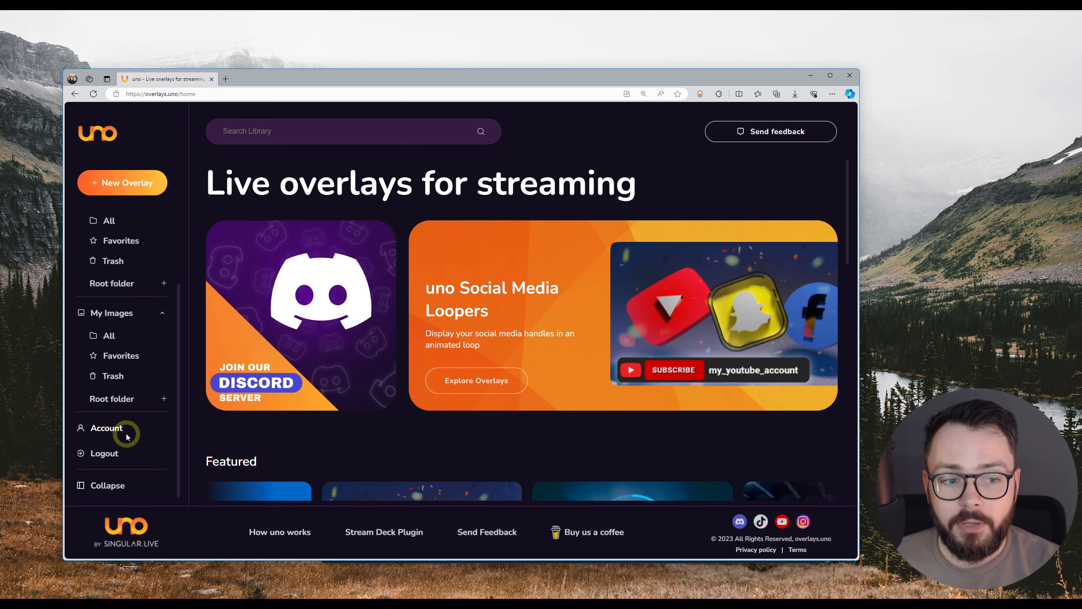
pyautogui.moveTo(295, 442)
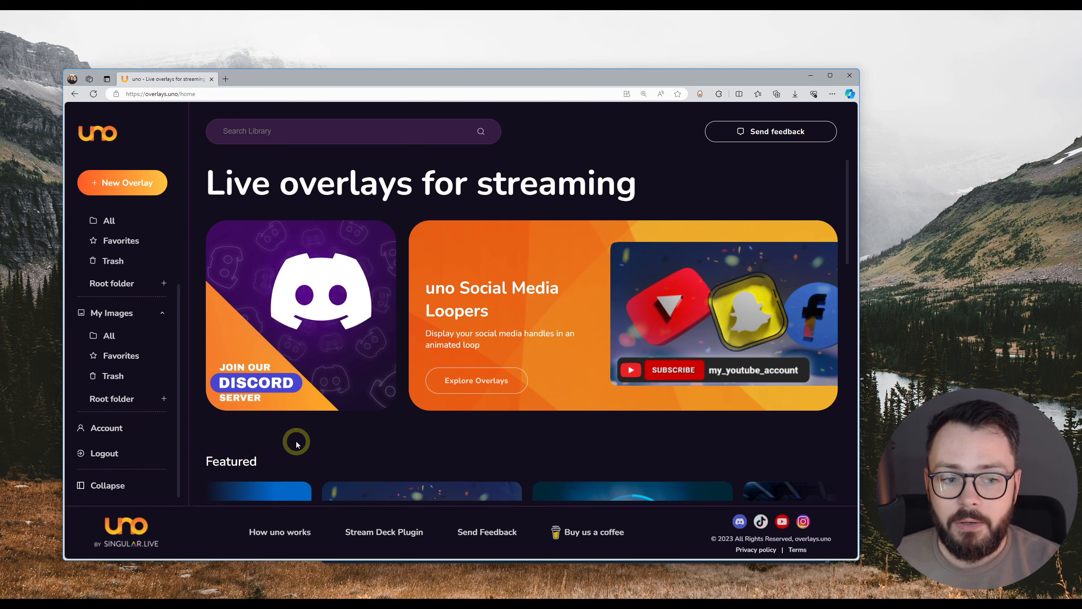